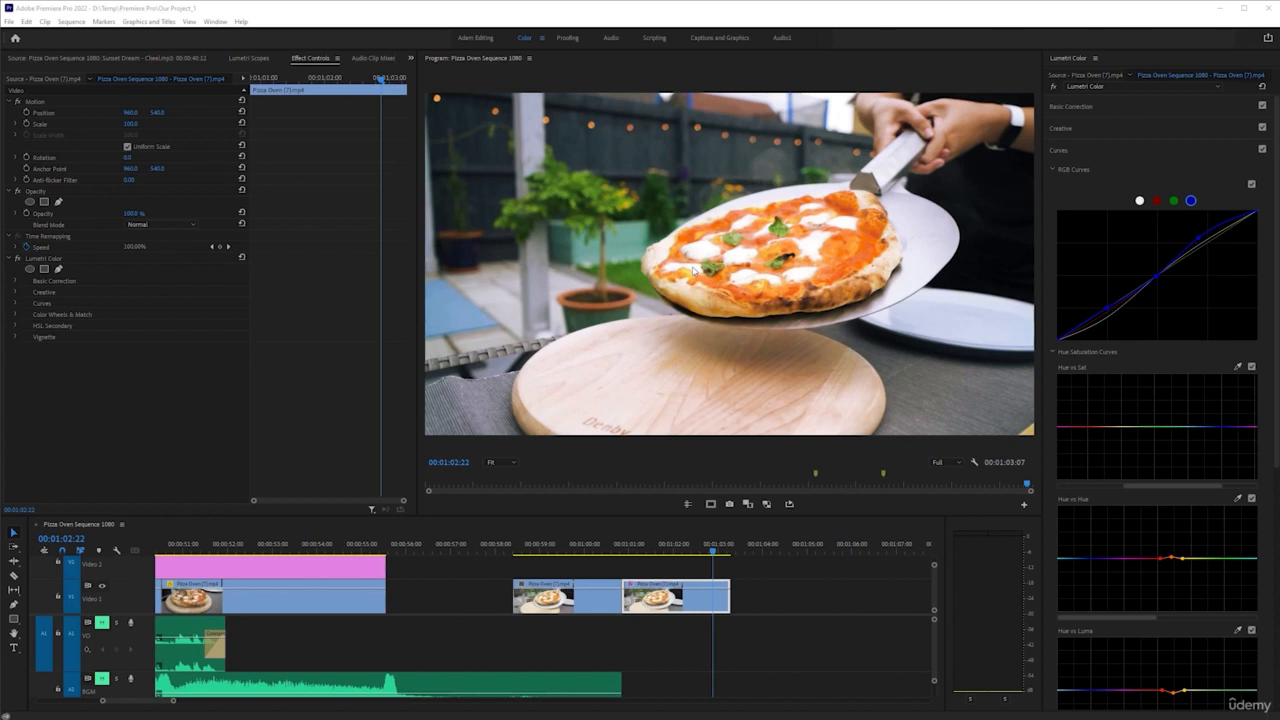
Expand the Basic Correction section of Lumetri Color for the pizza clip.
{"action": "left_click", "coordinate": [1072, 106]}
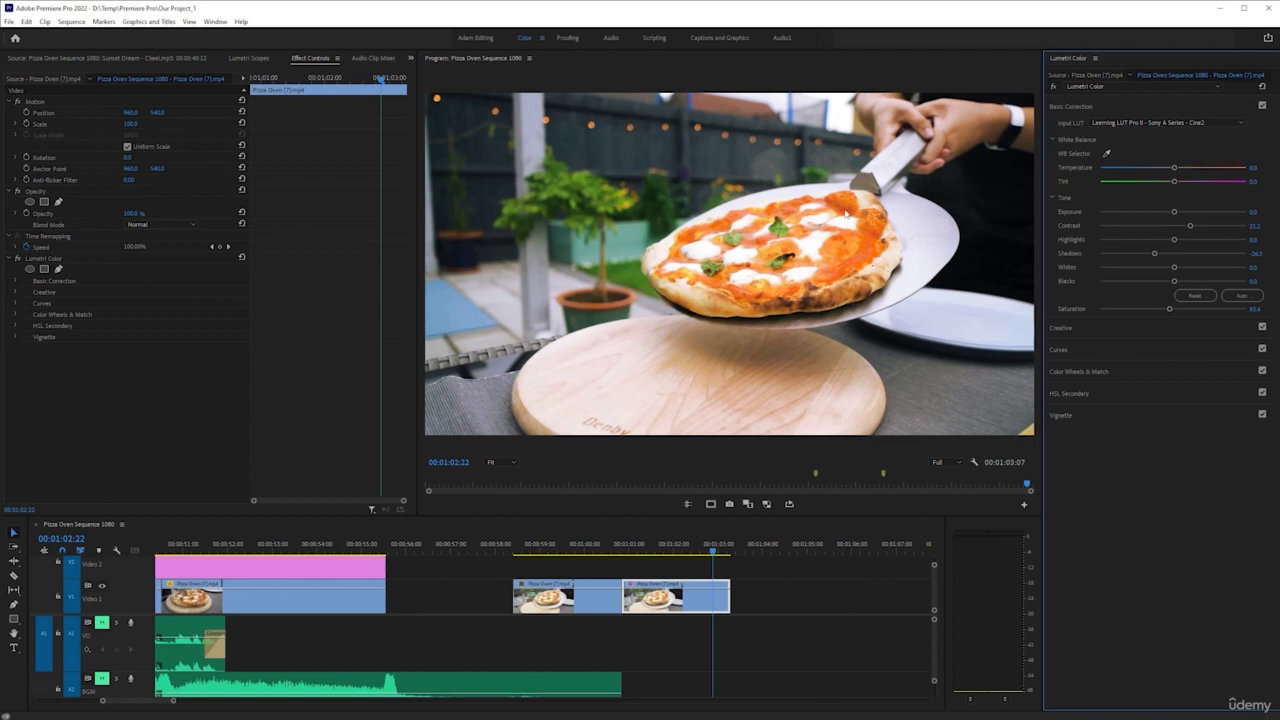
{"action": "mouse_move", "coordinate": [936, 244]}
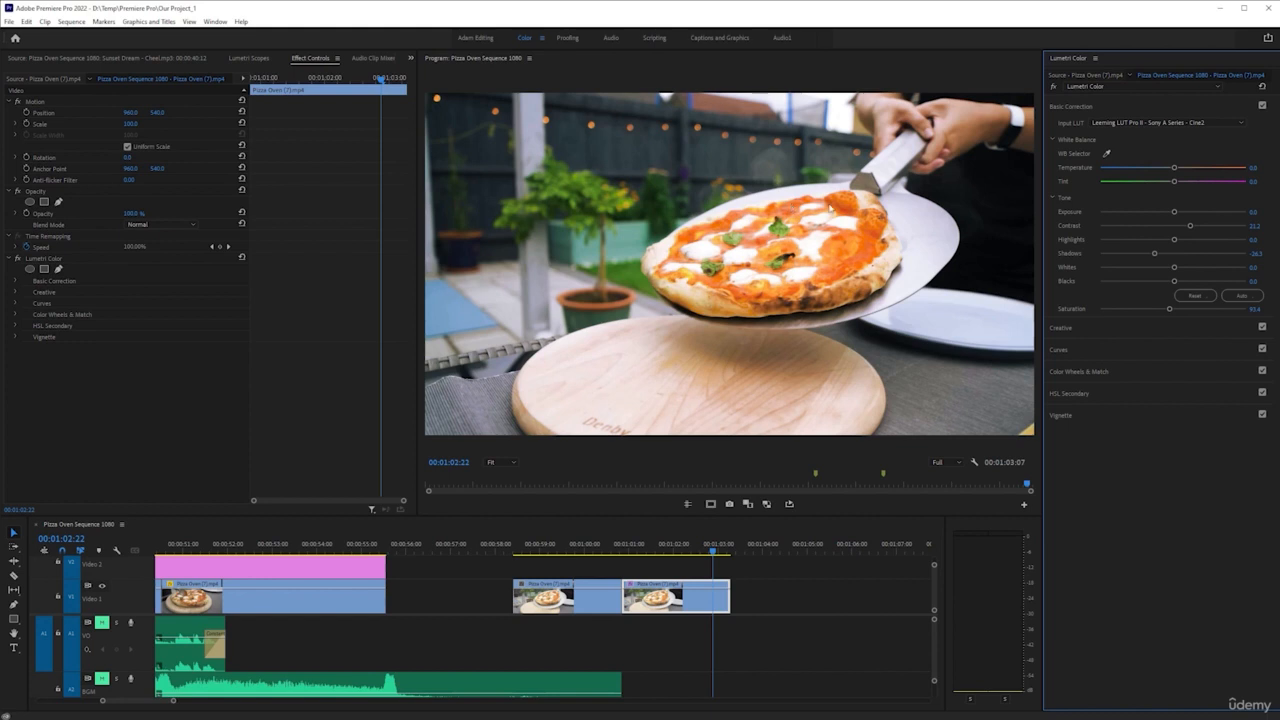
{"action": "mouse_move", "coordinate": [940, 328]}
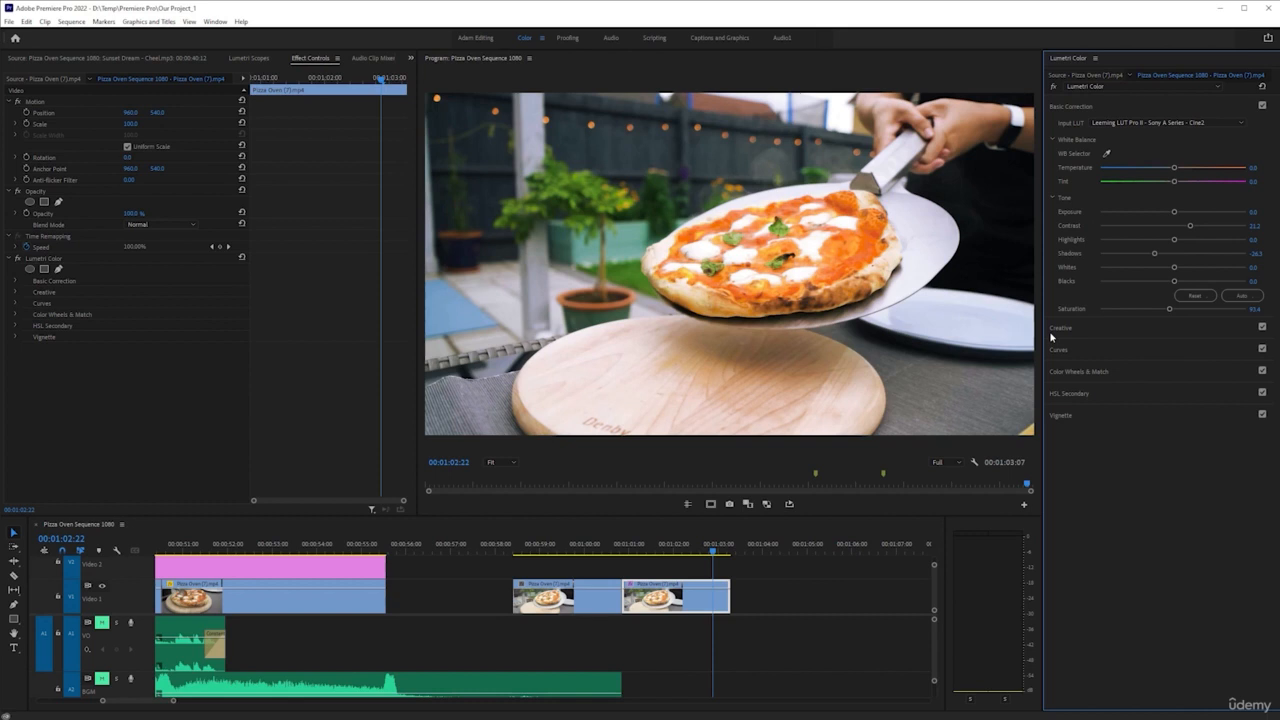
{"action": "mouse_move", "coordinate": [1072, 374]}
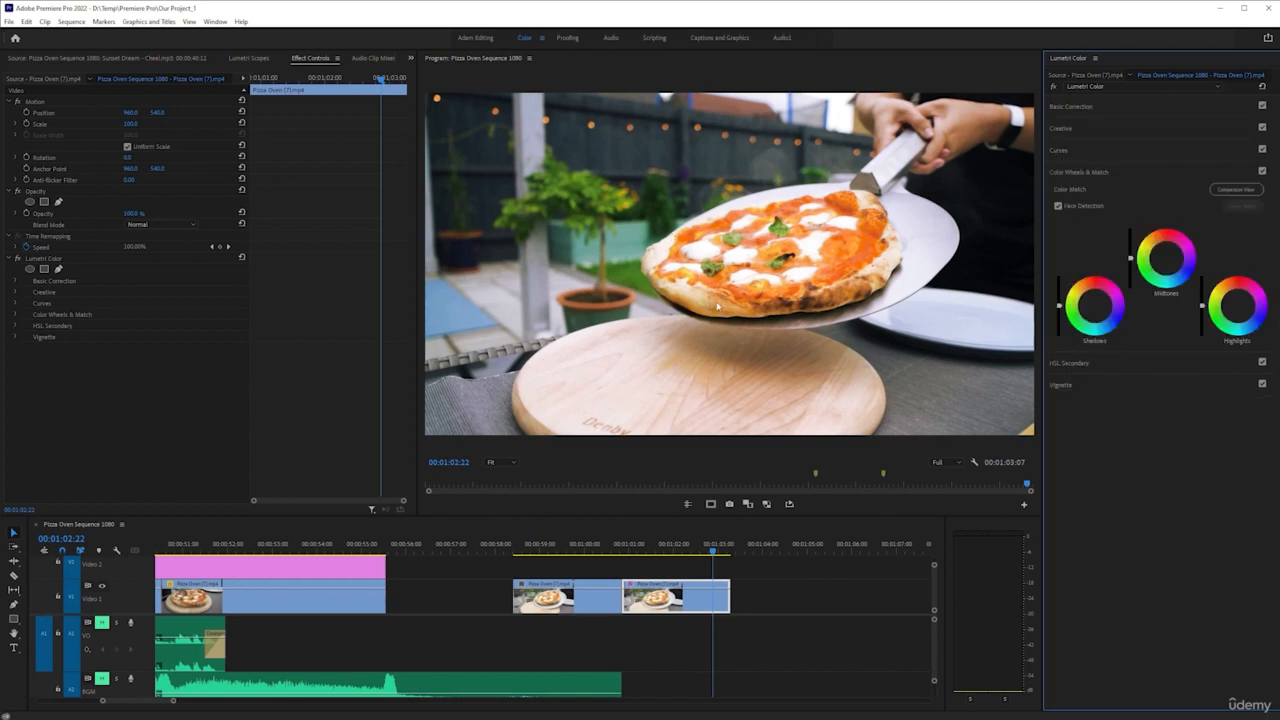
{"action": "left_click", "coordinate": [1060, 150]}
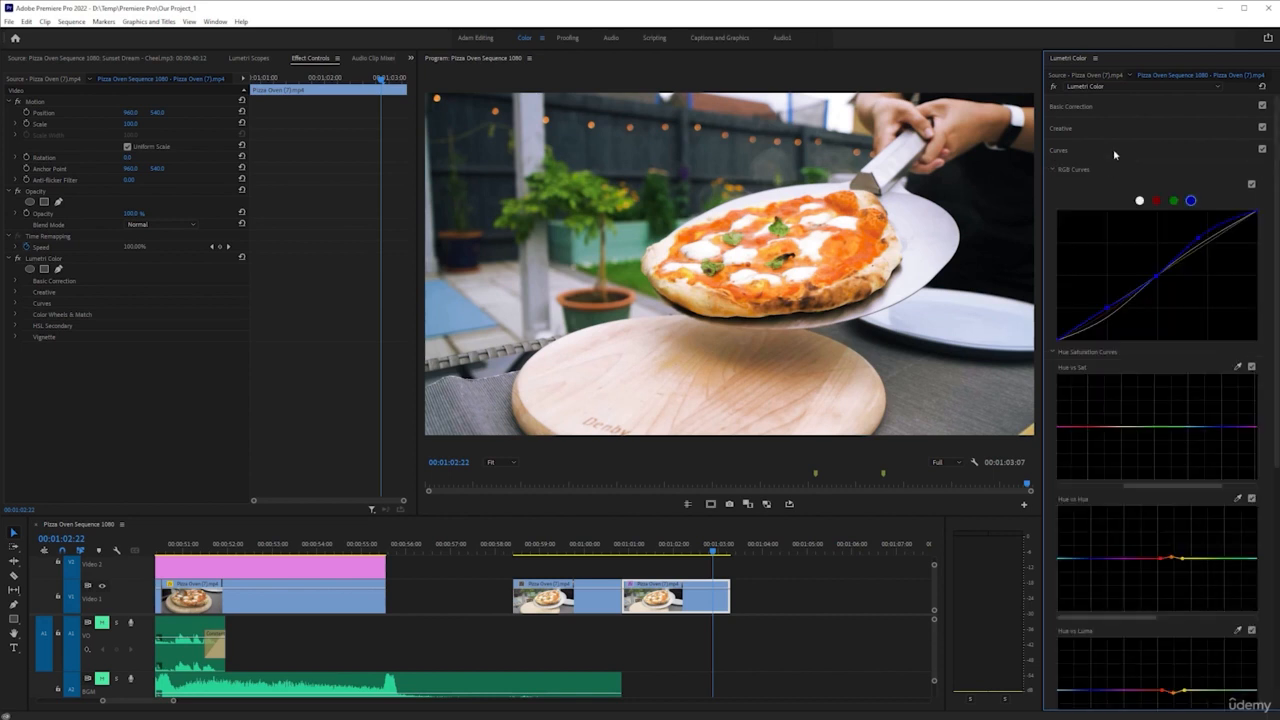
{"action": "left_click", "coordinate": [1058, 150]}
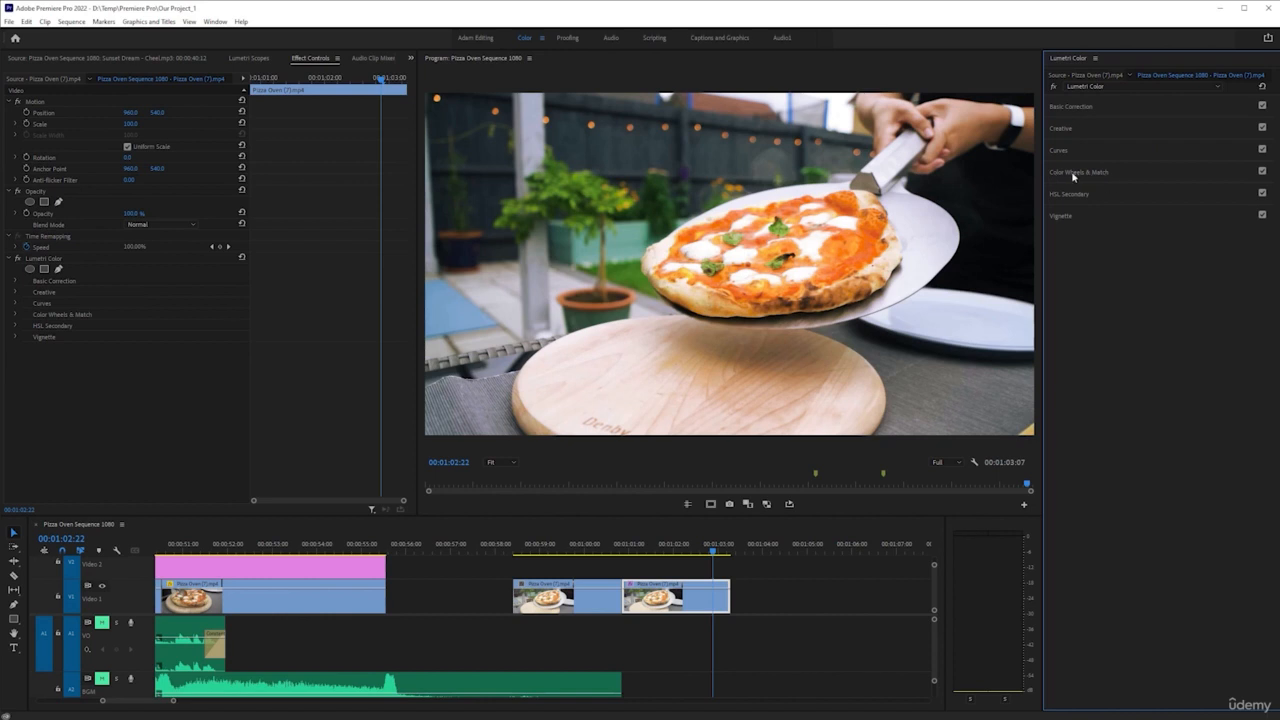
{"action": "left_click", "coordinate": [1078, 172]}
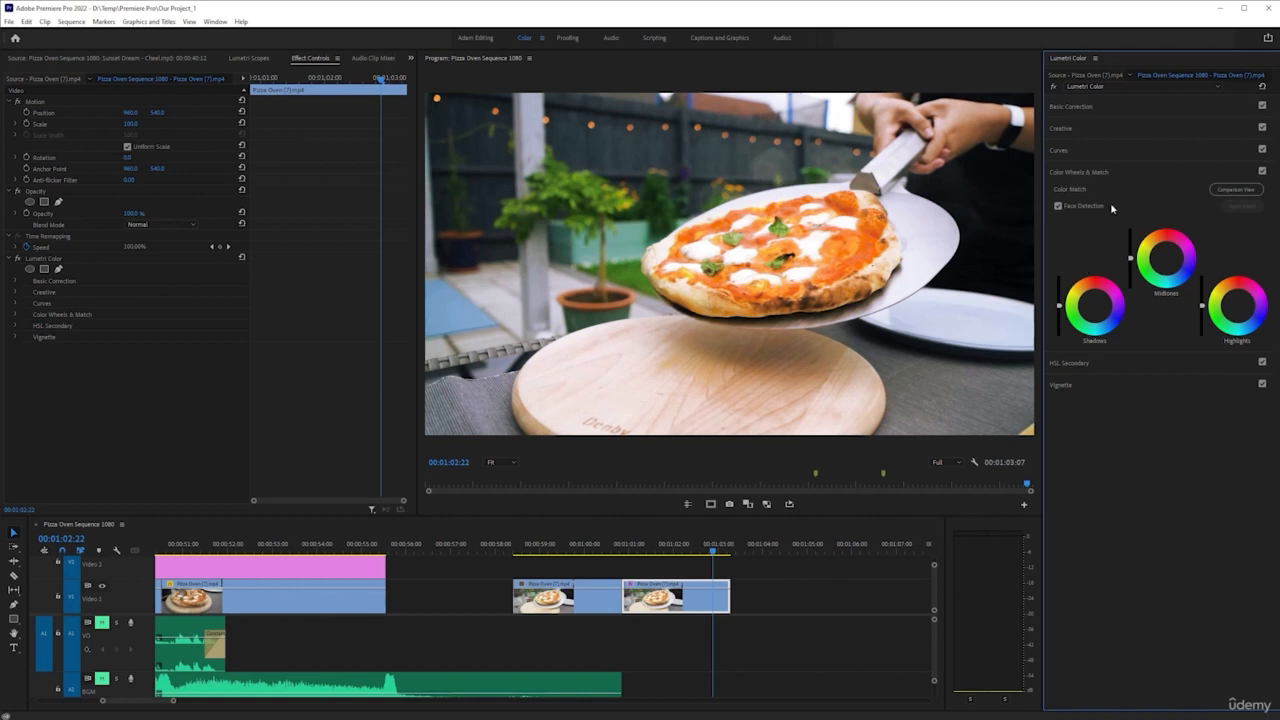
{"action": "mouse_move", "coordinate": [1078, 196]}
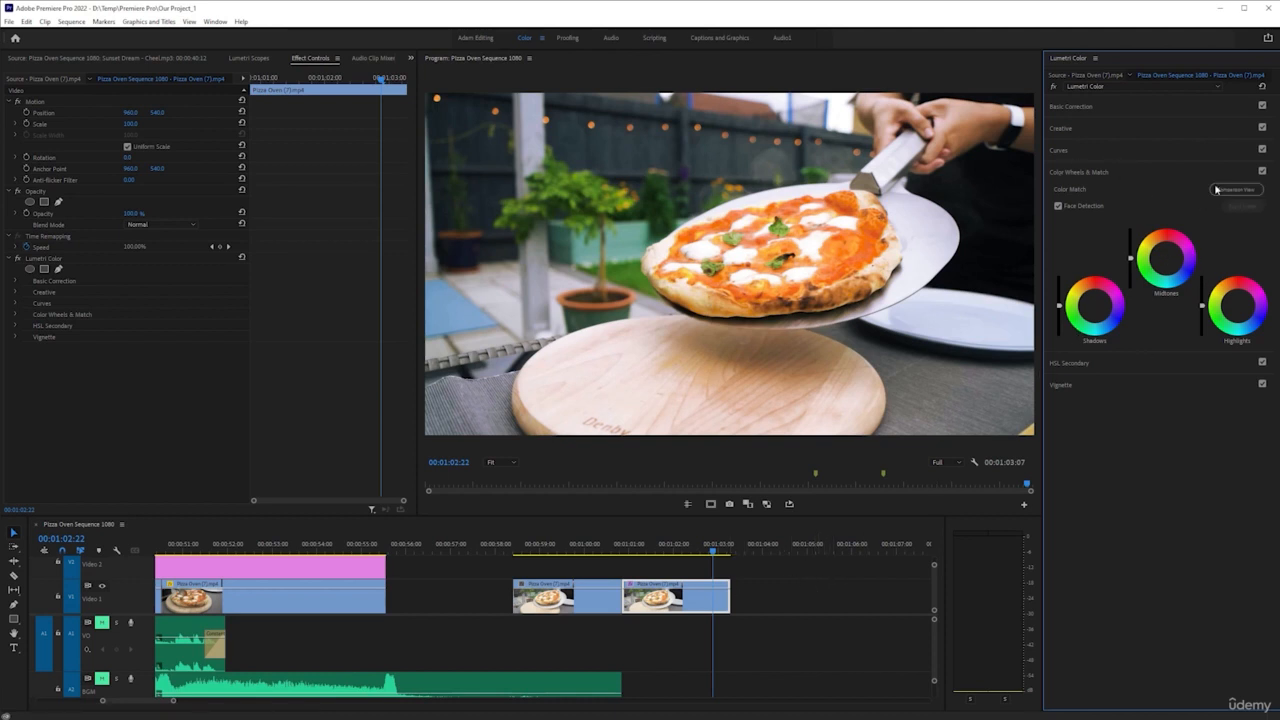
Switch the program monitor to Comparison View with a reference frame beside the pizza shot.
{"action": "left_click", "coordinate": [1236, 188]}
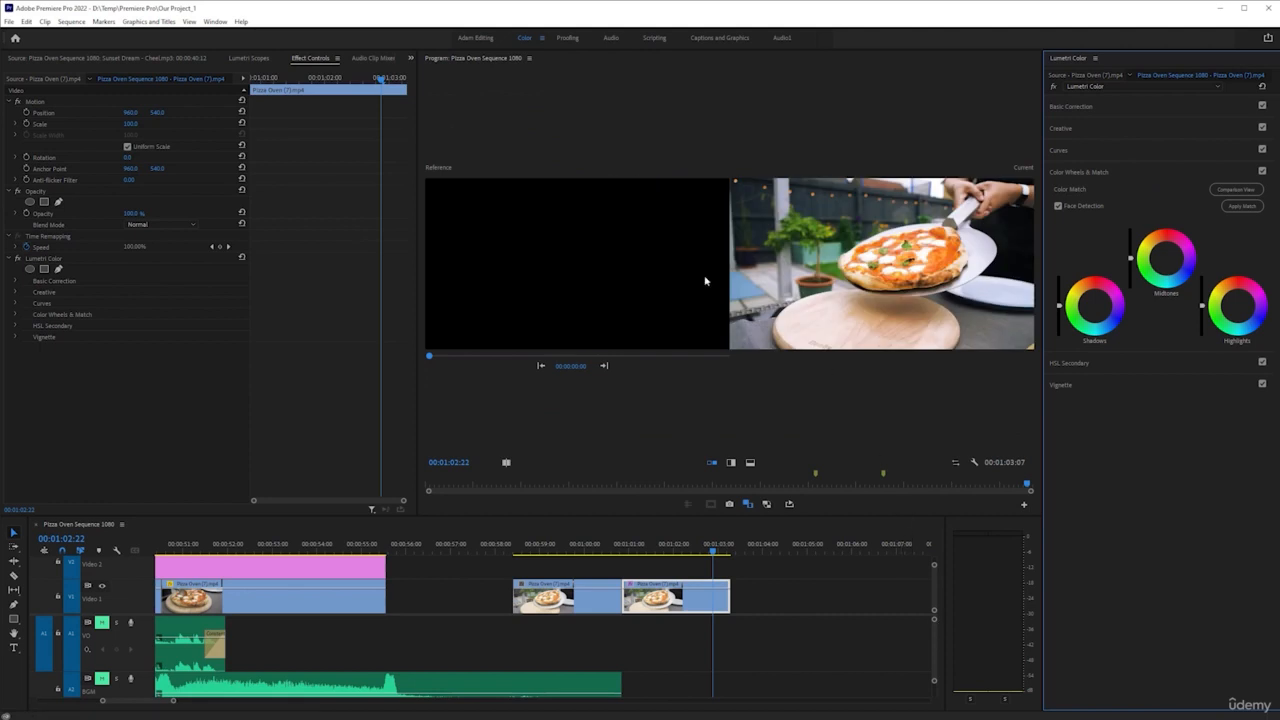
{"action": "mouse_move", "coordinate": [632, 424]}
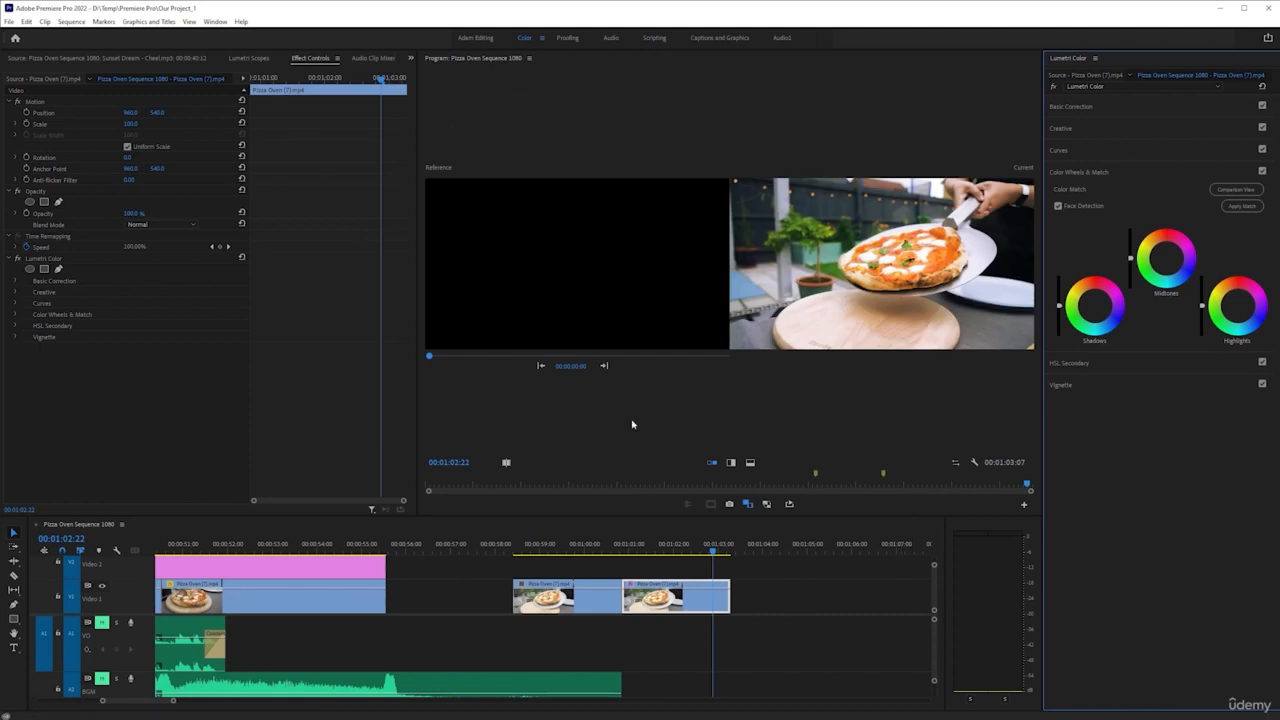
{"action": "mouse_move", "coordinate": [1012, 174]}
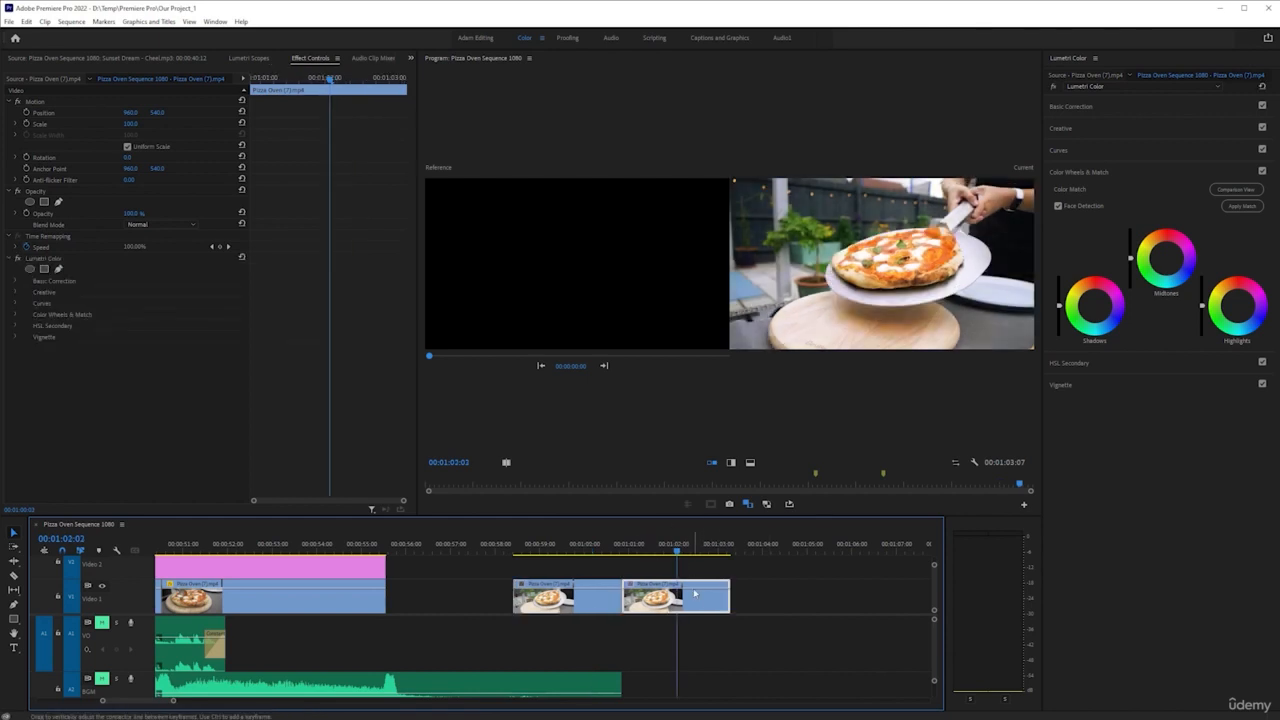
{"action": "mouse_move", "coordinate": [880, 318]}
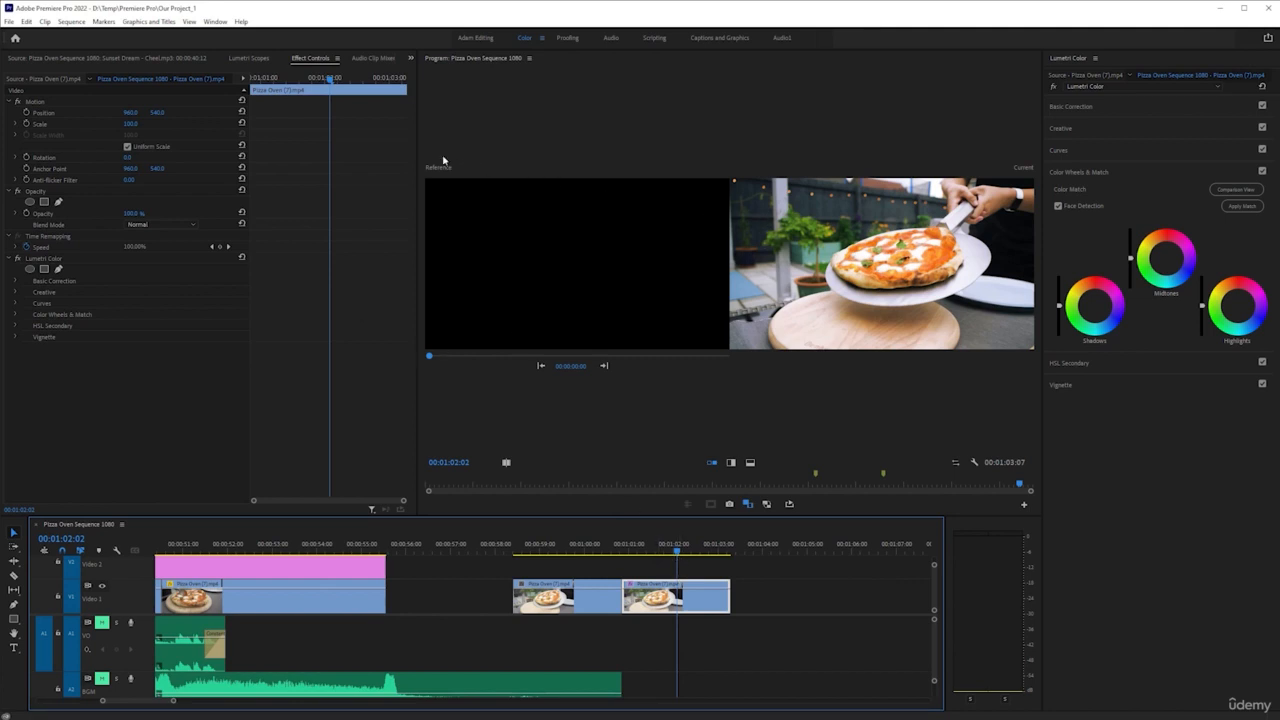
{"action": "mouse_move", "coordinate": [418, 284]}
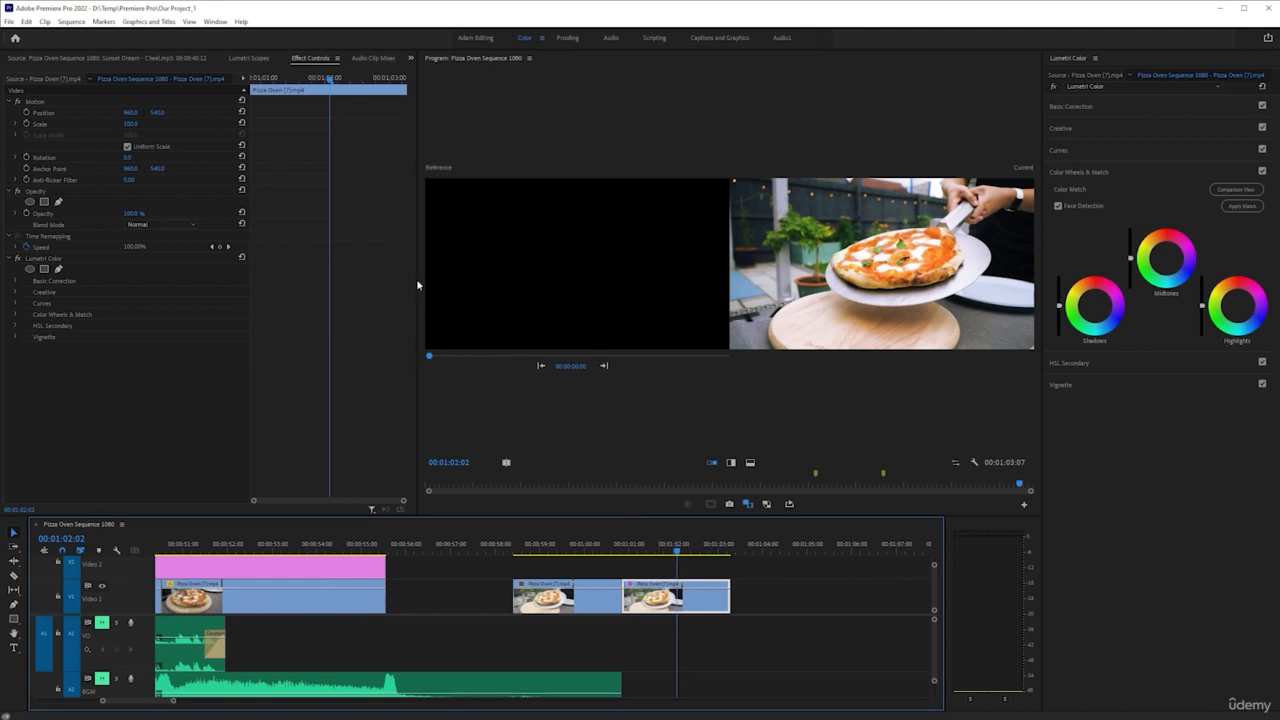
{"action": "mouse_move", "coordinate": [516, 284]}
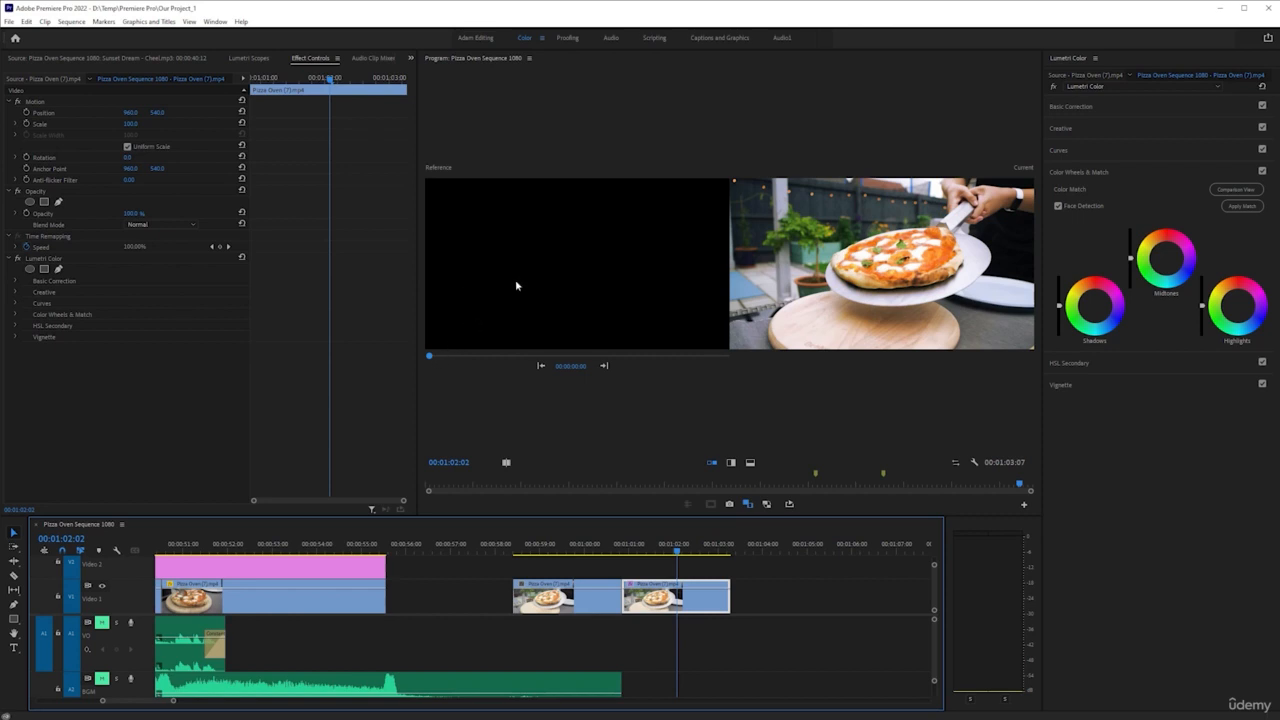
{"action": "mouse_move", "coordinate": [606, 298]}
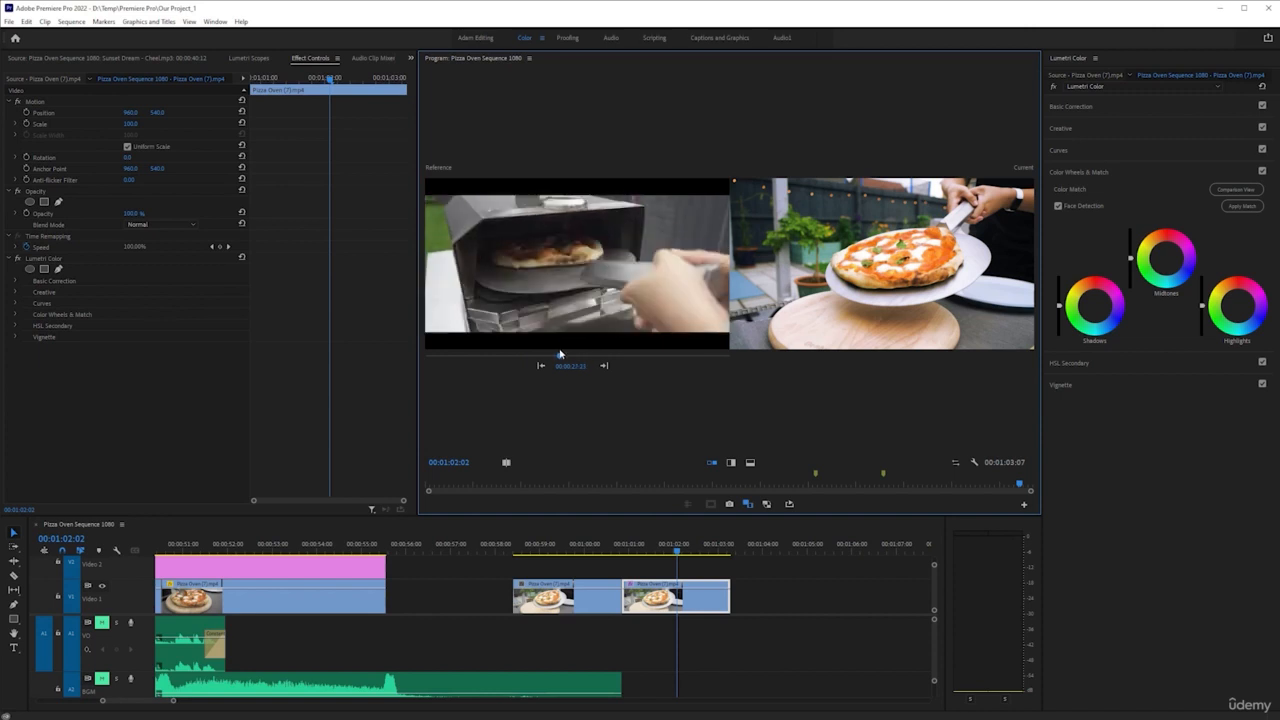
Set the topped-pizza oven frame as reference and switch off Face Detection for matching.
{"action": "left_click_drag", "start_coordinate": [528, 356], "coordinate": [556, 356]}
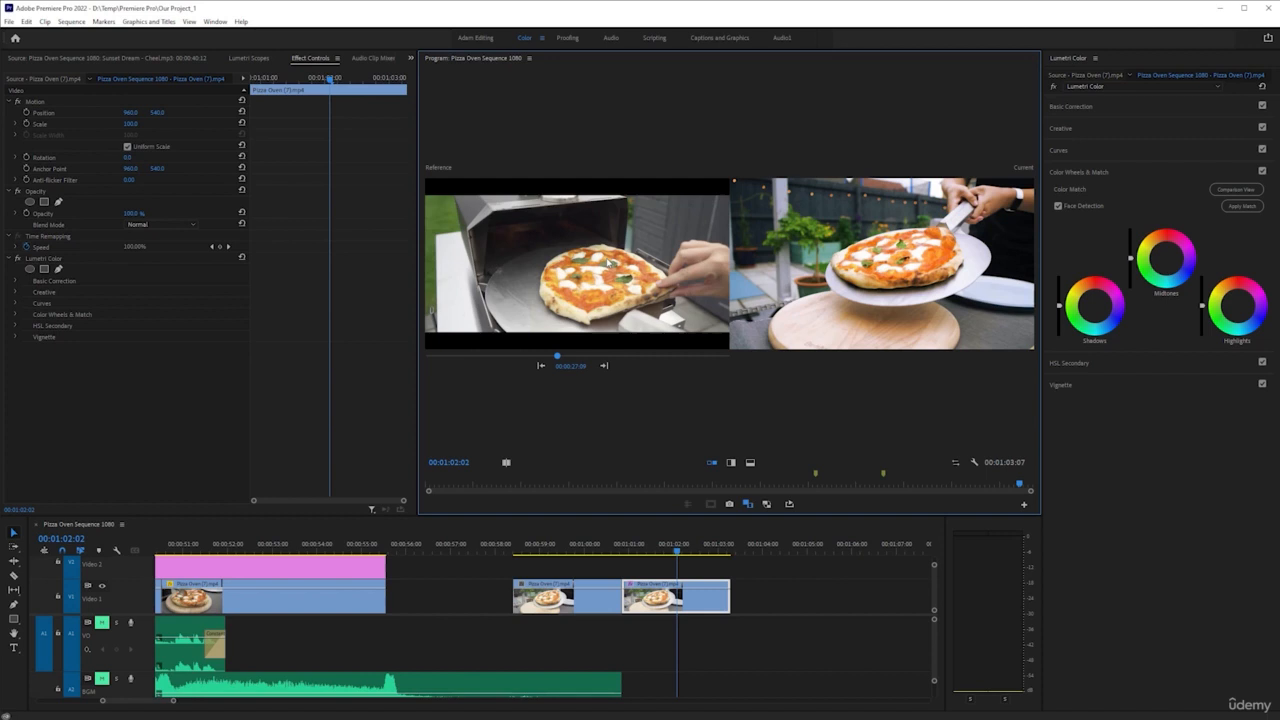
{"action": "mouse_move", "coordinate": [676, 284]}
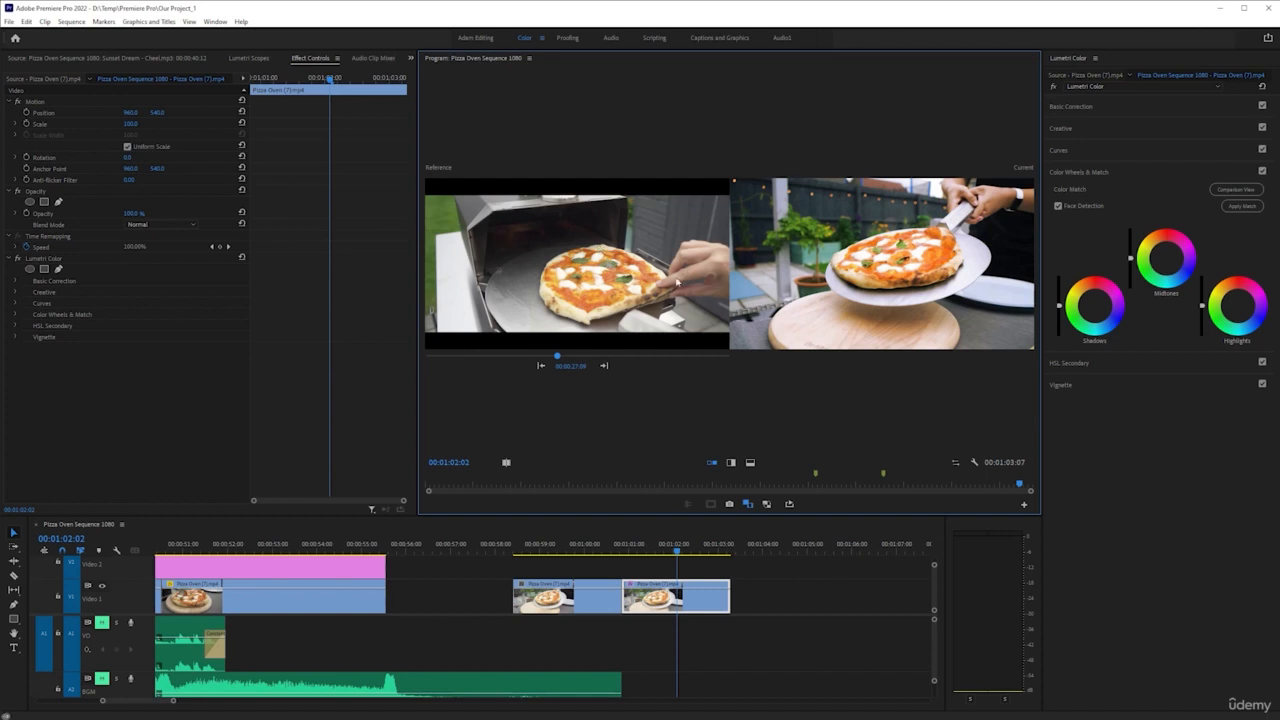
{"action": "mouse_move", "coordinate": [660, 202]}
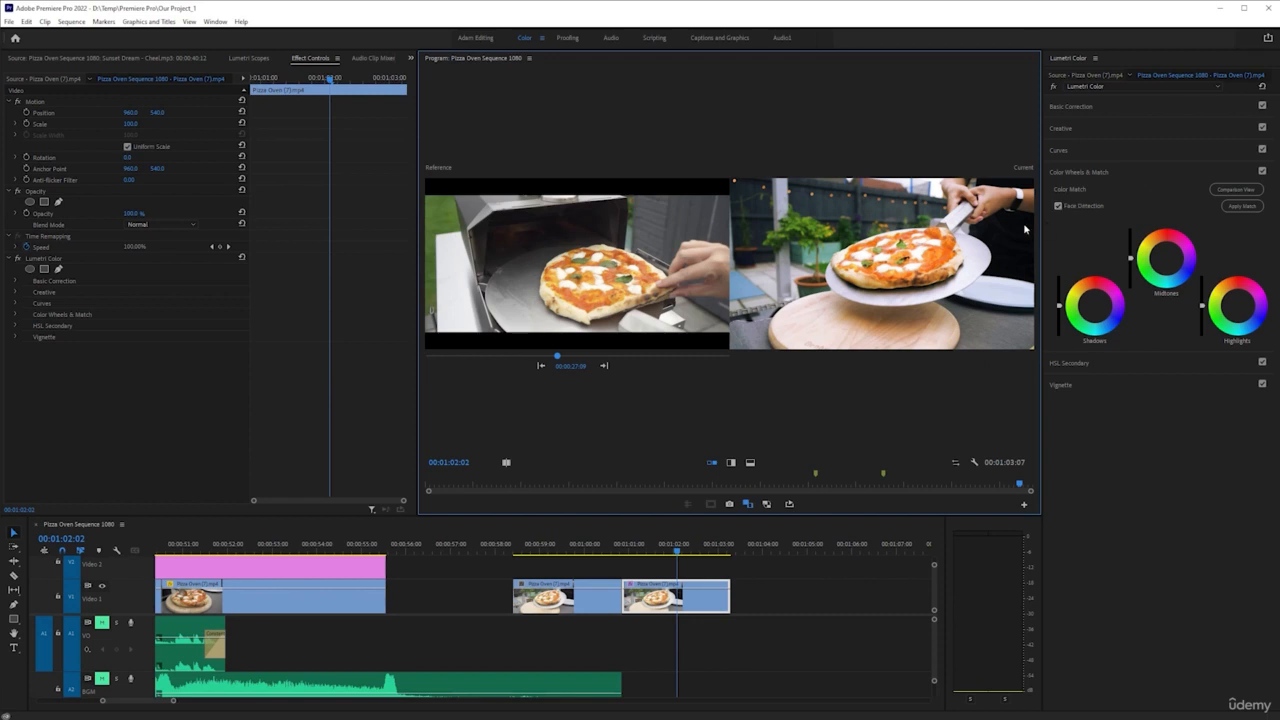
{"action": "mouse_move", "coordinate": [1000, 272]}
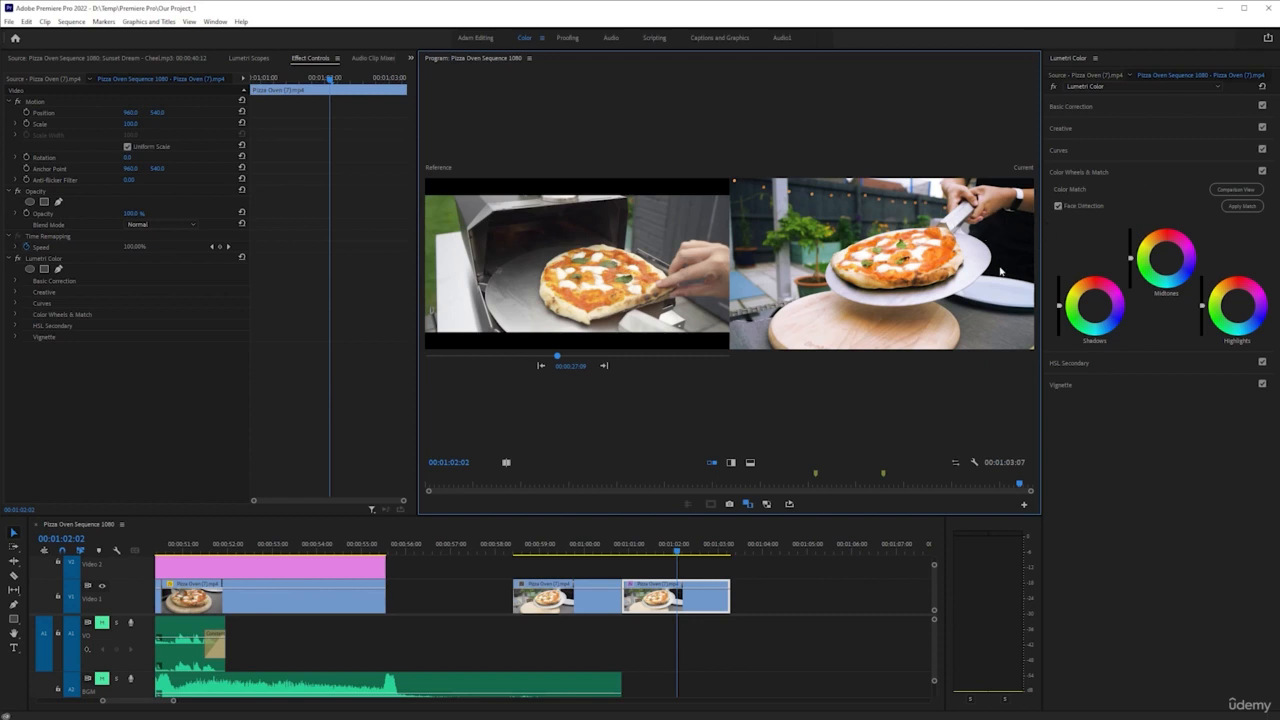
{"action": "left_click", "coordinate": [1060, 206]}
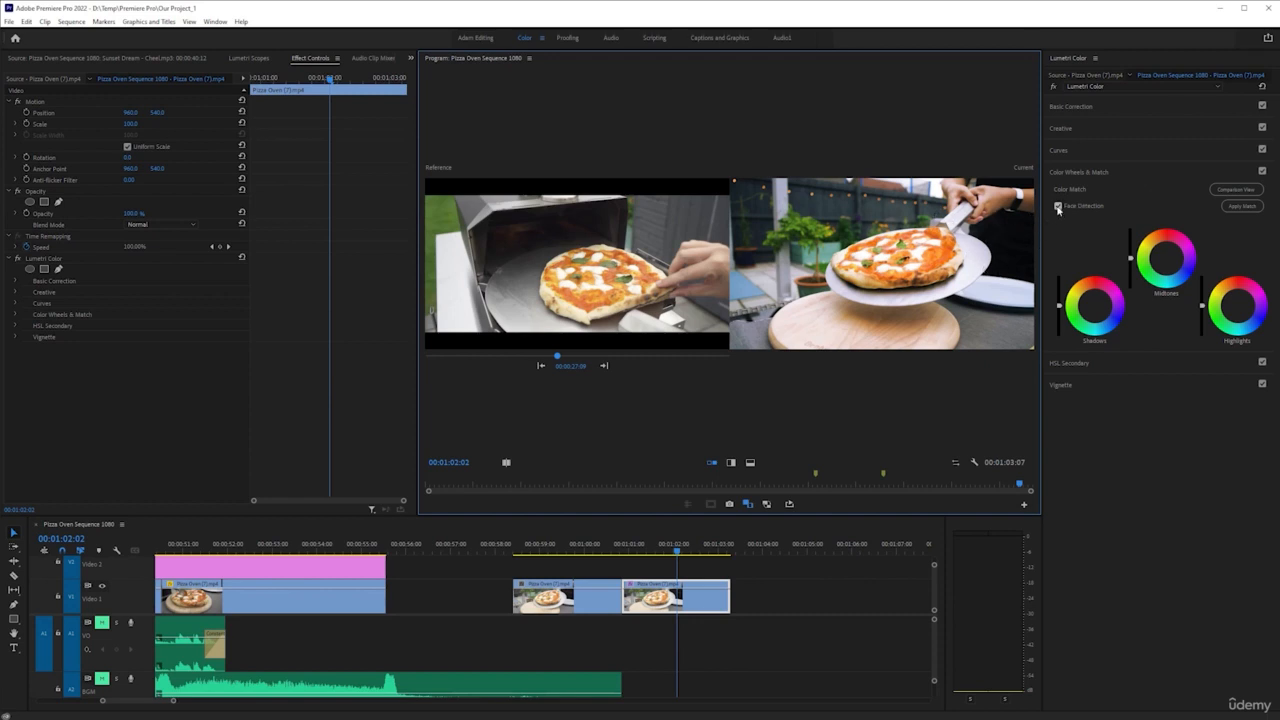
{"action": "left_click", "coordinate": [1058, 206]}
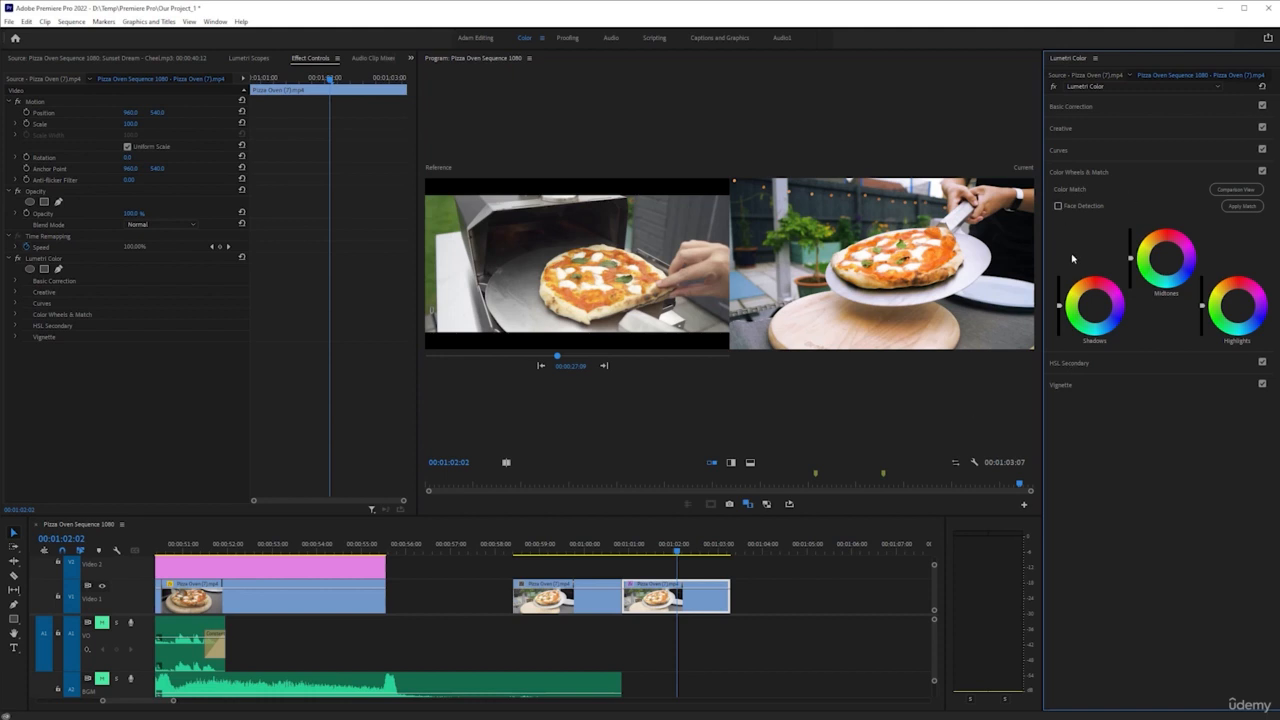
{"action": "mouse_move", "coordinate": [740, 224]}
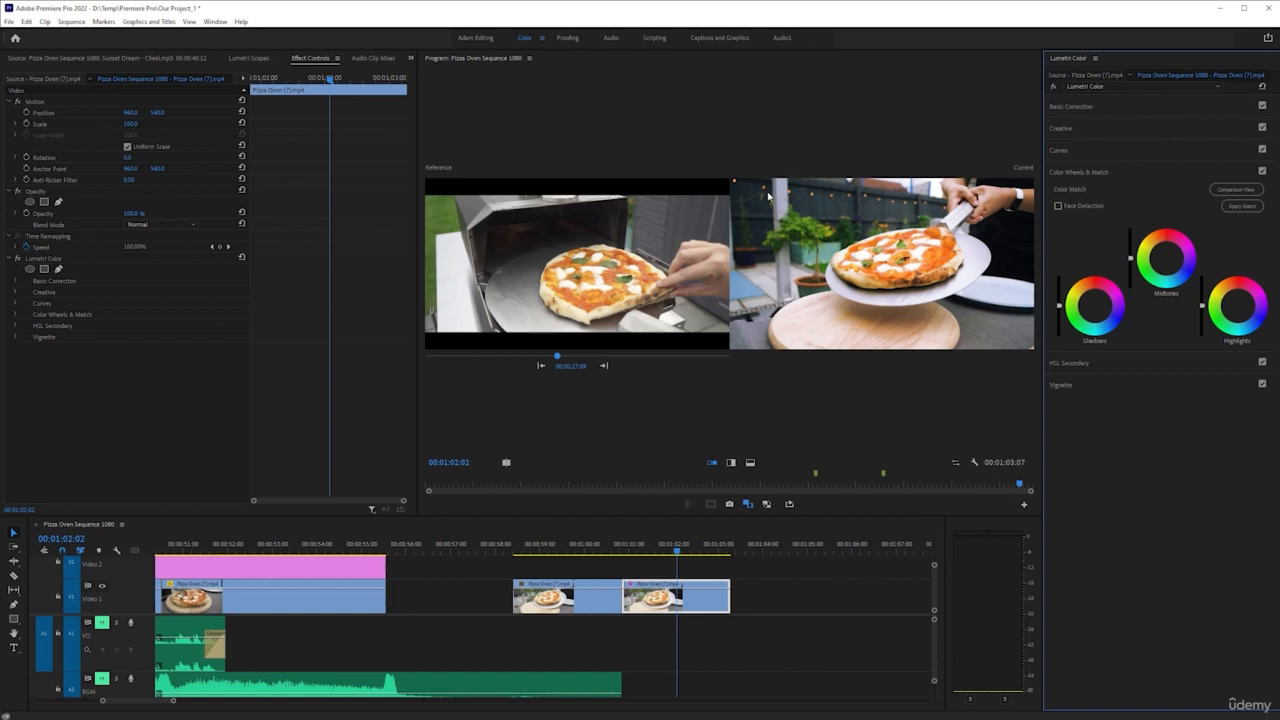
{"action": "mouse_move", "coordinate": [590, 222]}
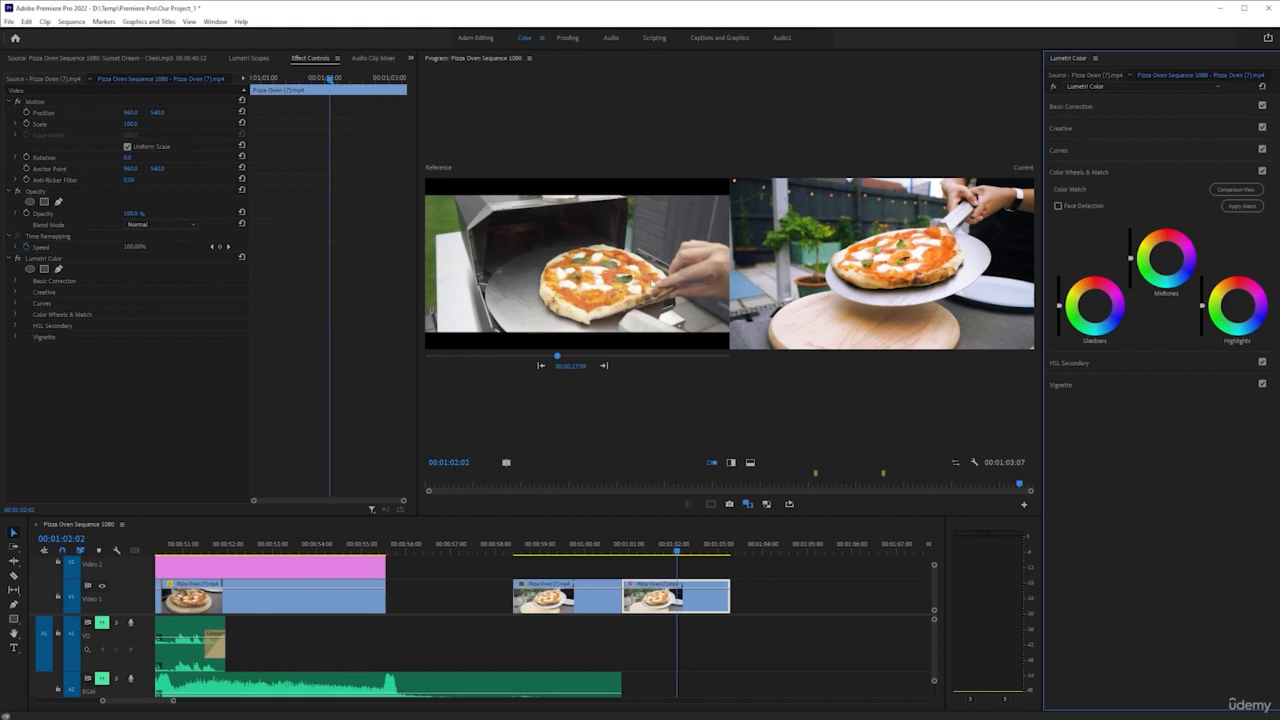
{"action": "mouse_move", "coordinate": [644, 194]}
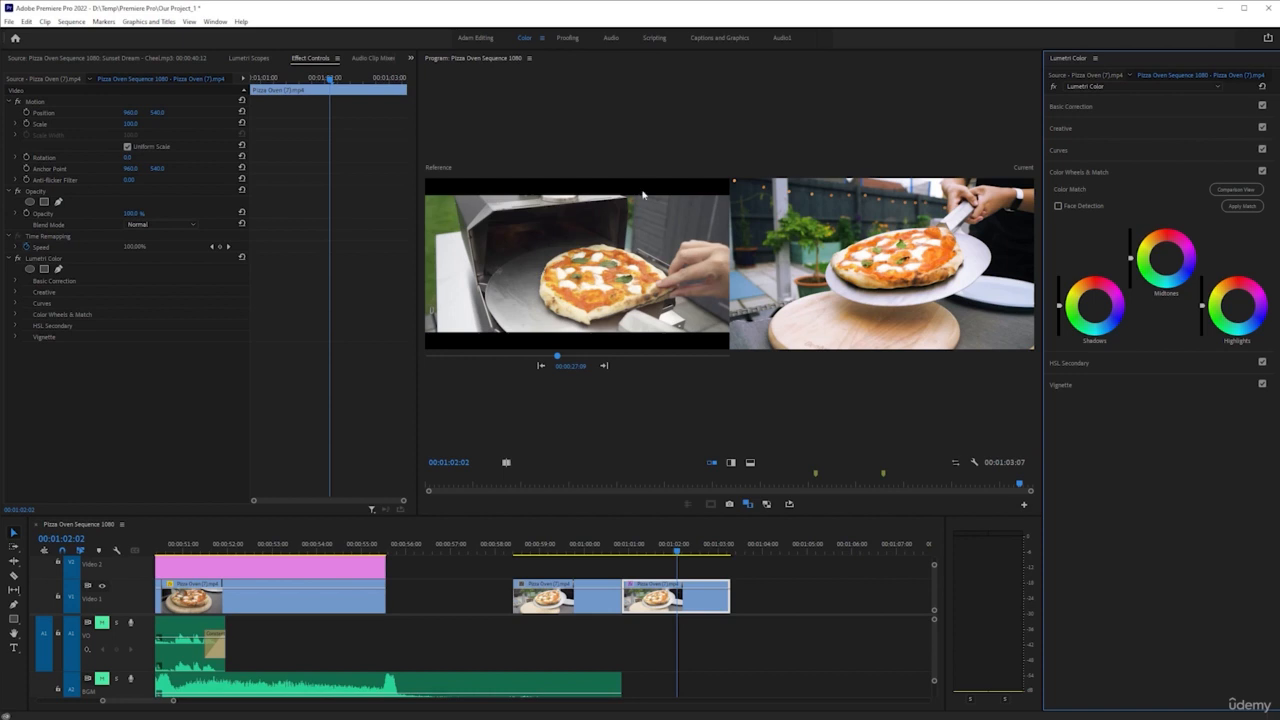
{"action": "mouse_move", "coordinate": [918, 298]}
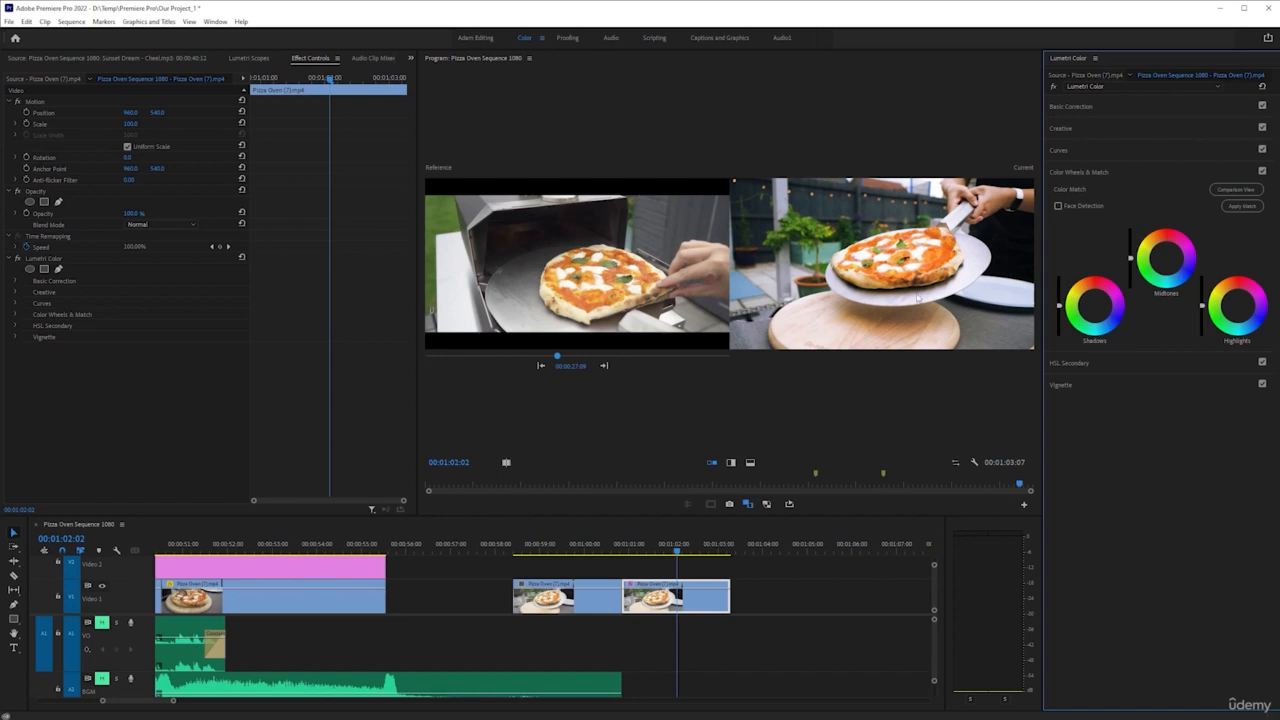
{"action": "mouse_move", "coordinate": [818, 344]}
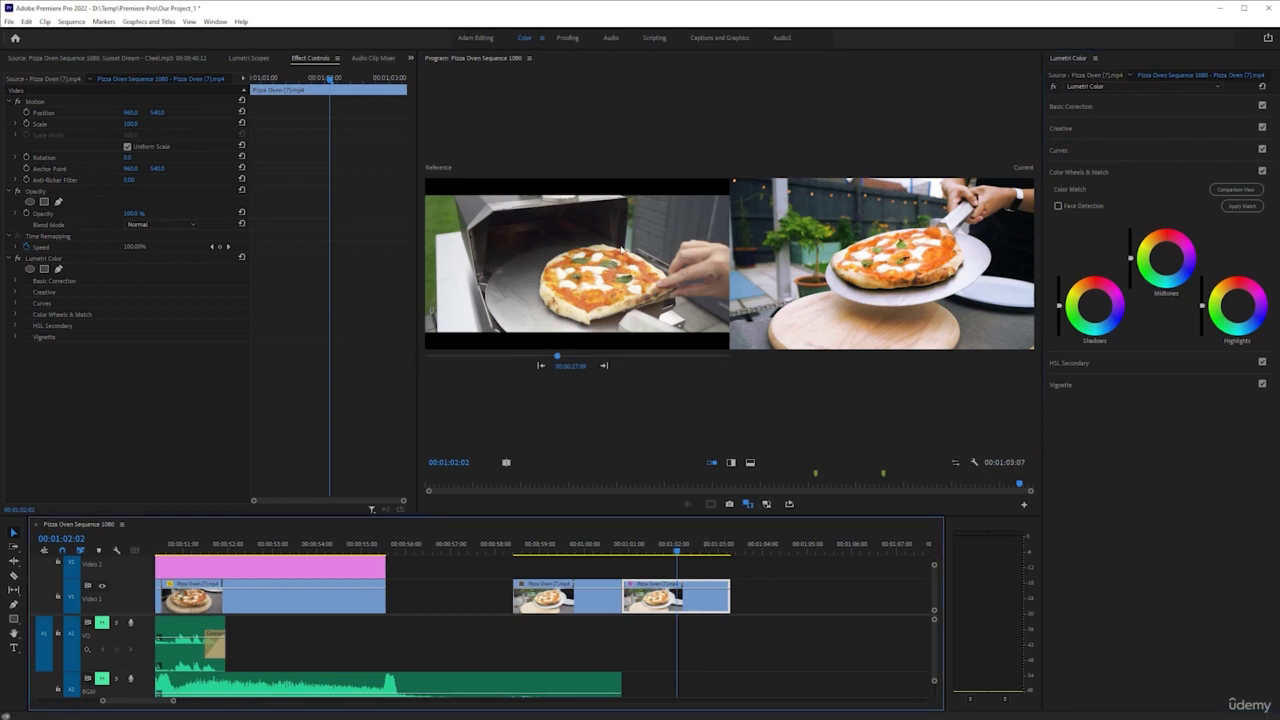
{"action": "mouse_move", "coordinate": [1200, 210]}
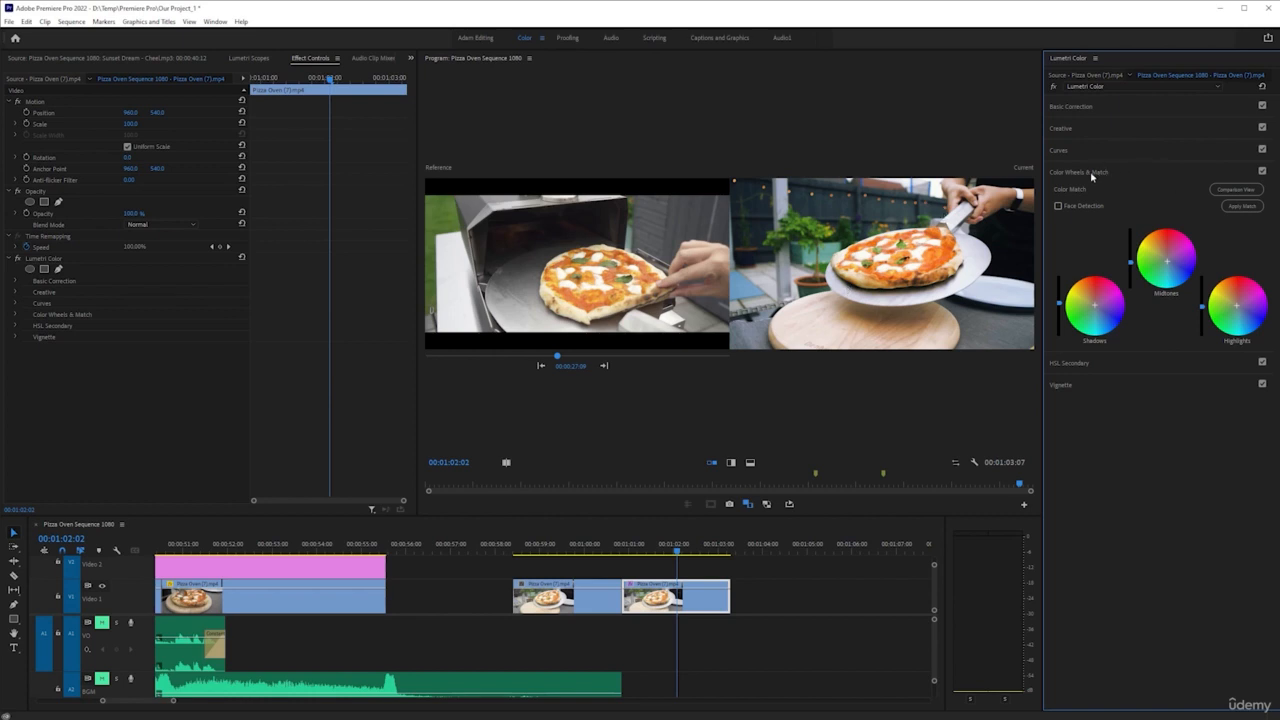
{"action": "mouse_move", "coordinate": [1162, 190]}
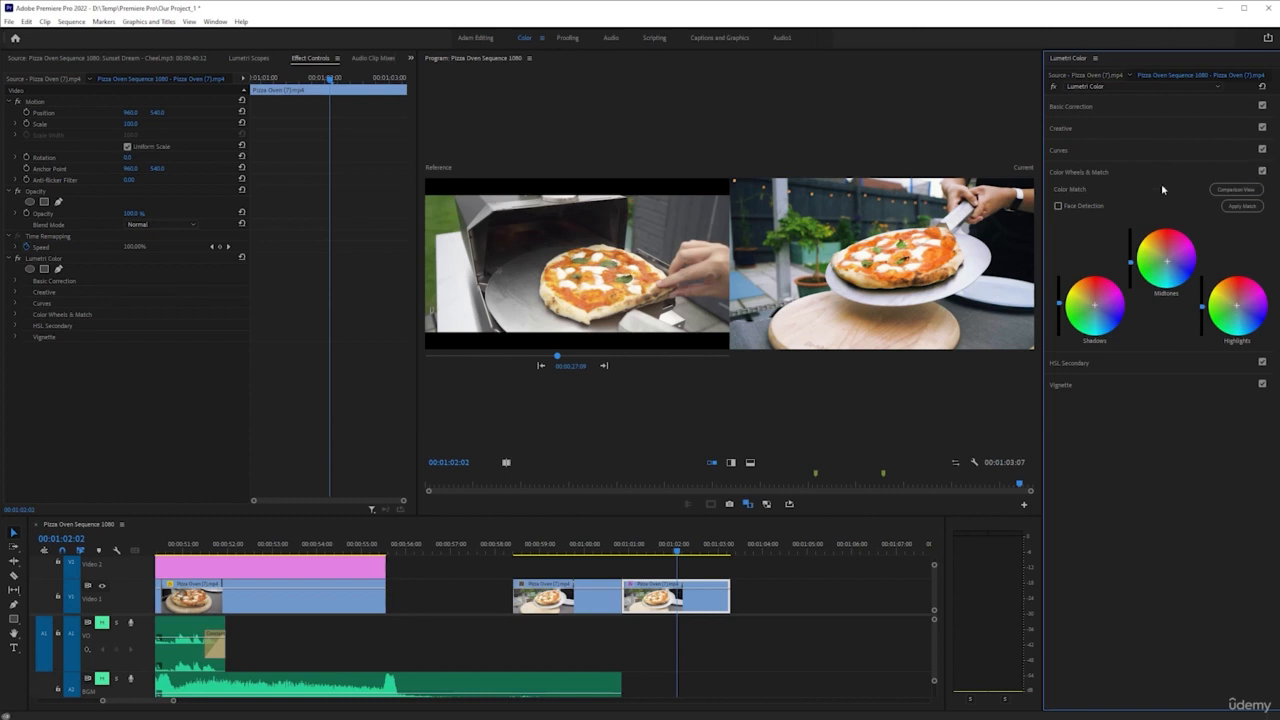
{"action": "mouse_move", "coordinate": [1260, 172]}
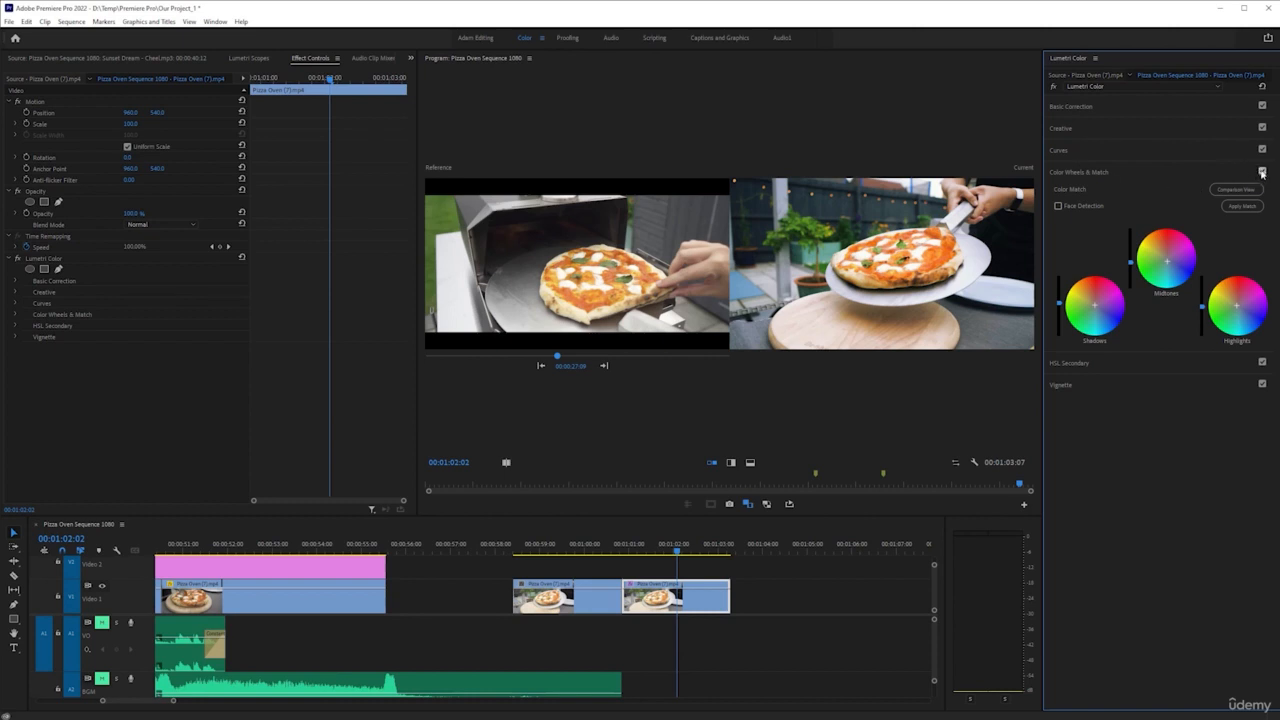
{"action": "left_click", "coordinate": [1262, 172]}
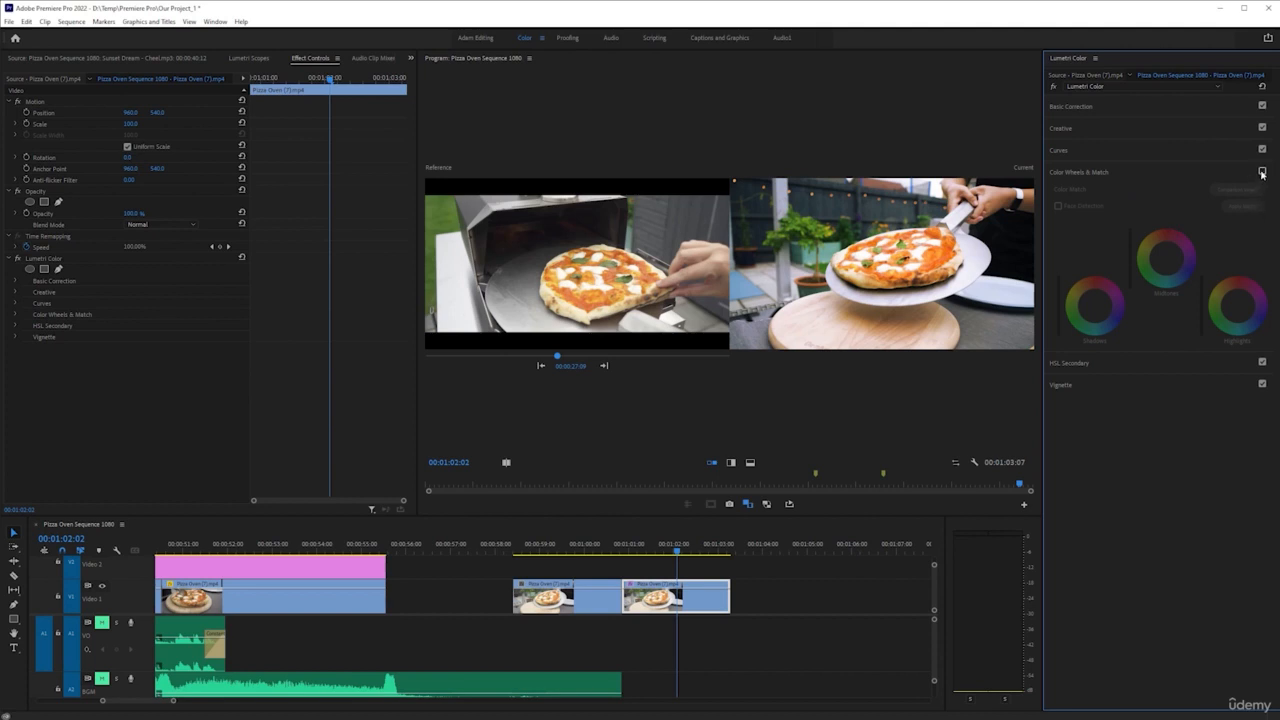
{"action": "left_click", "coordinate": [1262, 172]}
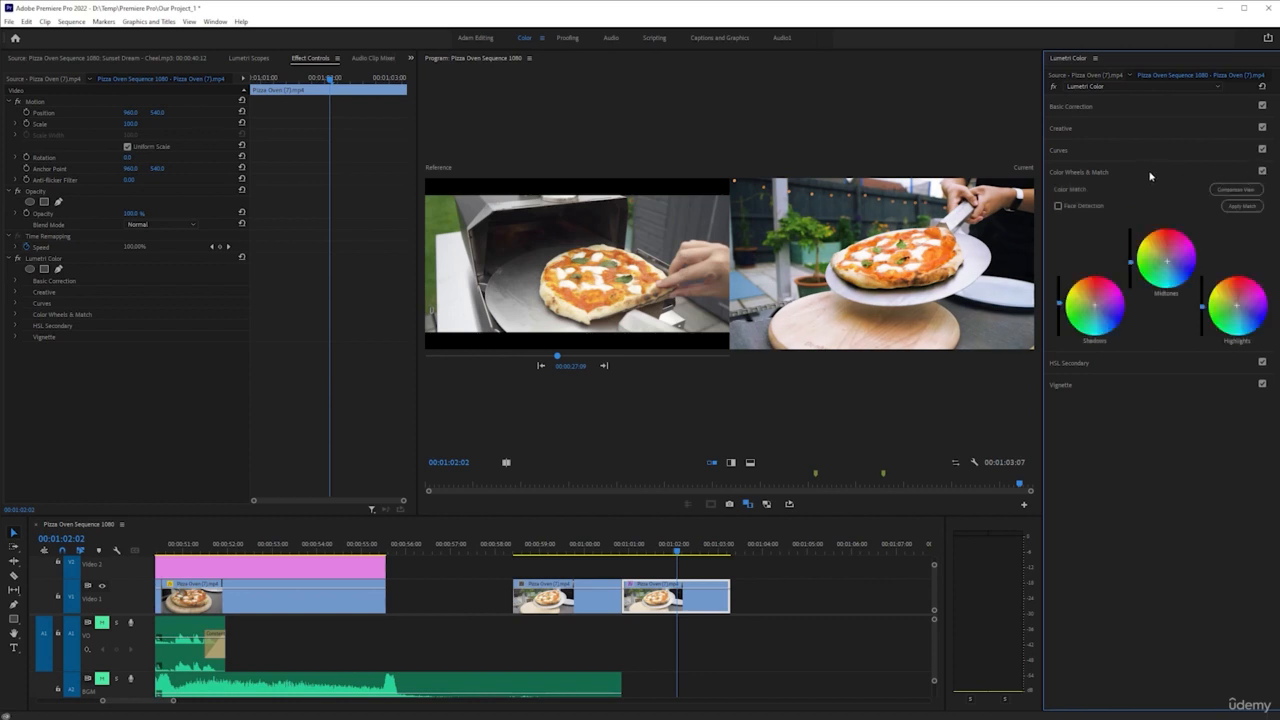
{"action": "mouse_move", "coordinate": [1082, 176]}
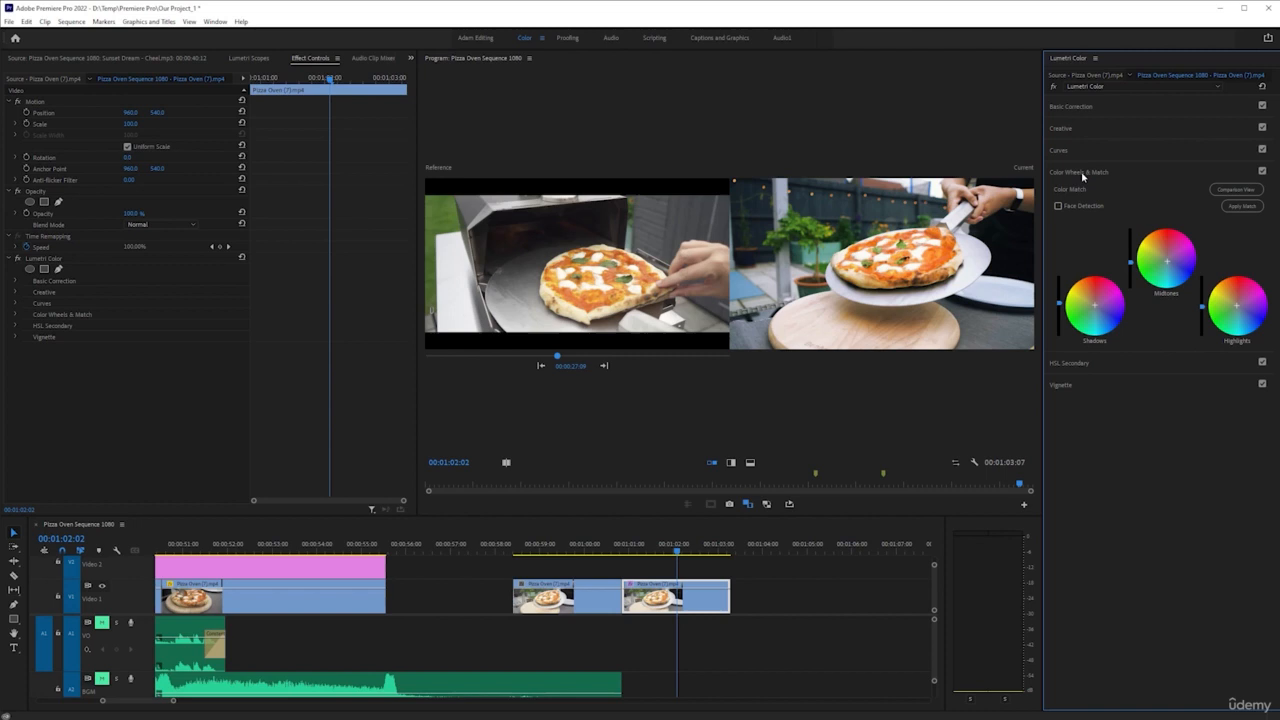
{"action": "mouse_move", "coordinate": [1110, 220]}
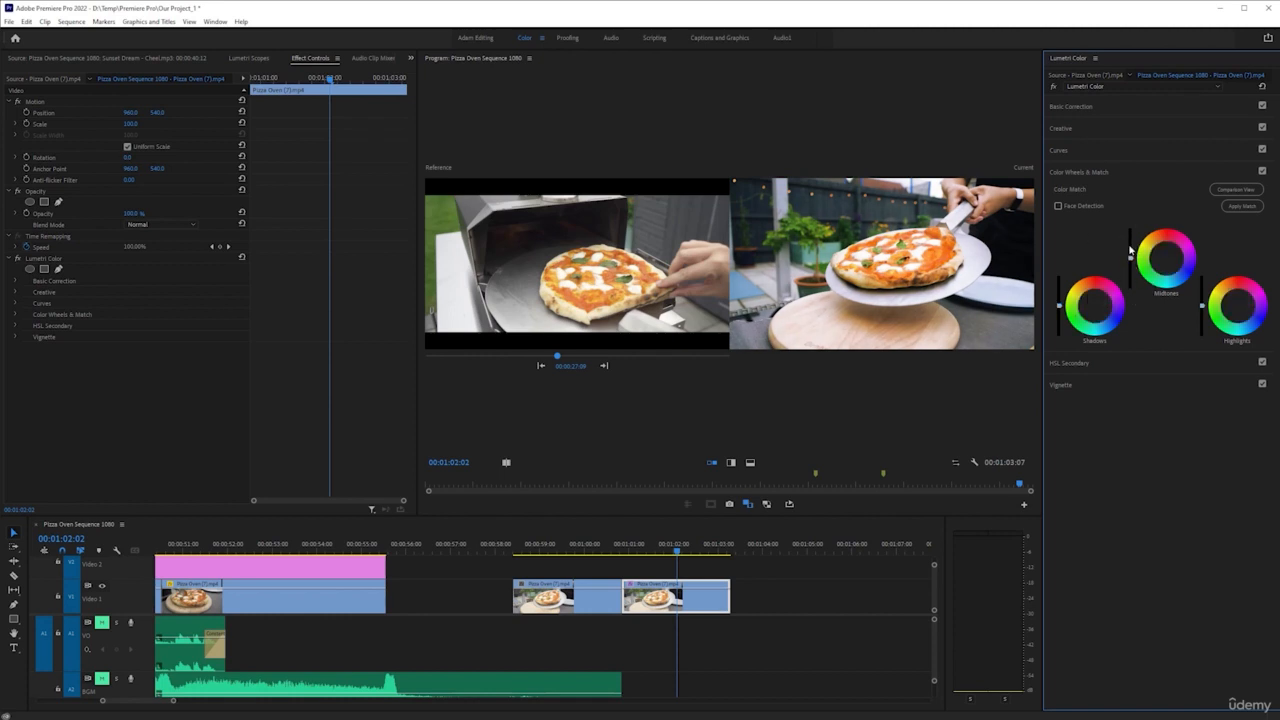
{"action": "mouse_move", "coordinate": [1064, 420]}
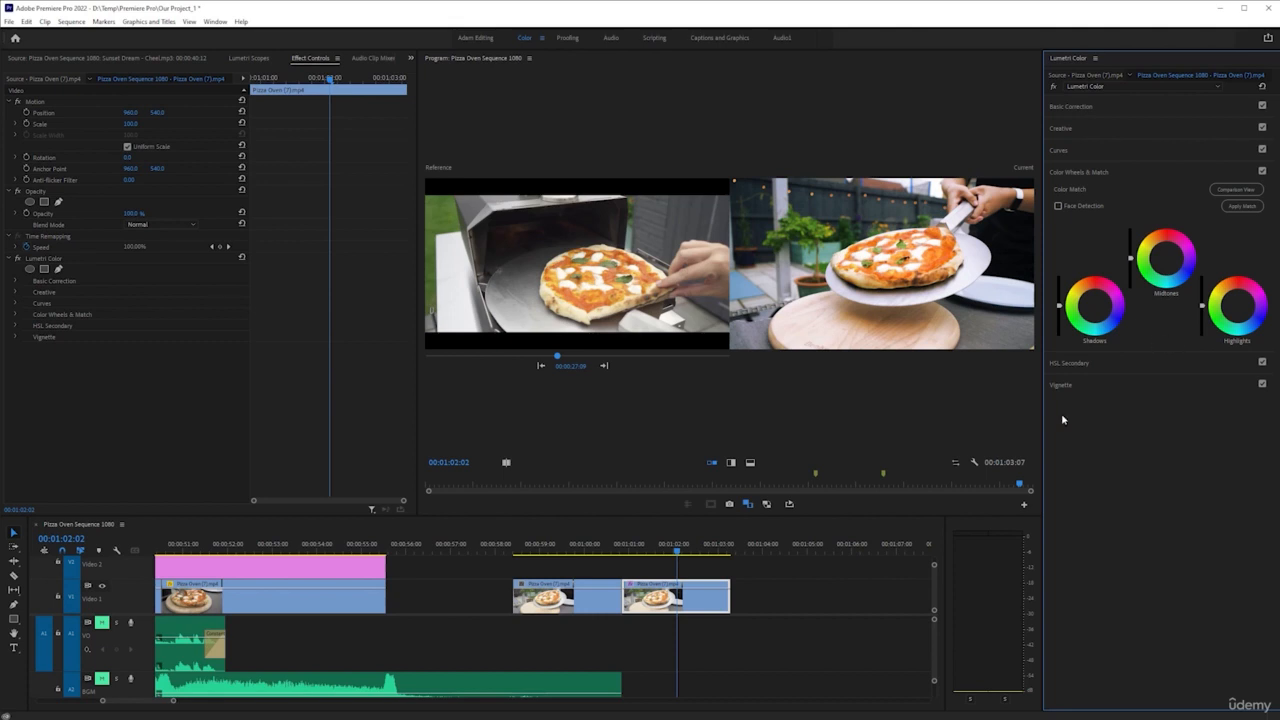
{"action": "mouse_move", "coordinate": [848, 240]}
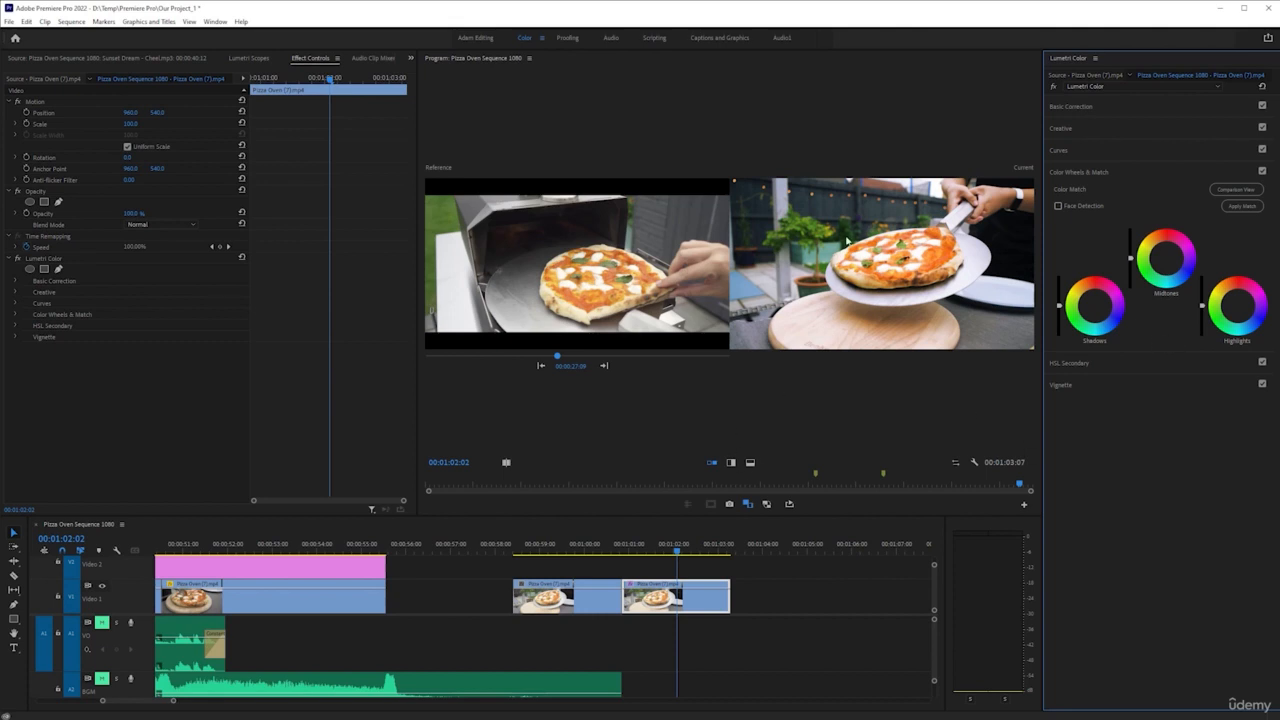
{"action": "mouse_move", "coordinate": [756, 528]}
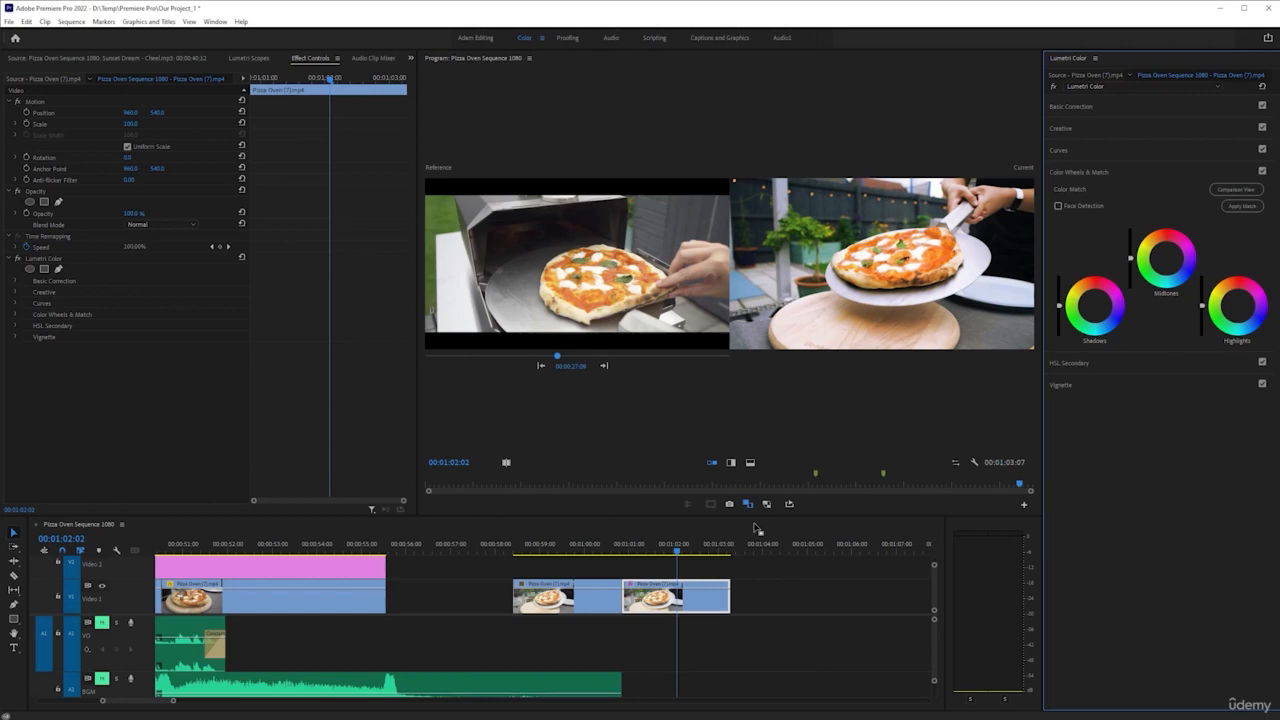
{"action": "mouse_move", "coordinate": [708, 504]}
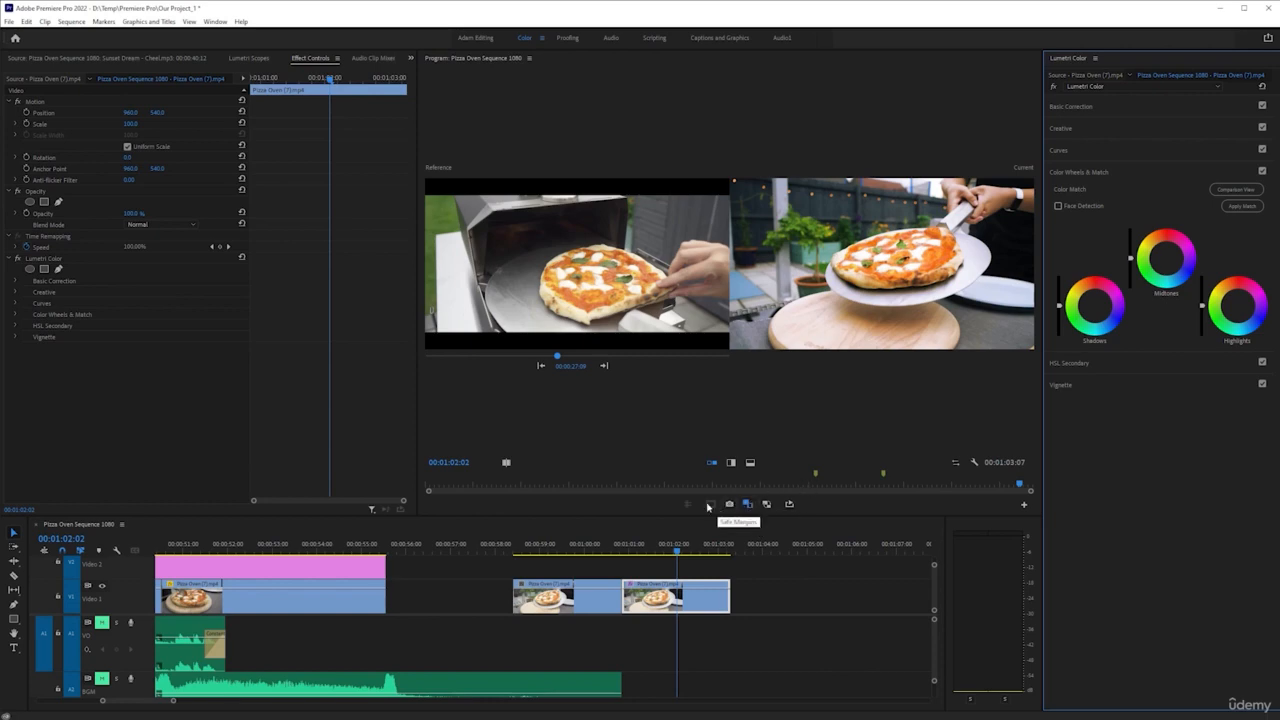
{"action": "mouse_move", "coordinate": [1202, 232]}
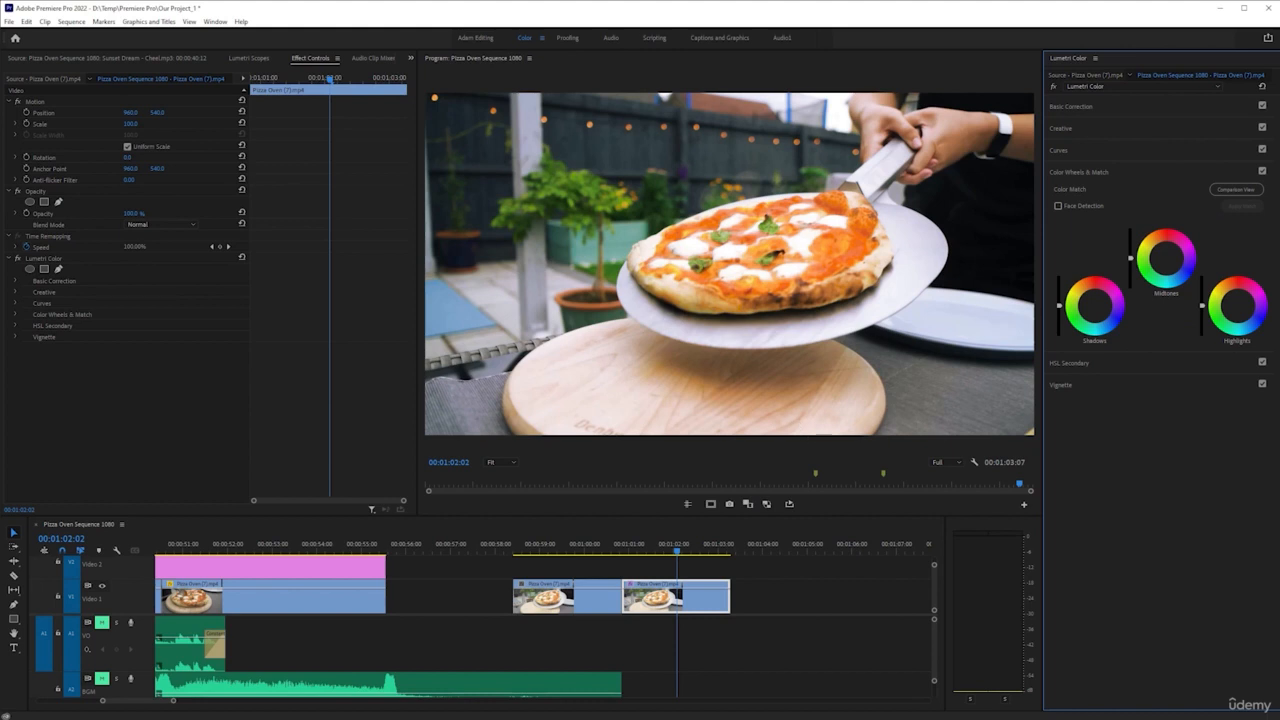
{"action": "mouse_move", "coordinate": [1170, 202]}
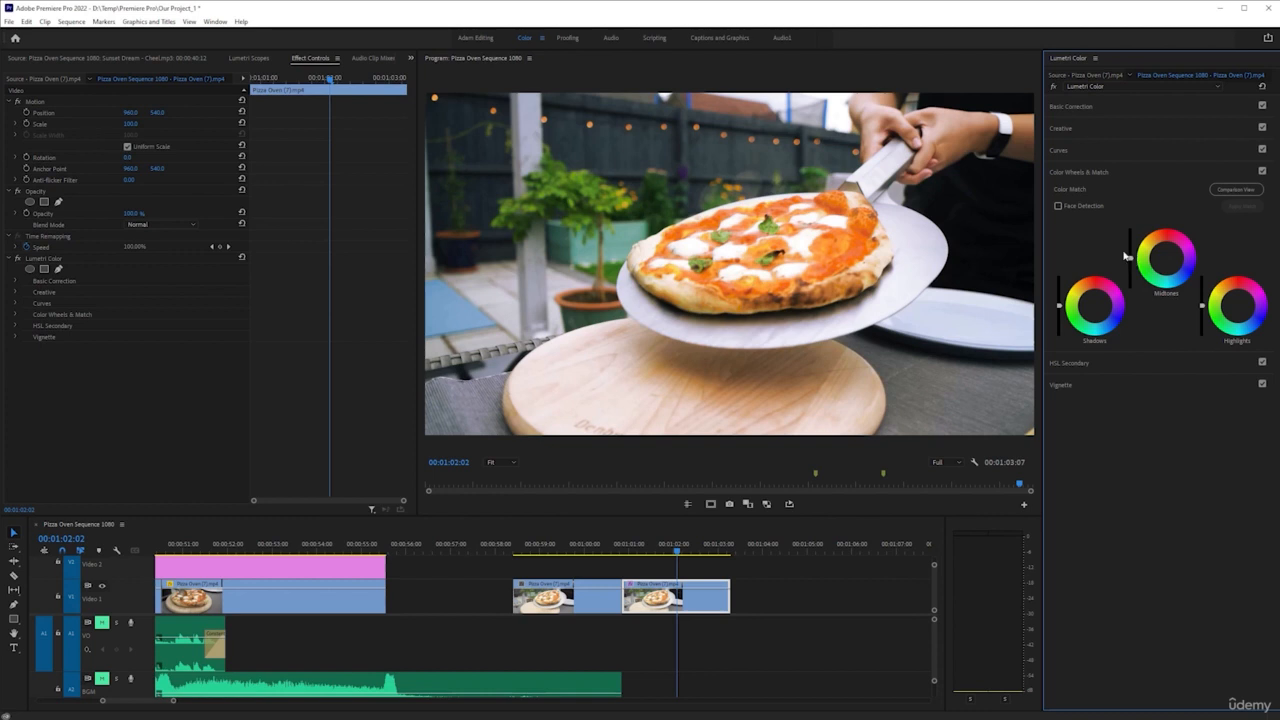
{"action": "mouse_move", "coordinate": [1094, 236]}
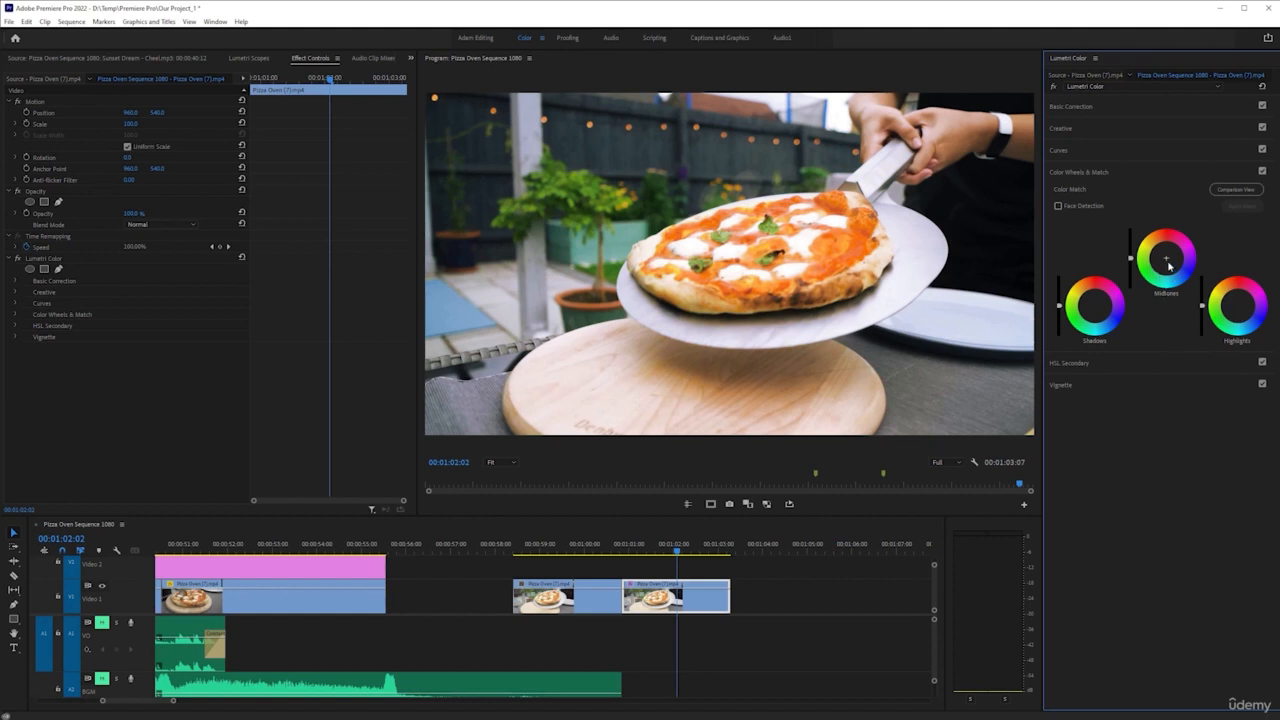
{"action": "mouse_move", "coordinate": [1188, 276]}
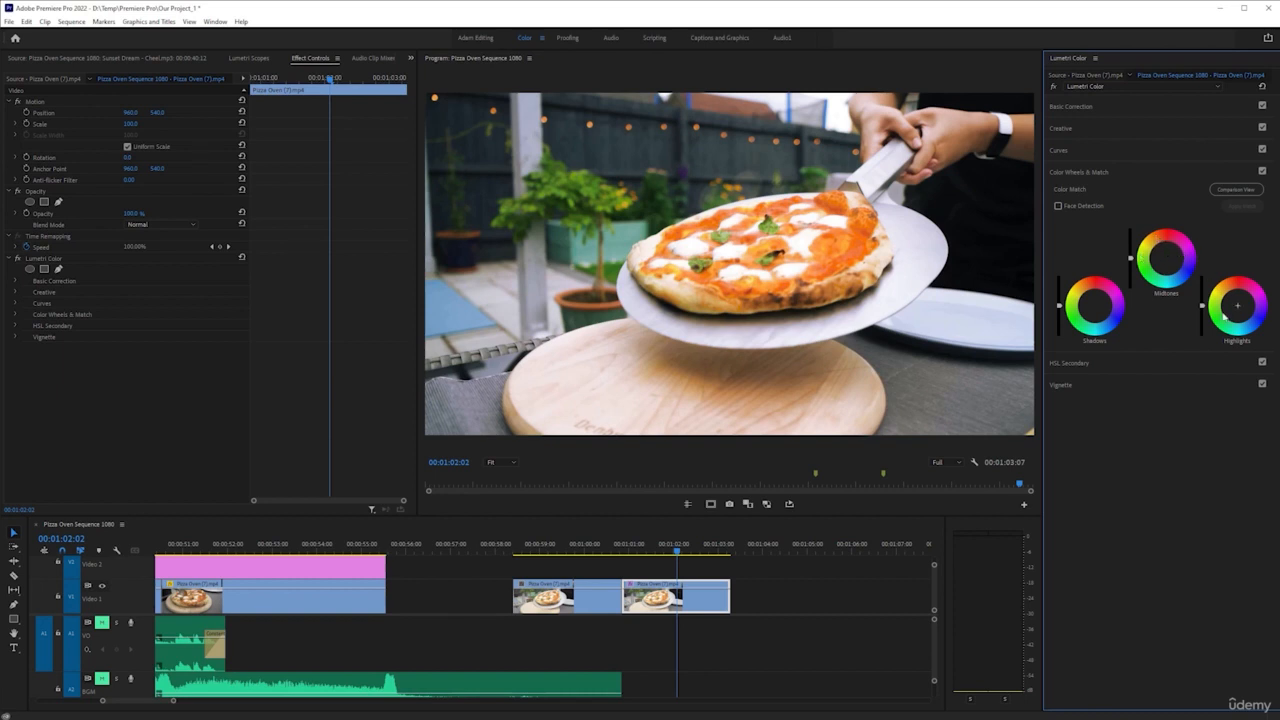
{"action": "mouse_move", "coordinate": [1070, 344]}
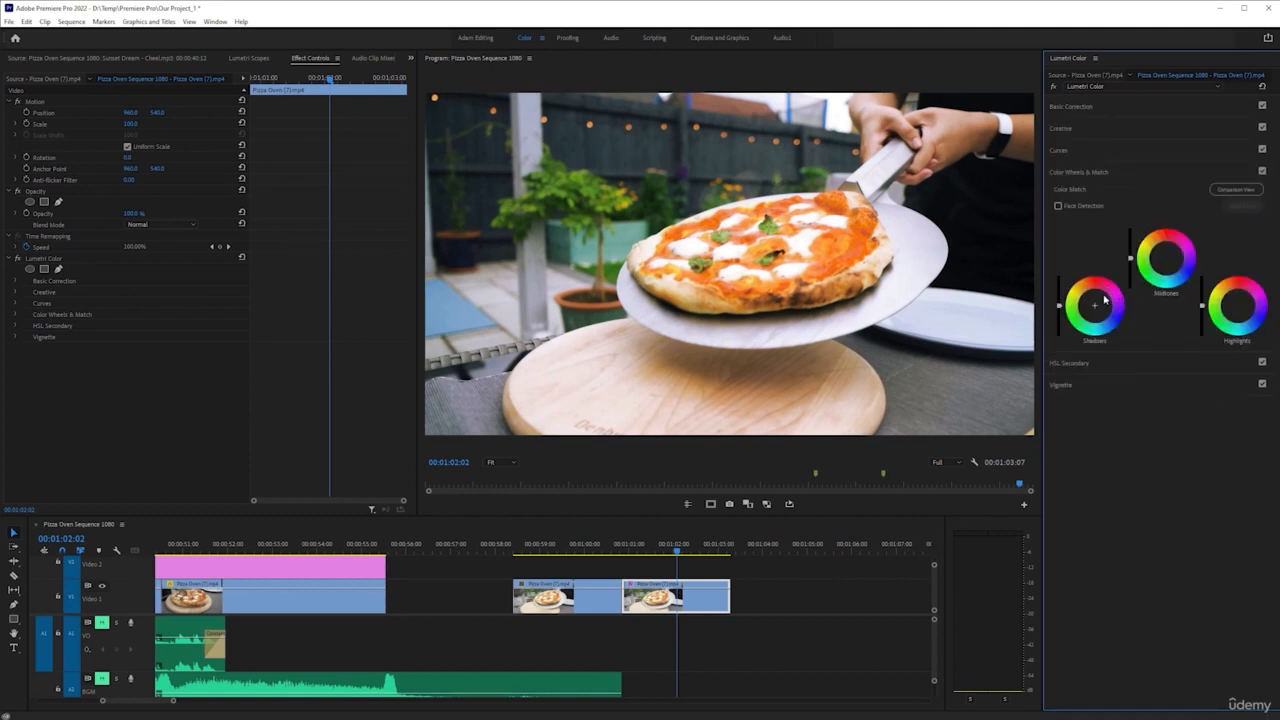
{"action": "mouse_move", "coordinate": [1056, 330]}
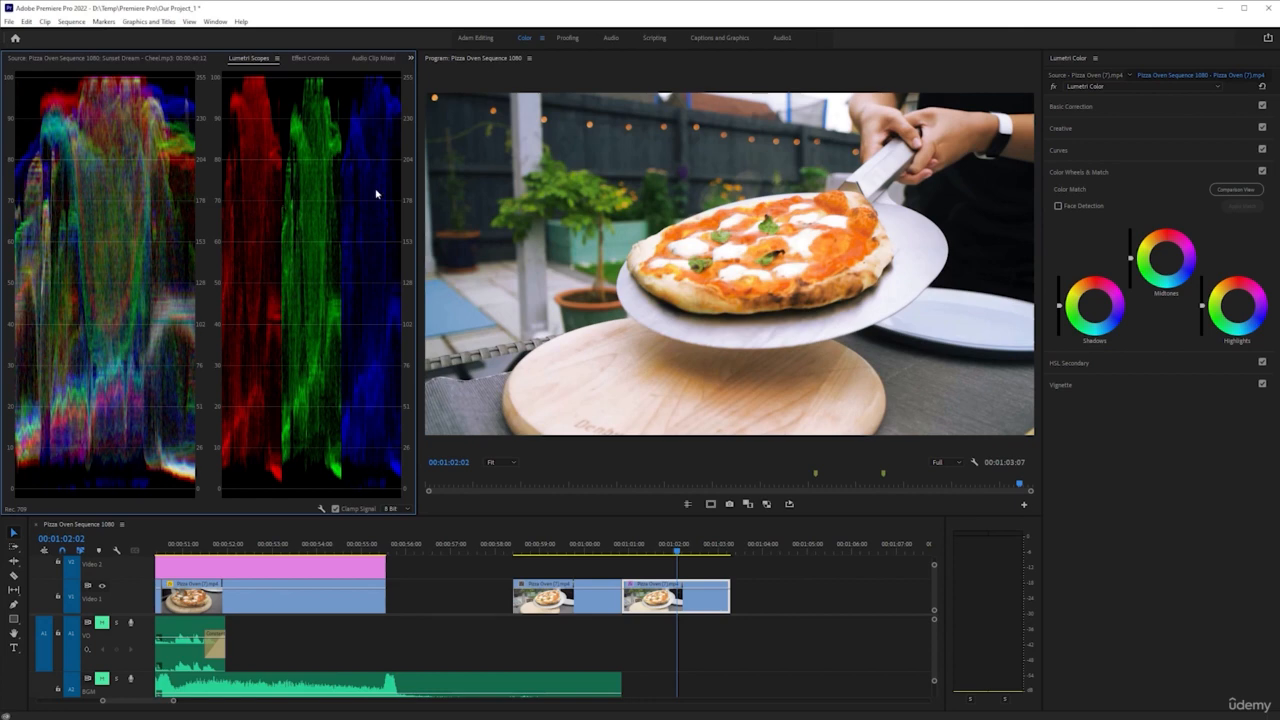
Display the Lumetri scope as an RGB waveform of the pizza shot.
{"action": "right_click", "coordinate": [376, 192]}
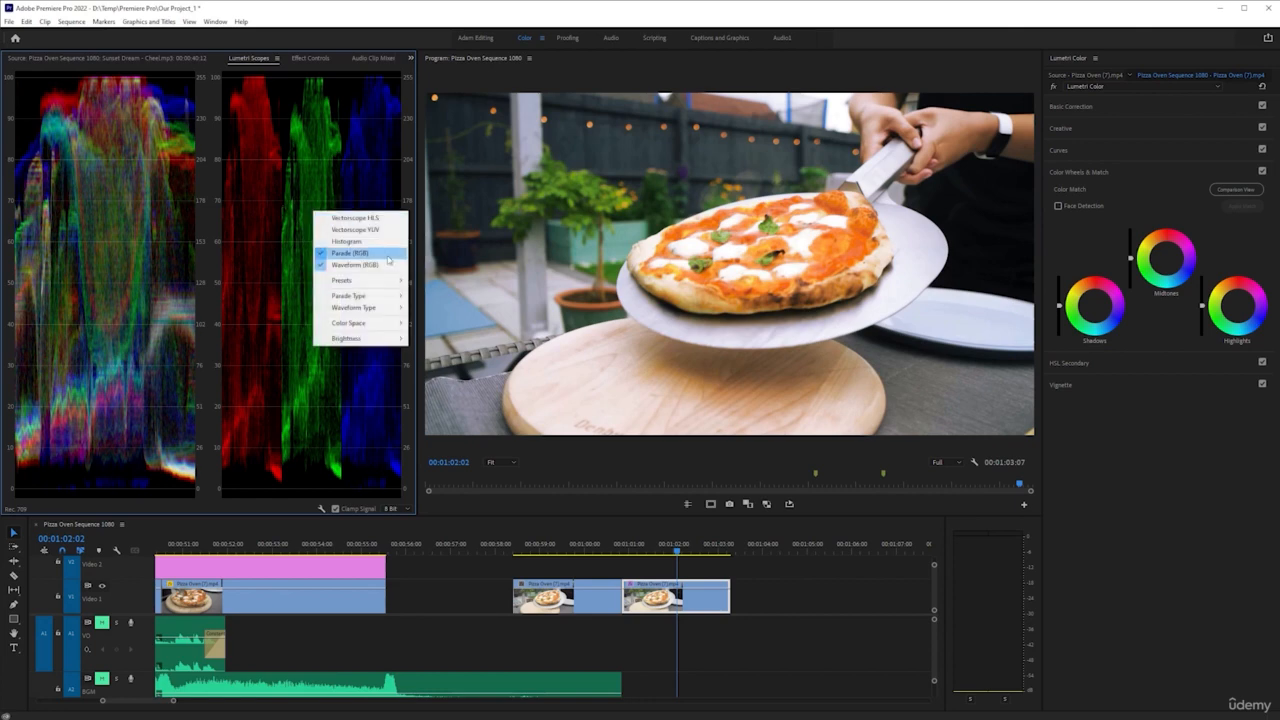
{"action": "left_click", "coordinate": [350, 264]}
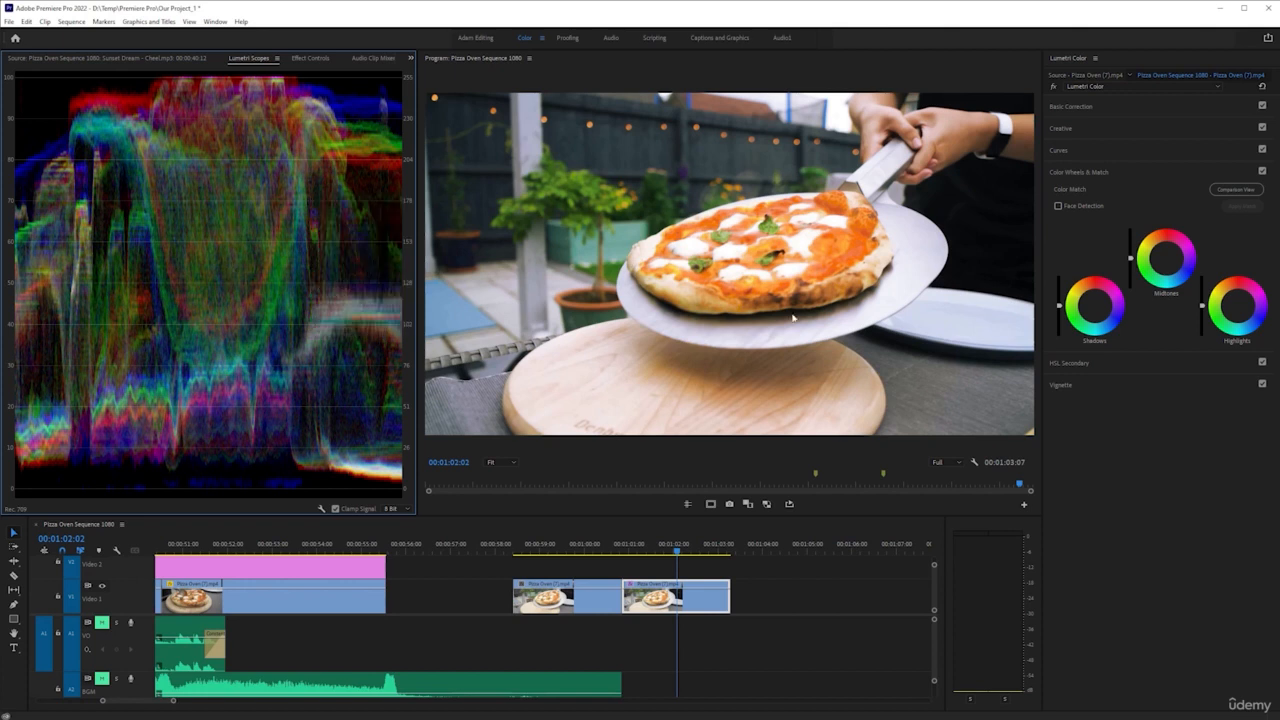
{"action": "mouse_move", "coordinate": [1060, 310]}
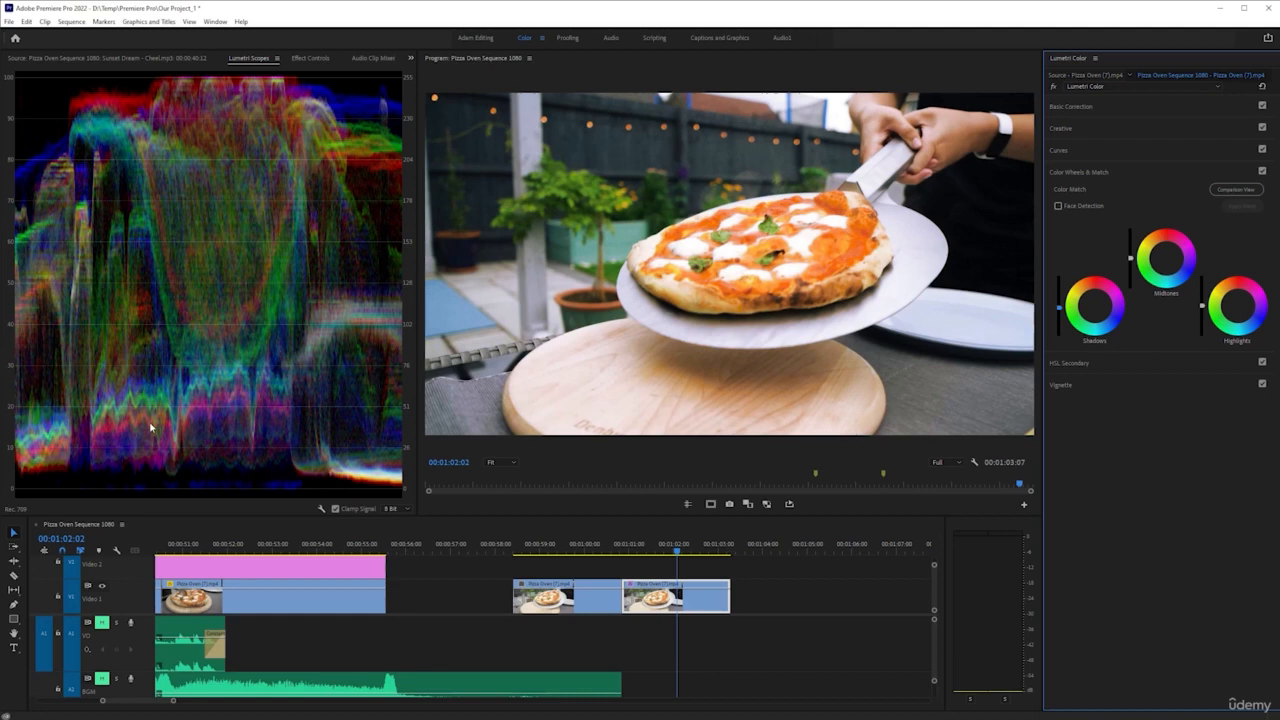
{"action": "mouse_move", "coordinate": [1060, 320]}
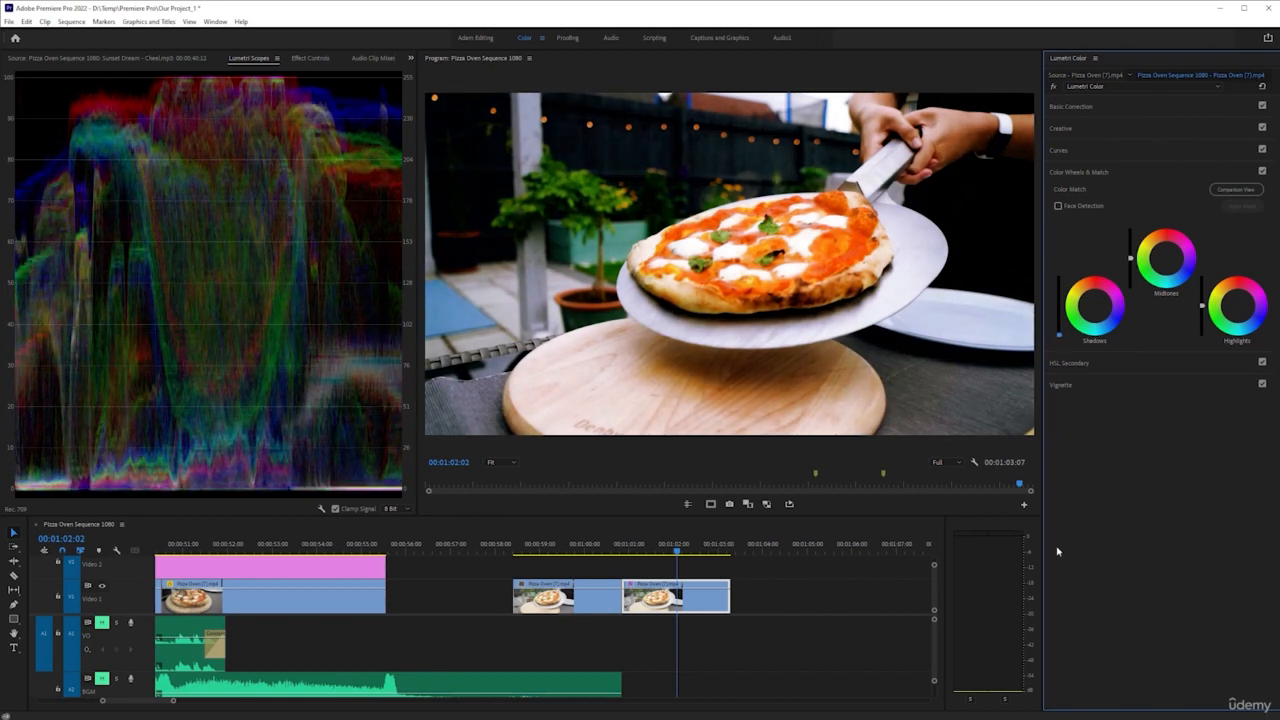
{"action": "mouse_move", "coordinate": [896, 140]}
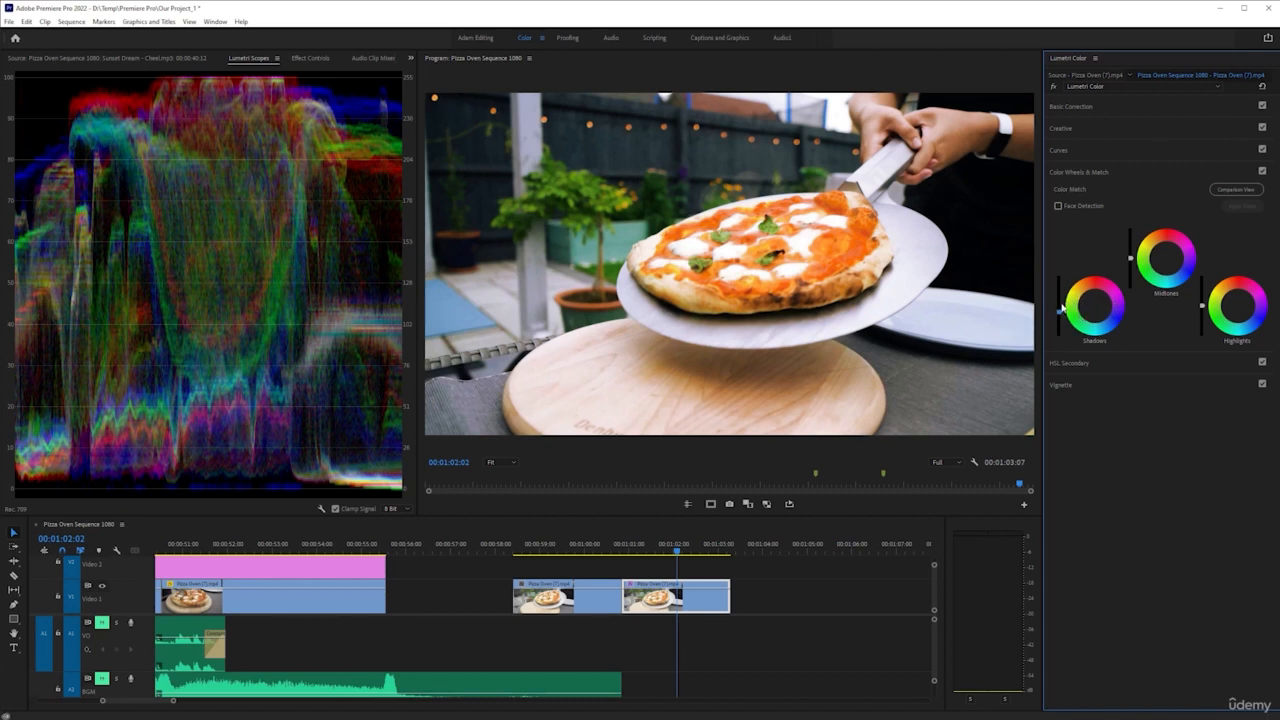
{"action": "mouse_move", "coordinate": [1040, 310]}
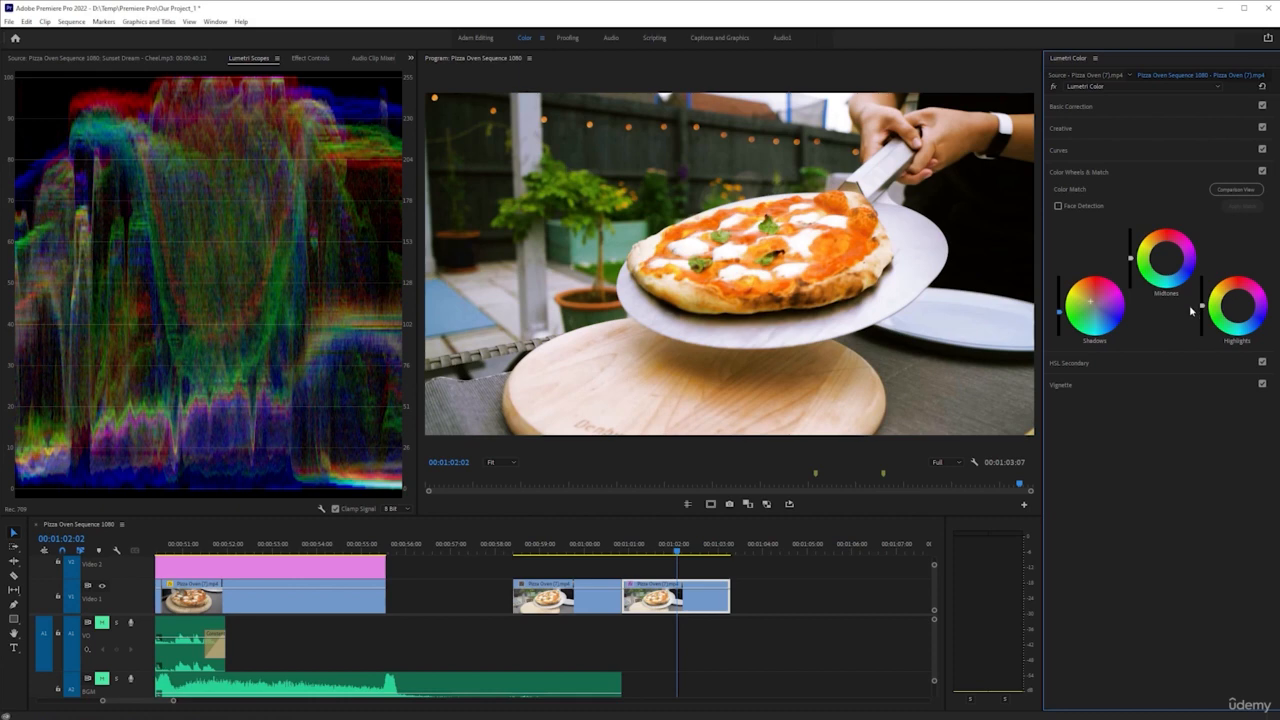
{"action": "mouse_move", "coordinate": [1204, 308]}
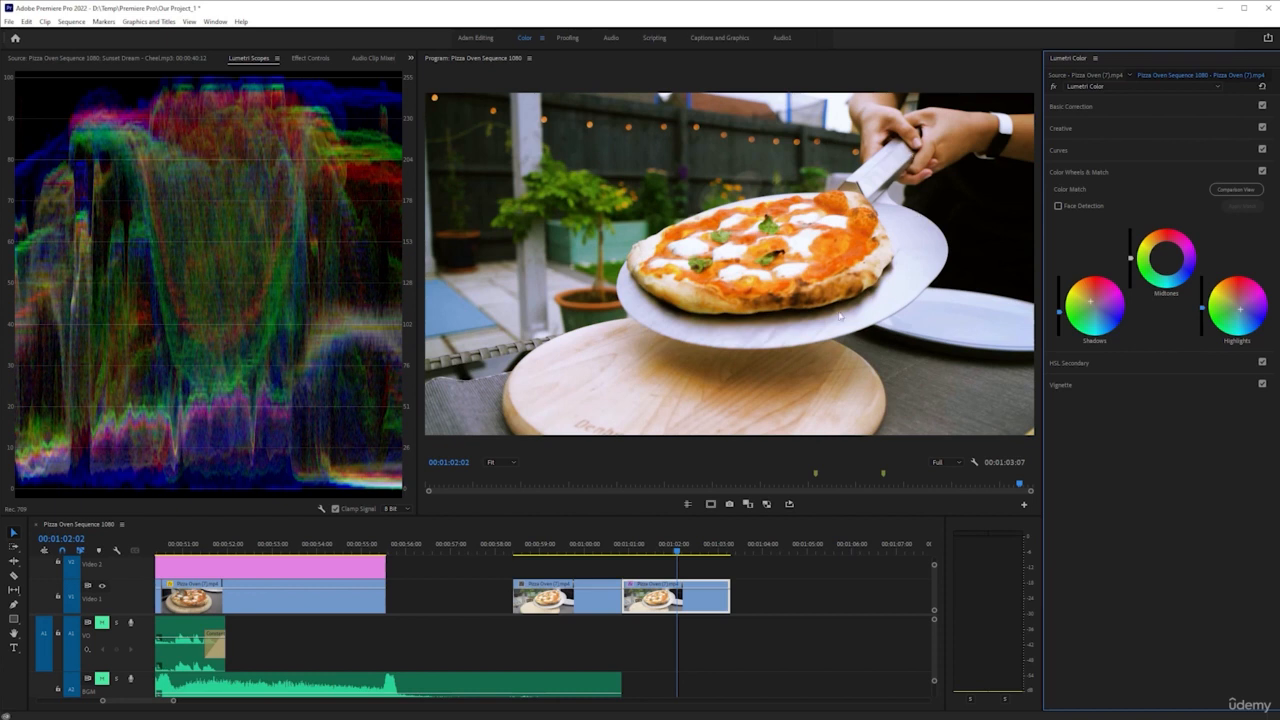
{"action": "mouse_move", "coordinate": [930, 304]}
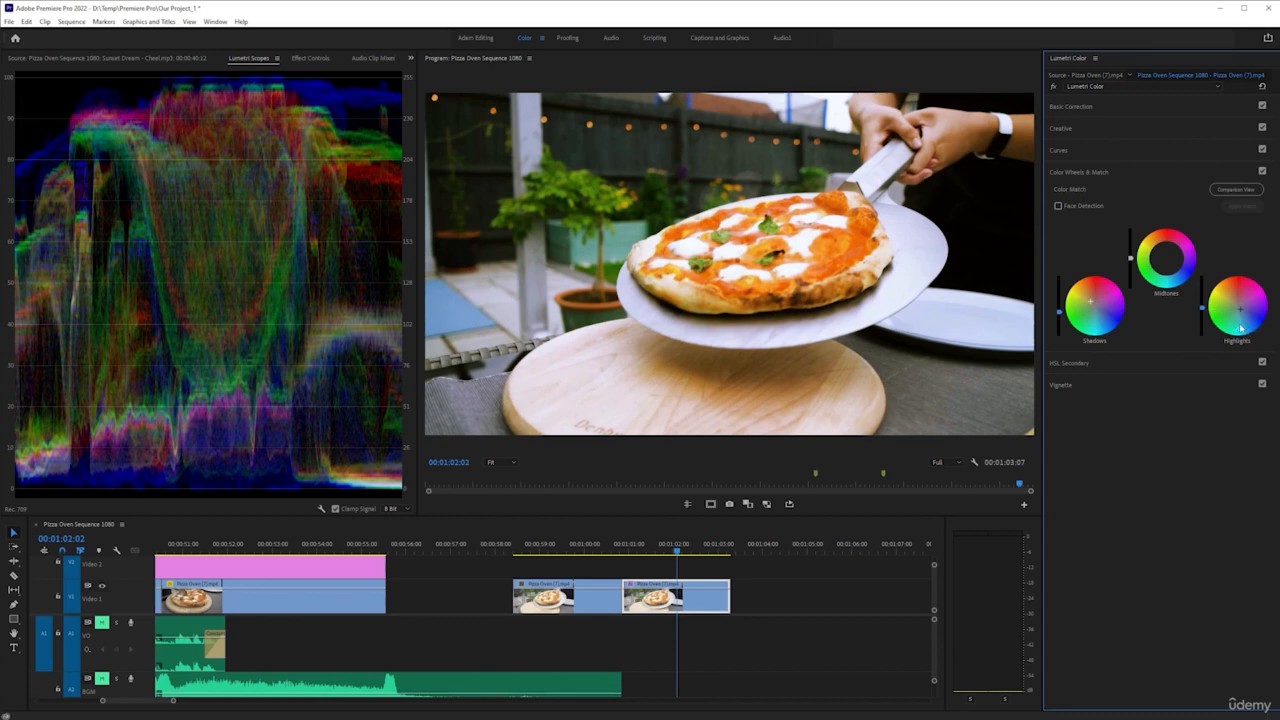
{"action": "mouse_move", "coordinate": [944, 268]}
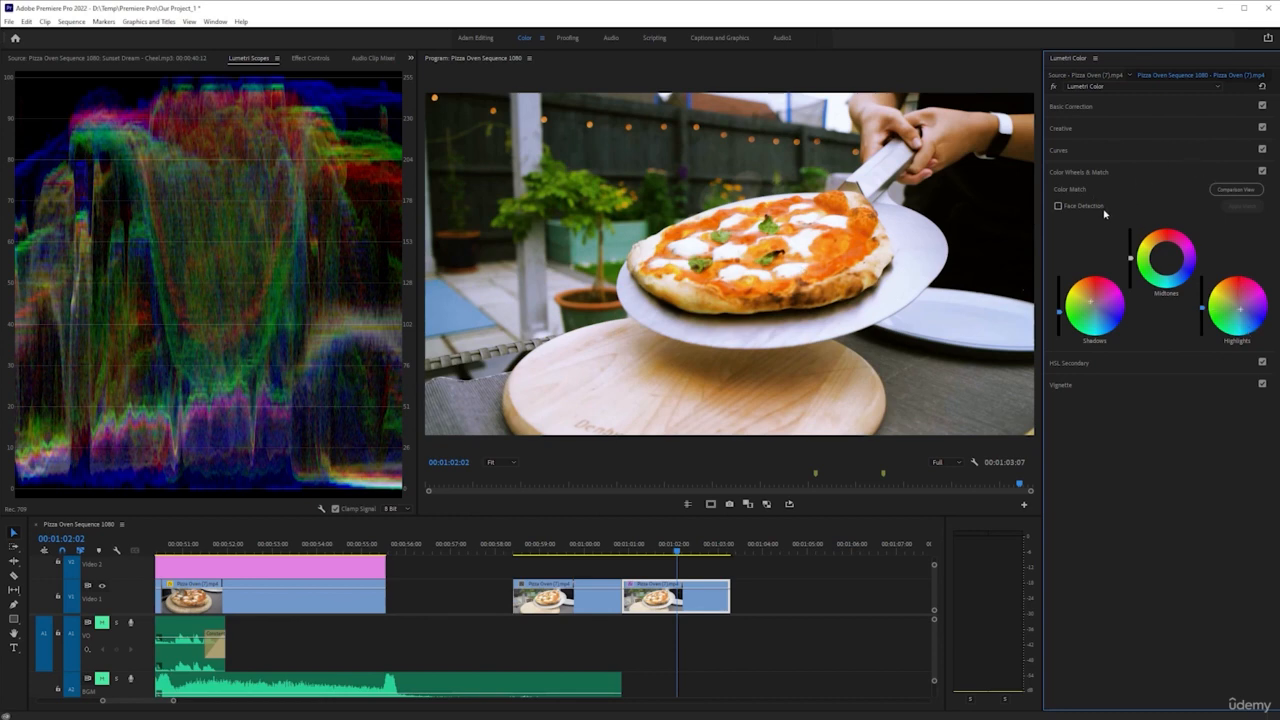
{"action": "mouse_move", "coordinate": [1088, 184]}
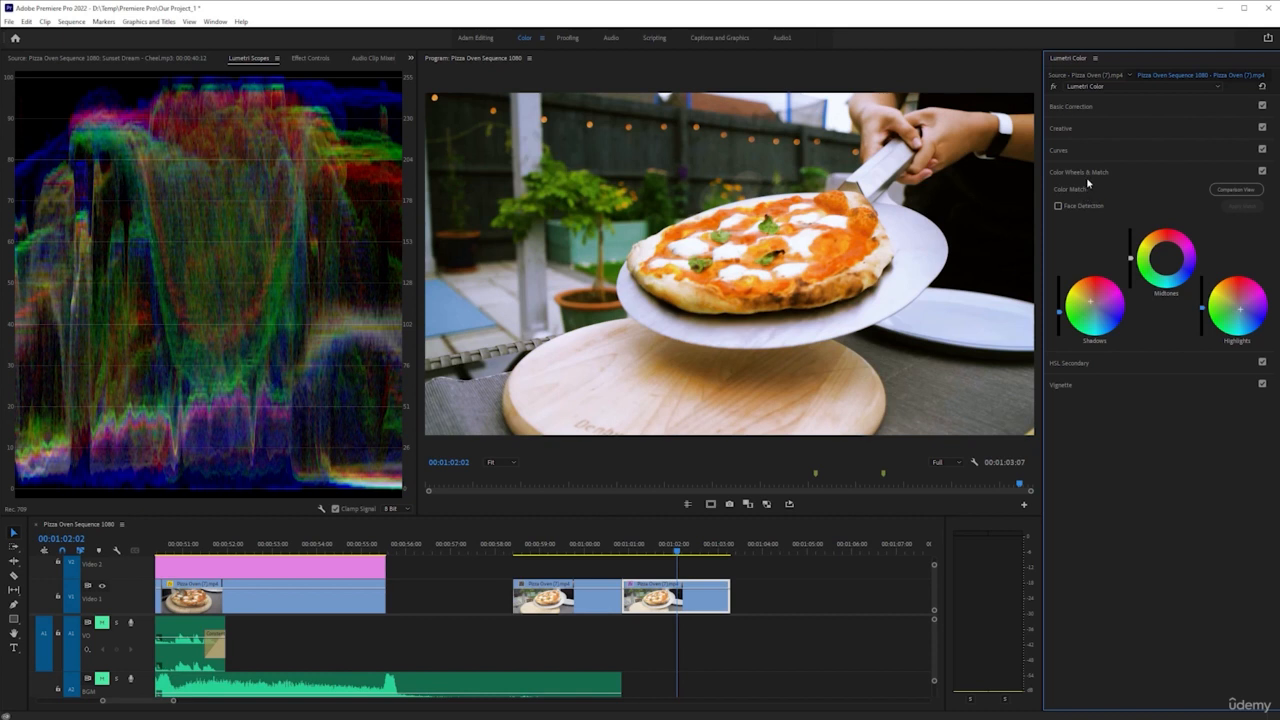
{"action": "left_click_drag", "start_coordinate": [1166, 258], "coordinate": [1166, 258]}
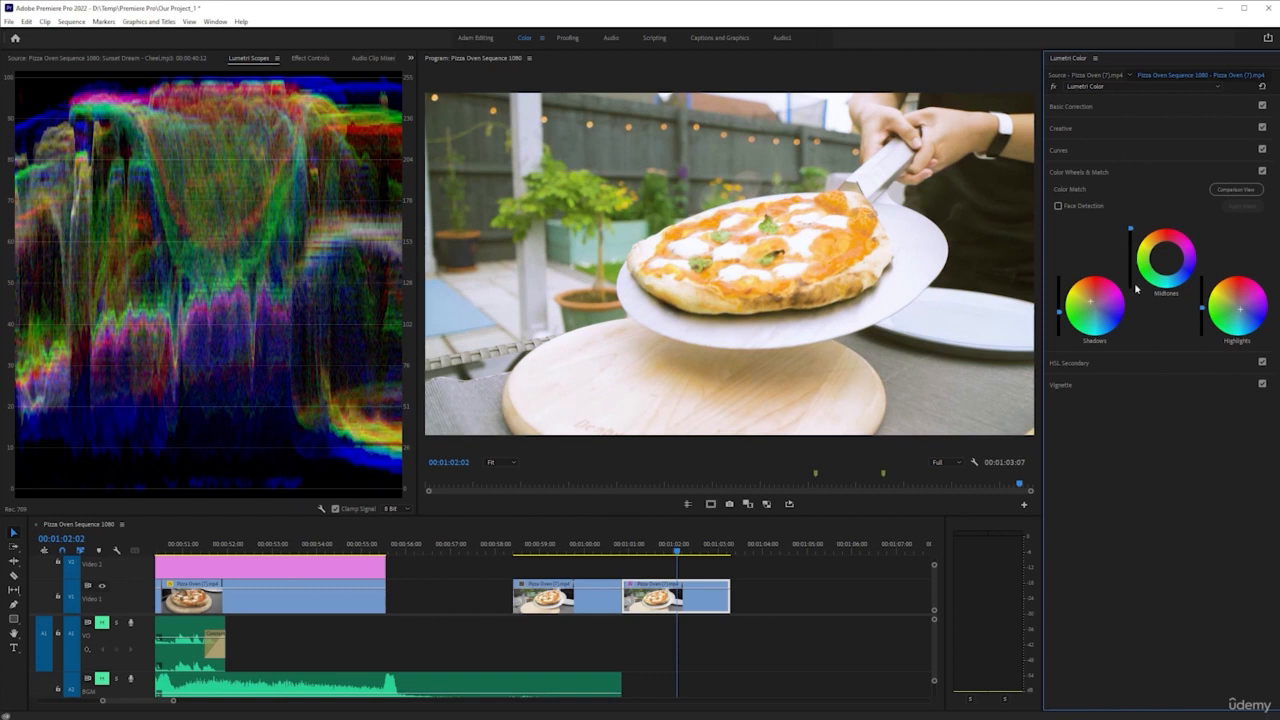
{"action": "mouse_move", "coordinate": [1144, 380]}
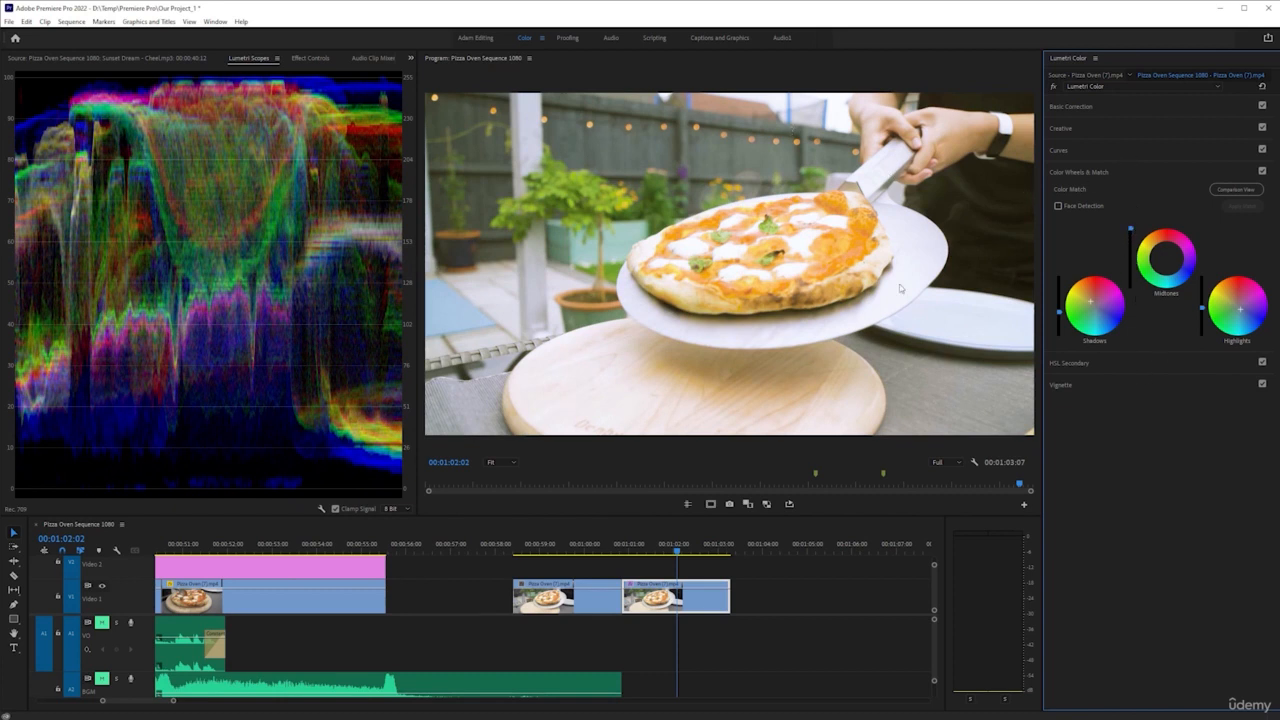
{"action": "mouse_move", "coordinate": [1092, 396]}
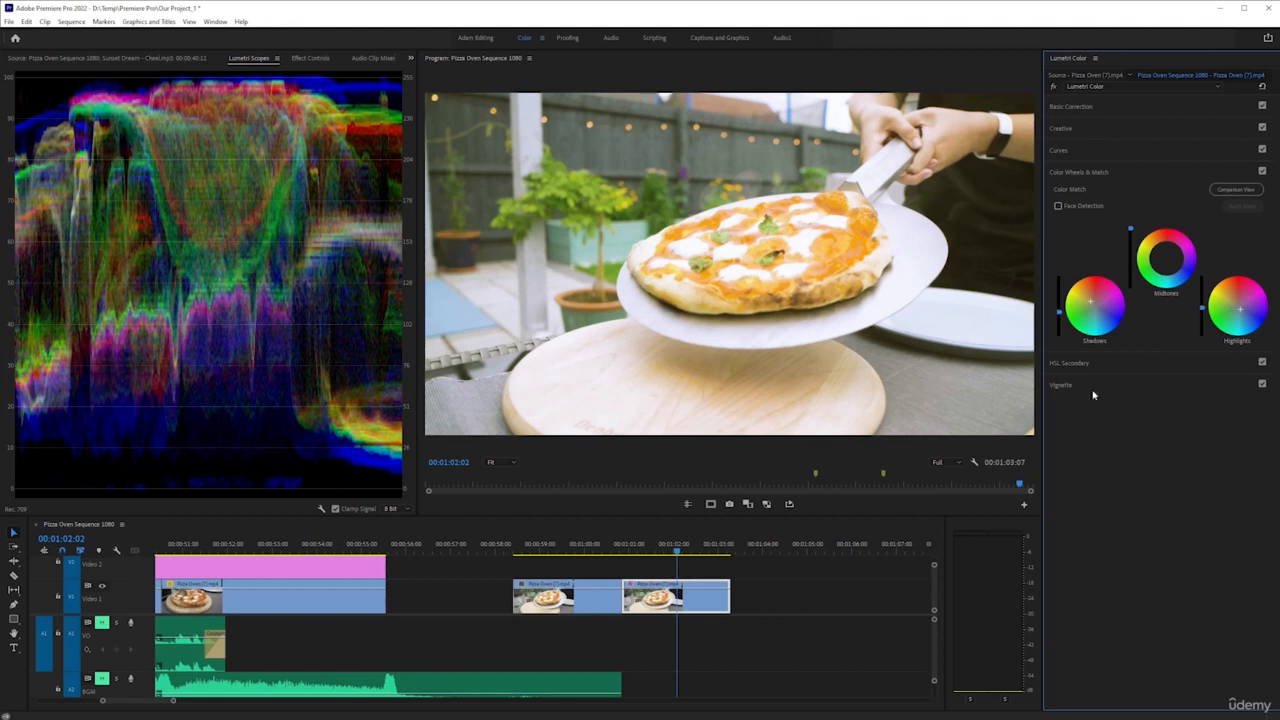
{"action": "mouse_move", "coordinate": [1156, 340]}
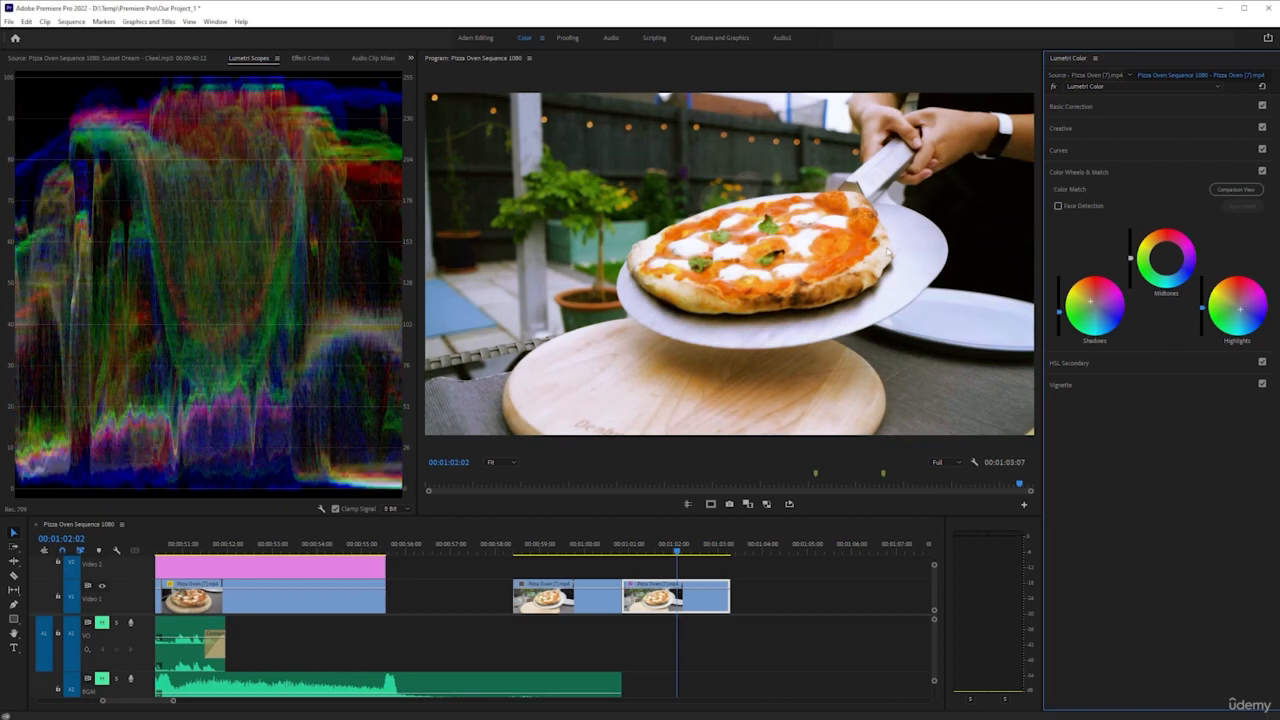
{"action": "mouse_move", "coordinate": [696, 264]}
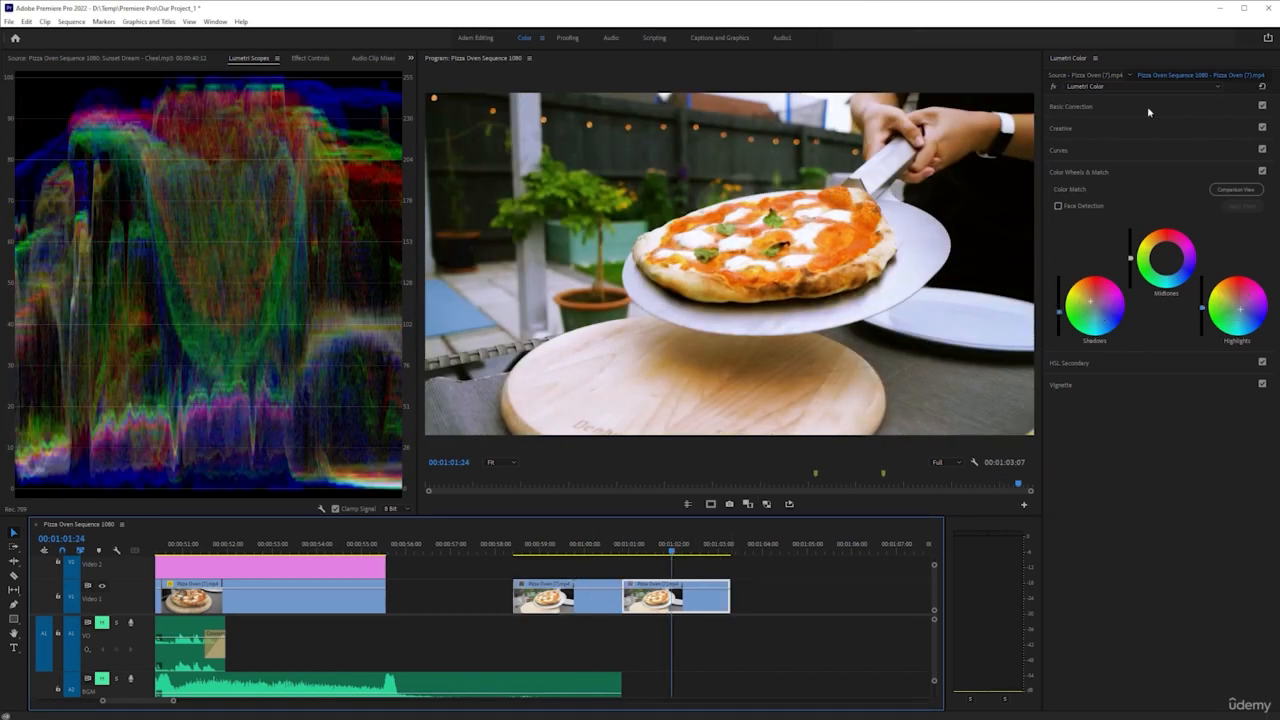
{"action": "left_click", "coordinate": [1072, 106]}
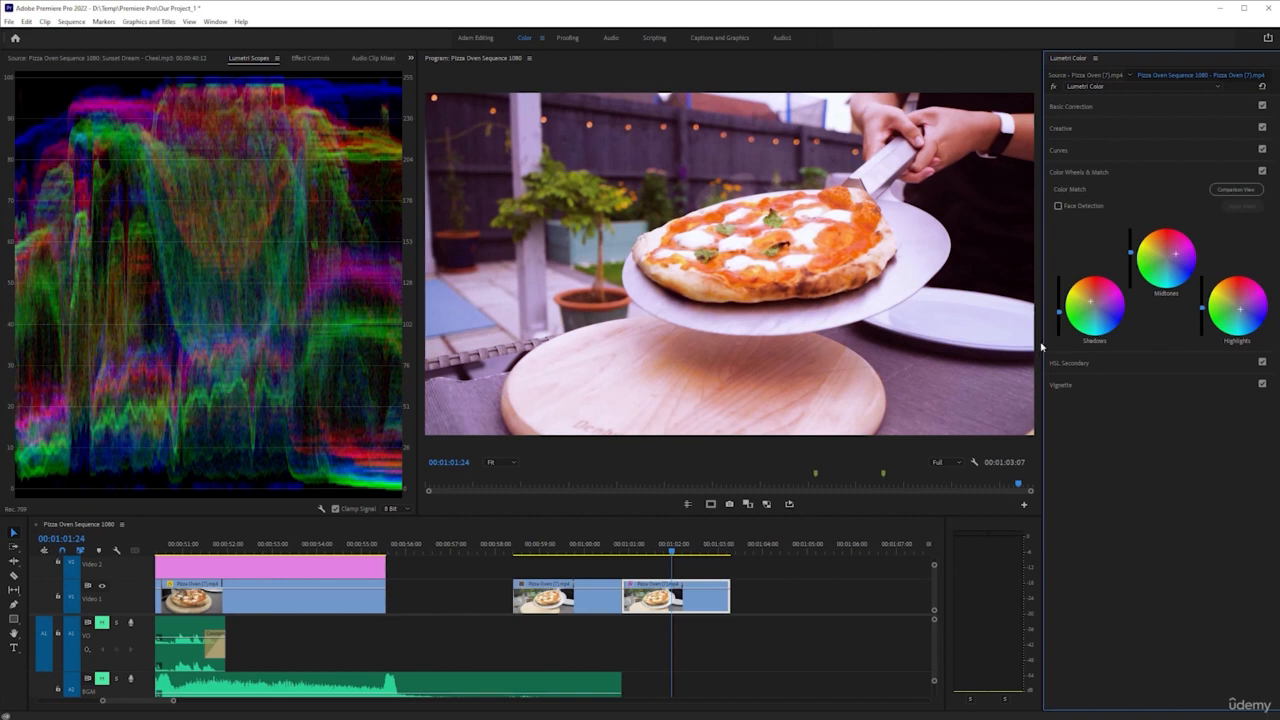
{"action": "mouse_move", "coordinate": [1184, 268]}
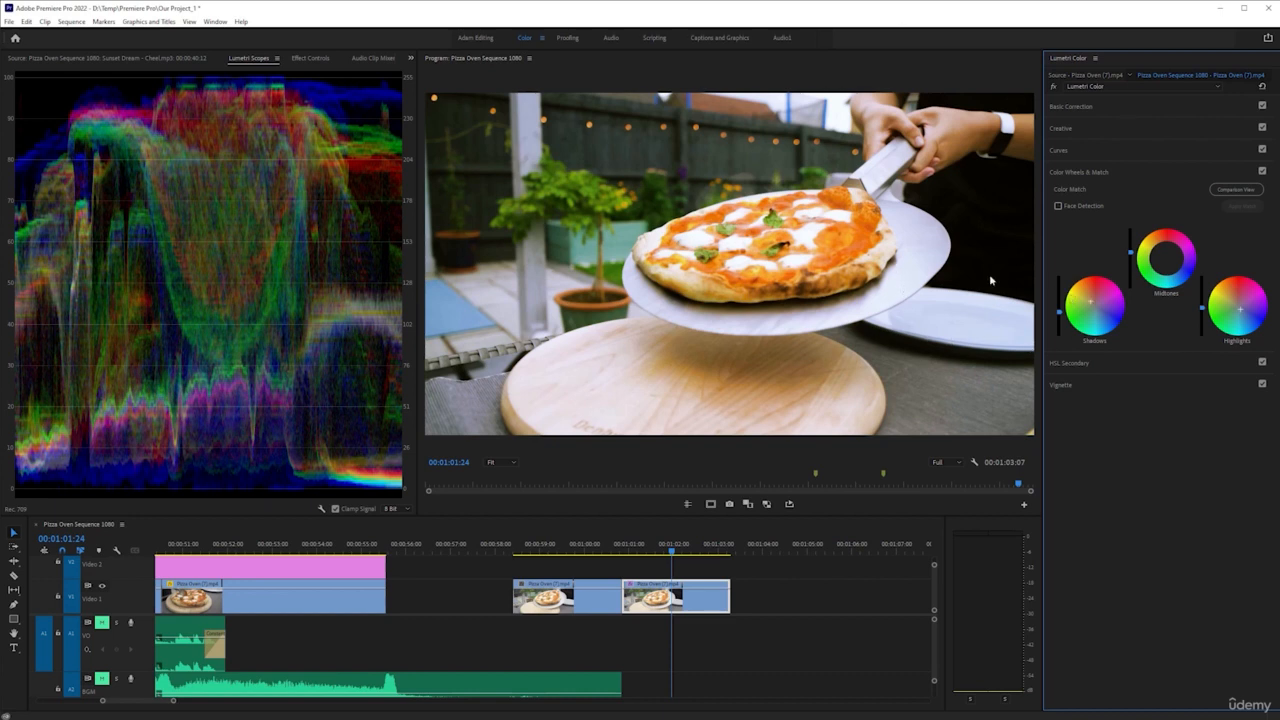
{"action": "mouse_move", "coordinate": [996, 290]}
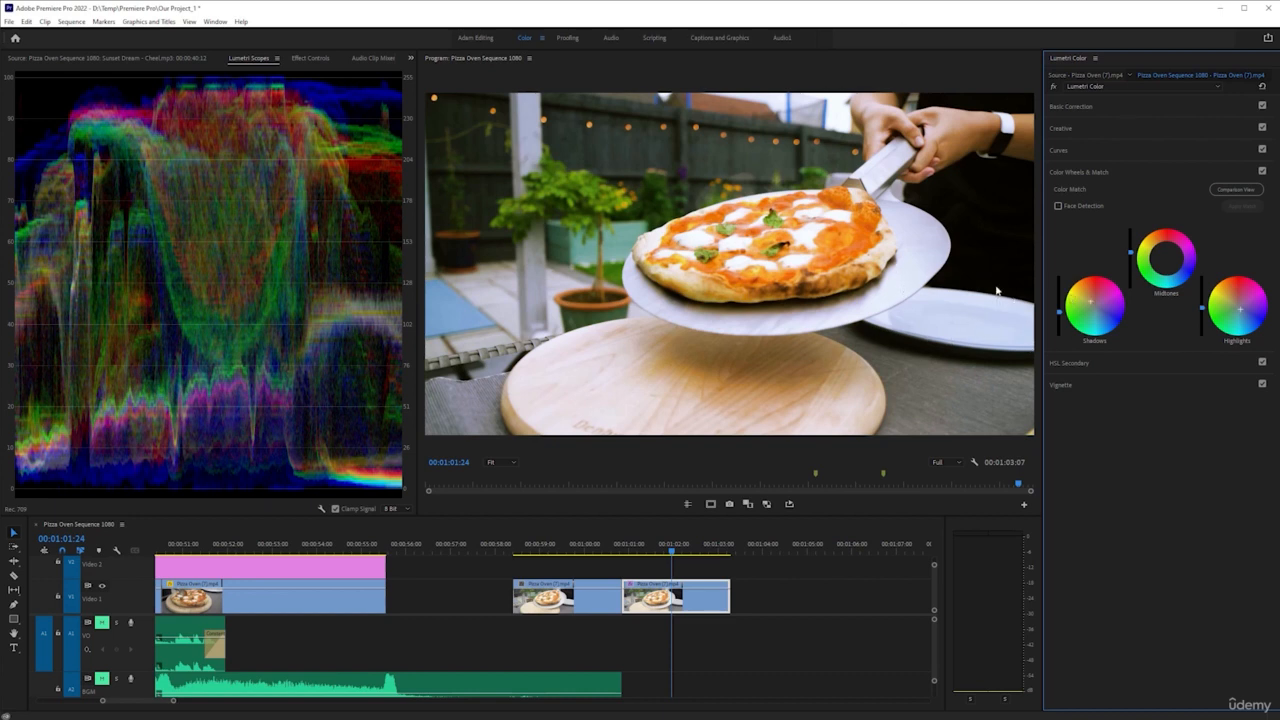
{"action": "key", "text": "ctrl+s"}
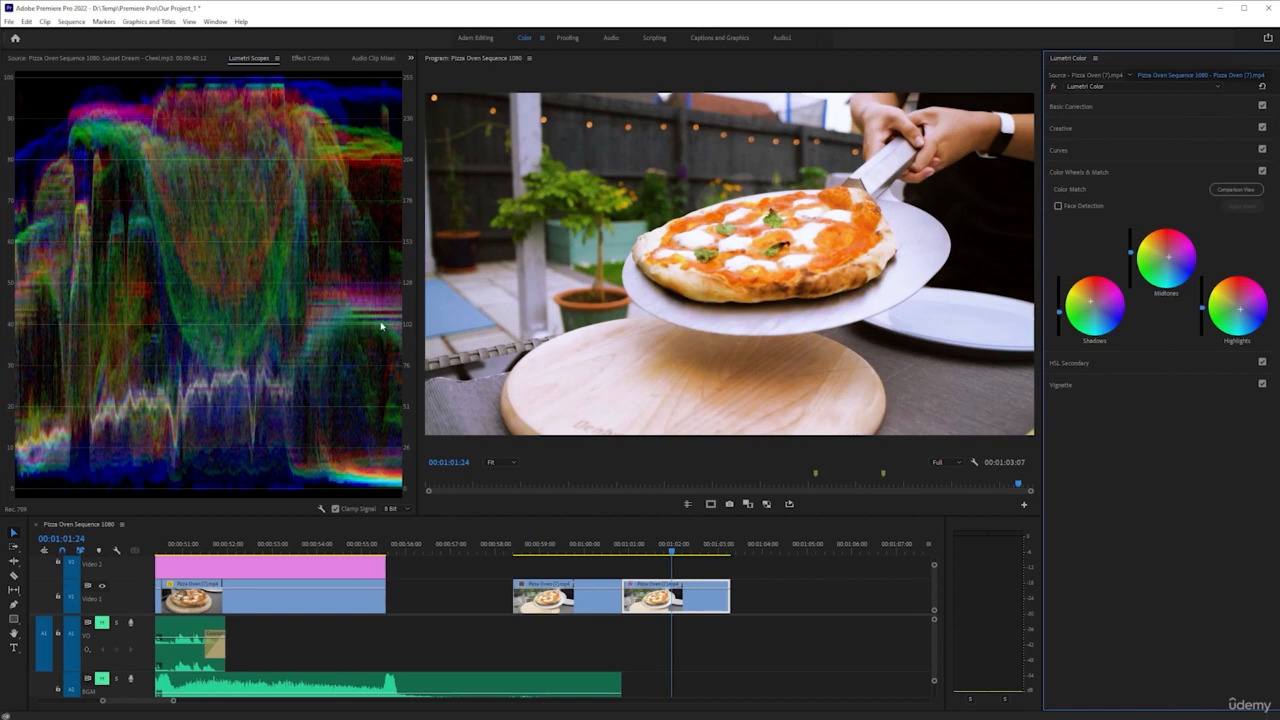
{"action": "mouse_move", "coordinate": [356, 292]}
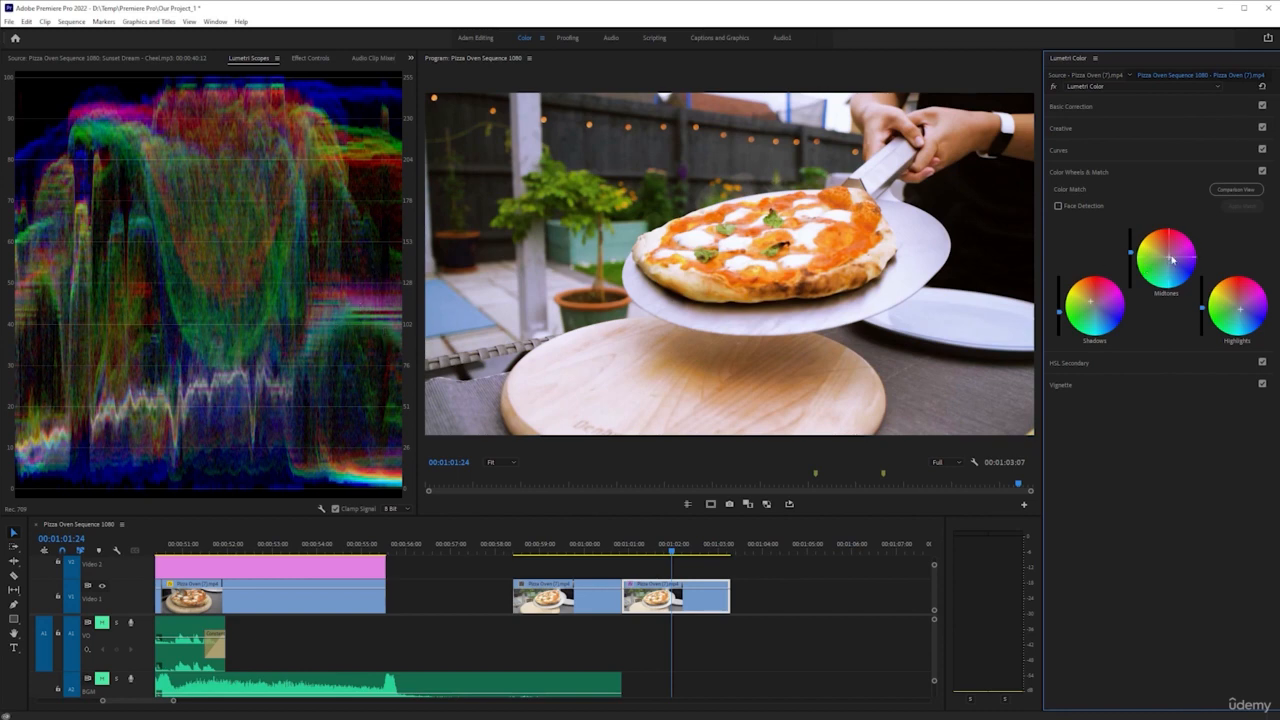
{"action": "left_click_drag", "start_coordinate": [1172, 258], "coordinate": [1166, 262]}
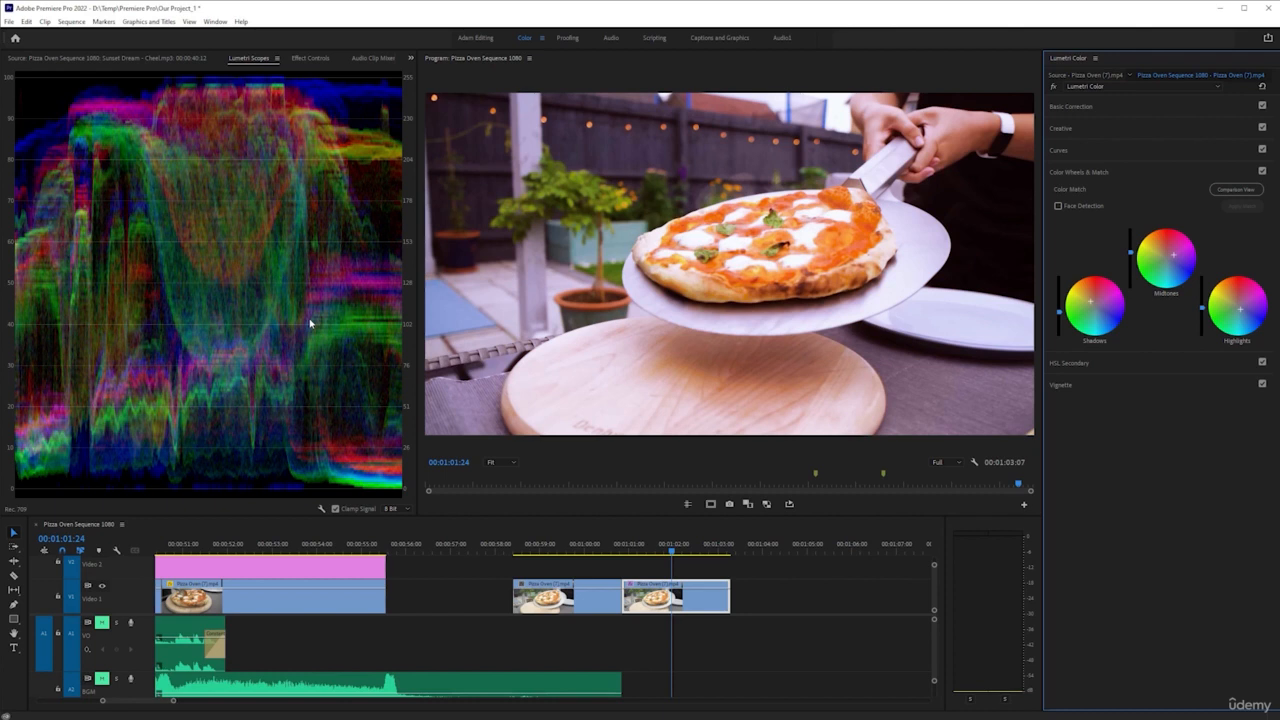
{"action": "mouse_move", "coordinate": [376, 272]}
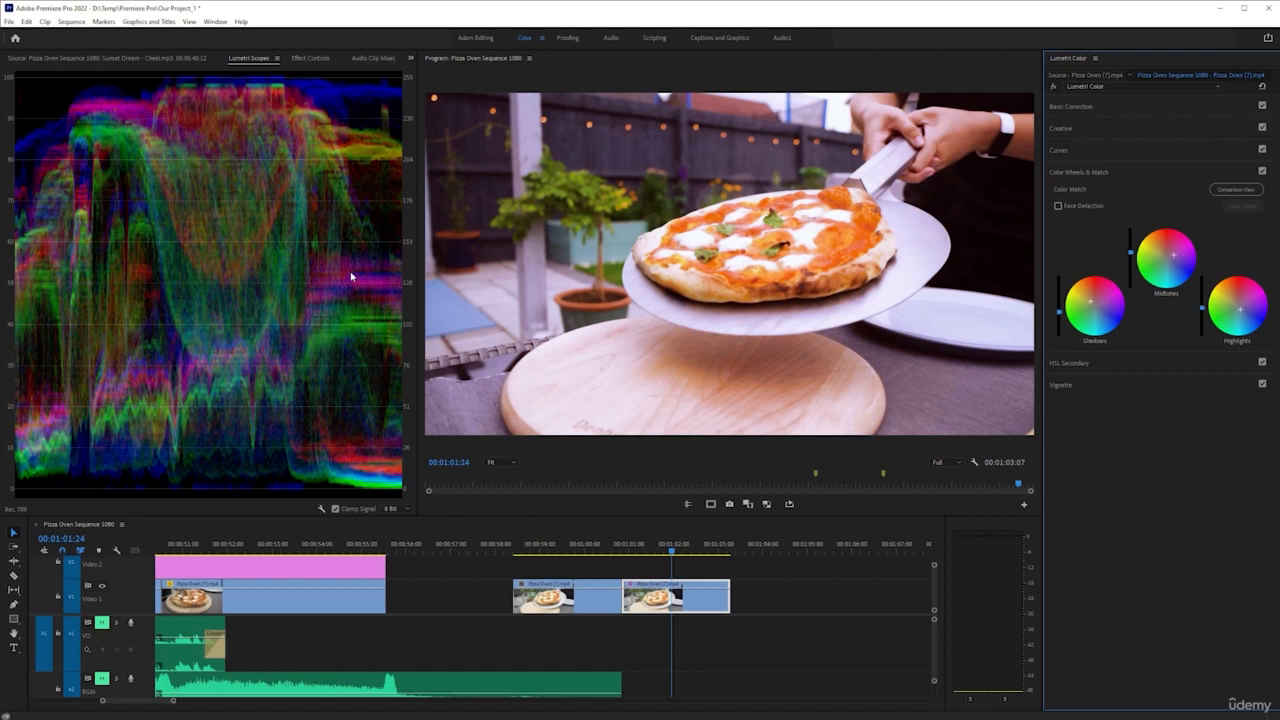
{"action": "mouse_move", "coordinate": [336, 148]}
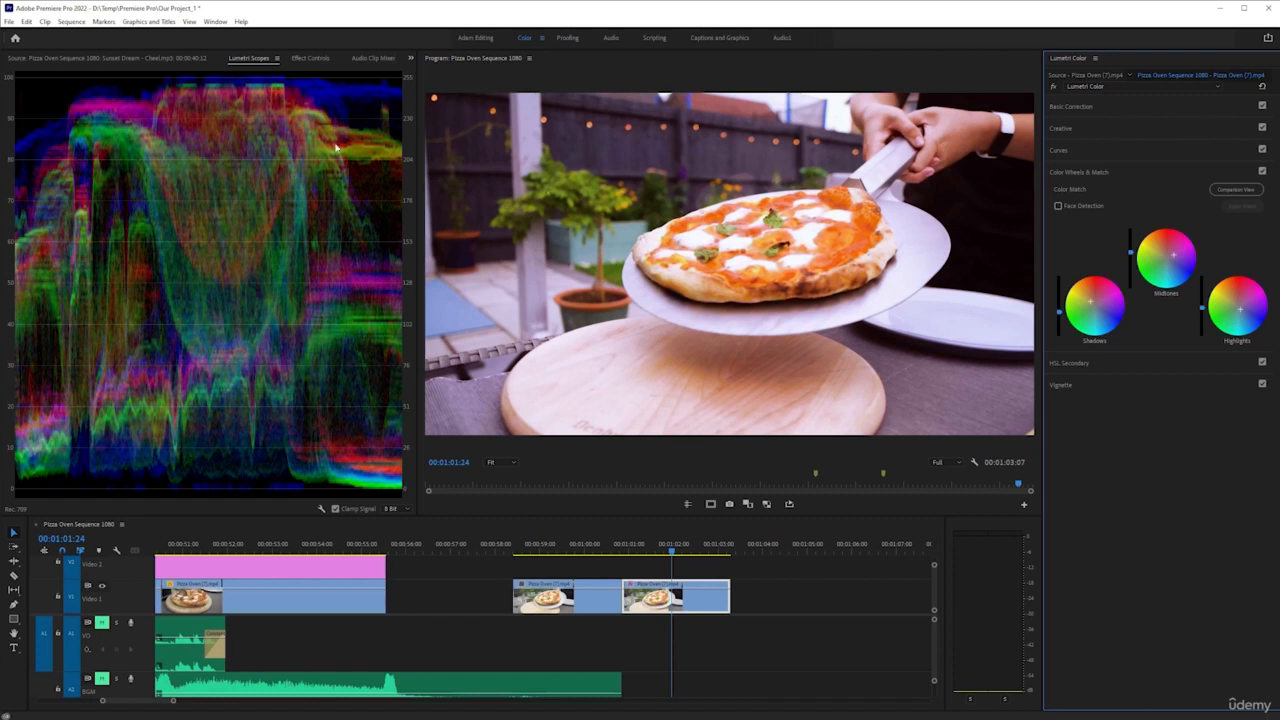
{"action": "mouse_move", "coordinate": [172, 192]}
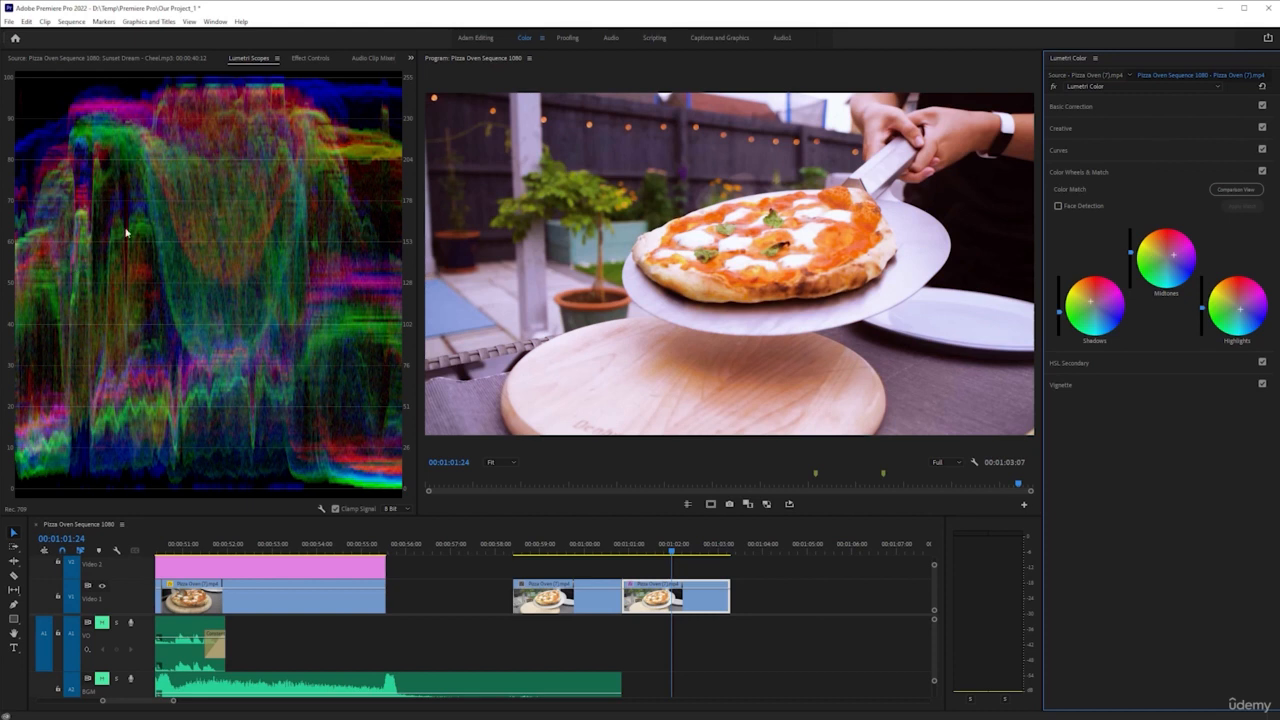
{"action": "mouse_move", "coordinate": [996, 334]}
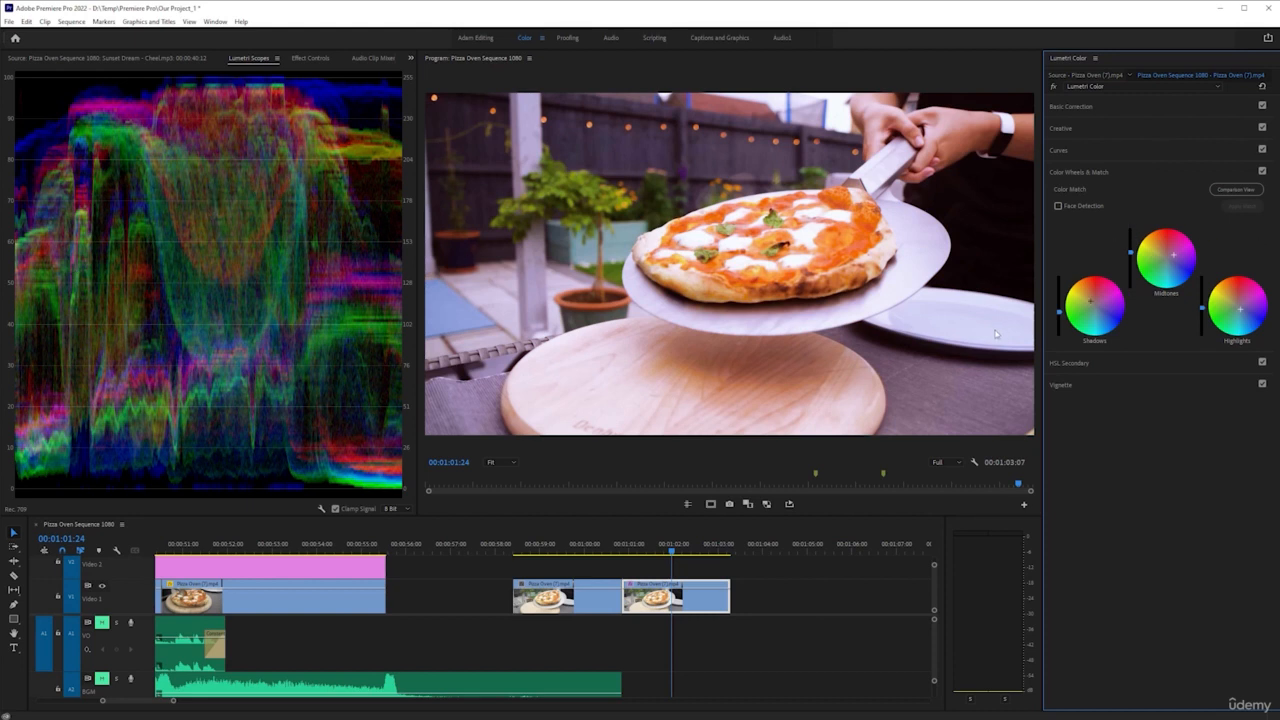
{"action": "mouse_move", "coordinate": [908, 330]}
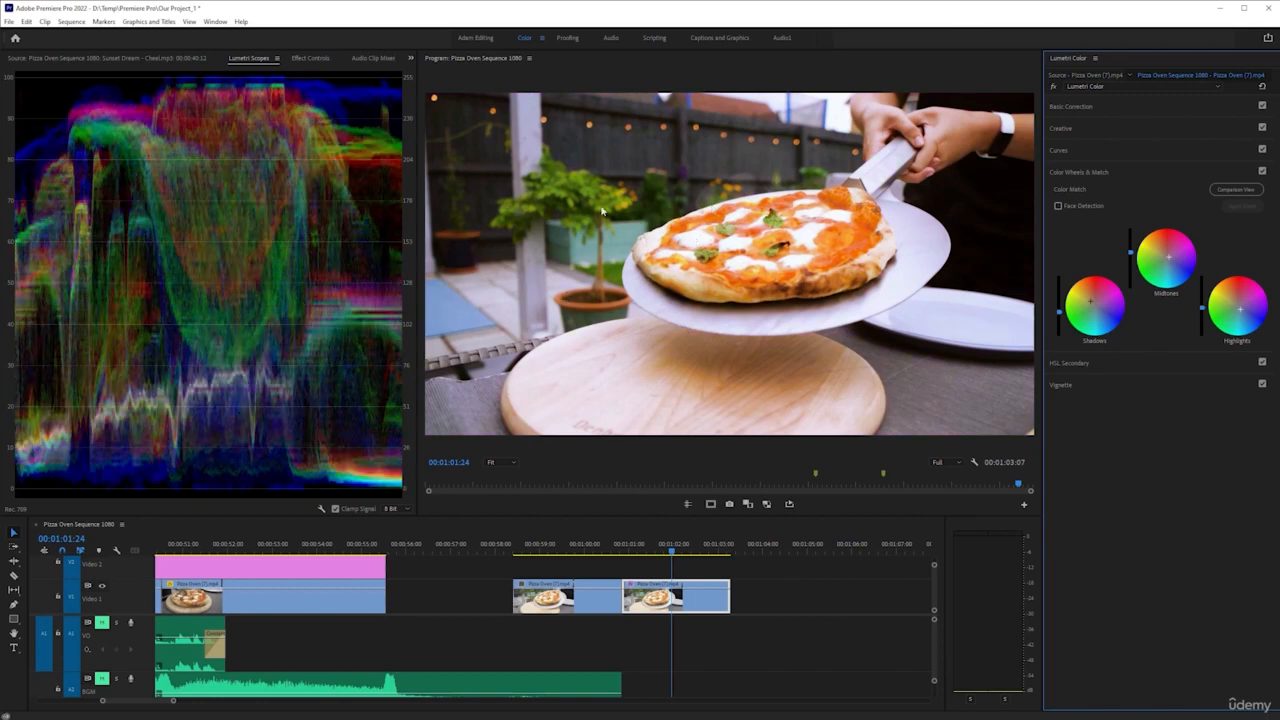
{"action": "mouse_move", "coordinate": [804, 264]}
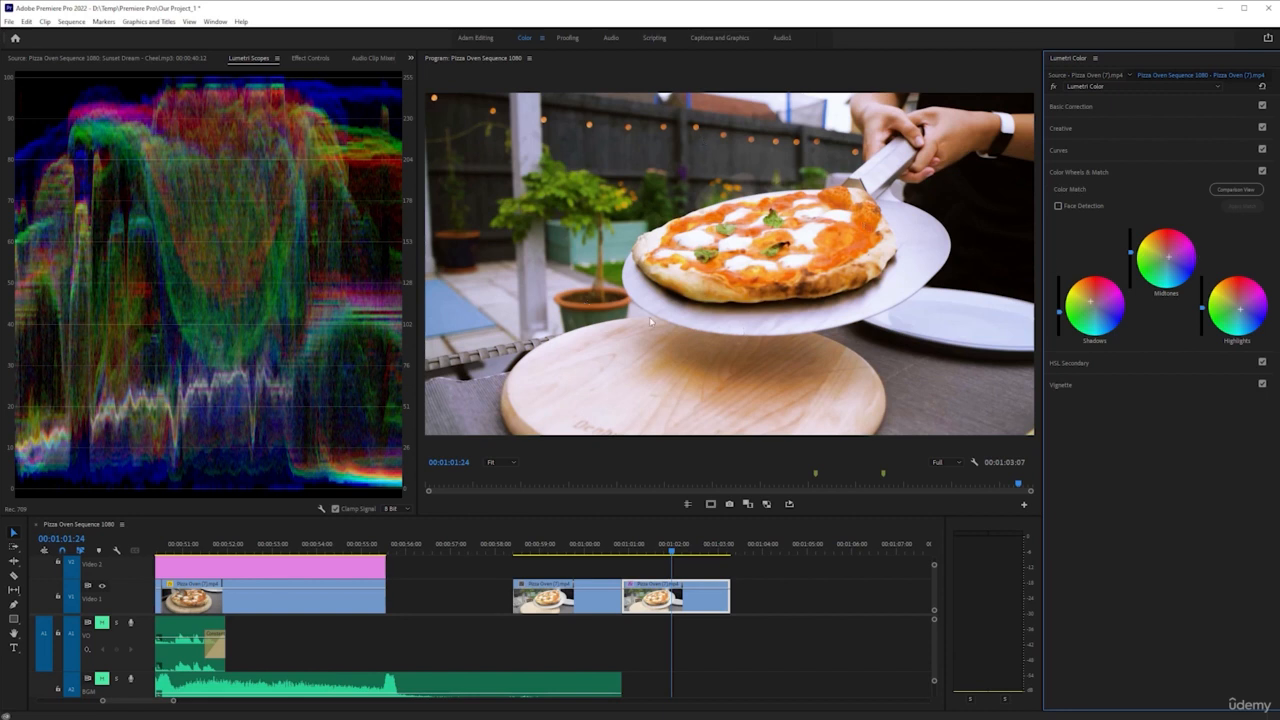
{"action": "mouse_move", "coordinate": [578, 248]}
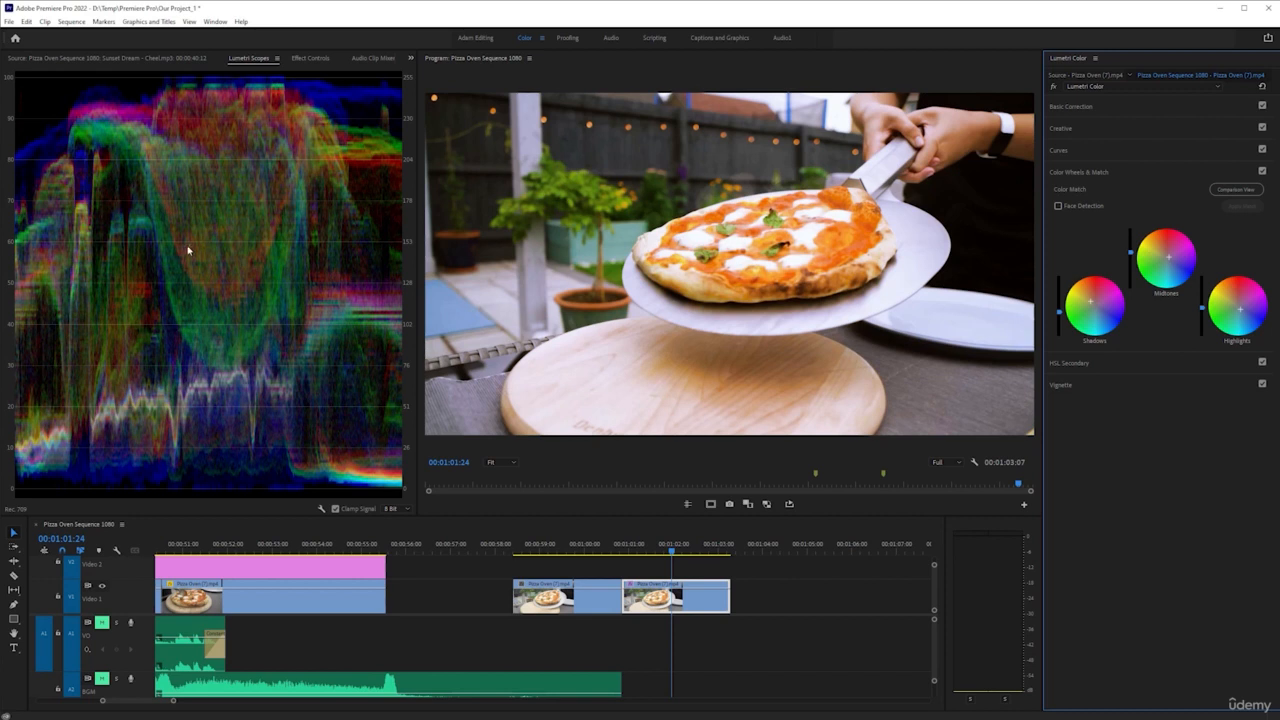
{"action": "mouse_move", "coordinate": [104, 220]}
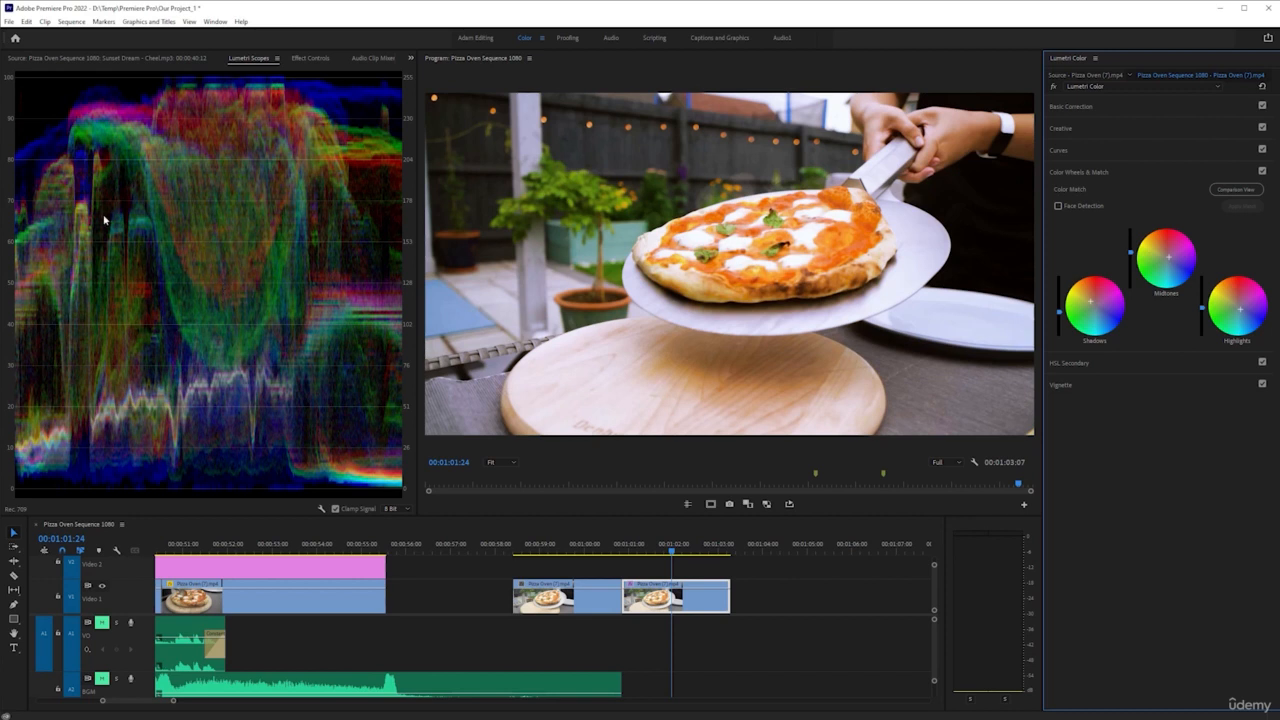
{"action": "mouse_move", "coordinate": [352, 160]}
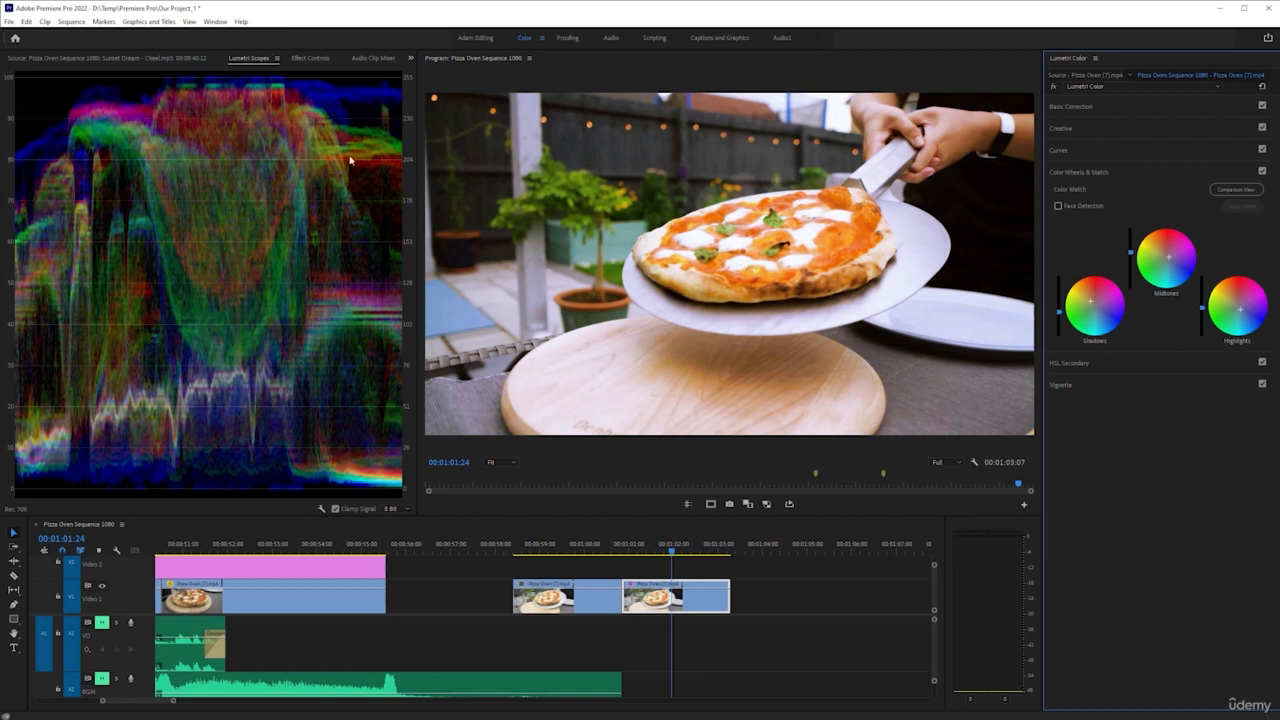
{"action": "mouse_move", "coordinate": [668, 196]}
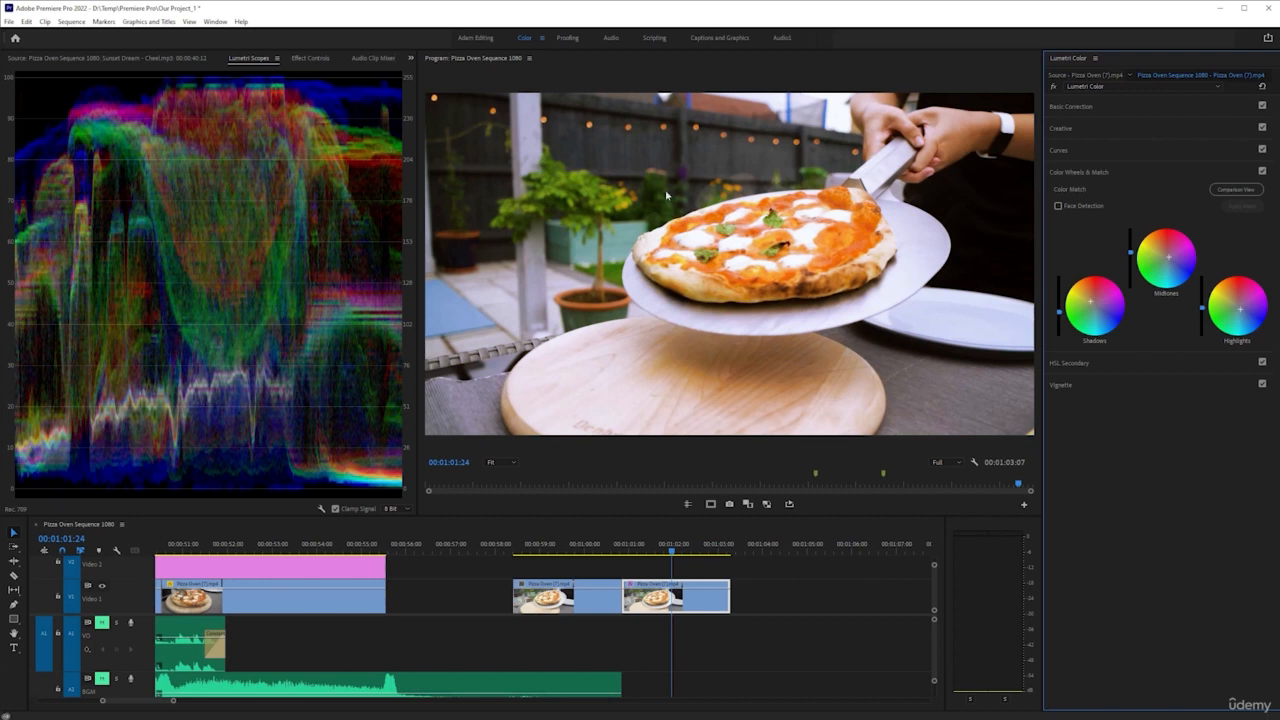
{"action": "mouse_move", "coordinate": [850, 164]}
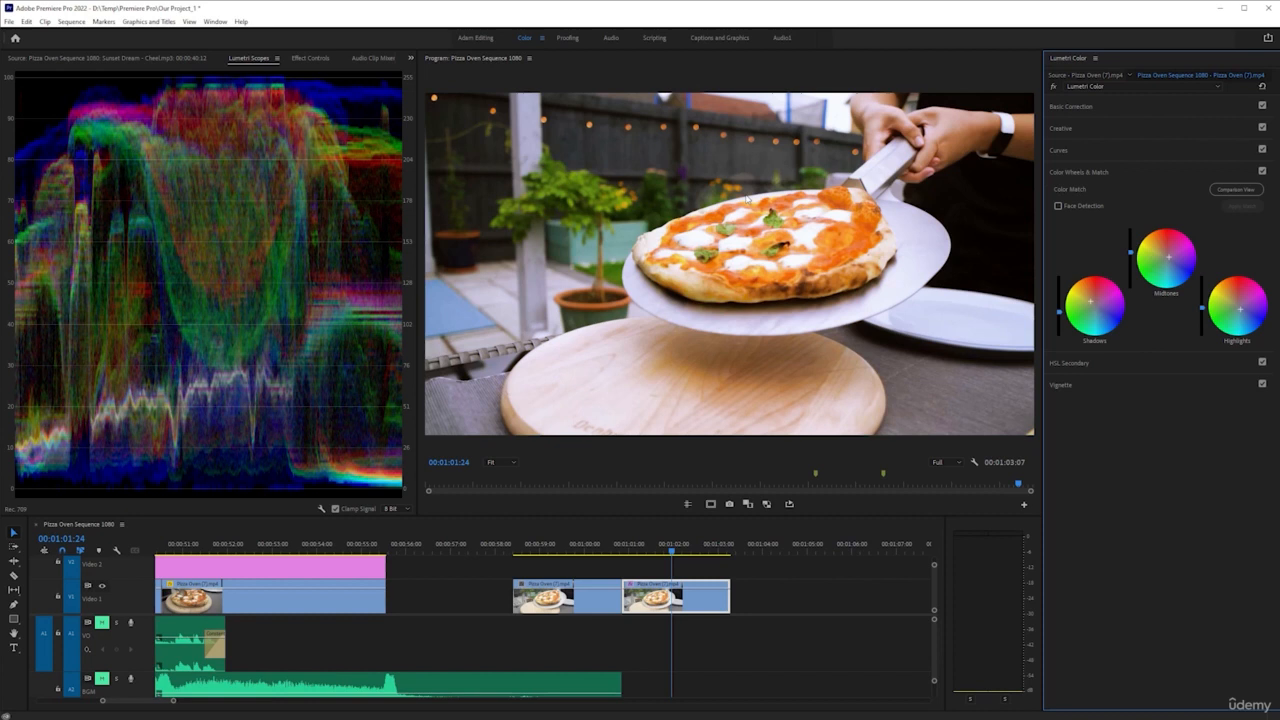
{"action": "mouse_move", "coordinate": [700, 184]}
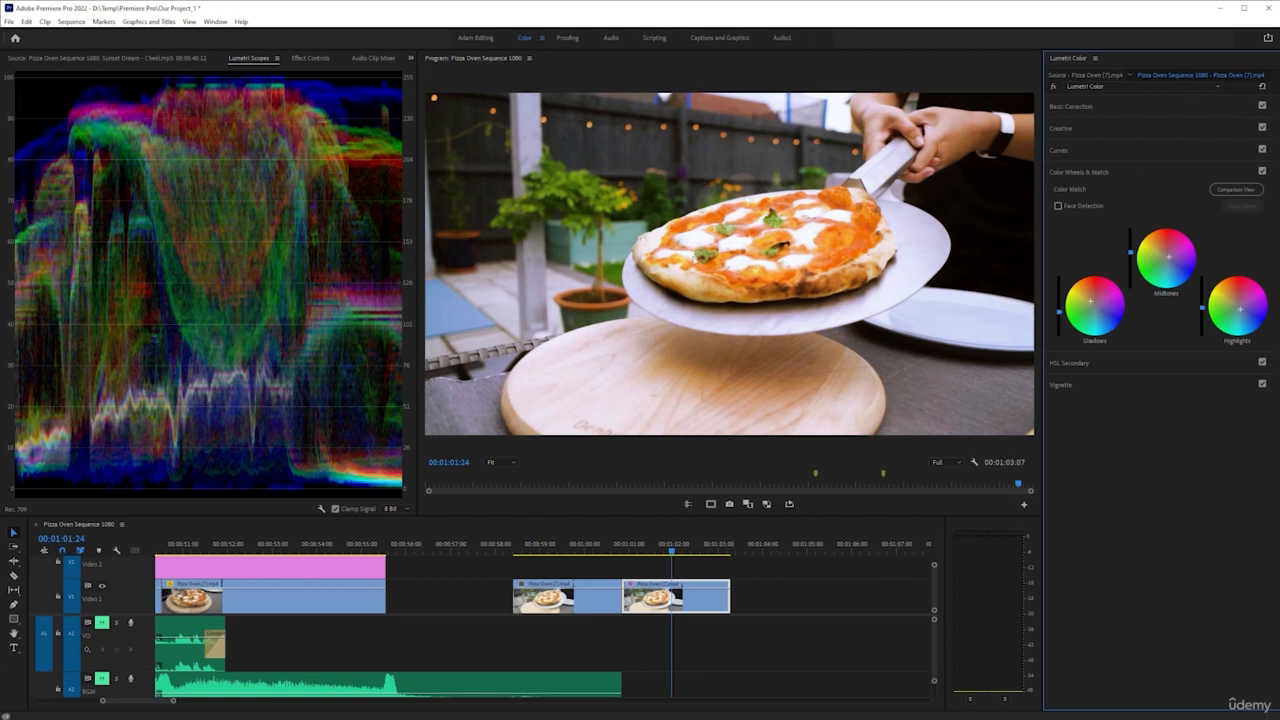
{"action": "mouse_move", "coordinate": [564, 142]}
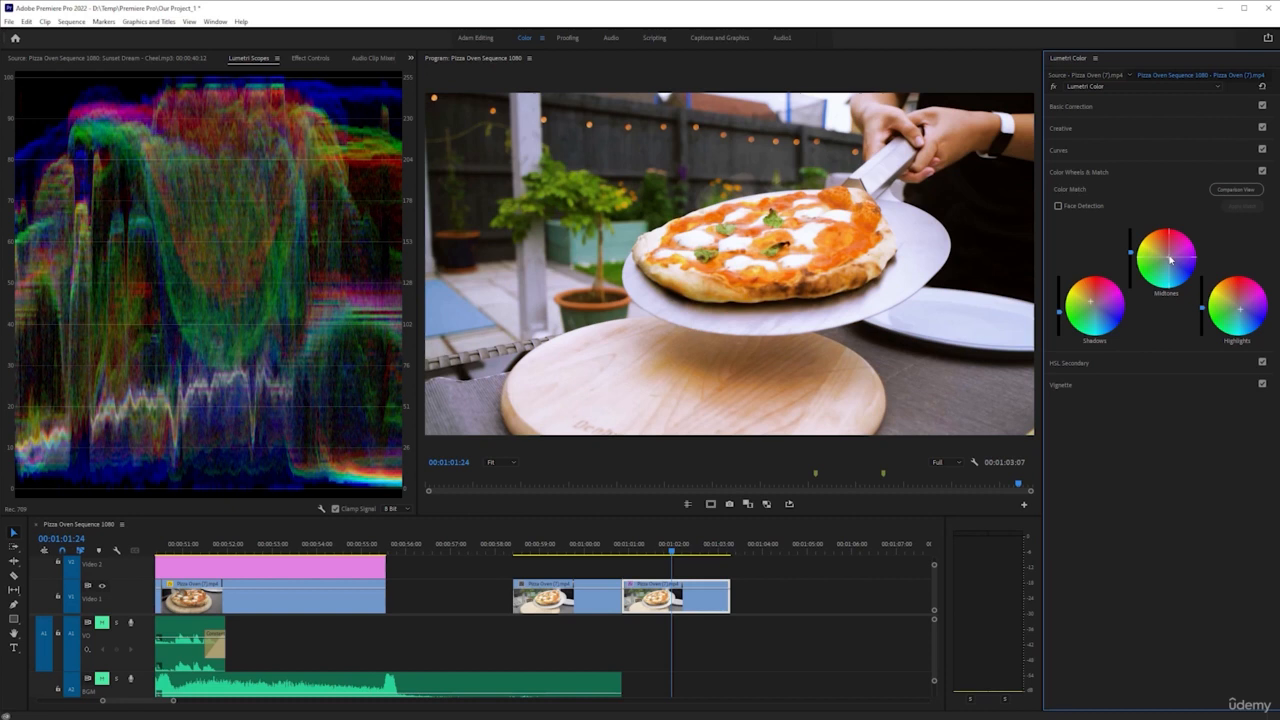
{"action": "mouse_move", "coordinate": [1122, 258]}
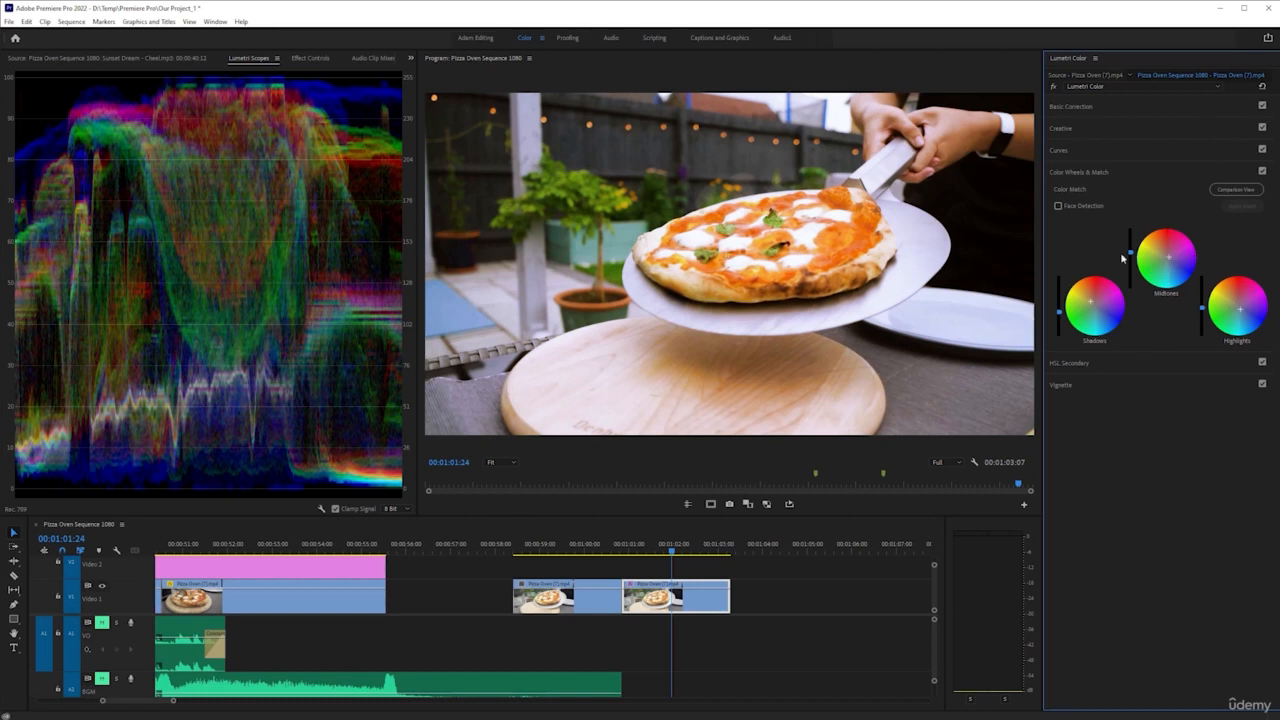
{"action": "mouse_move", "coordinate": [324, 224]}
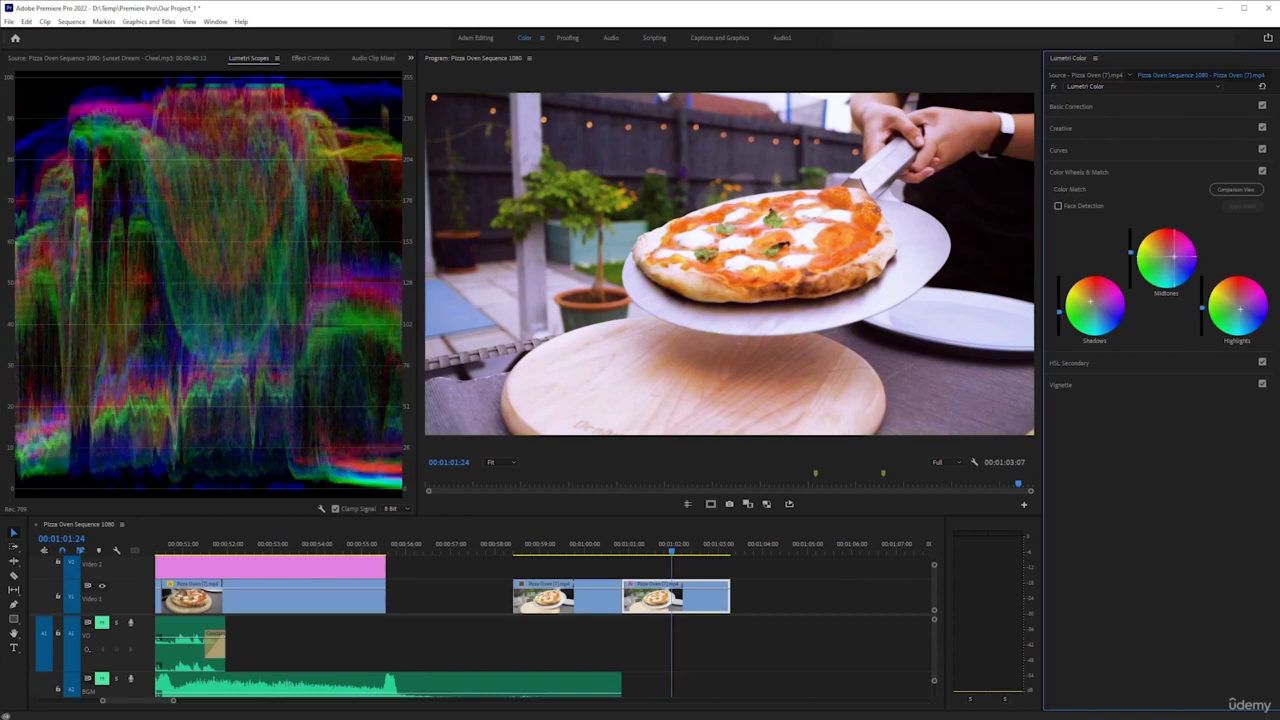
Shift the Midtones wheel toward purple-magenta, tinting the whole pizza shot.
{"action": "left_click_drag", "start_coordinate": [1164, 260], "coordinate": [1176, 262]}
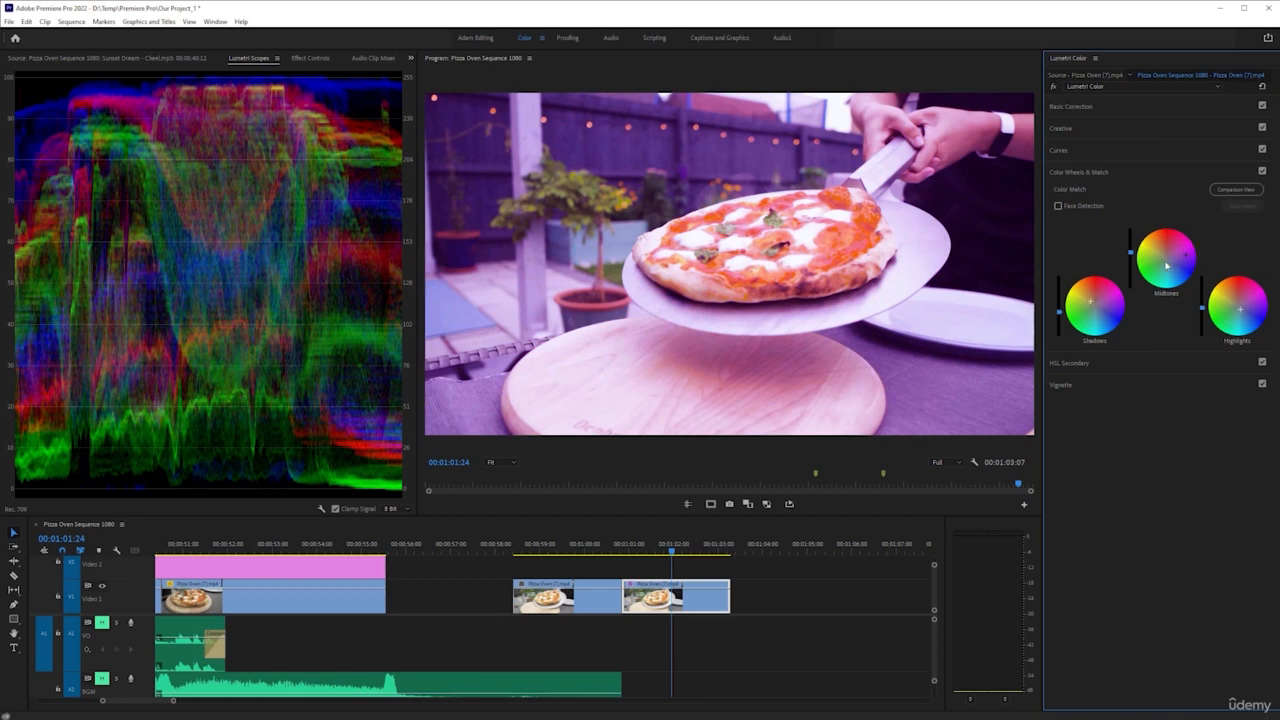
{"action": "mouse_move", "coordinate": [836, 284]}
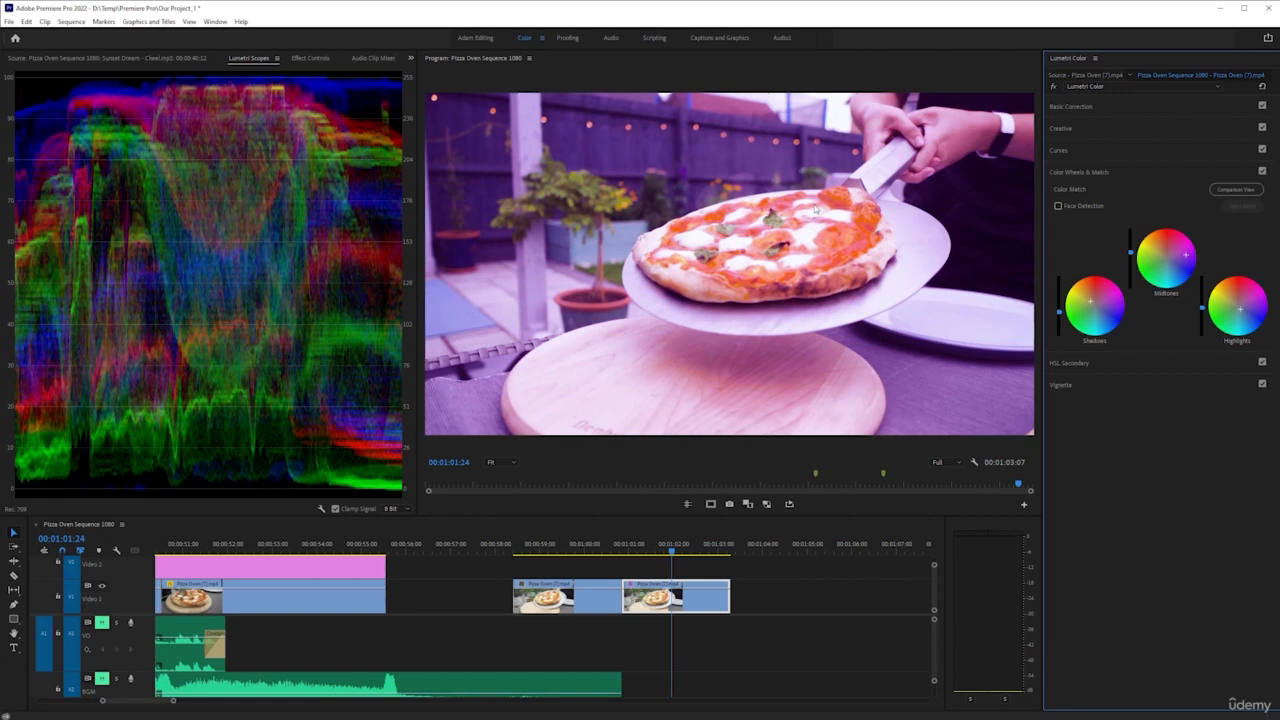
{"action": "mouse_move", "coordinate": [278, 246]}
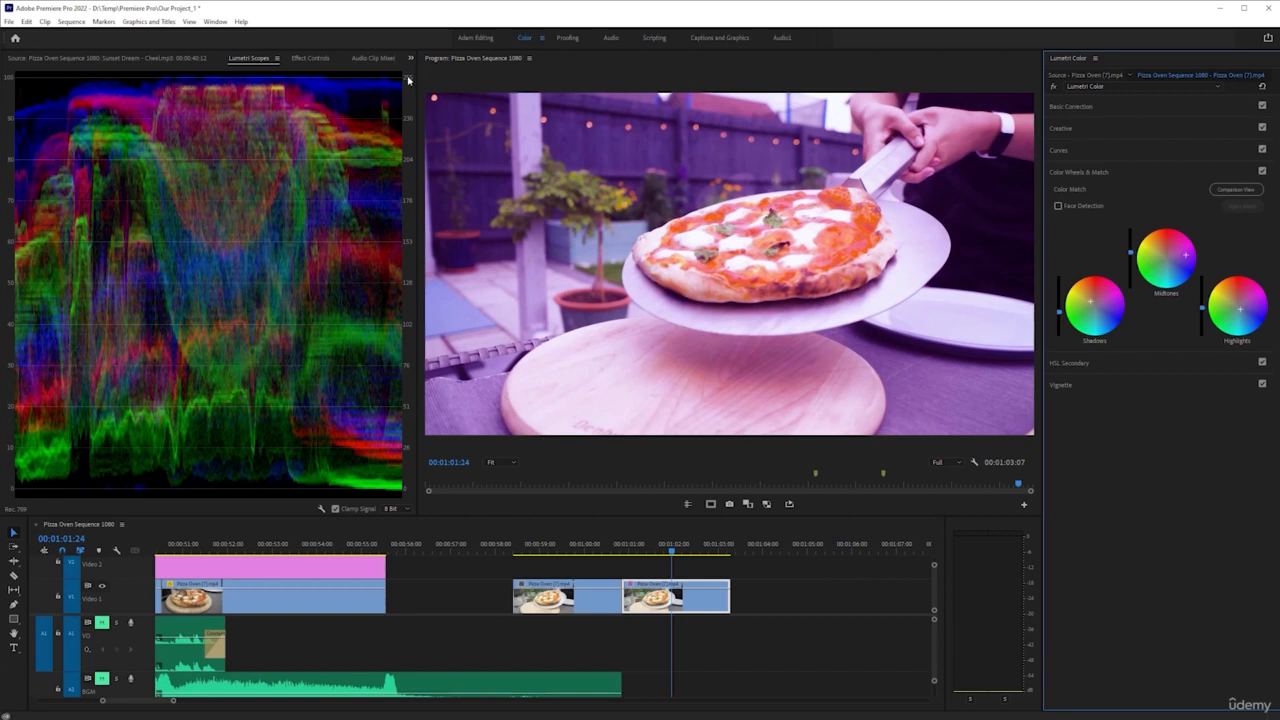
{"action": "mouse_move", "coordinate": [536, 252]}
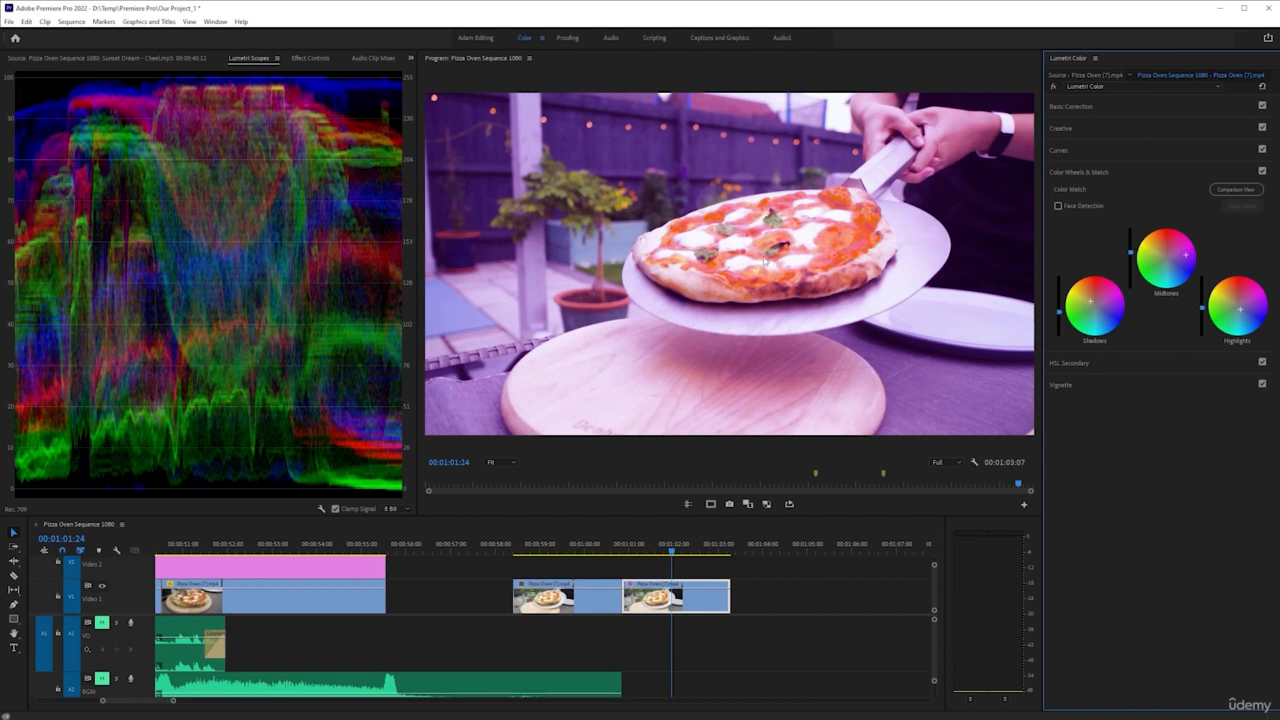
{"action": "mouse_move", "coordinate": [580, 148]}
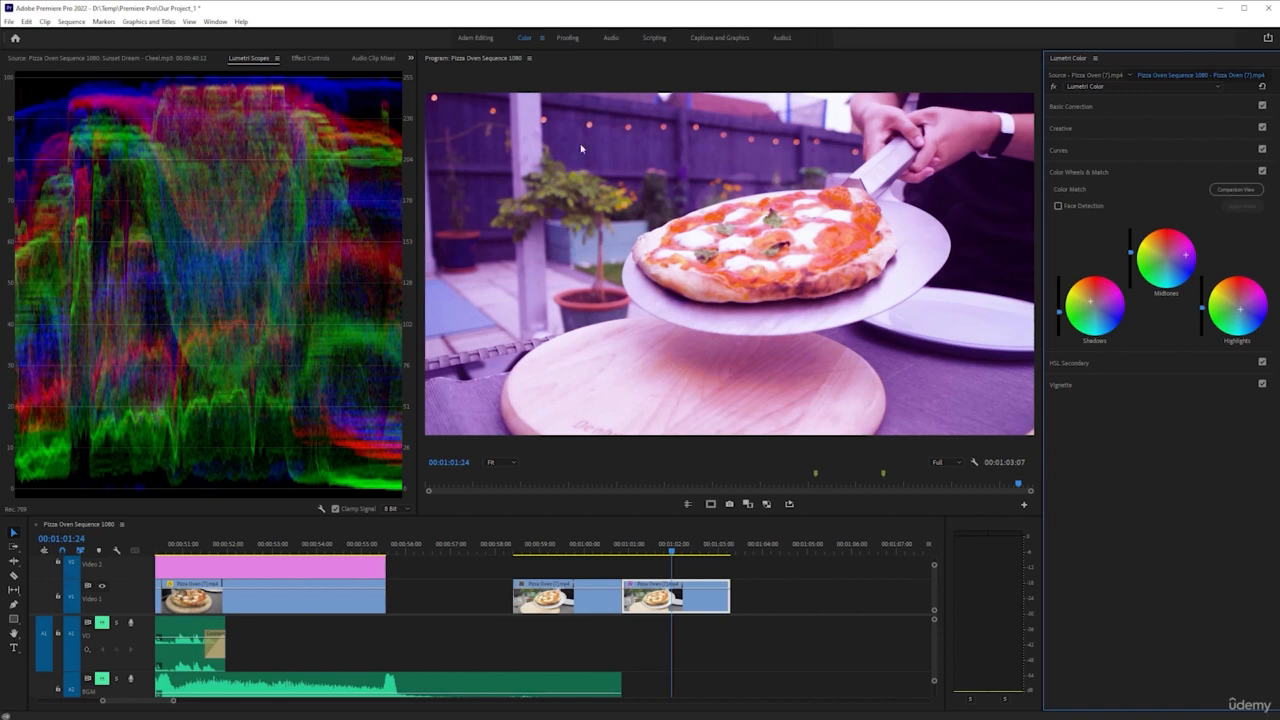
{"action": "mouse_move", "coordinate": [288, 104]}
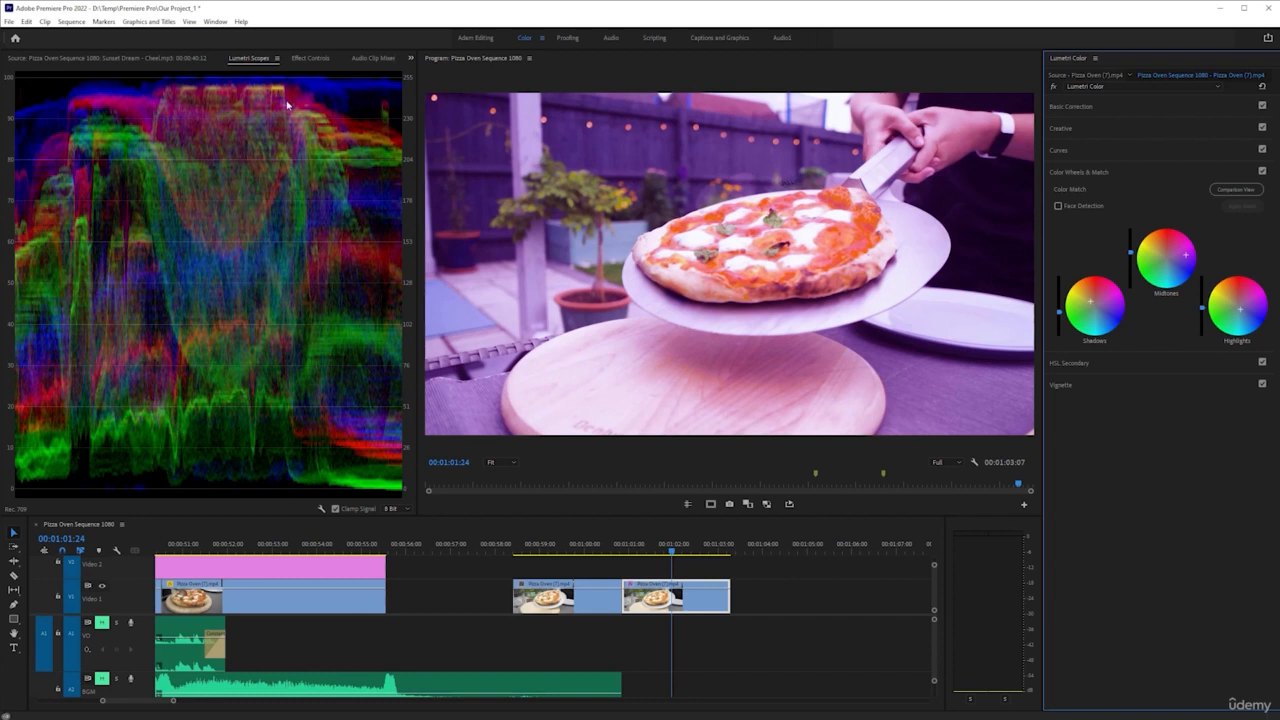
{"action": "mouse_move", "coordinate": [300, 100]}
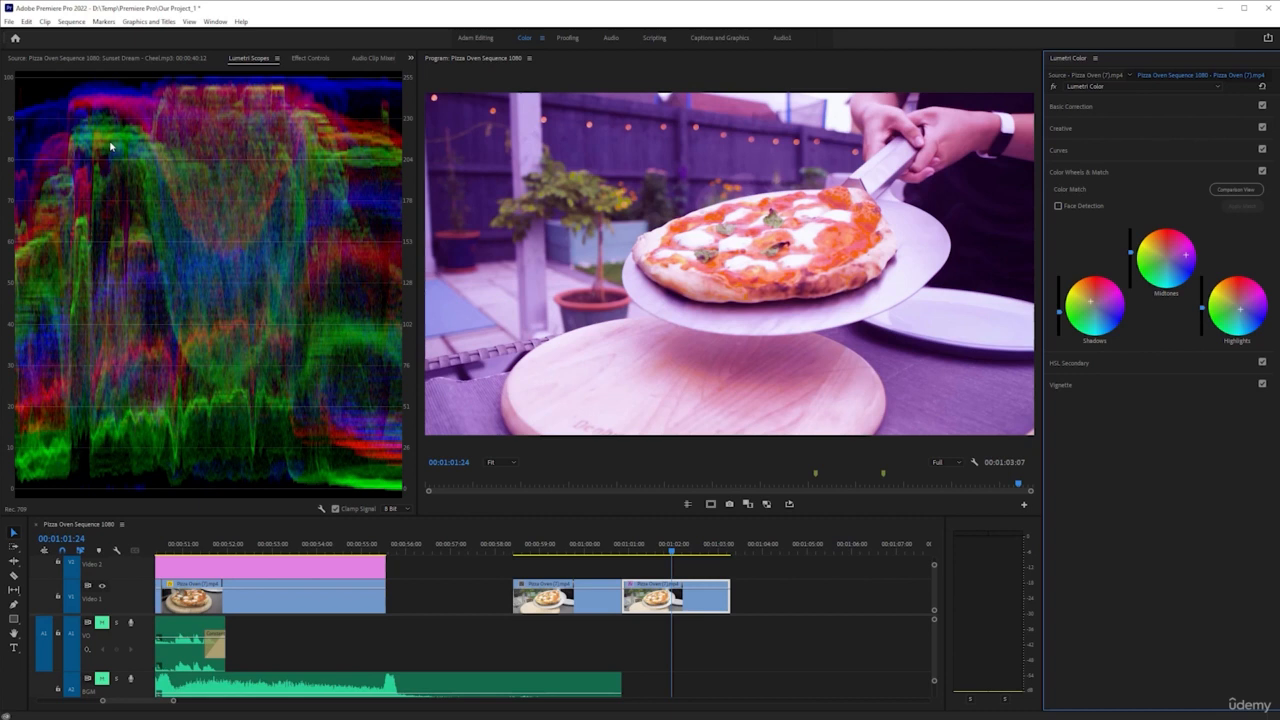
{"action": "mouse_move", "coordinate": [230, 244]}
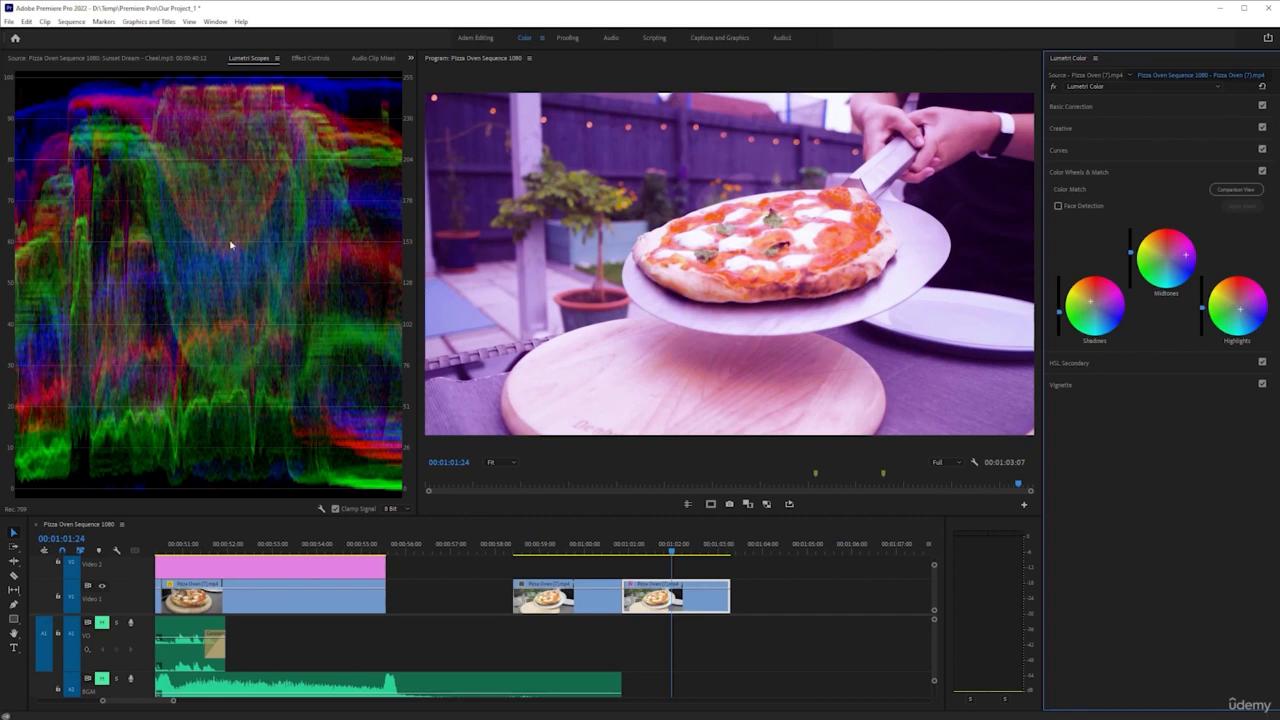
{"action": "mouse_move", "coordinate": [528, 364]}
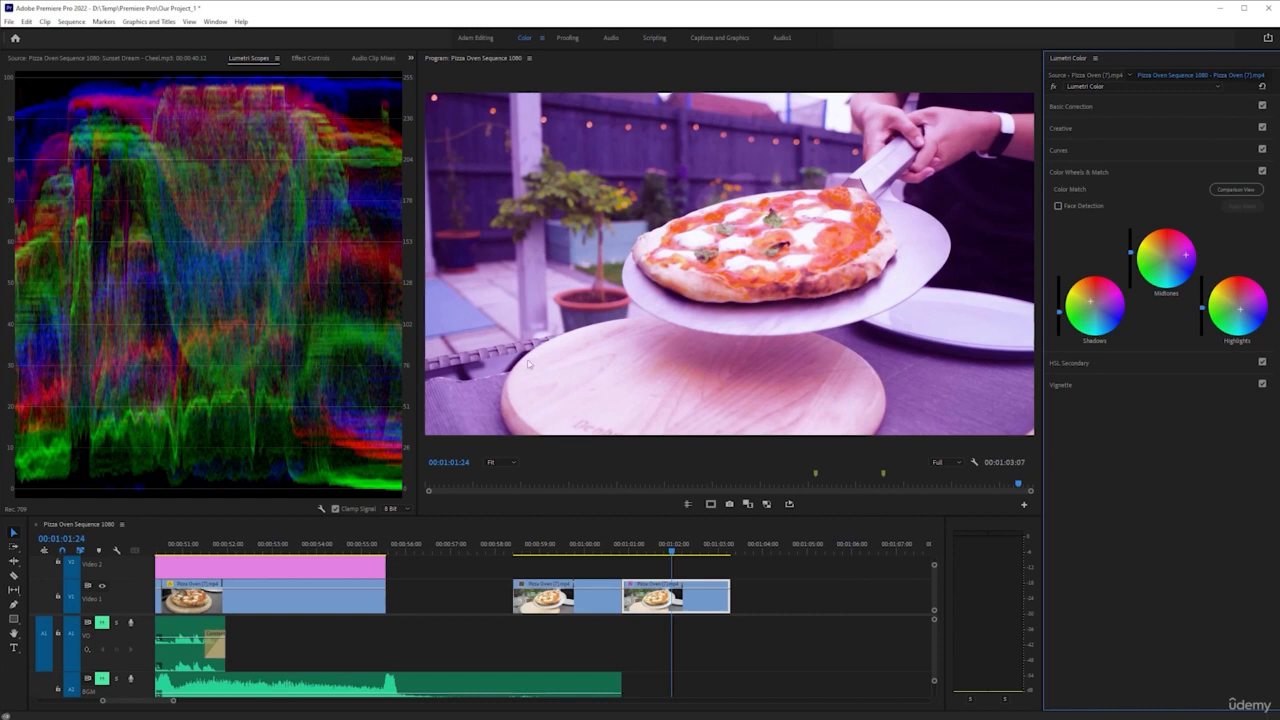
{"action": "mouse_move", "coordinate": [210, 228]}
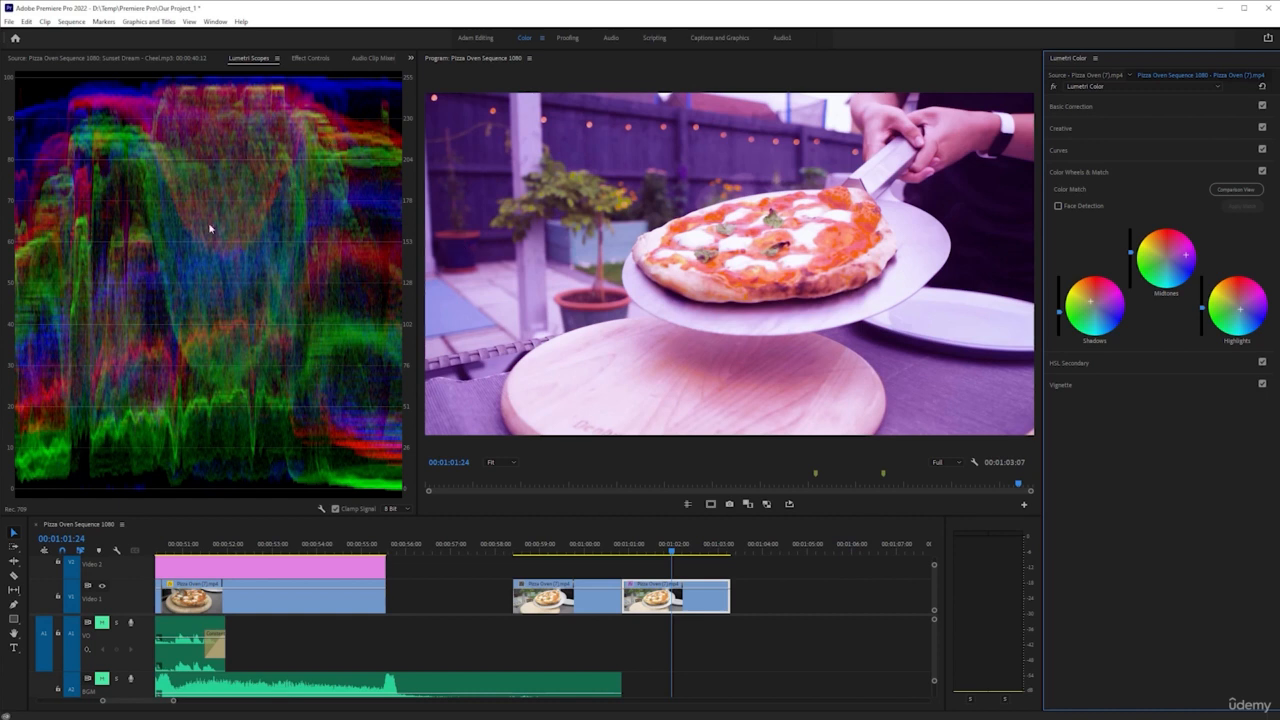
{"action": "mouse_move", "coordinate": [776, 290]}
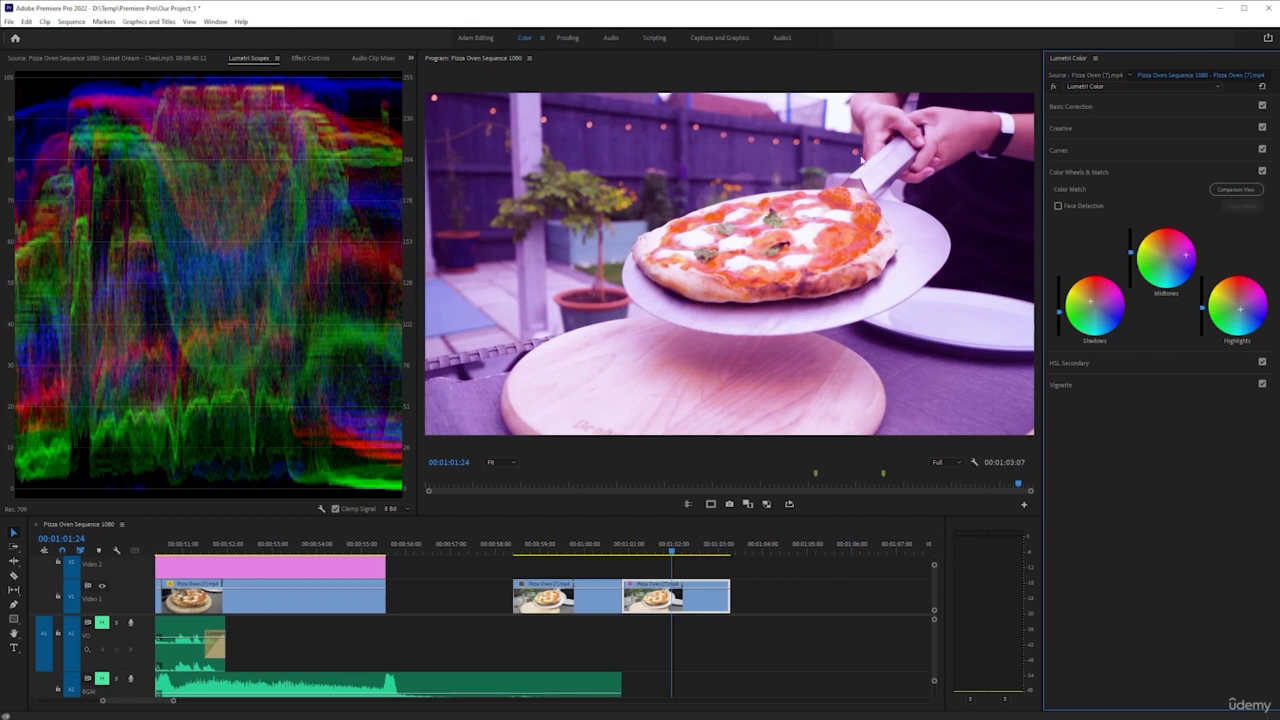
{"action": "mouse_move", "coordinate": [284, 172]}
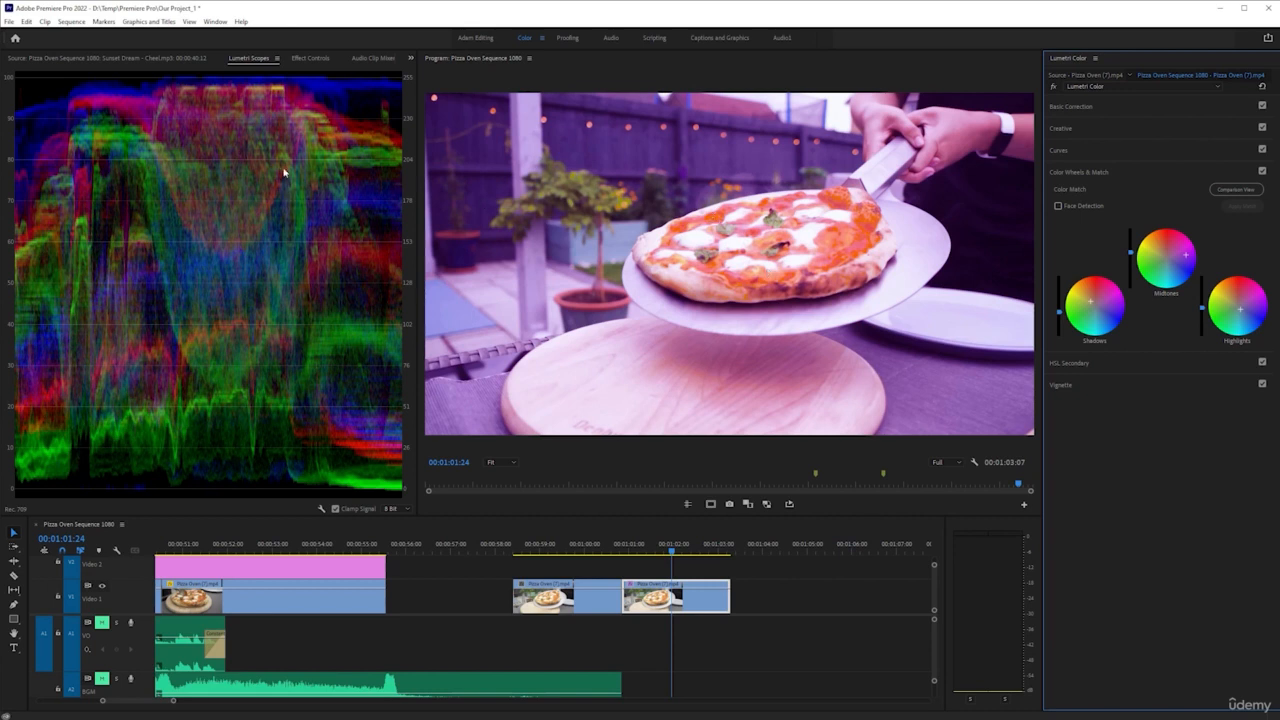
{"action": "mouse_move", "coordinate": [368, 92]}
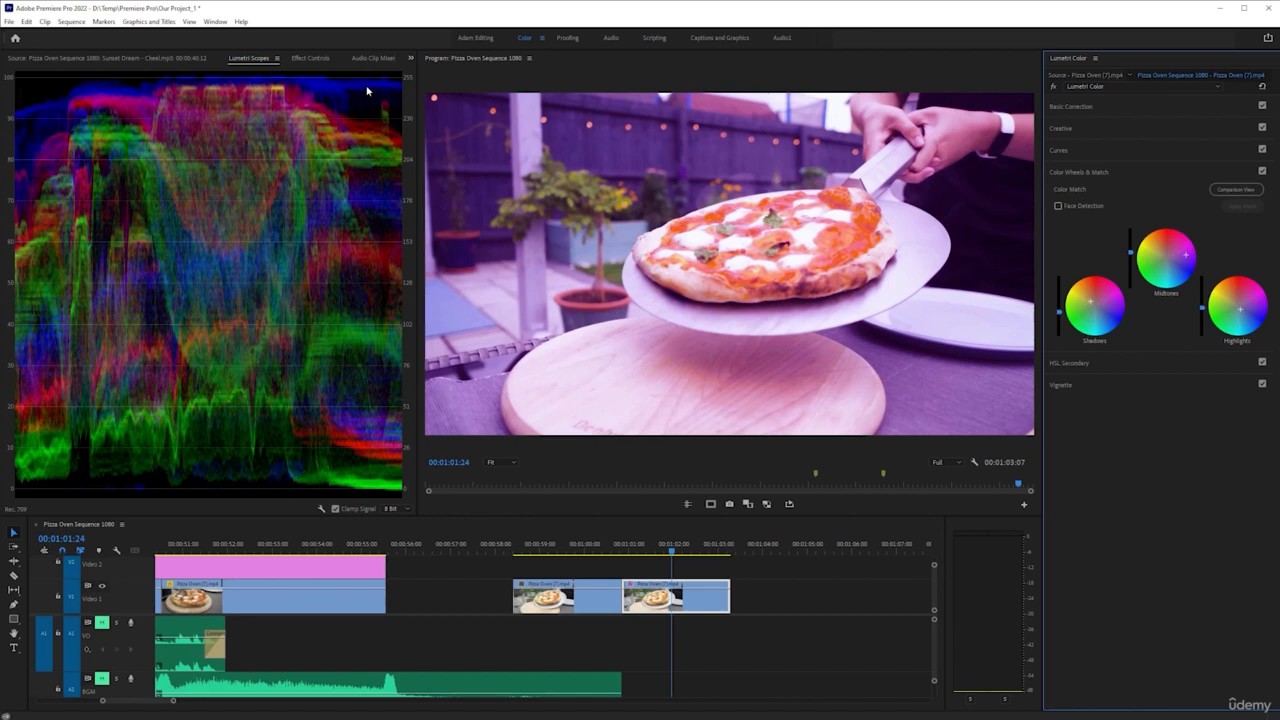
{"action": "mouse_move", "coordinate": [342, 100]}
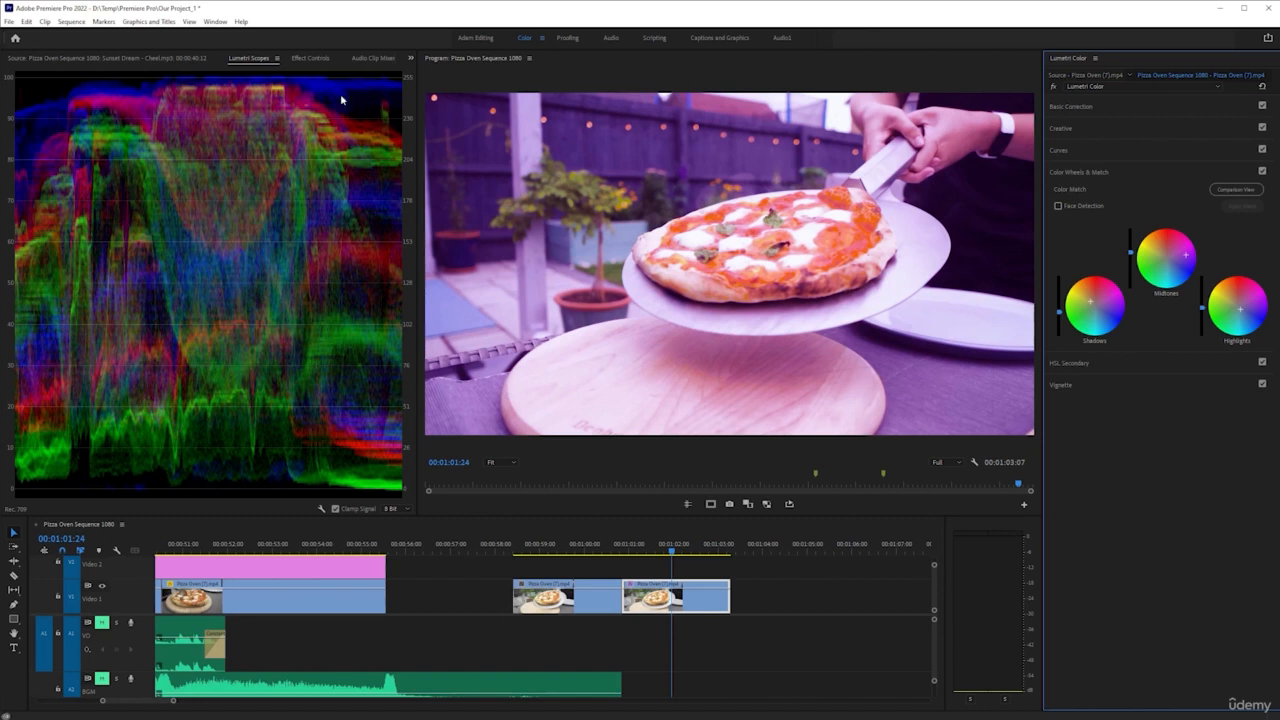
{"action": "mouse_move", "coordinate": [398, 100]}
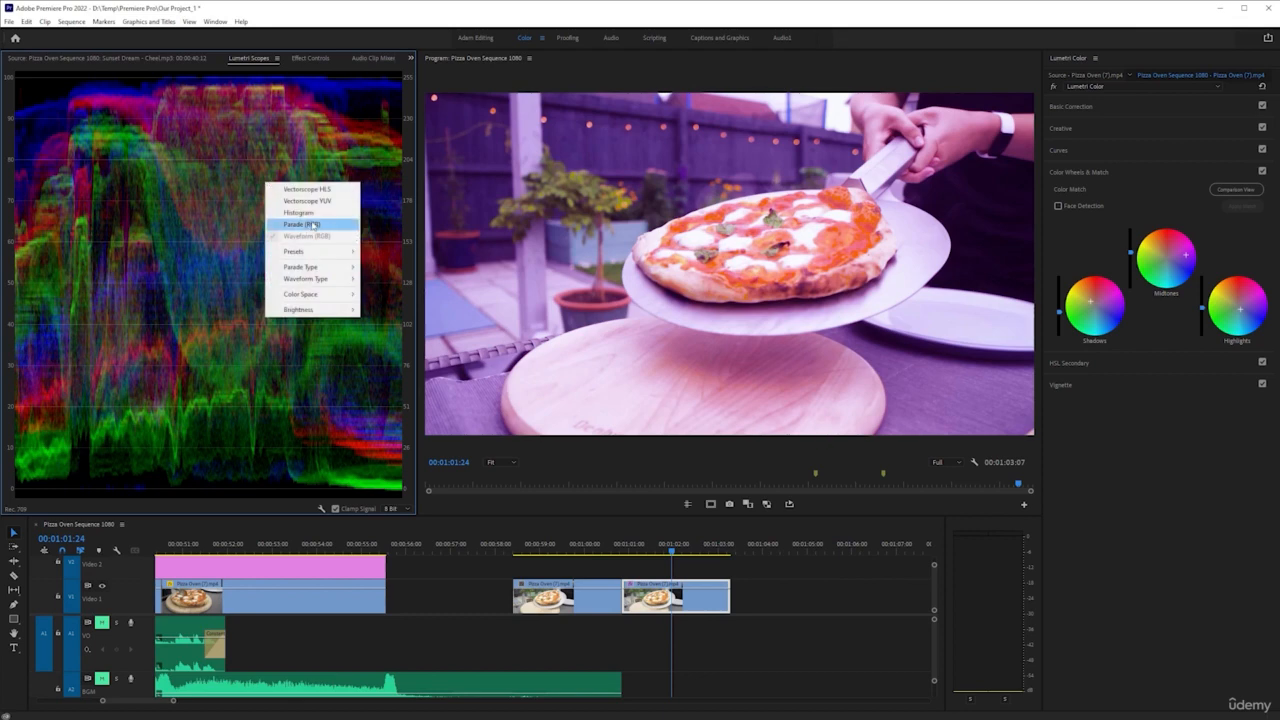
Display the Lumetri scope as an RGB parade with separate red, green and blue traces.
{"action": "left_click", "coordinate": [300, 224]}
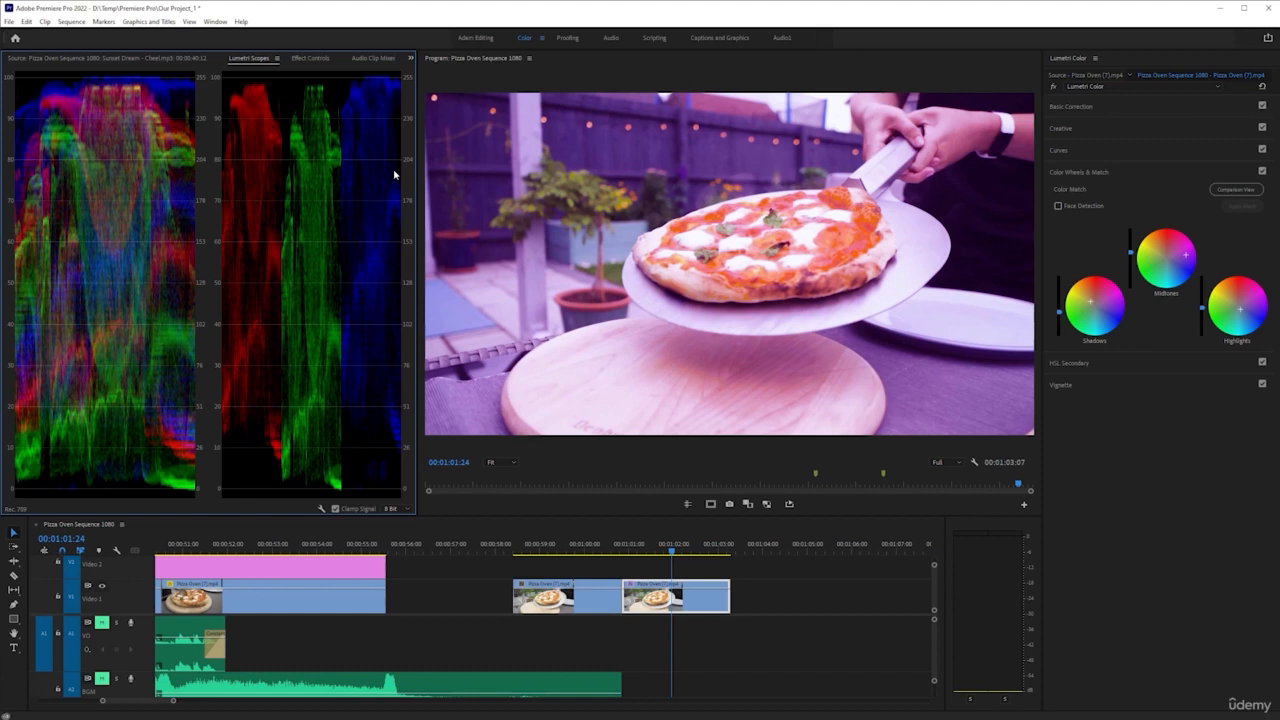
{"action": "mouse_move", "coordinate": [396, 118]}
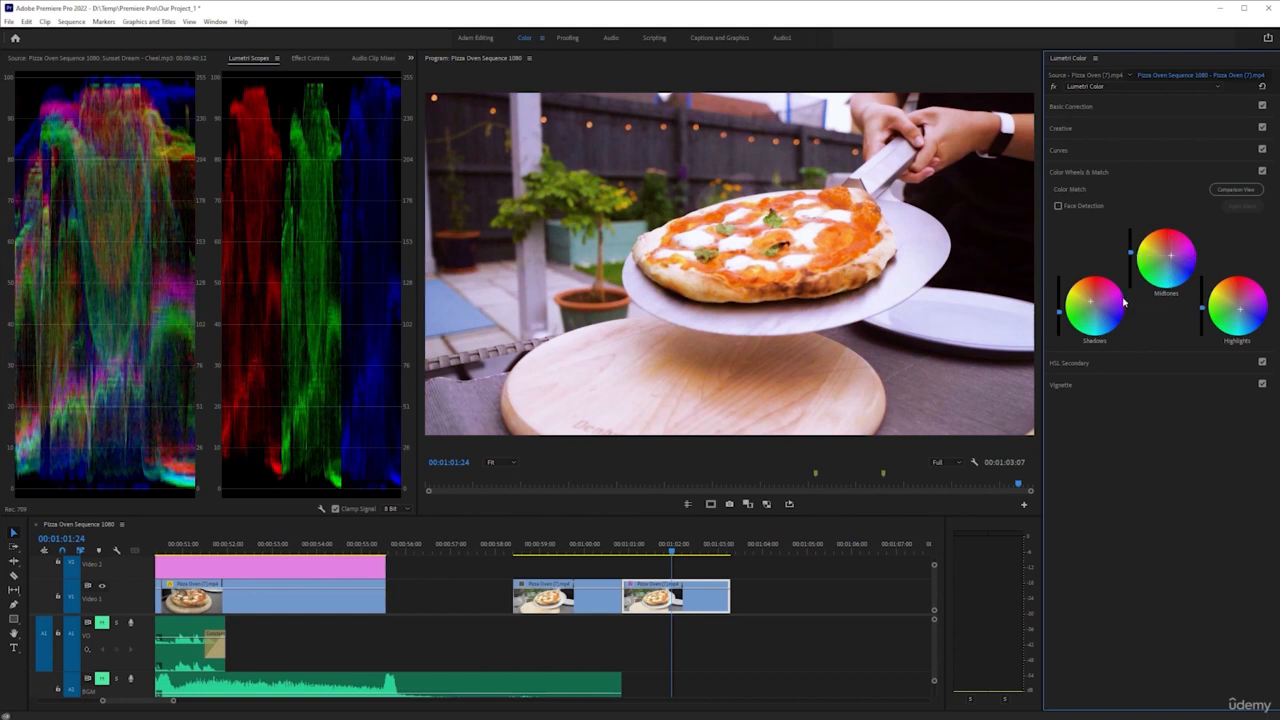
{"action": "mouse_move", "coordinate": [366, 124]}
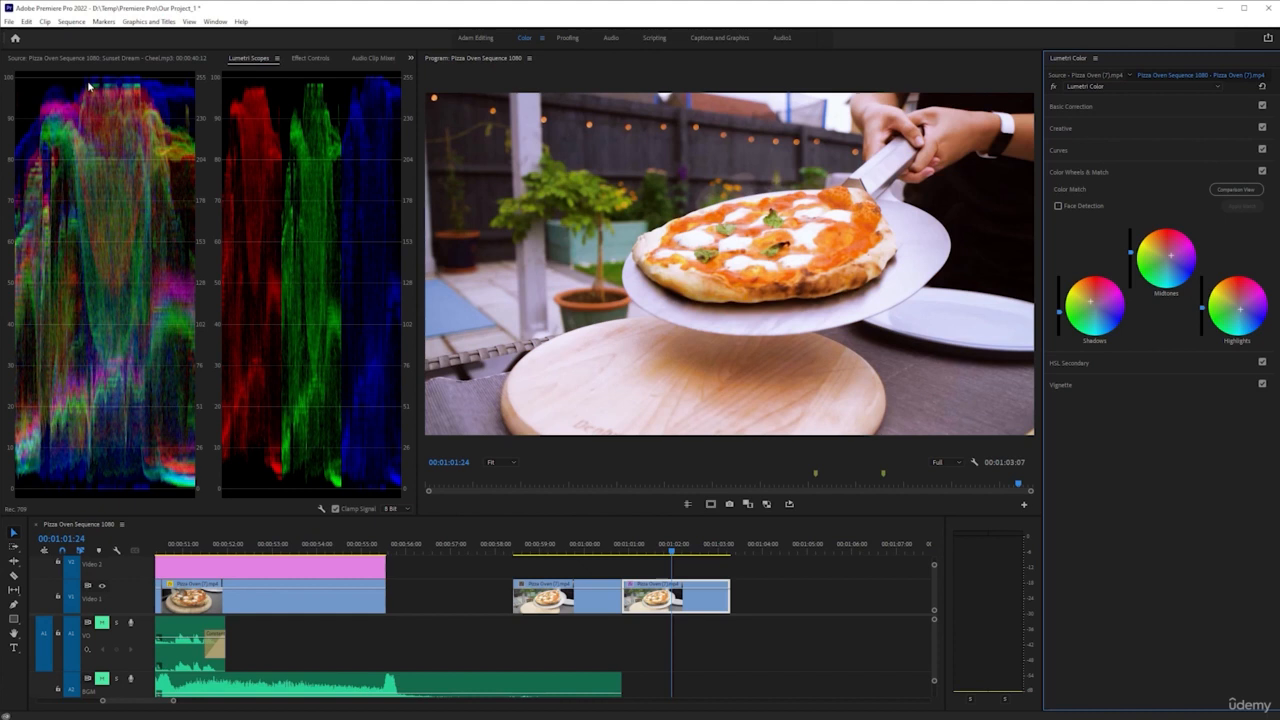
{"action": "mouse_move", "coordinate": [156, 98]}
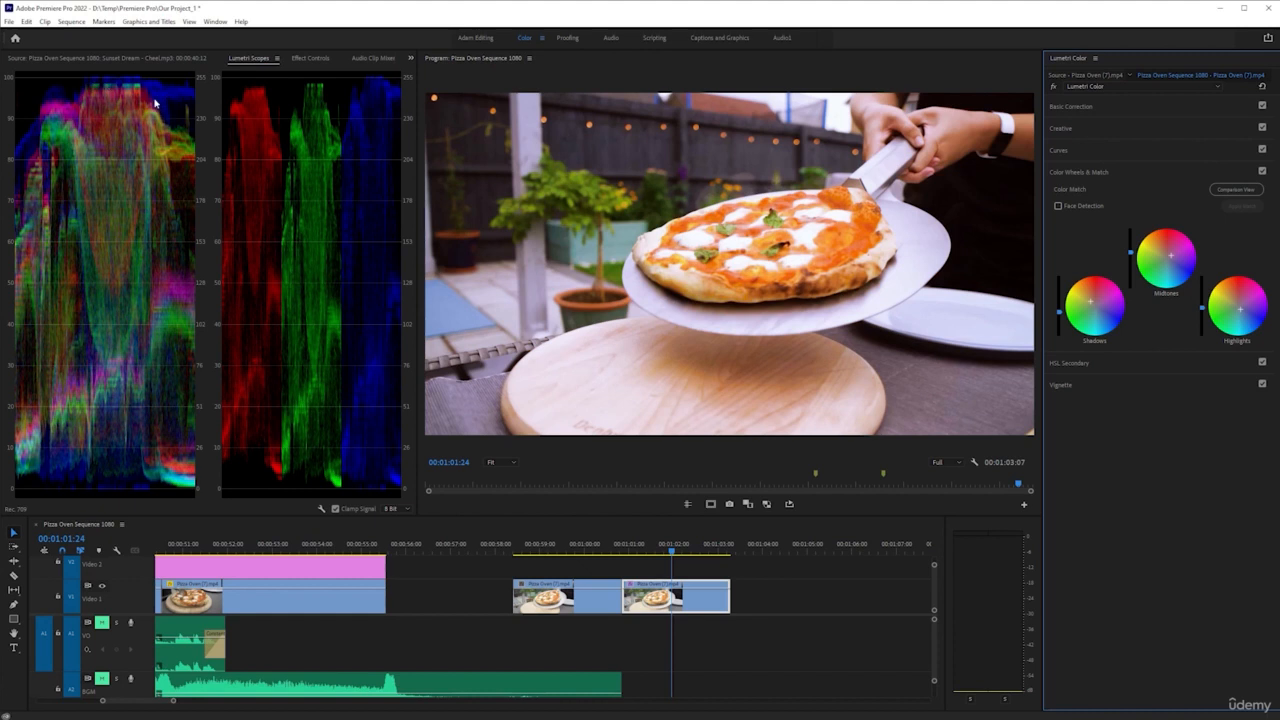
{"action": "mouse_move", "coordinate": [156, 96]}
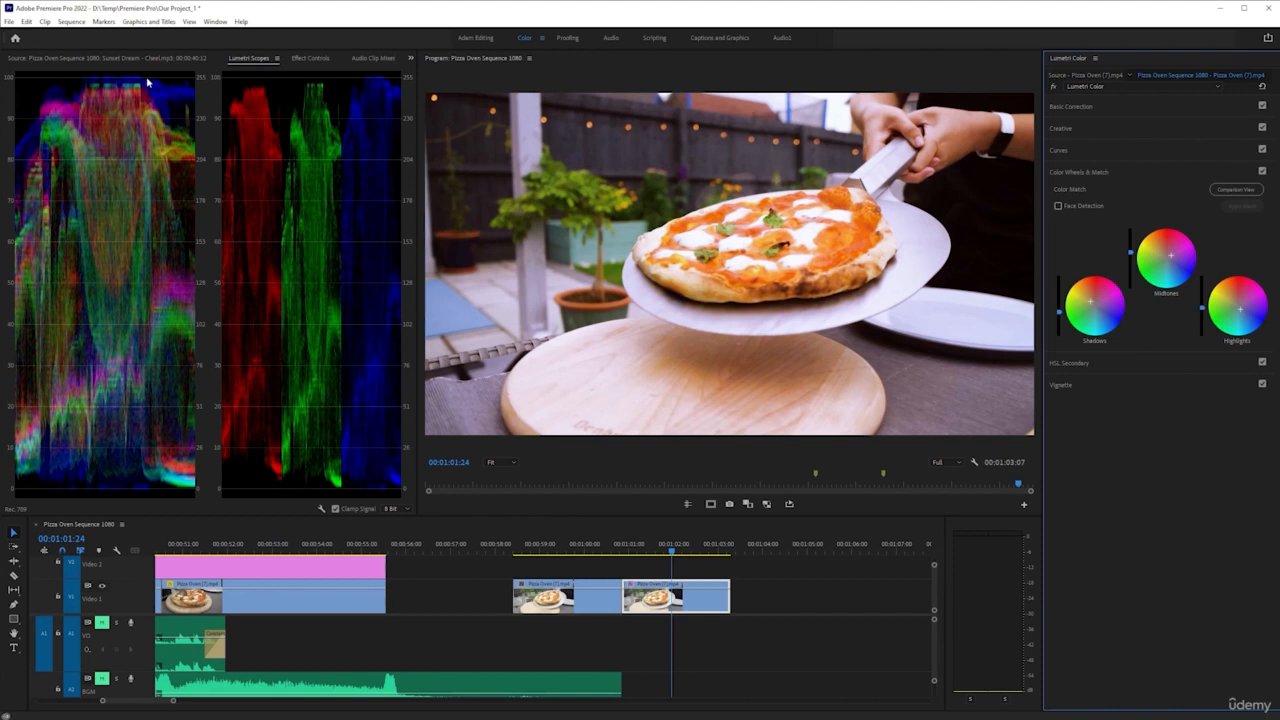
{"action": "mouse_move", "coordinate": [532, 252]}
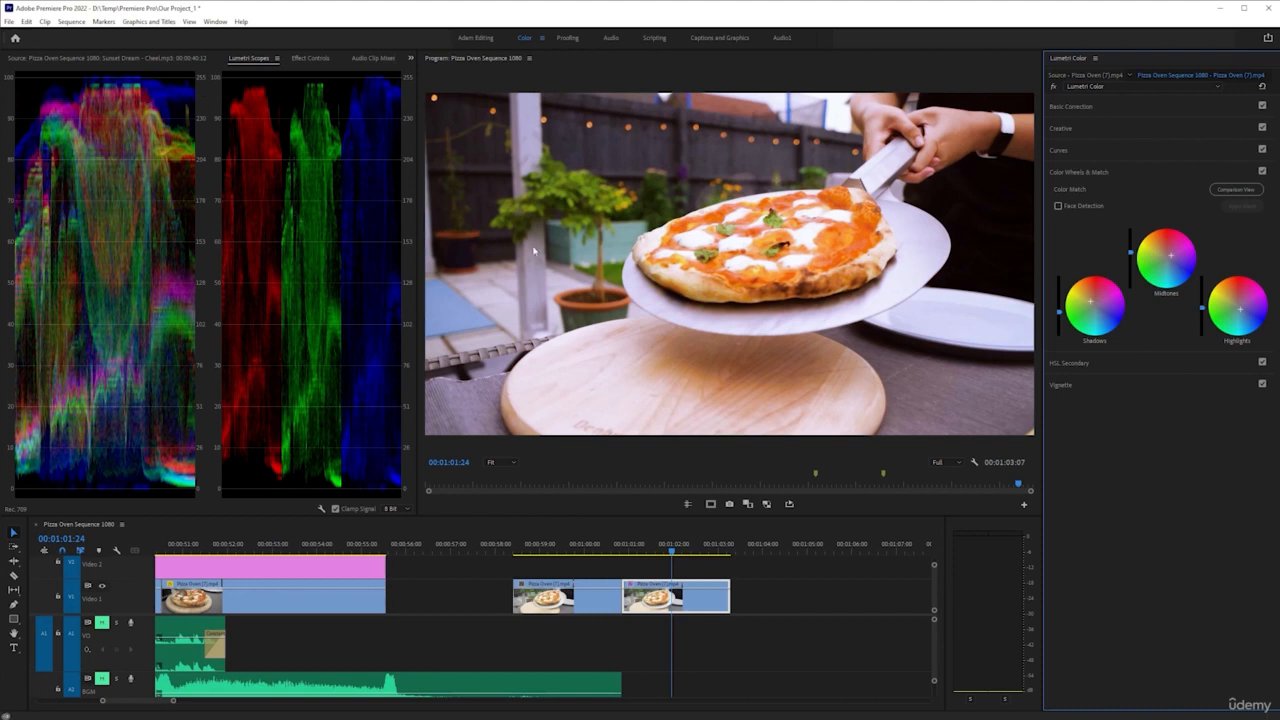
{"action": "mouse_move", "coordinate": [684, 198]}
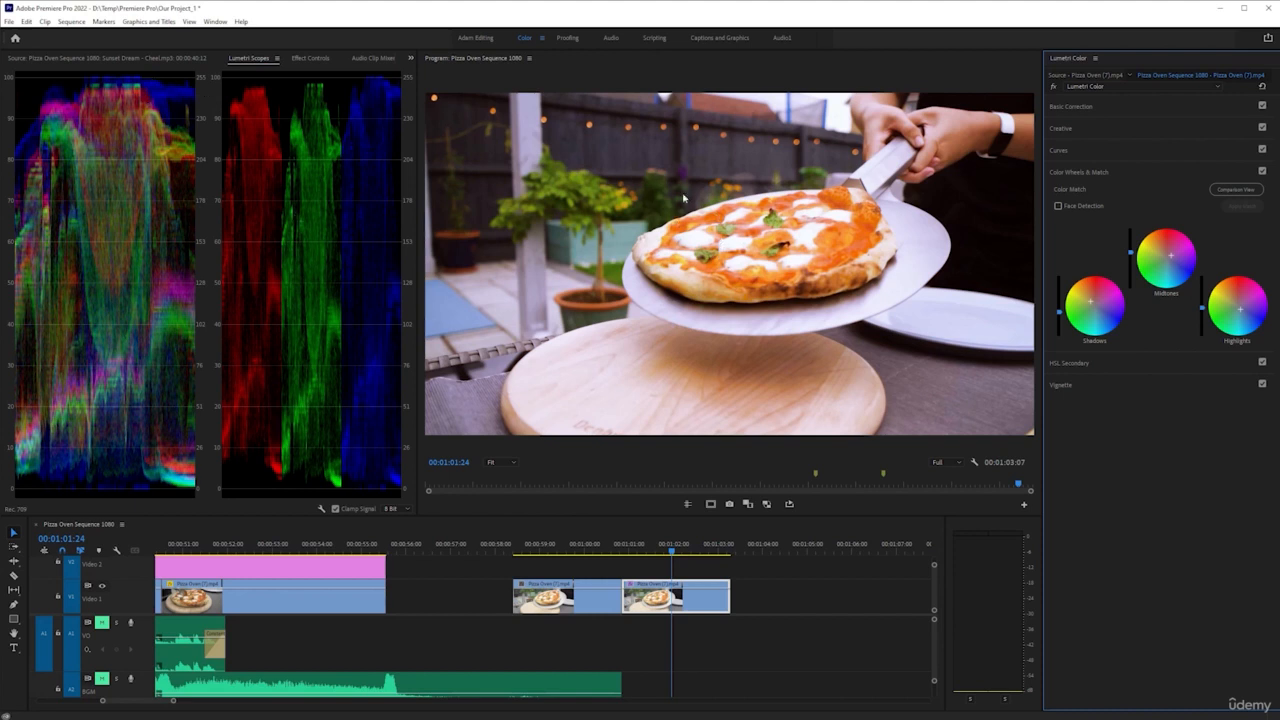
{"action": "mouse_move", "coordinate": [696, 276]}
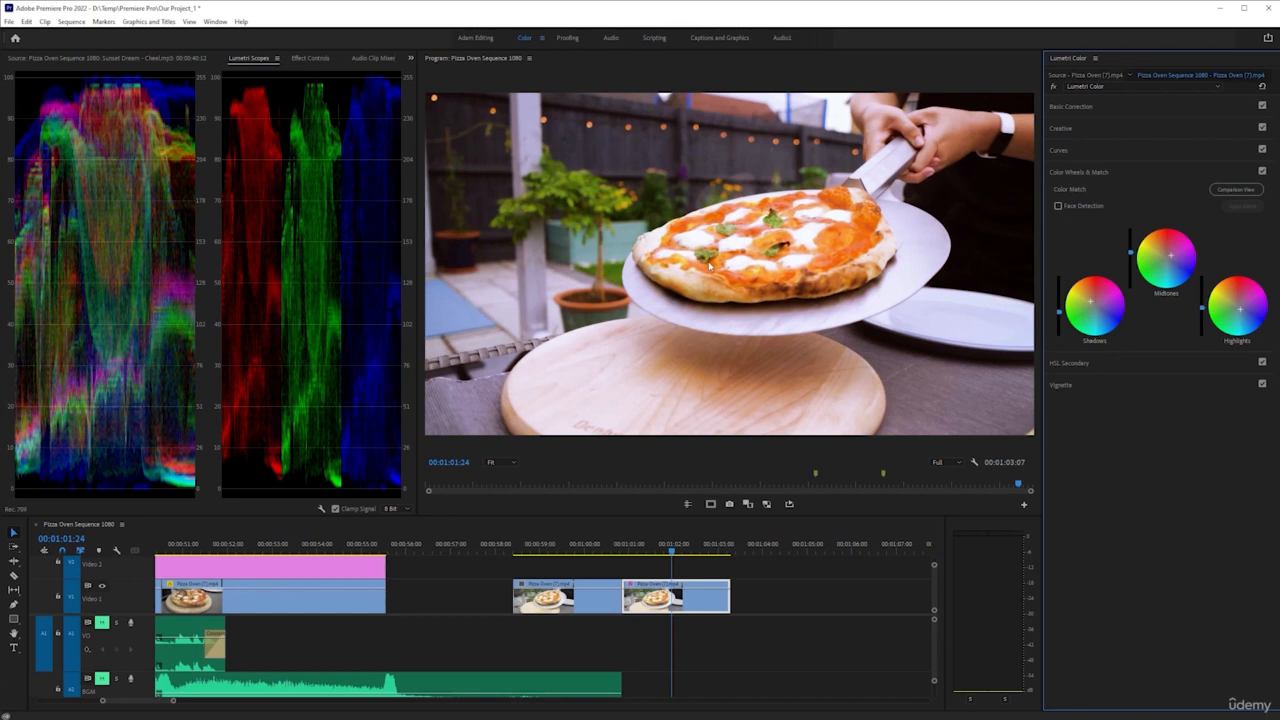
{"action": "mouse_move", "coordinate": [718, 306]}
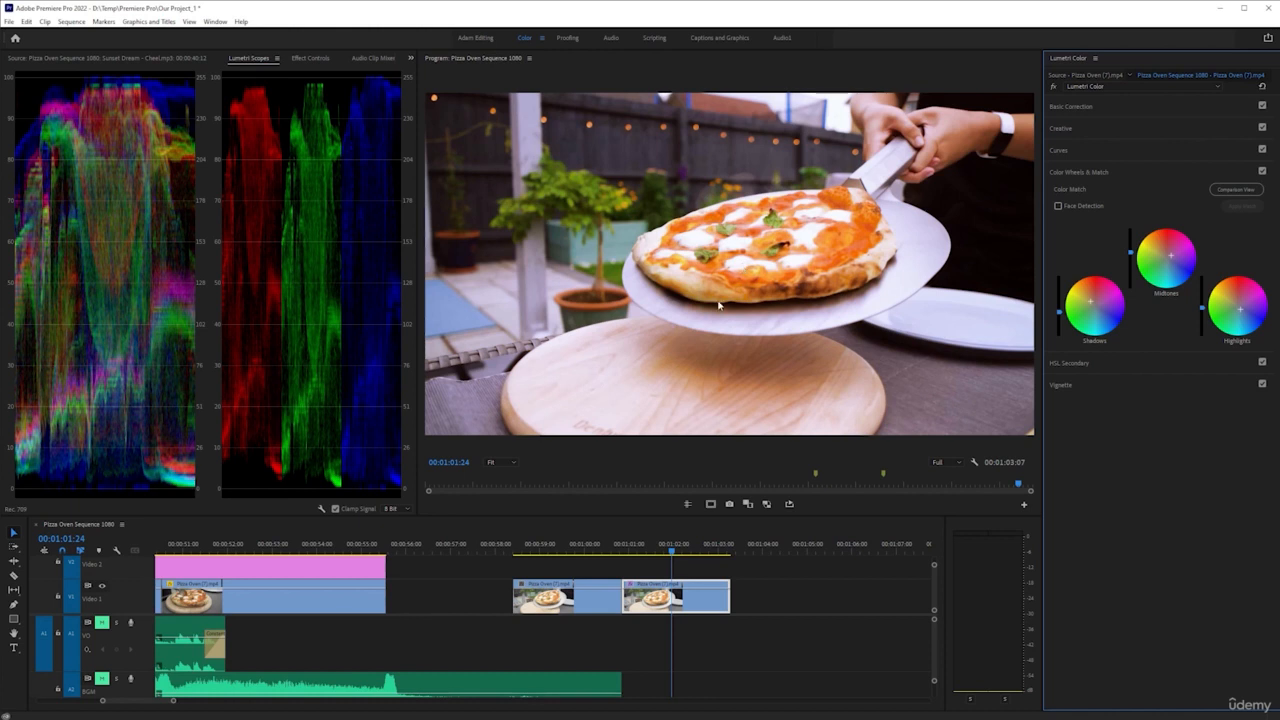
{"action": "mouse_move", "coordinate": [680, 366]}
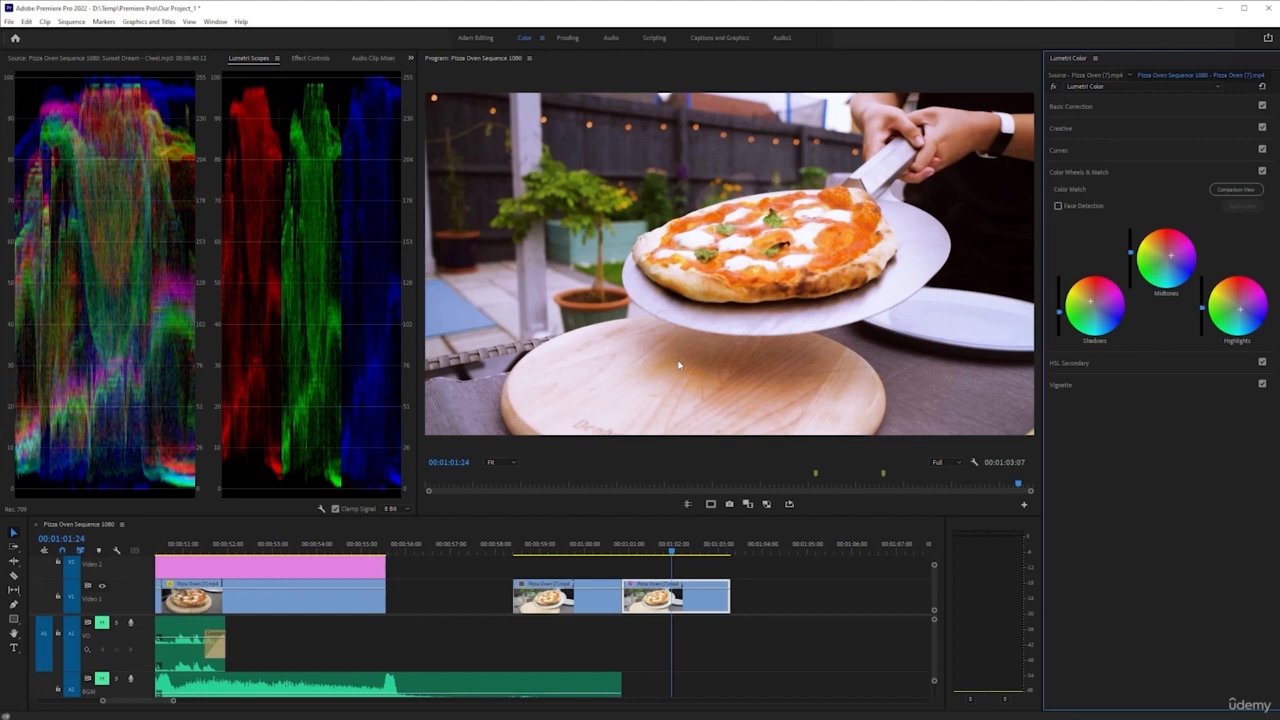
{"action": "mouse_move", "coordinate": [620, 544]}
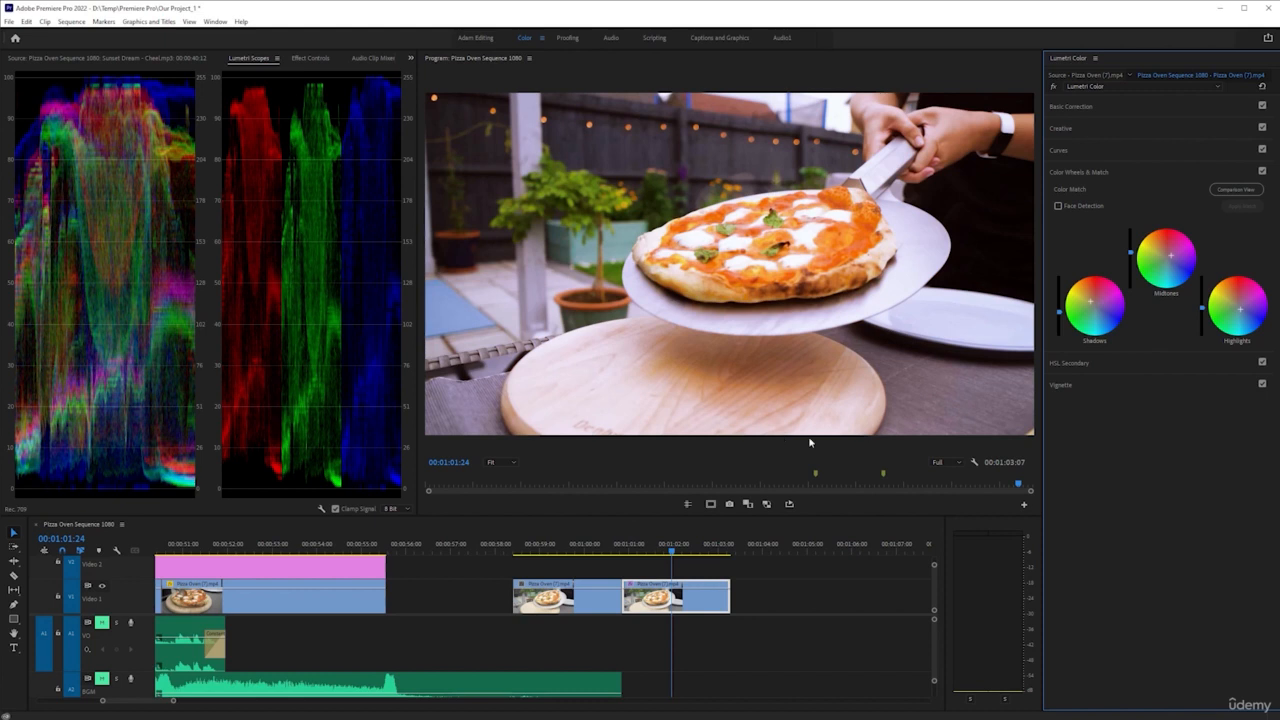
{"action": "mouse_move", "coordinate": [750, 468]}
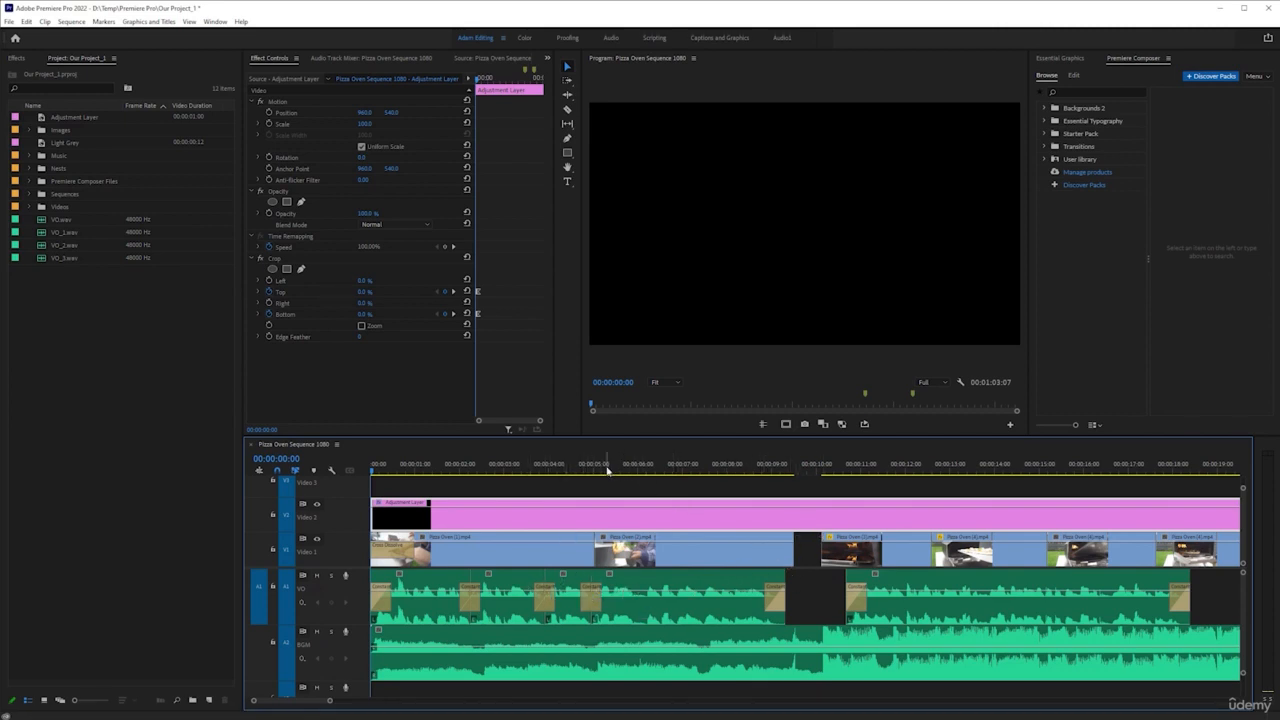
Move the playhead to the later pizza clip on the adjustment layer.
{"action": "left_click", "coordinate": [596, 464]}
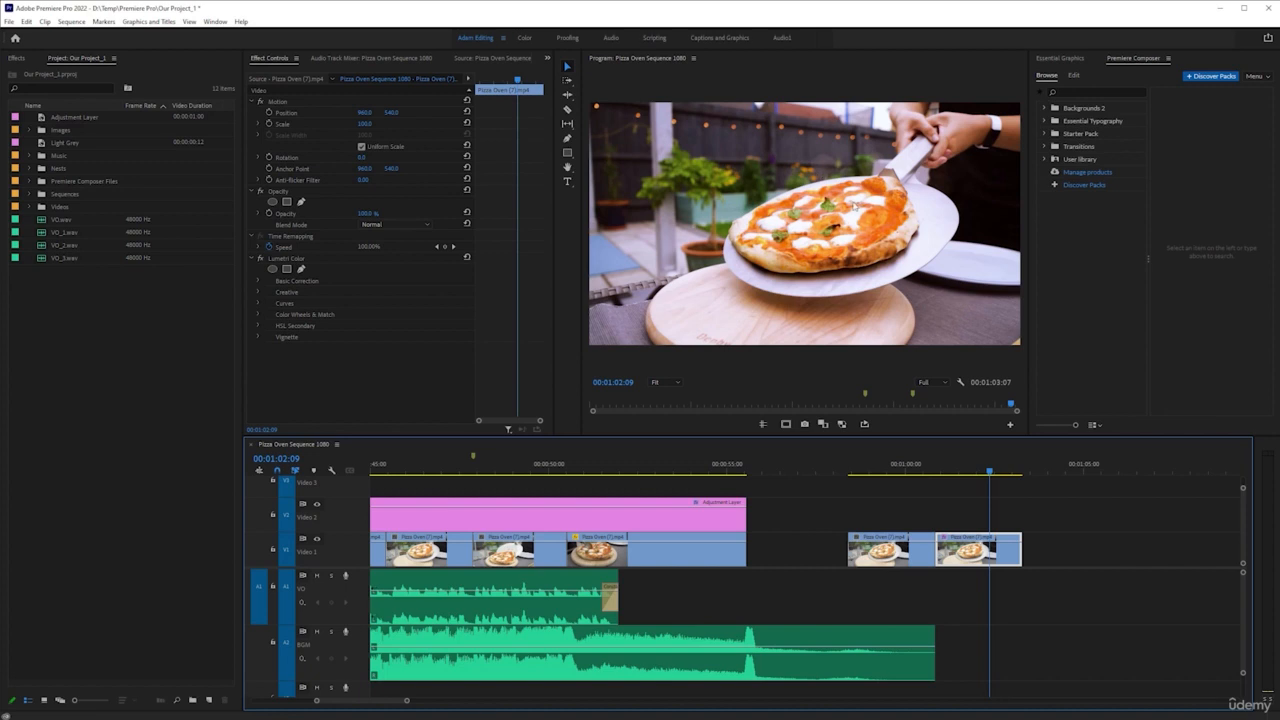
{"action": "mouse_move", "coordinate": [872, 324]}
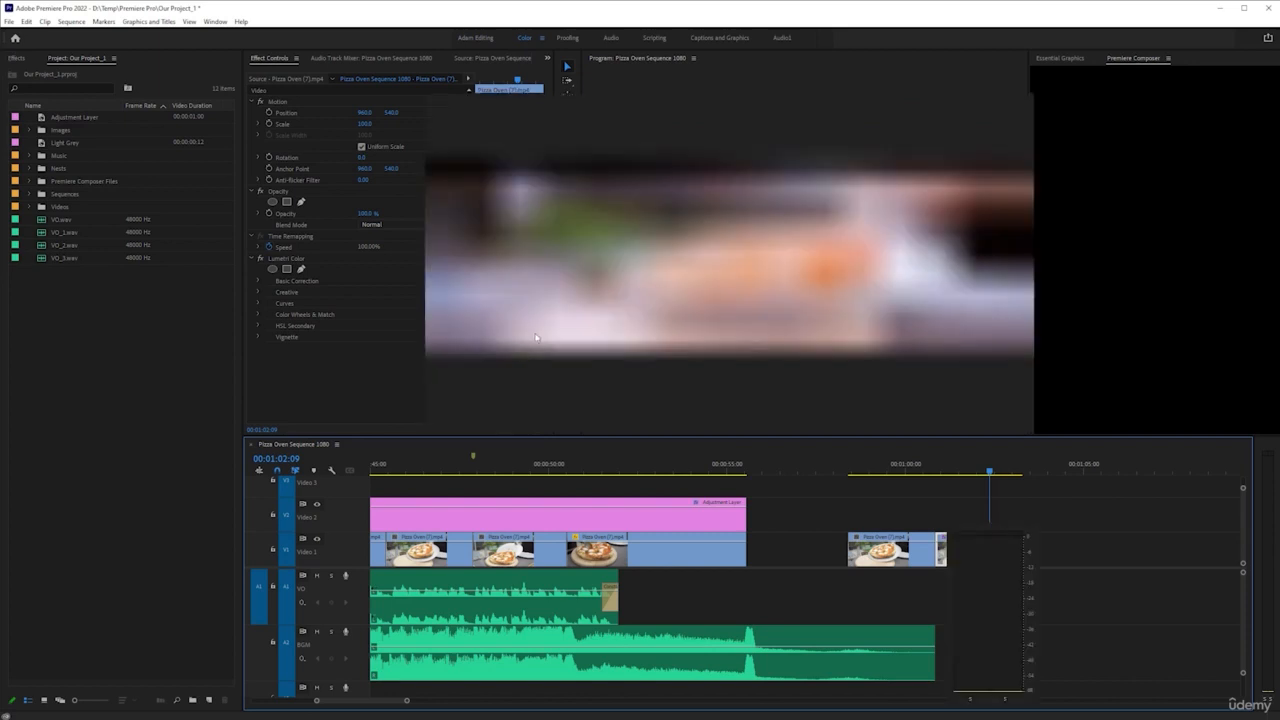
Switch back to the Color workspace for grading this shot.
{"action": "left_click", "coordinate": [524, 38]}
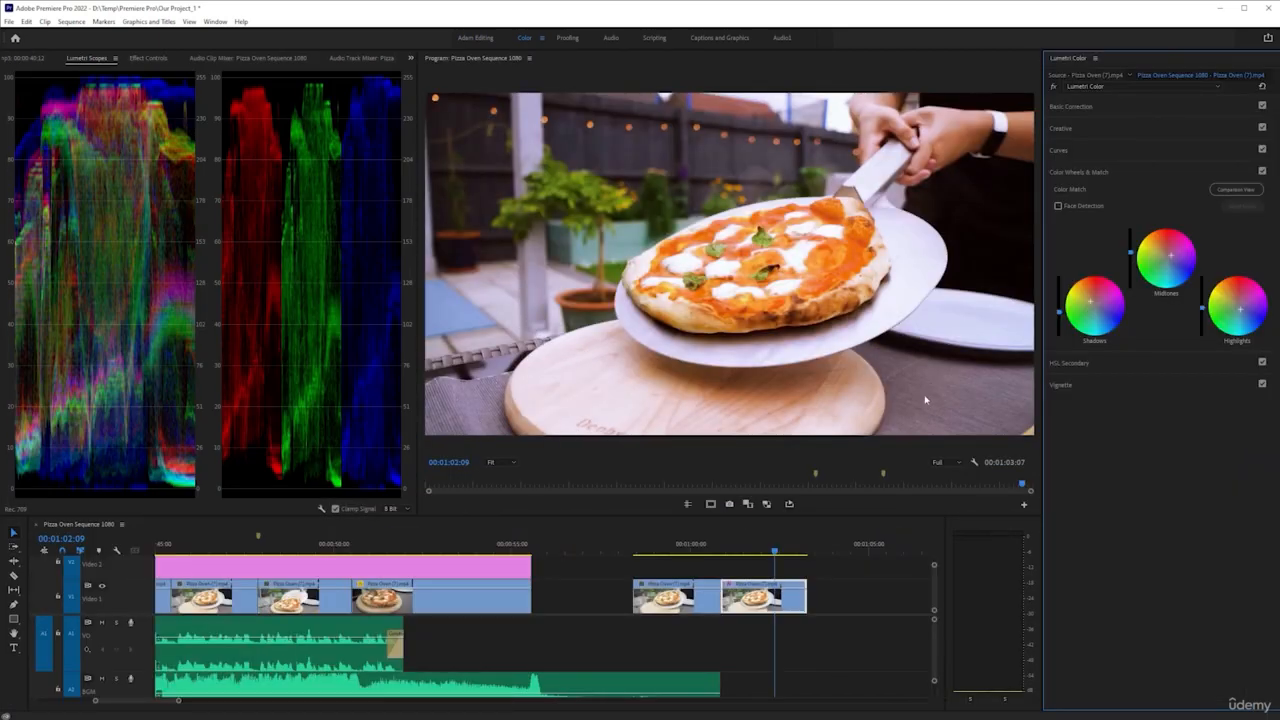
{"action": "mouse_move", "coordinate": [598, 444]}
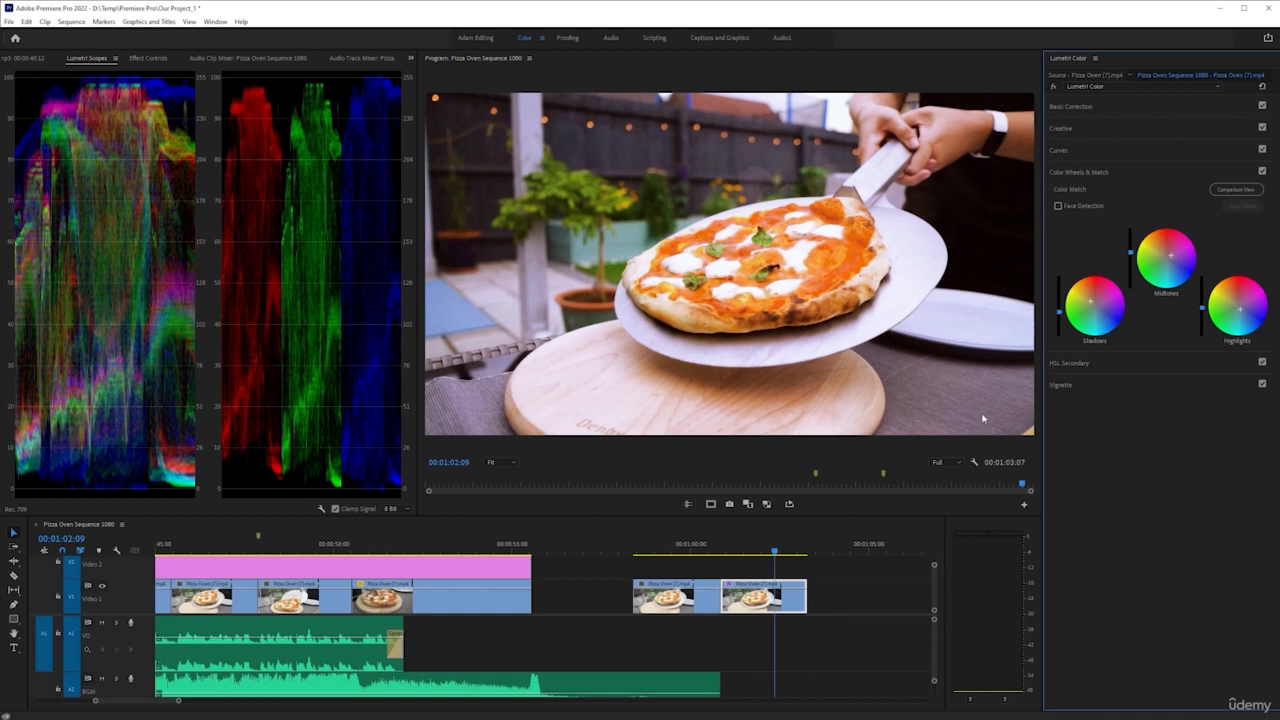
{"action": "mouse_move", "coordinate": [912, 418]}
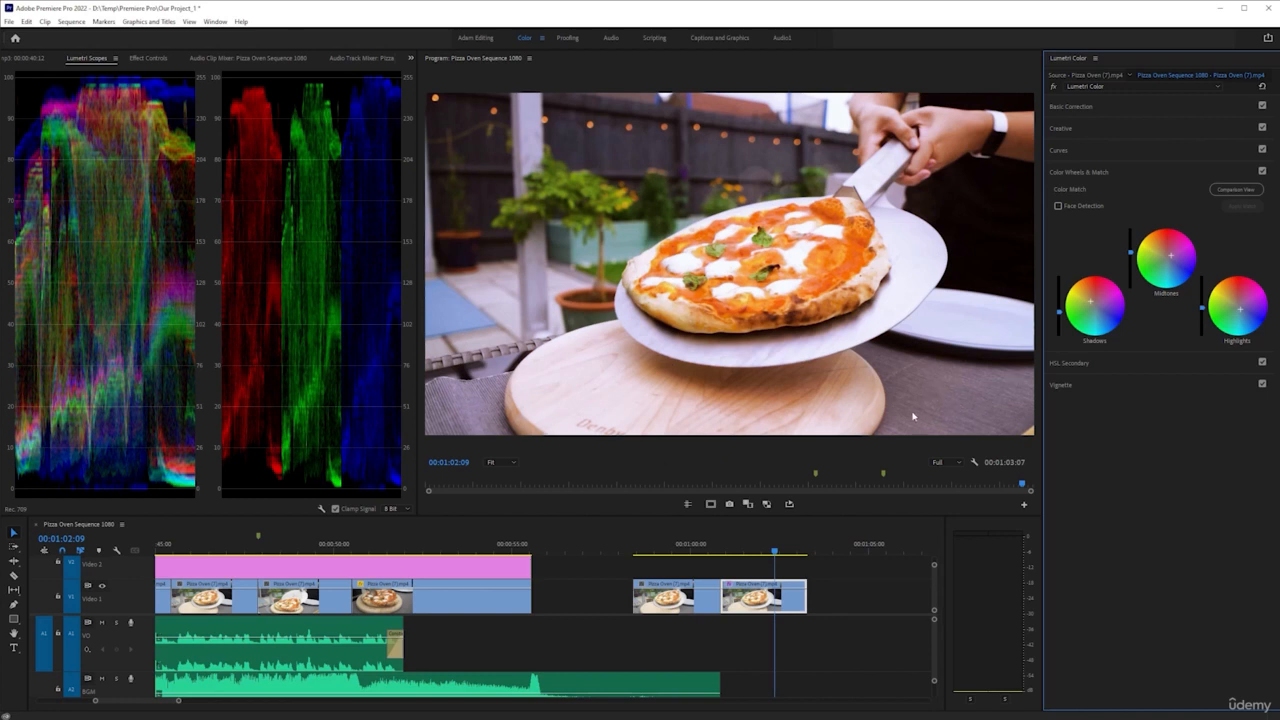
{"action": "mouse_move", "coordinate": [736, 460]}
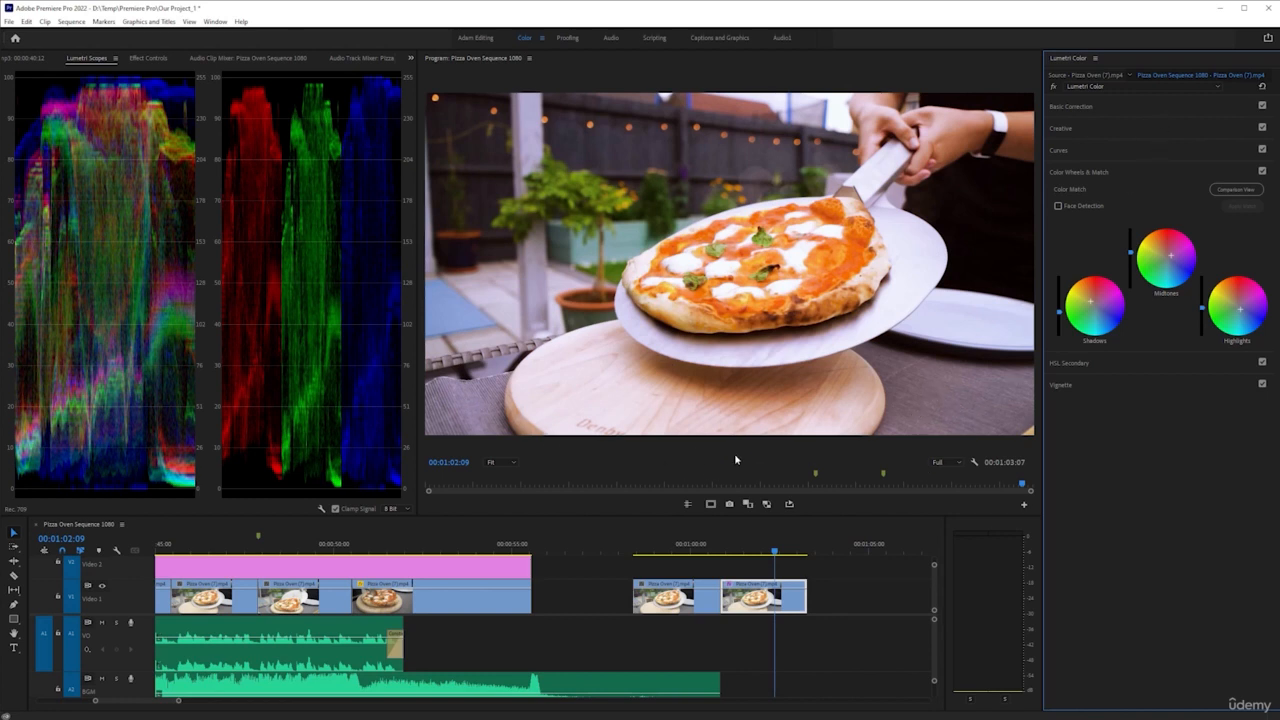
Expand the Curves section with RGB and Hue Saturation curves, saving the project.
{"action": "left_click", "coordinate": [1058, 150]}
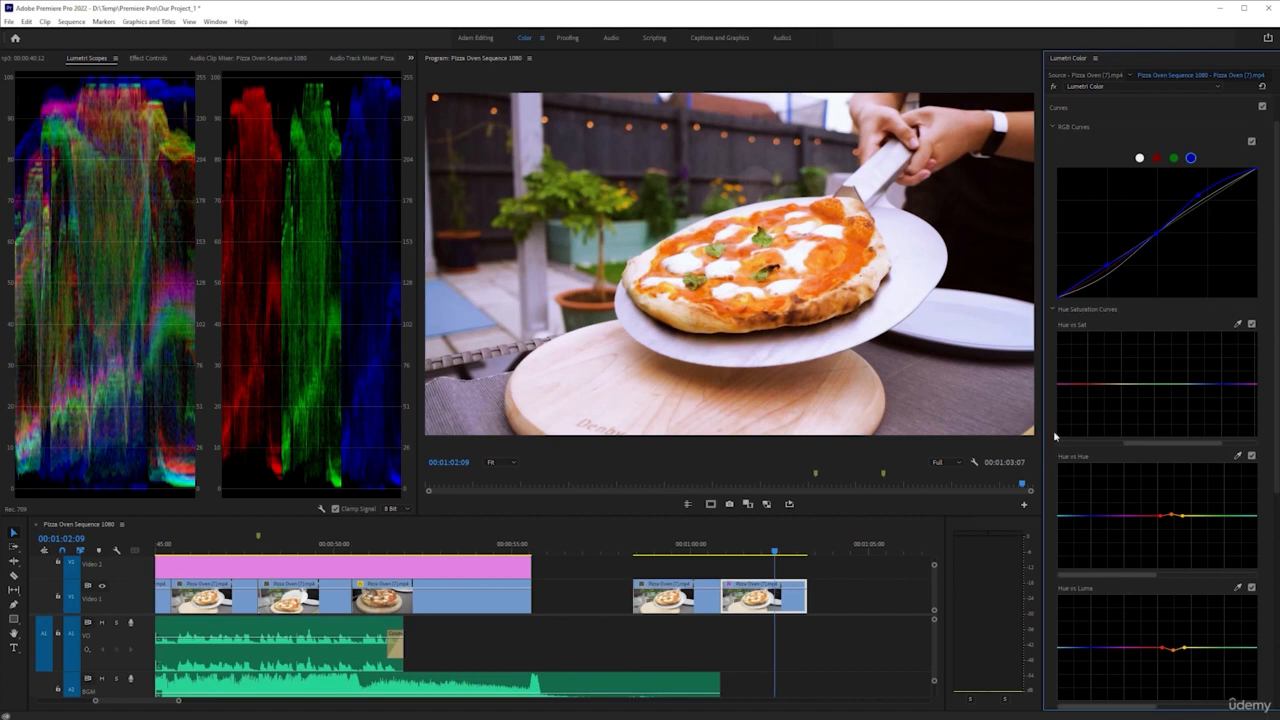
{"action": "mouse_move", "coordinate": [948, 390]}
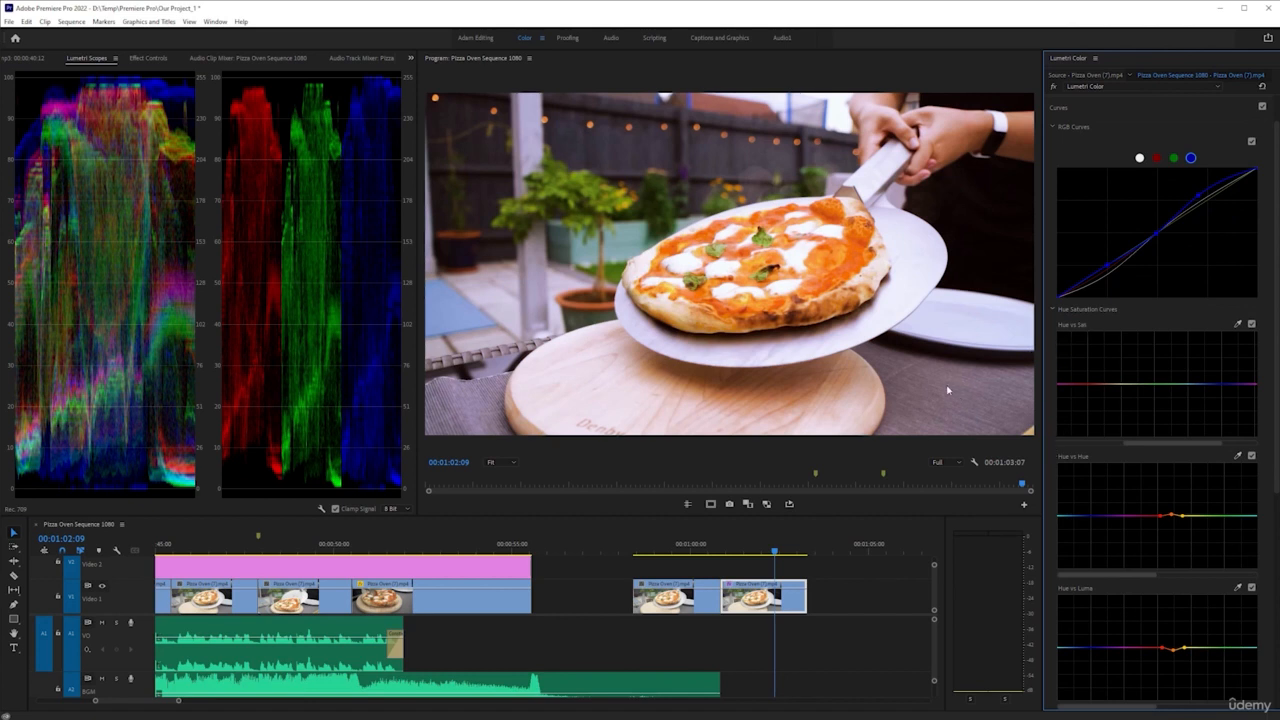
{"action": "mouse_move", "coordinate": [940, 412]}
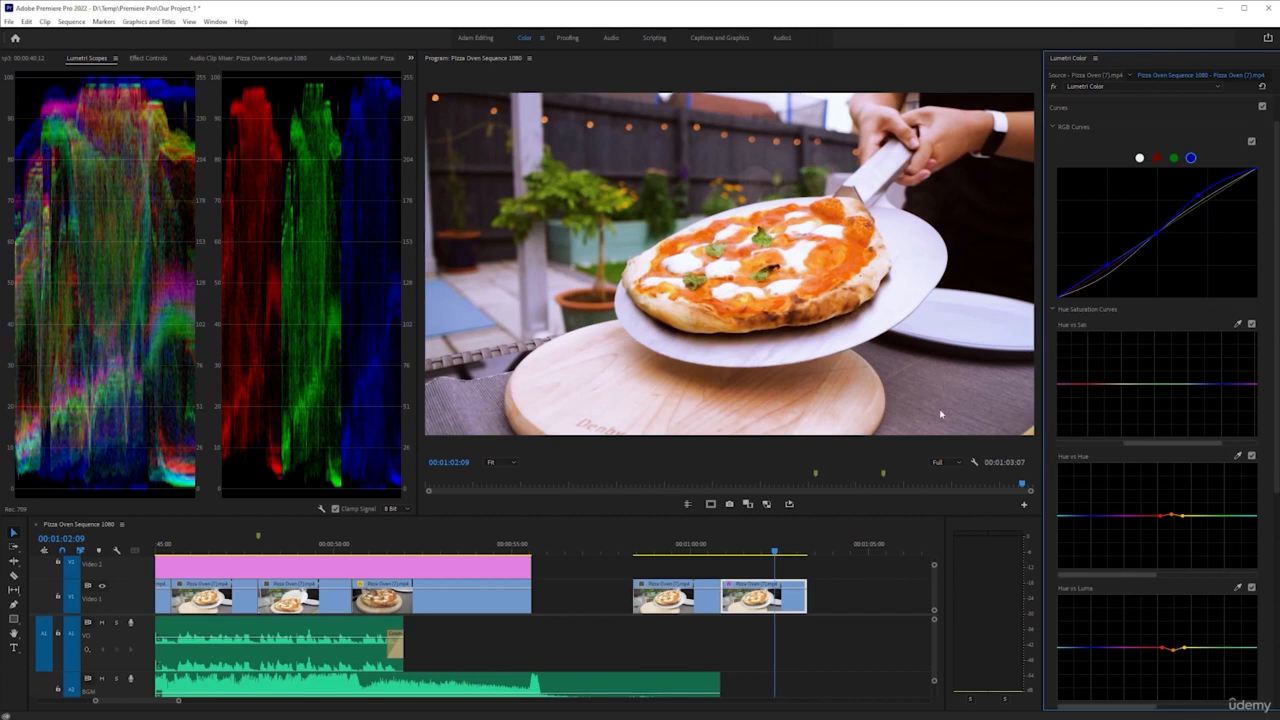
{"action": "mouse_move", "coordinate": [470, 414]}
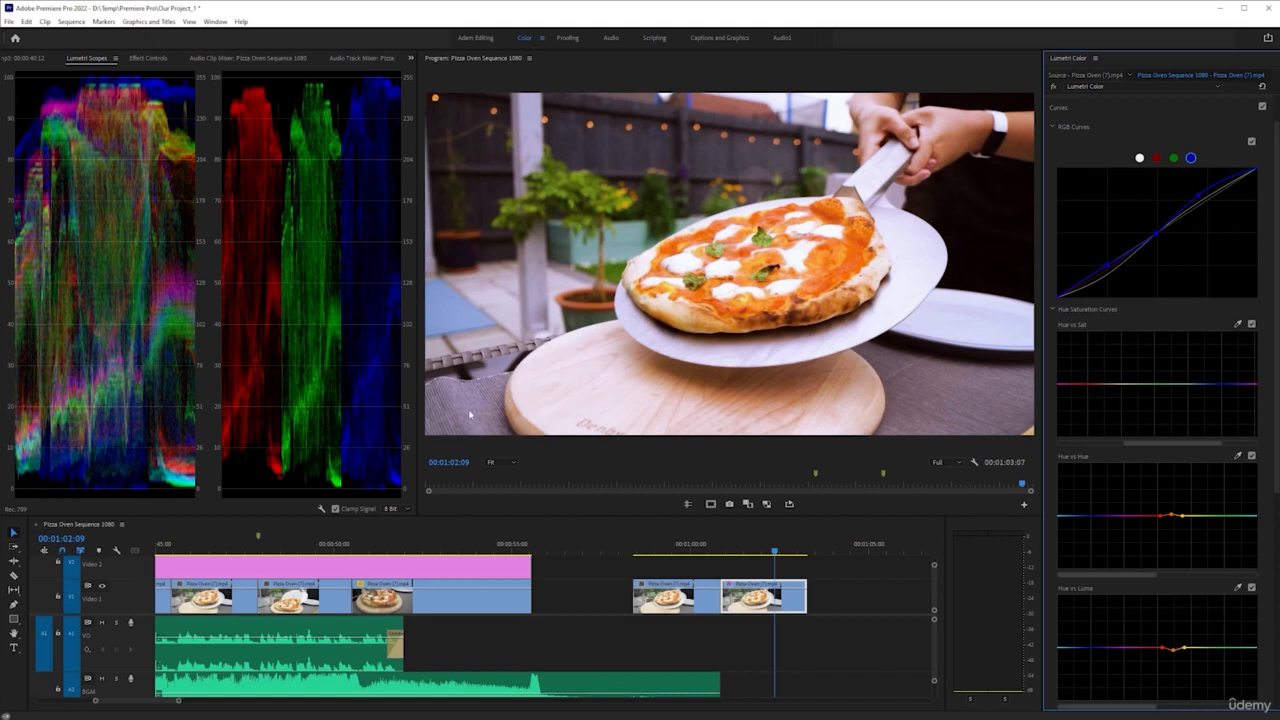
{"action": "mouse_move", "coordinate": [708, 390]}
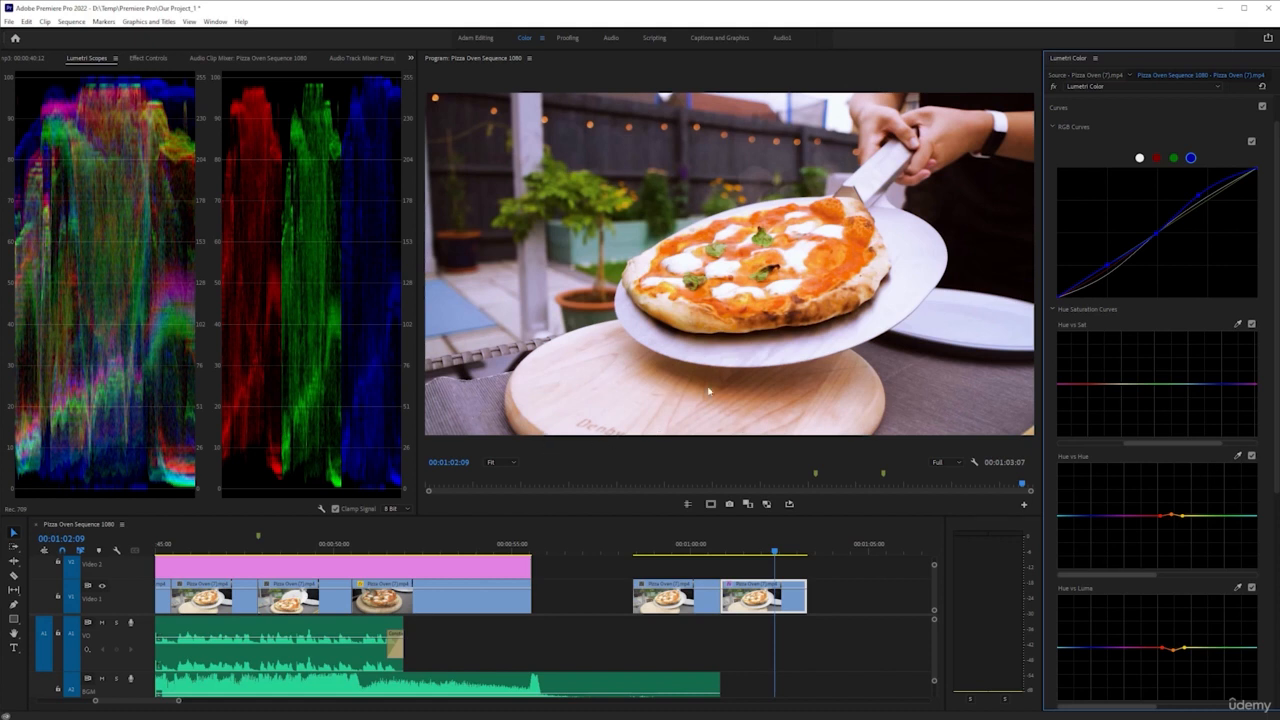
{"action": "key", "text": "ctrl+s"}
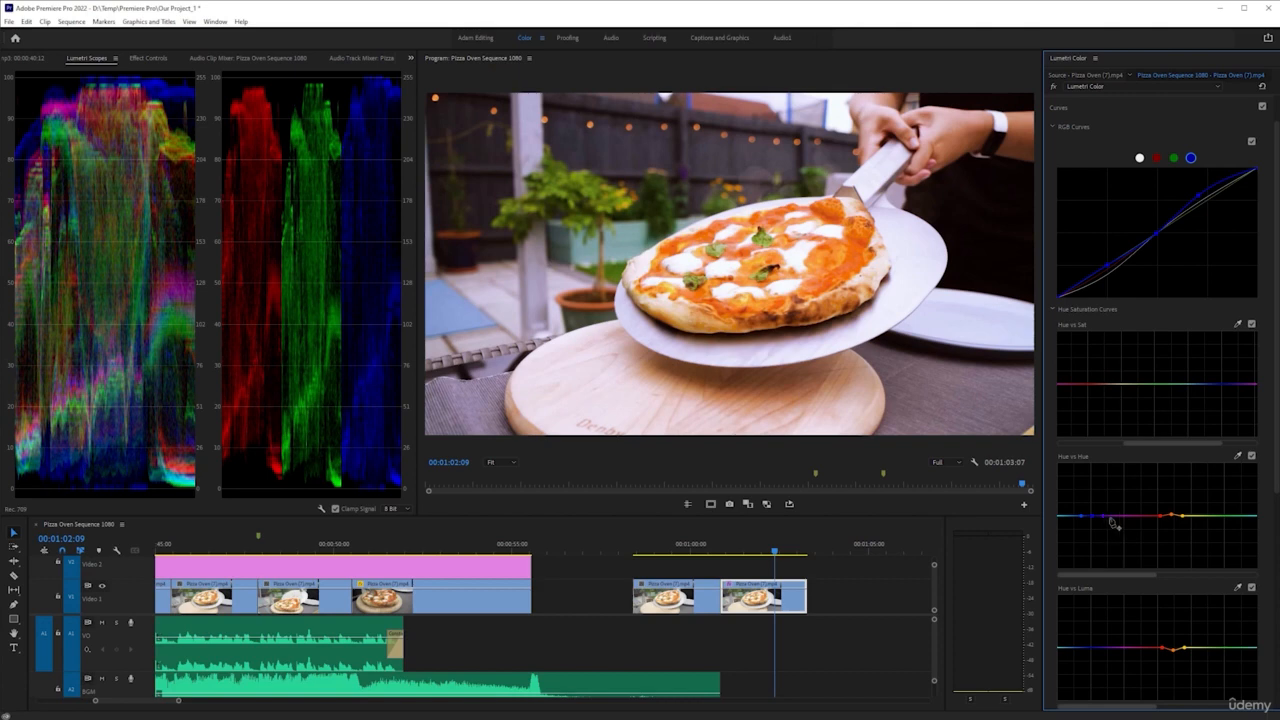
{"action": "mouse_move", "coordinate": [1088, 524]}
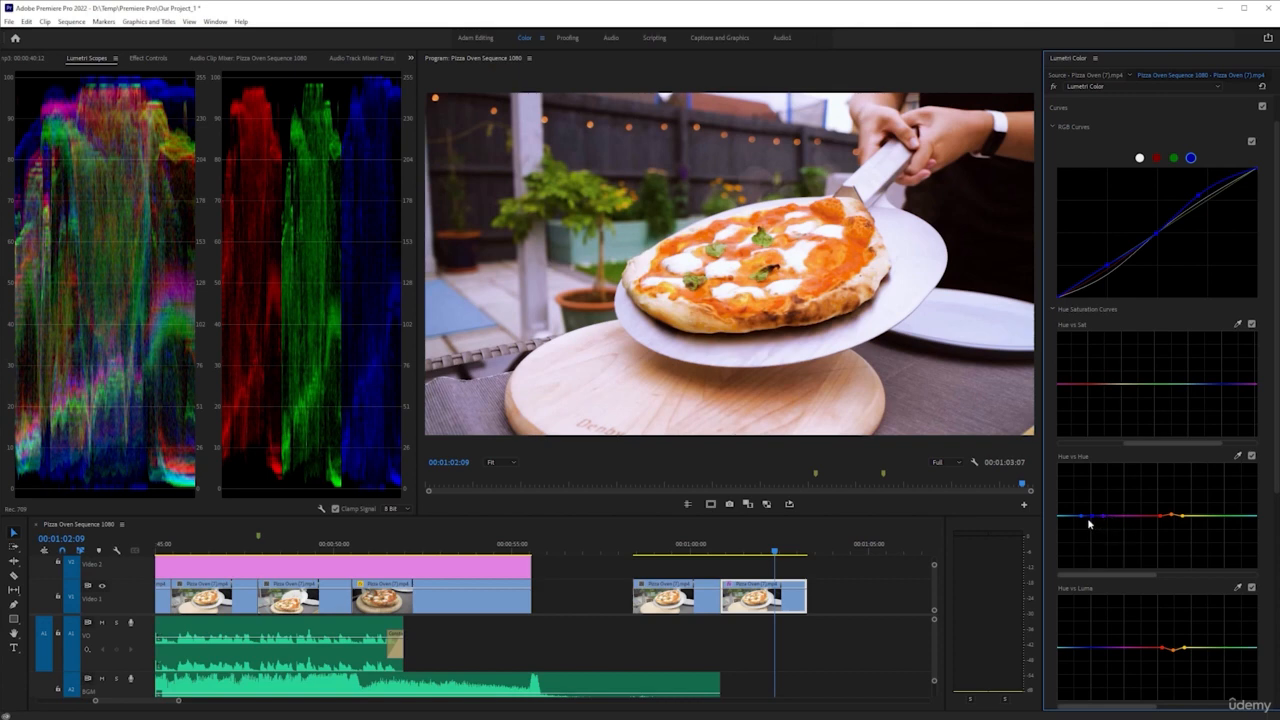
{"action": "left_click", "coordinate": [1092, 518]}
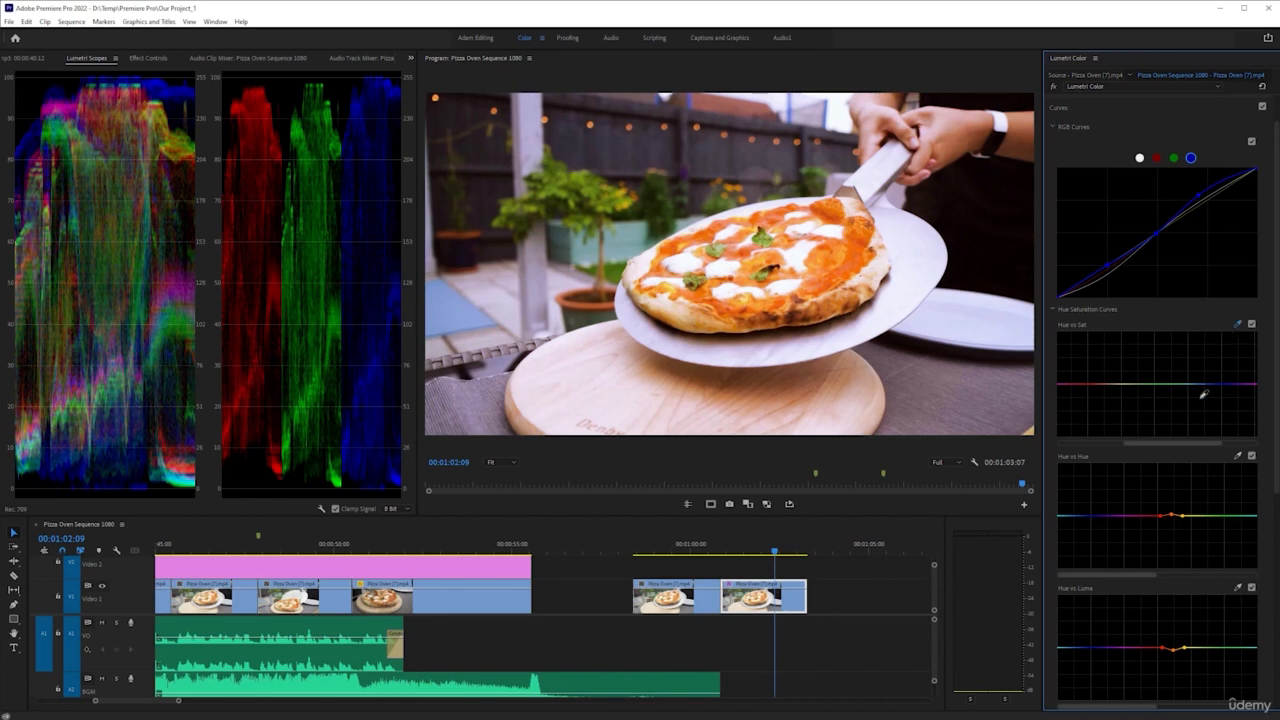
{"action": "mouse_move", "coordinate": [936, 384]}
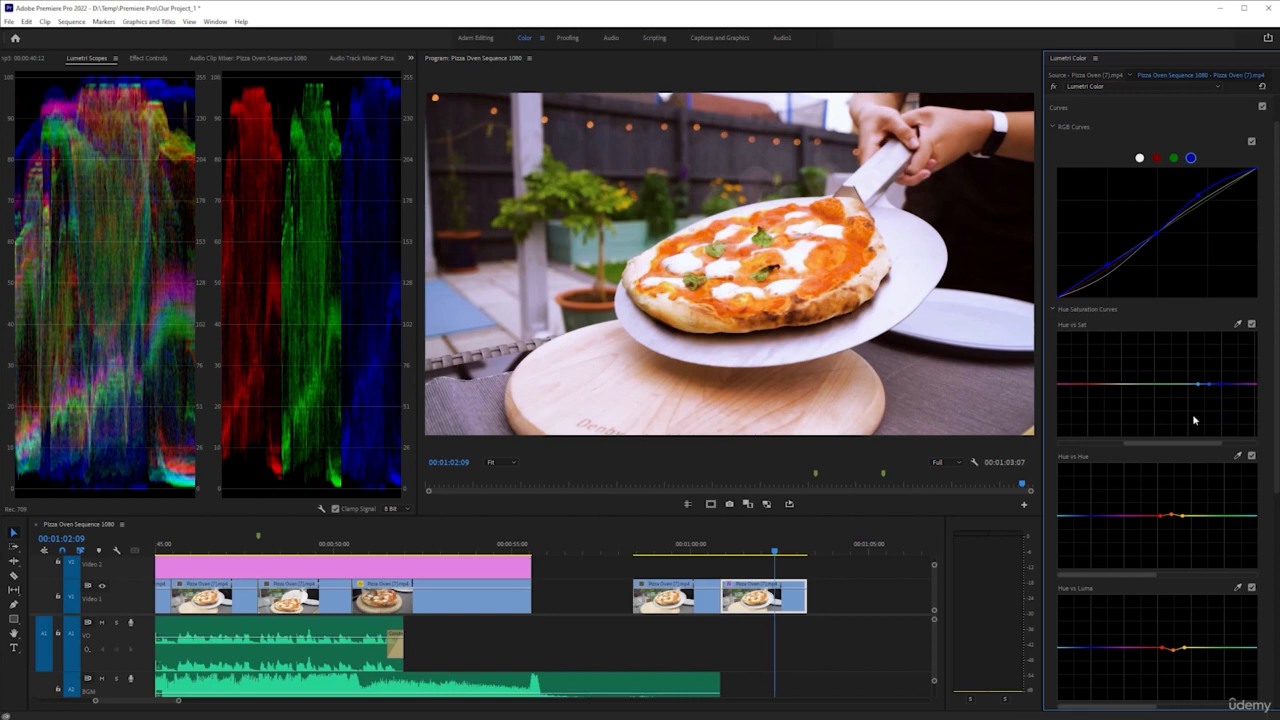
{"action": "mouse_move", "coordinate": [964, 376]}
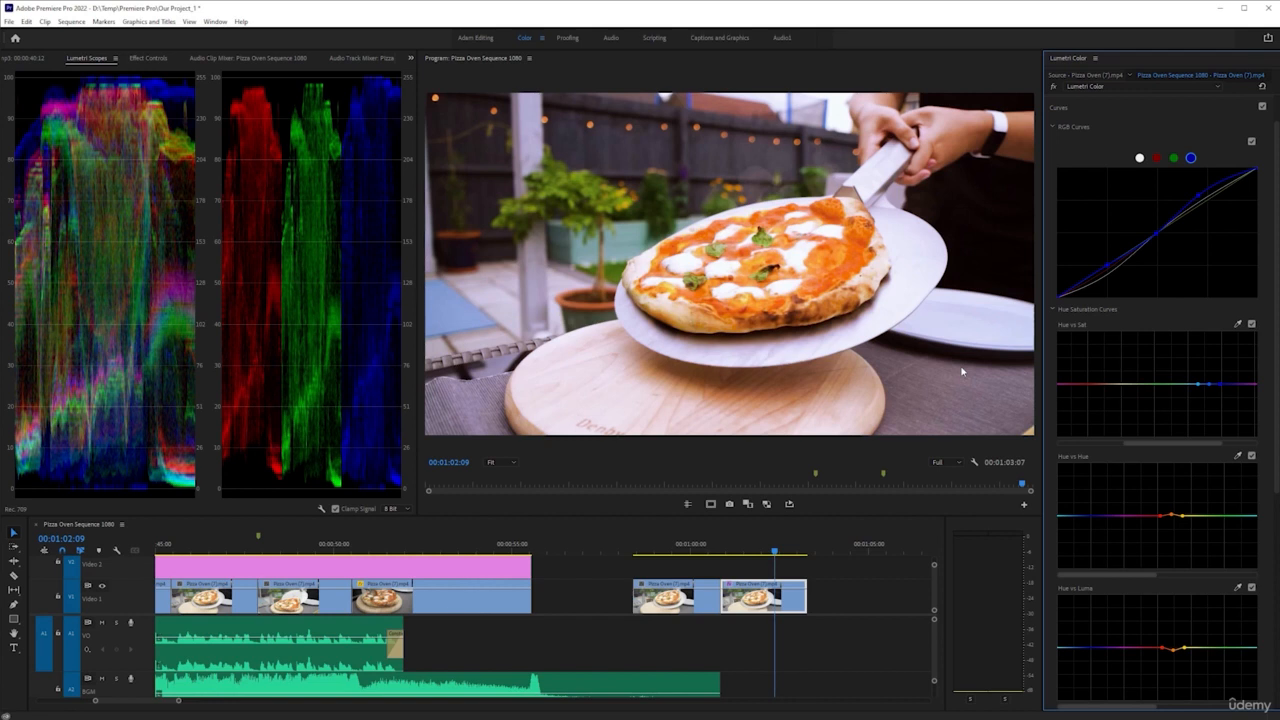
{"action": "mouse_move", "coordinate": [956, 402]}
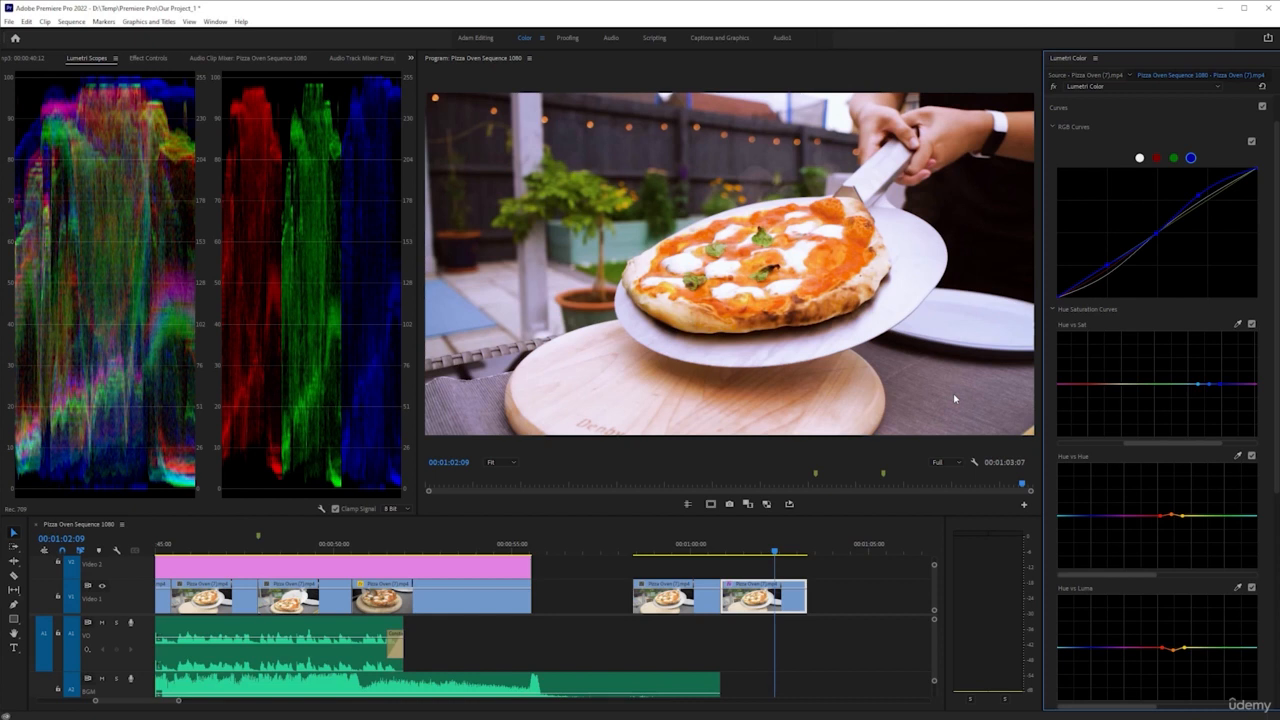
{"action": "mouse_move", "coordinate": [978, 380]}
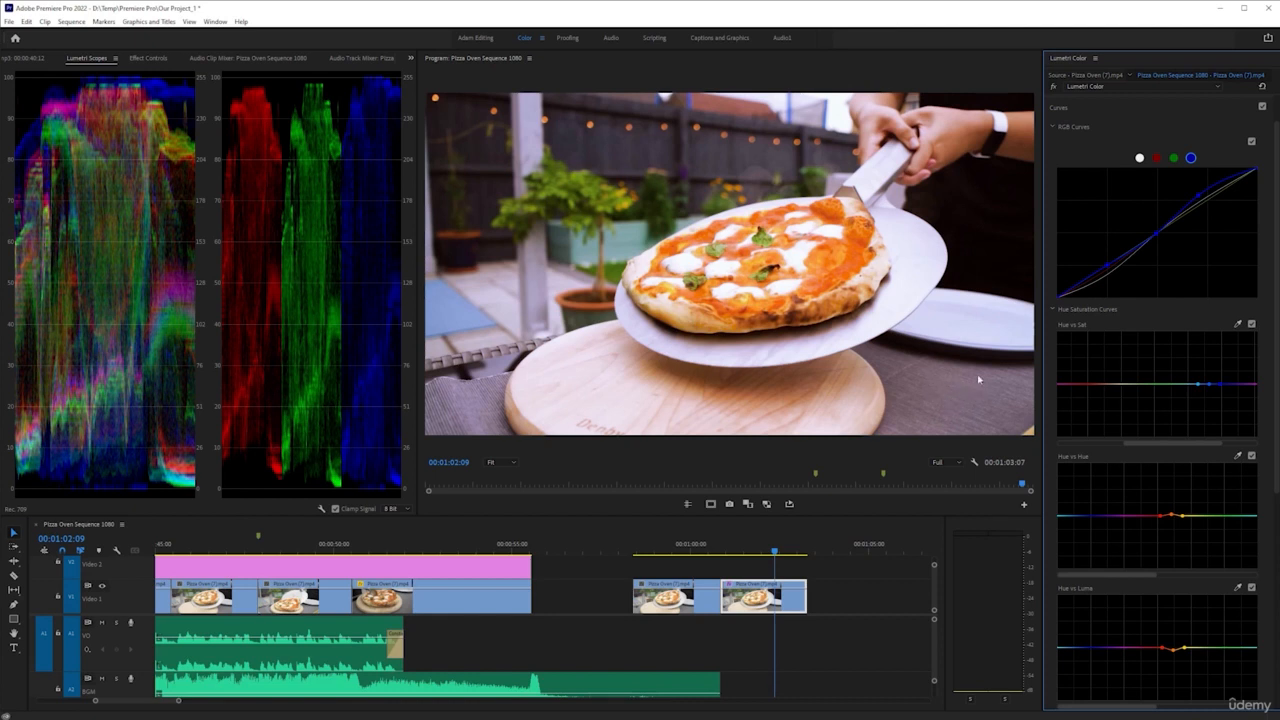
{"action": "mouse_move", "coordinate": [980, 408]}
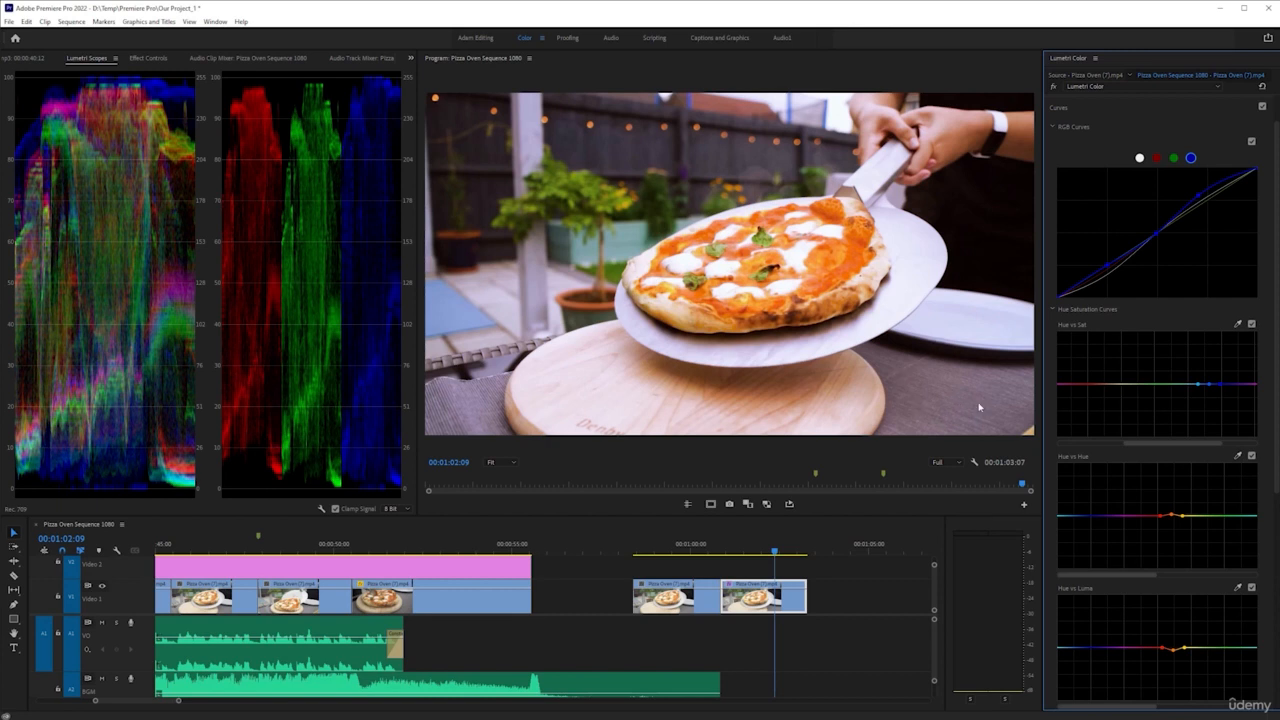
{"action": "mouse_move", "coordinate": [1000, 396]}
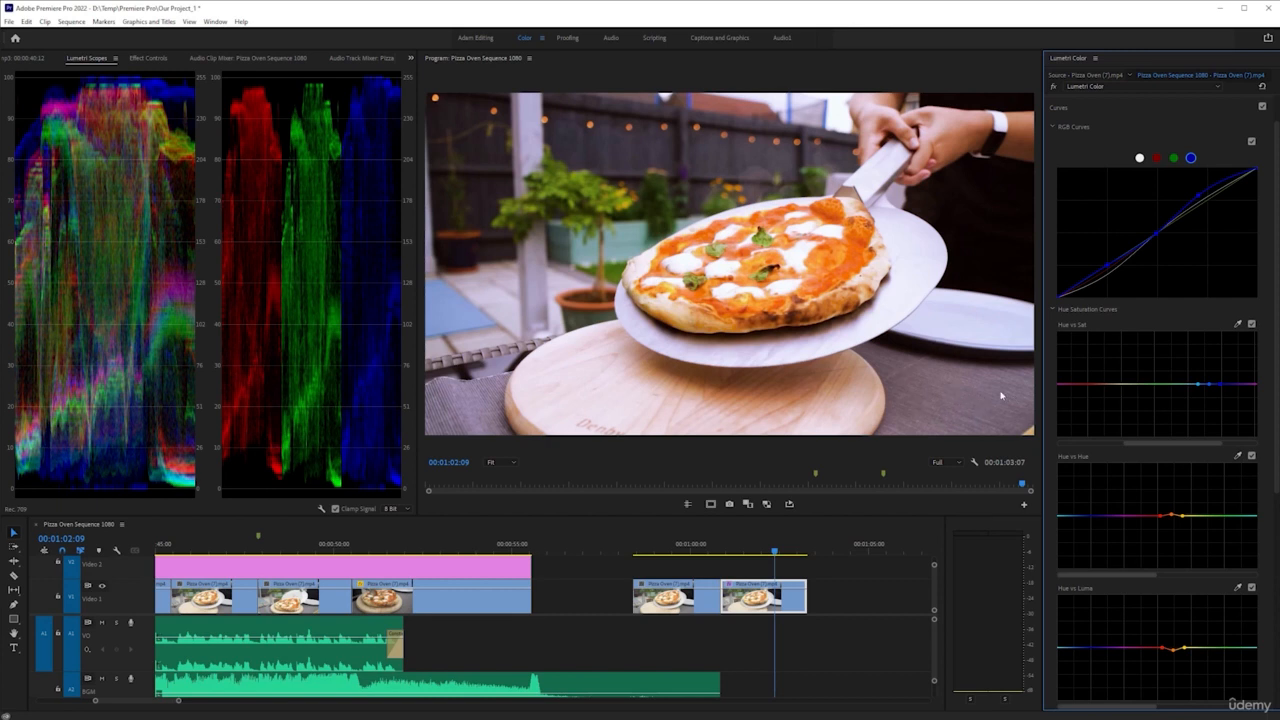
{"action": "mouse_move", "coordinate": [930, 404]}
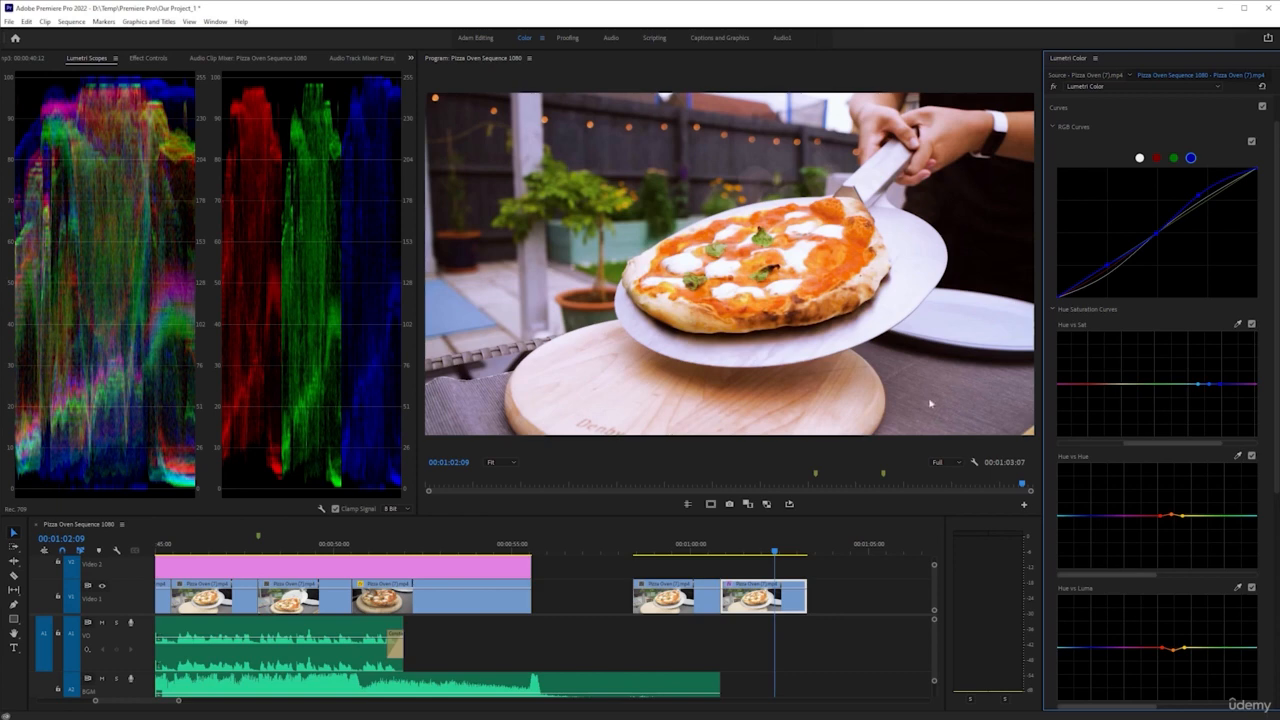
{"action": "mouse_move", "coordinate": [940, 392]}
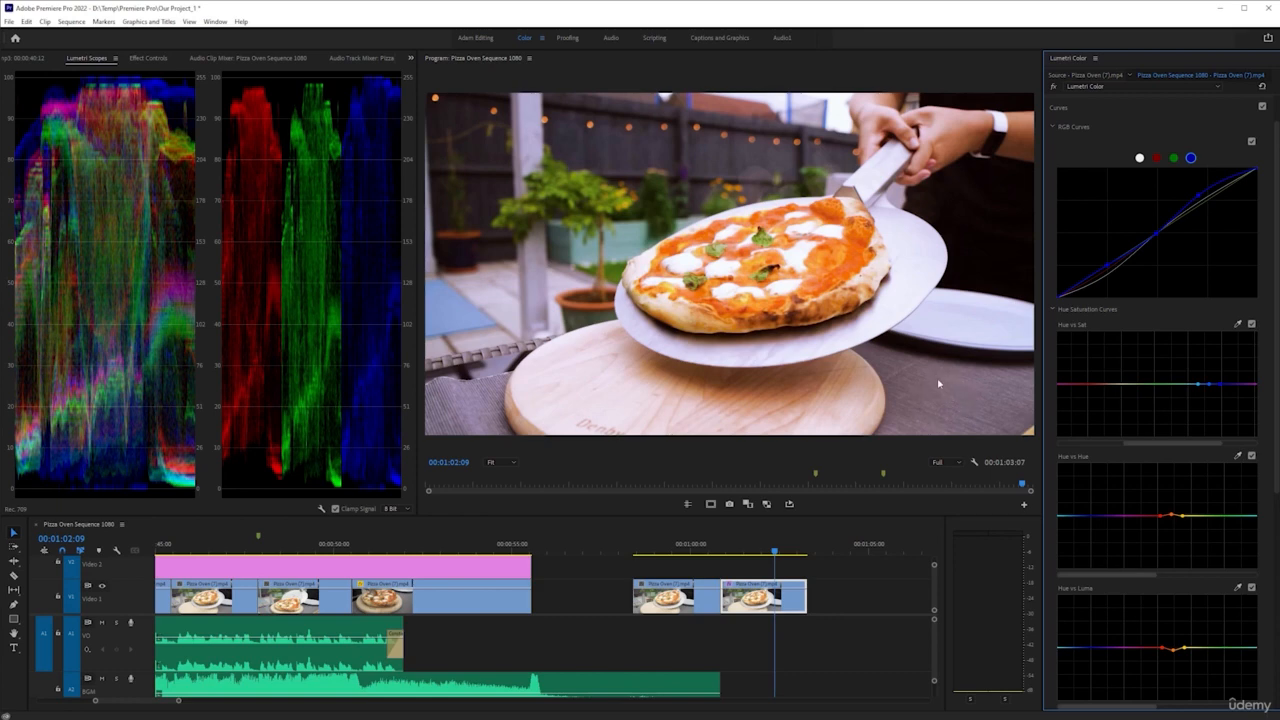
{"action": "mouse_move", "coordinate": [976, 392]}
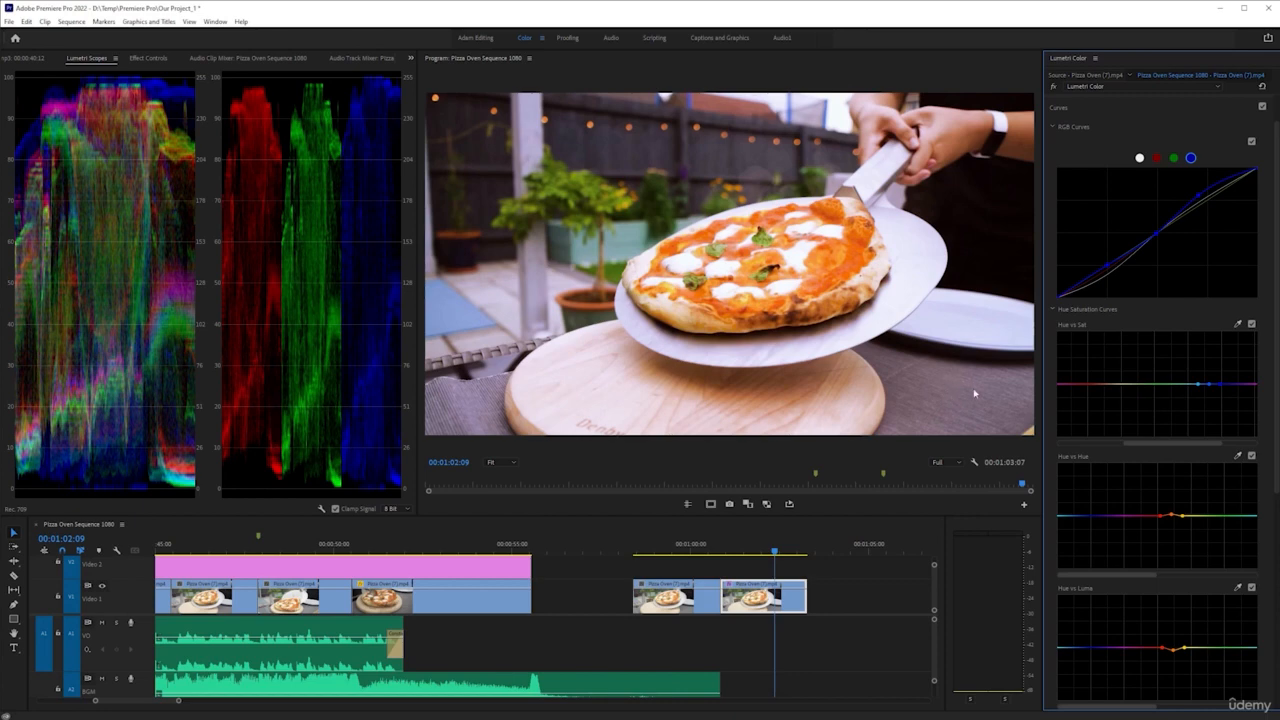
{"action": "mouse_move", "coordinate": [916, 396]}
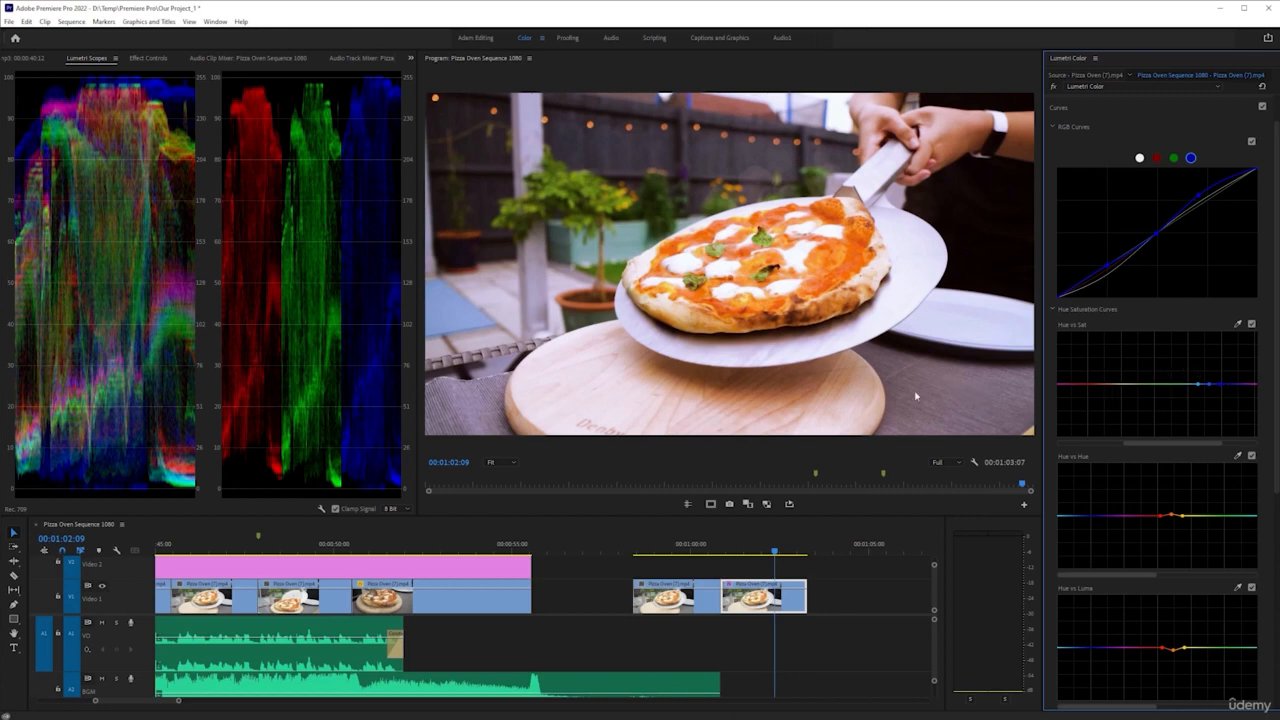
{"action": "mouse_move", "coordinate": [932, 396]}
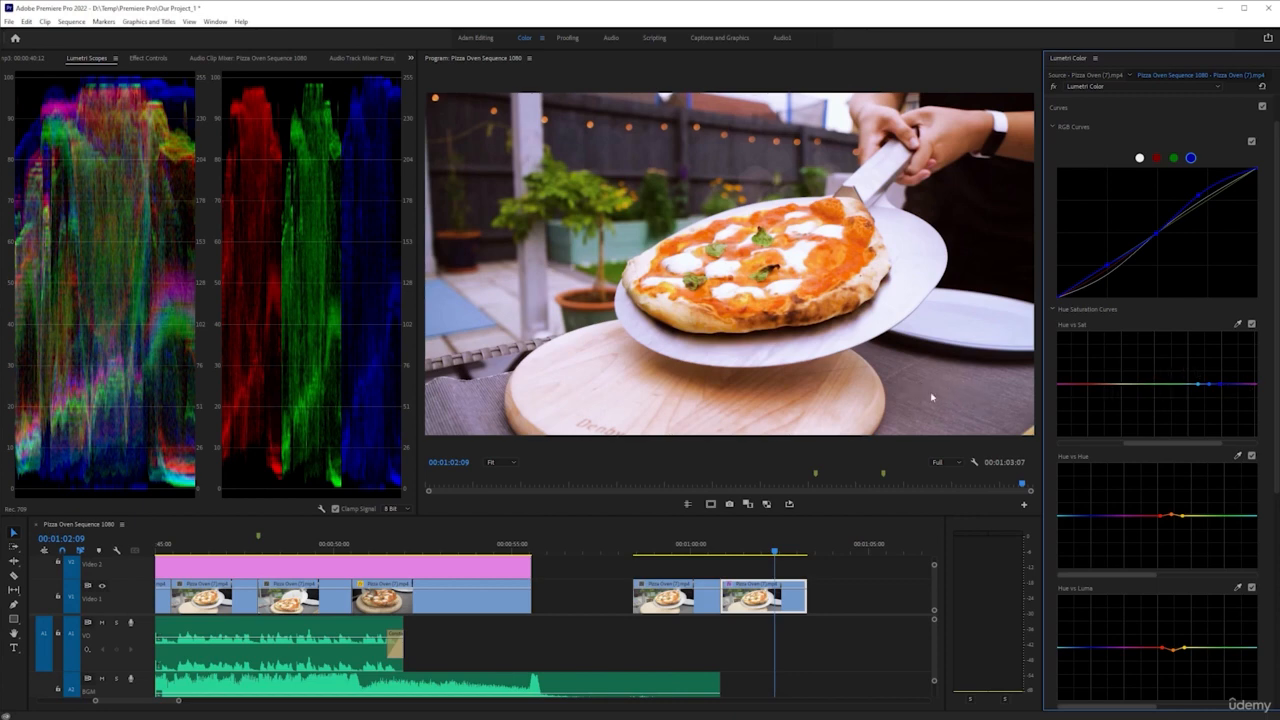
{"action": "mouse_move", "coordinate": [968, 388]}
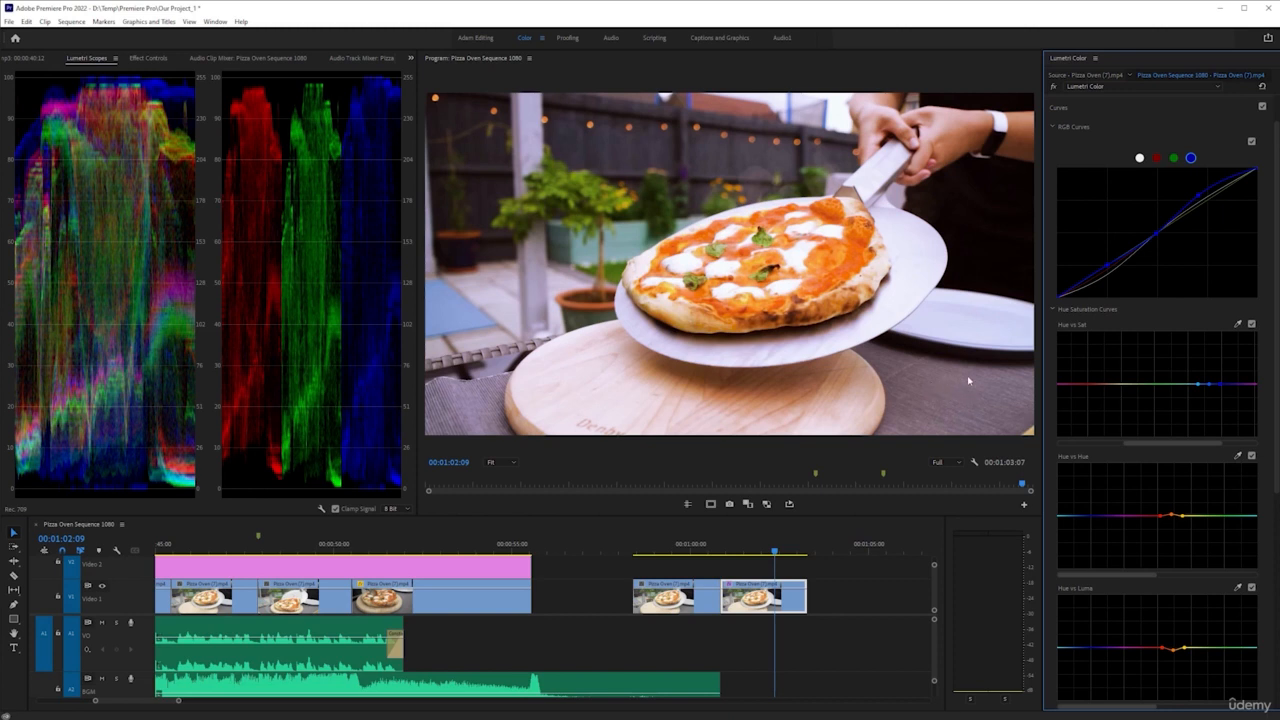
{"action": "mouse_move", "coordinate": [1136, 408]}
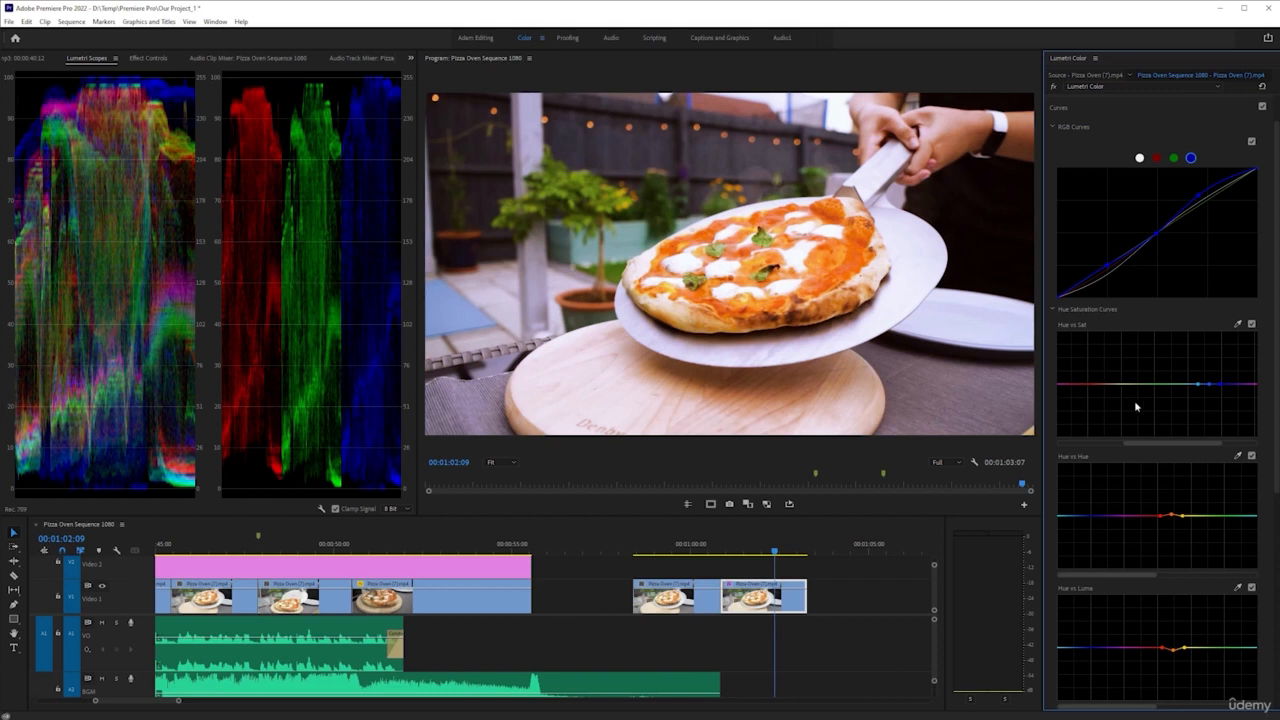
{"action": "mouse_move", "coordinate": [950, 384]}
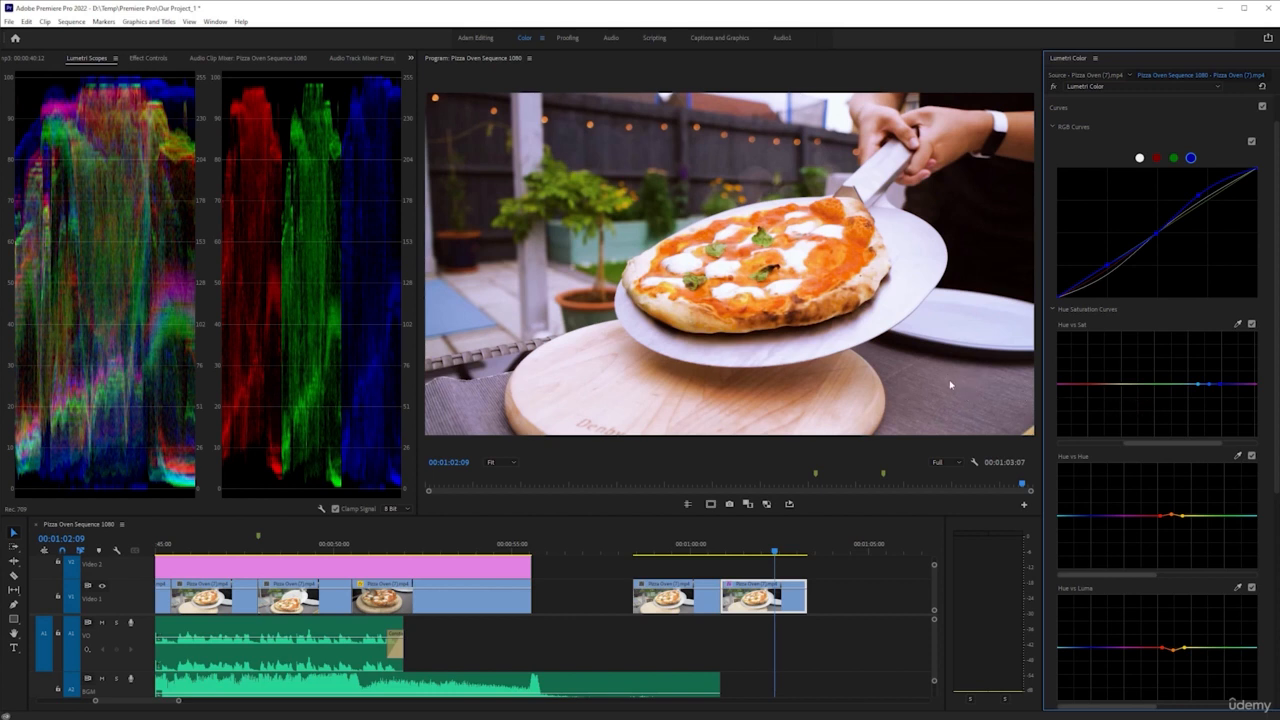
{"action": "mouse_move", "coordinate": [930, 390]}
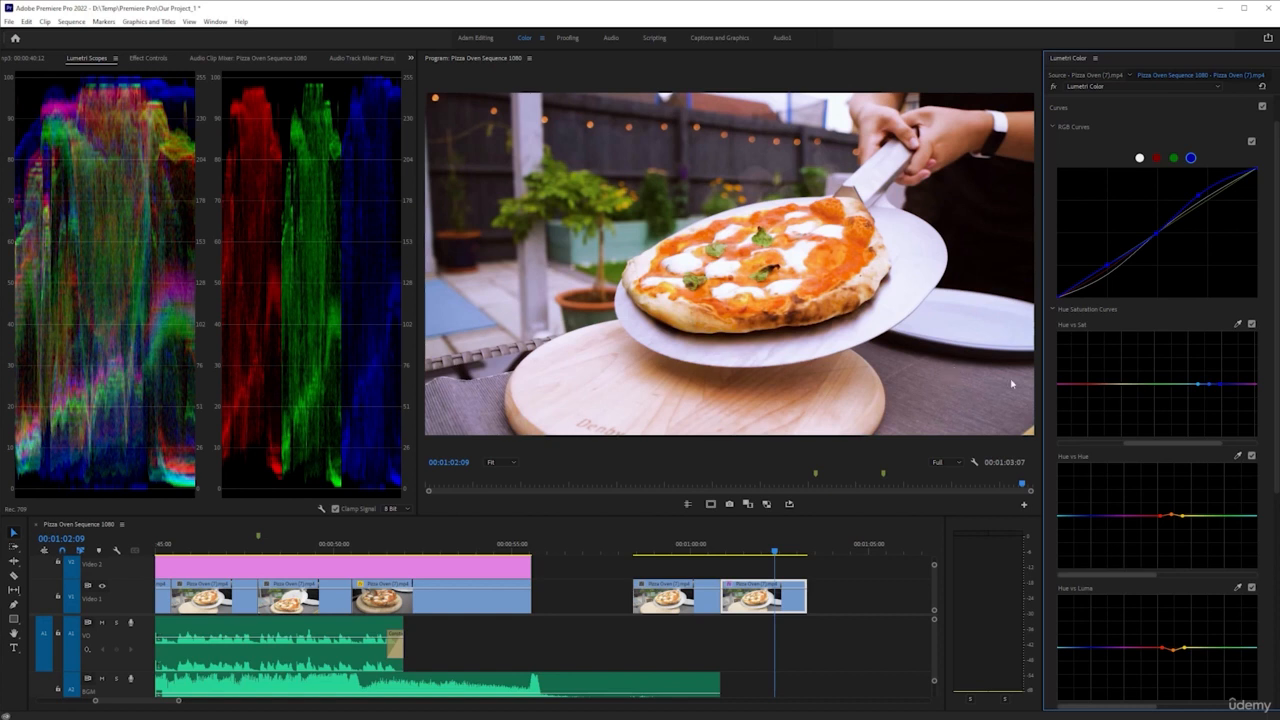
{"action": "mouse_move", "coordinate": [1170, 358]}
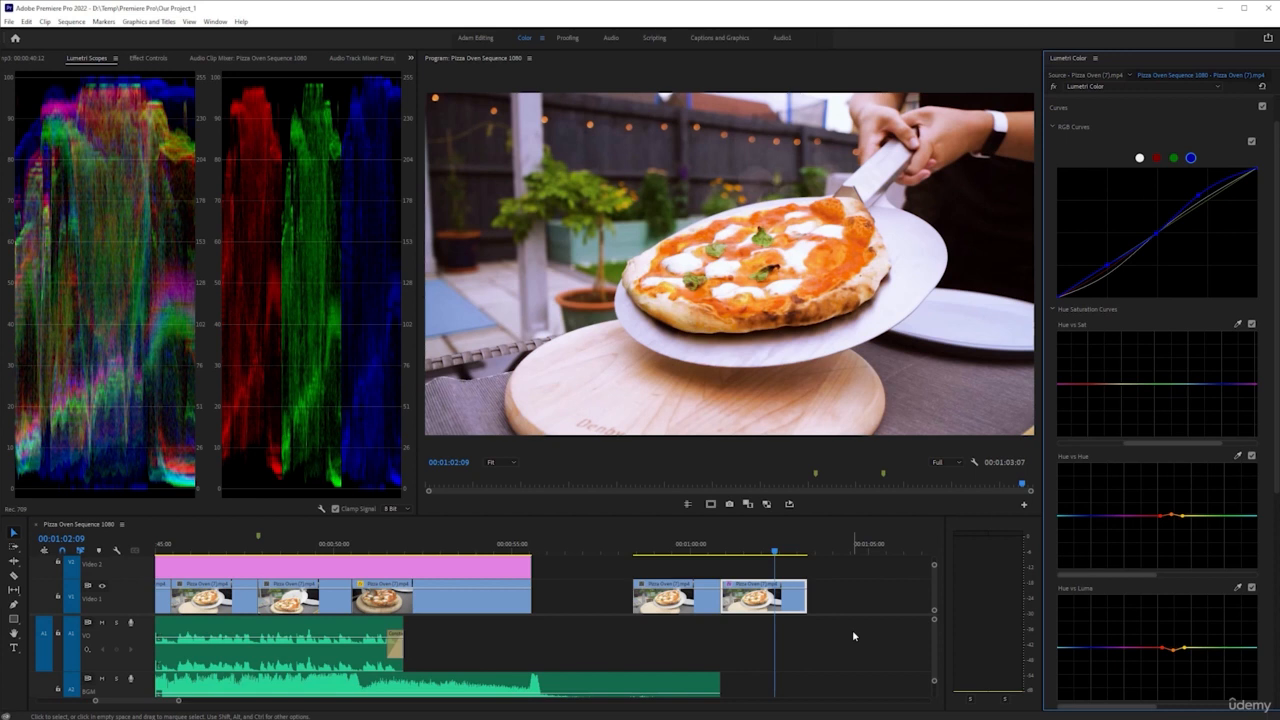
{"action": "mouse_move", "coordinate": [858, 412]}
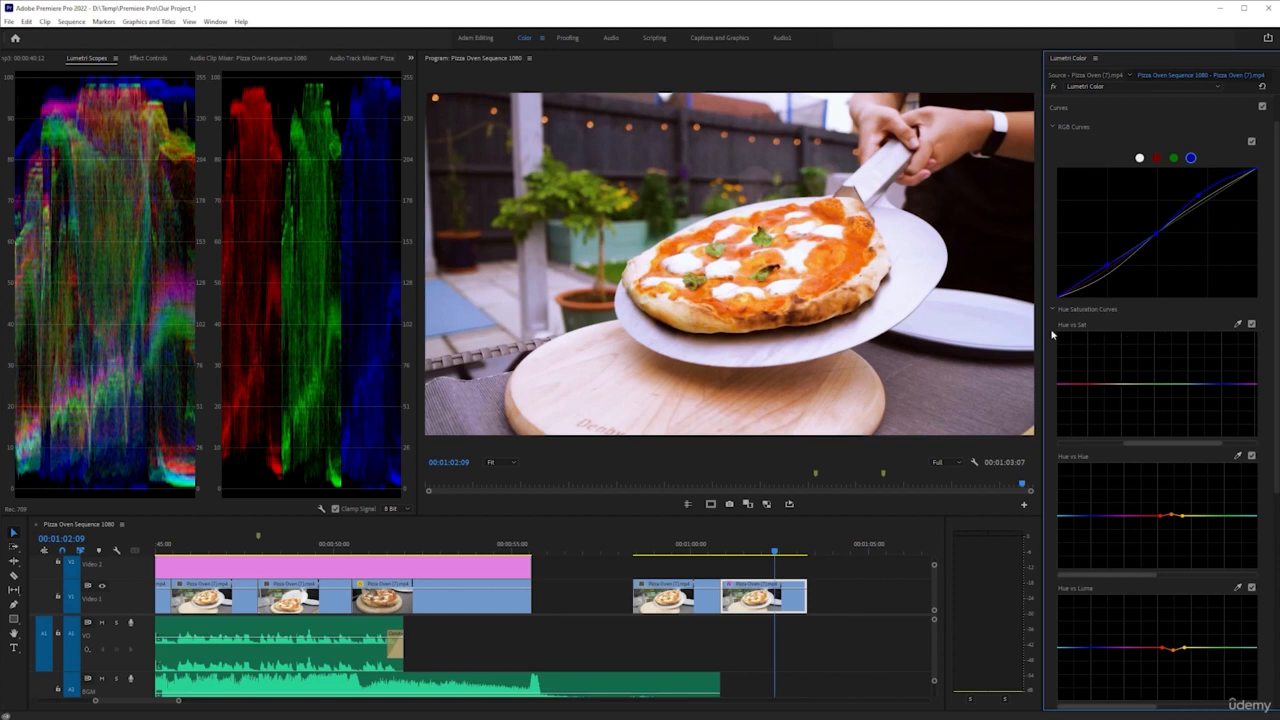
{"action": "mouse_move", "coordinate": [1104, 252]}
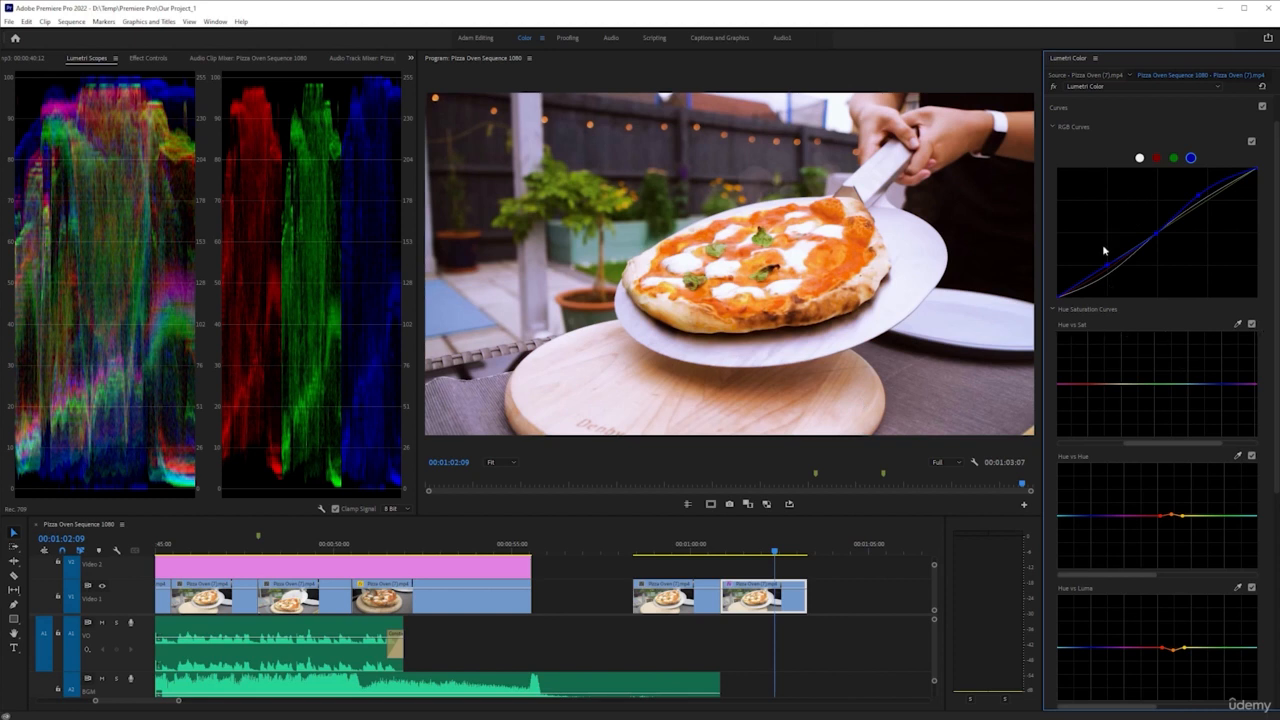
{"action": "mouse_move", "coordinate": [1148, 340]}
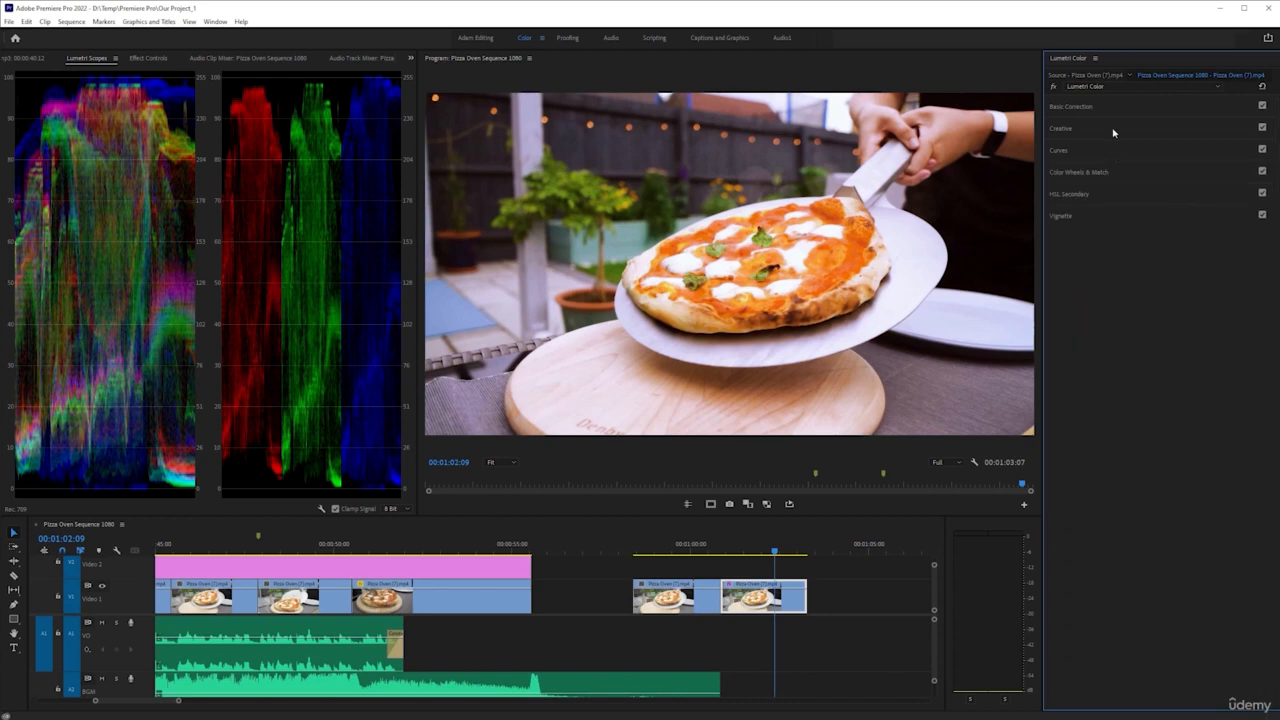
Expand the Basic Correction section with Input LUT, White Balance and Tone controls.
{"action": "left_click", "coordinate": [1072, 106]}
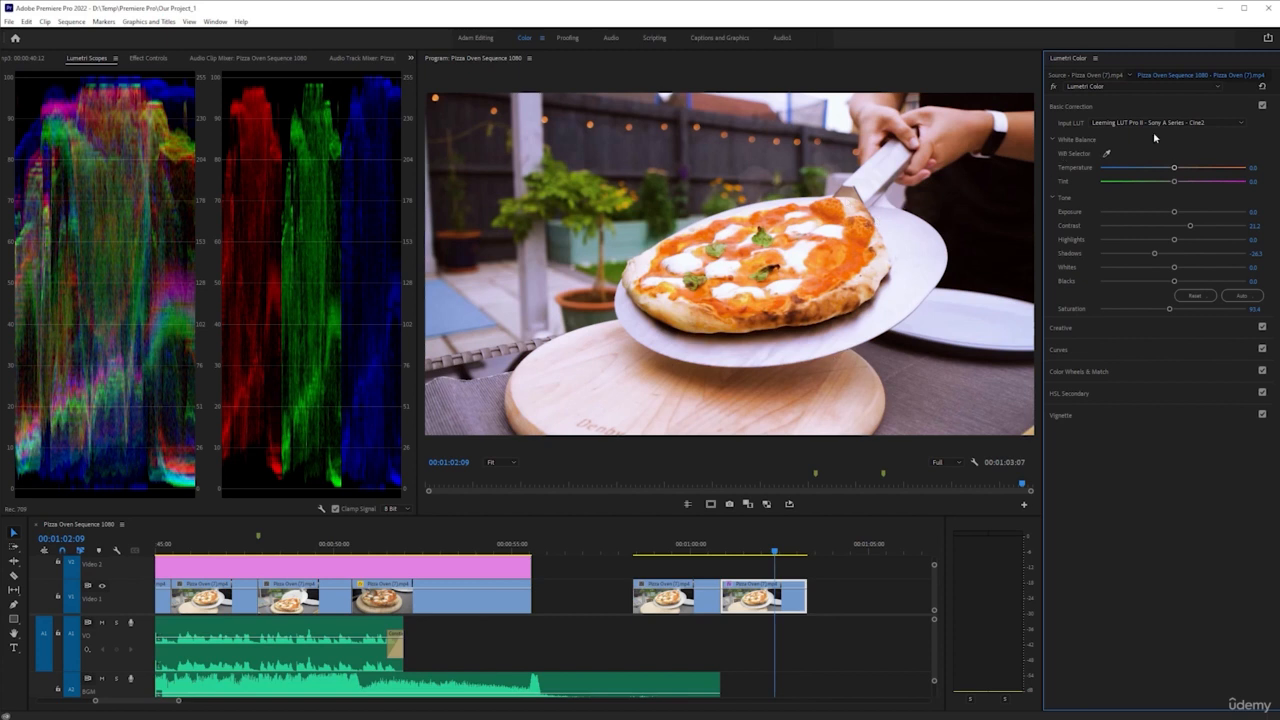
{"action": "mouse_move", "coordinate": [1064, 100]}
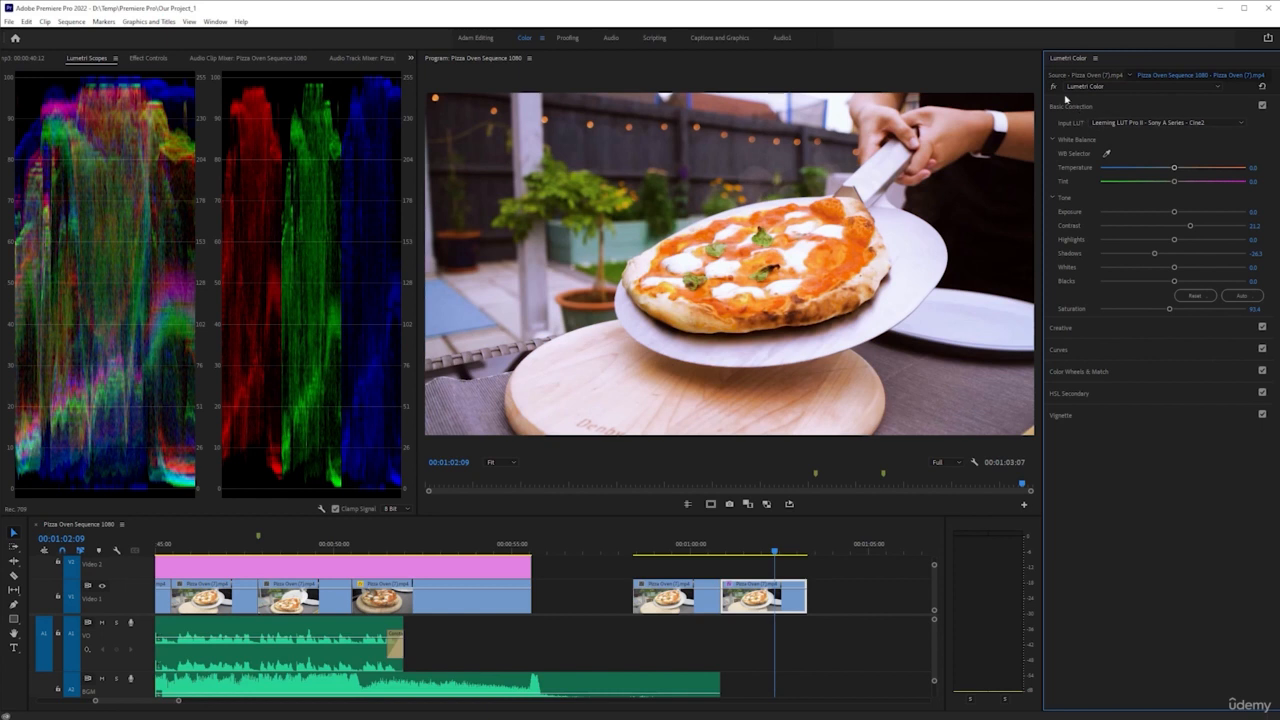
{"action": "mouse_move", "coordinate": [1158, 248]}
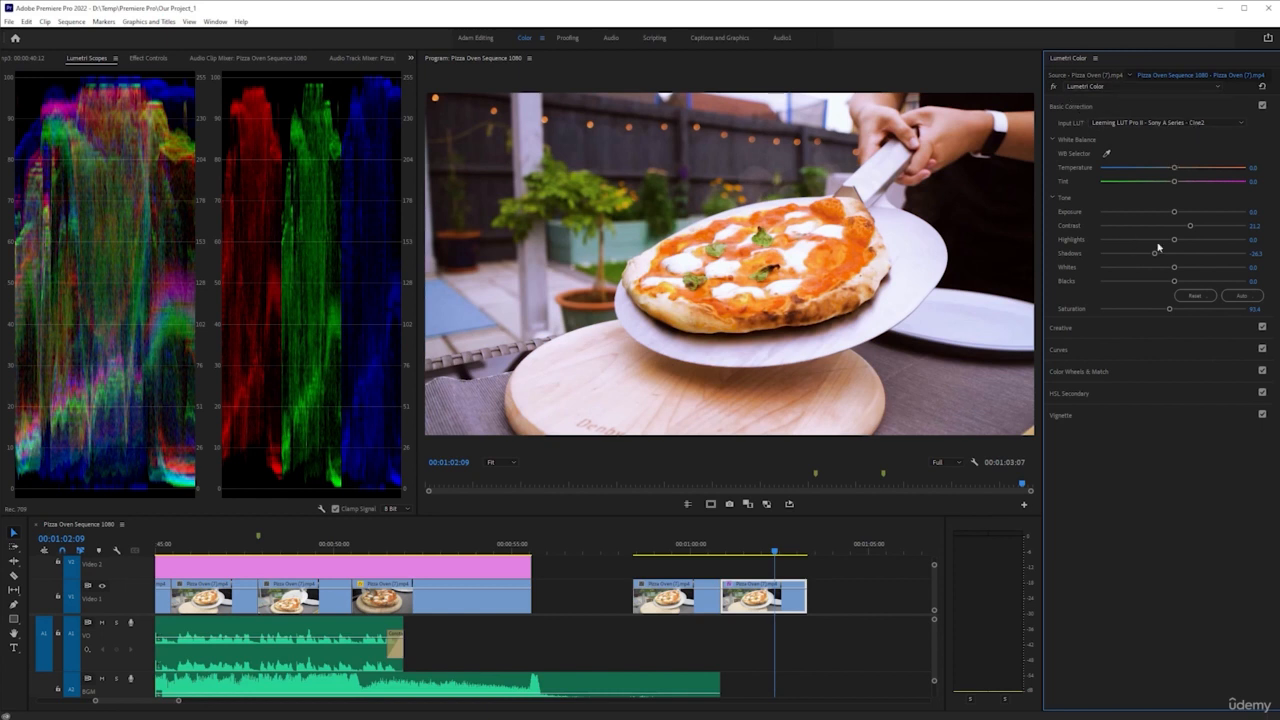
{"action": "mouse_move", "coordinate": [1070, 212]}
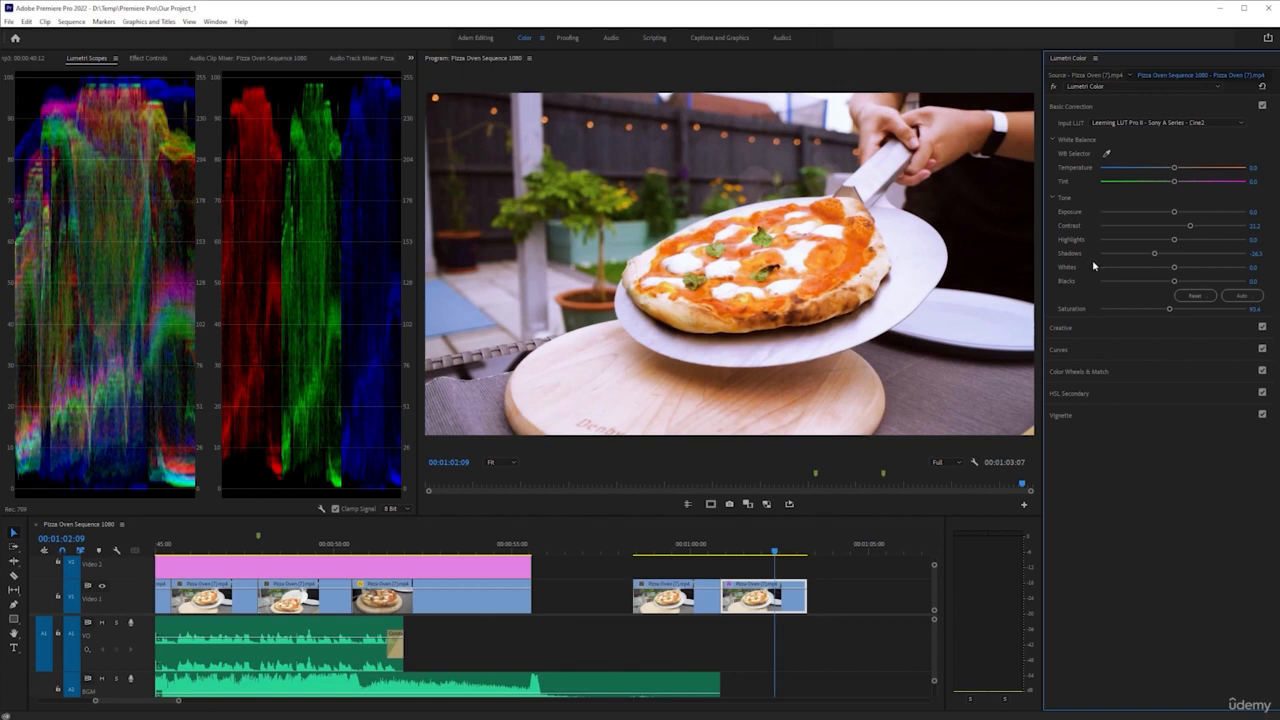
{"action": "mouse_move", "coordinate": [1092, 284]}
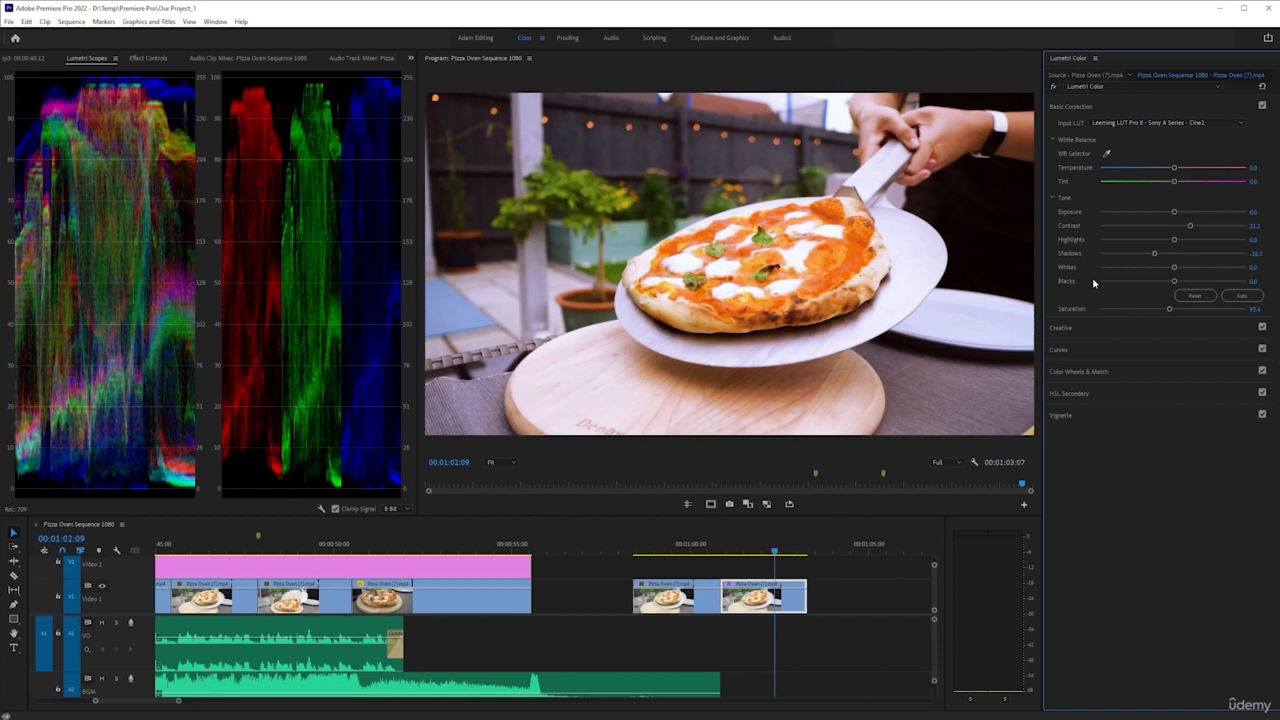
{"action": "mouse_move", "coordinate": [1104, 396]}
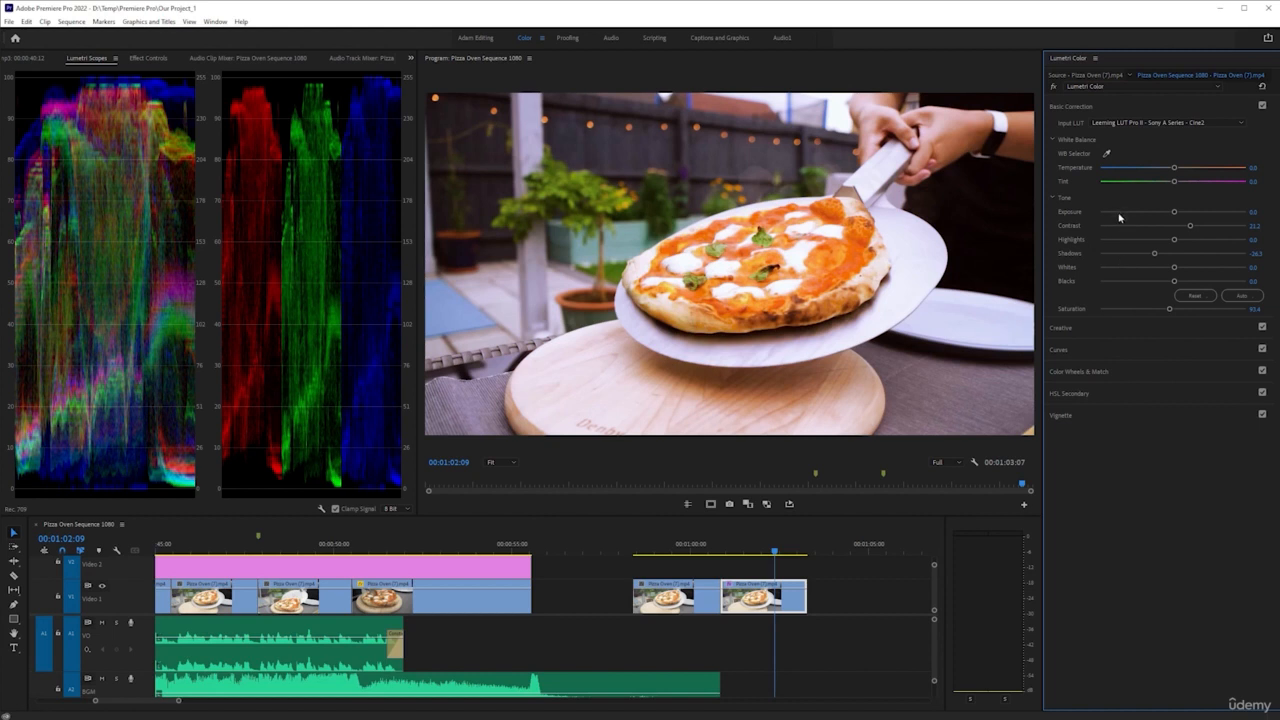
{"action": "mouse_move", "coordinate": [1104, 268]}
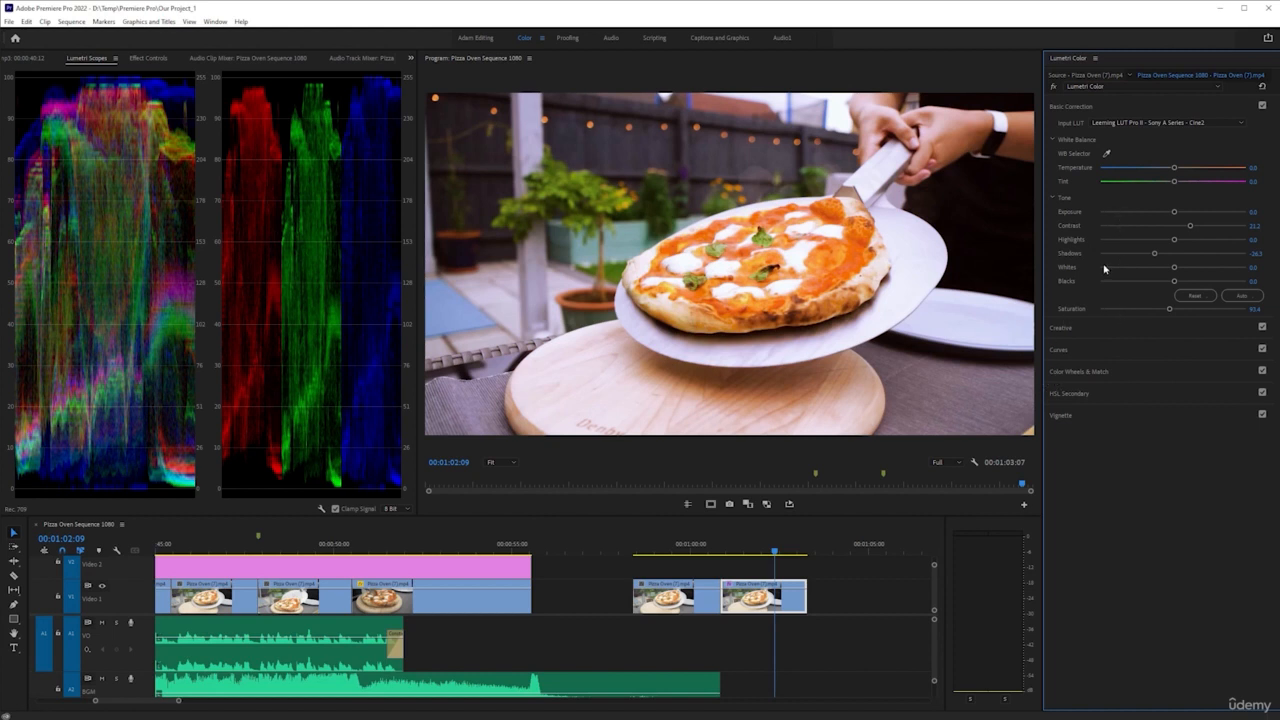
{"action": "mouse_move", "coordinate": [1092, 428]}
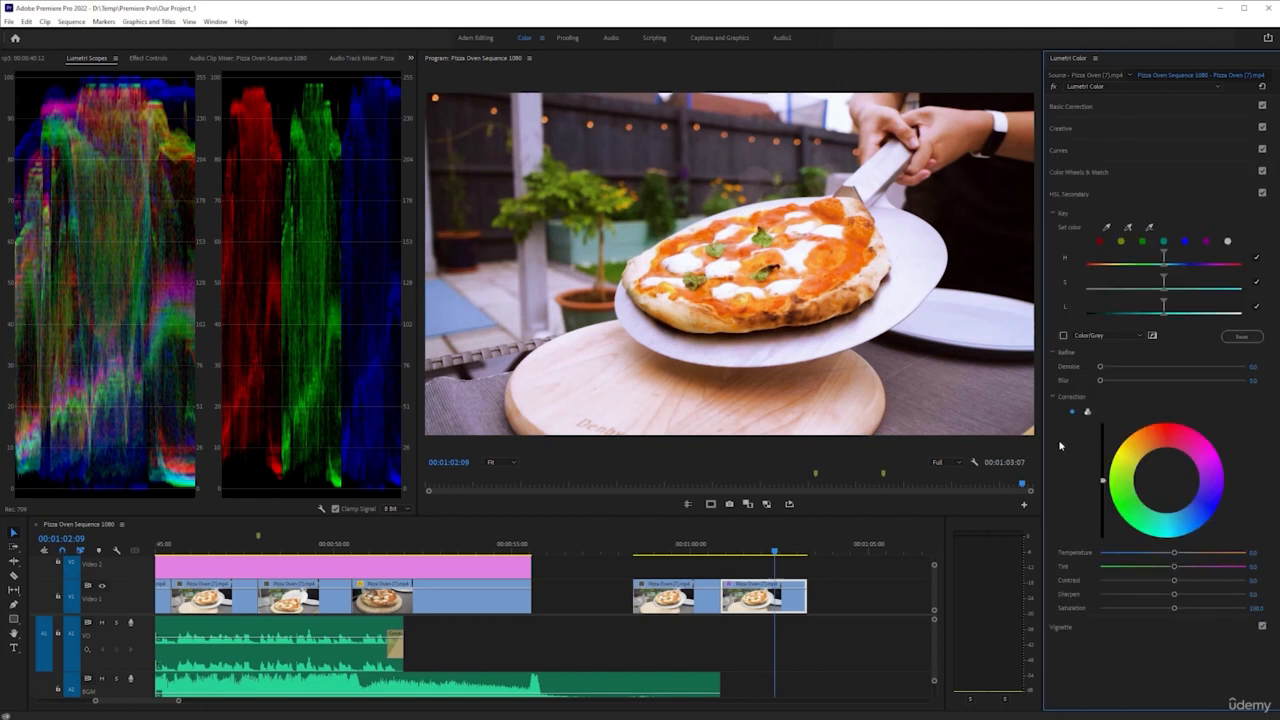
{"action": "mouse_move", "coordinate": [1070, 428]}
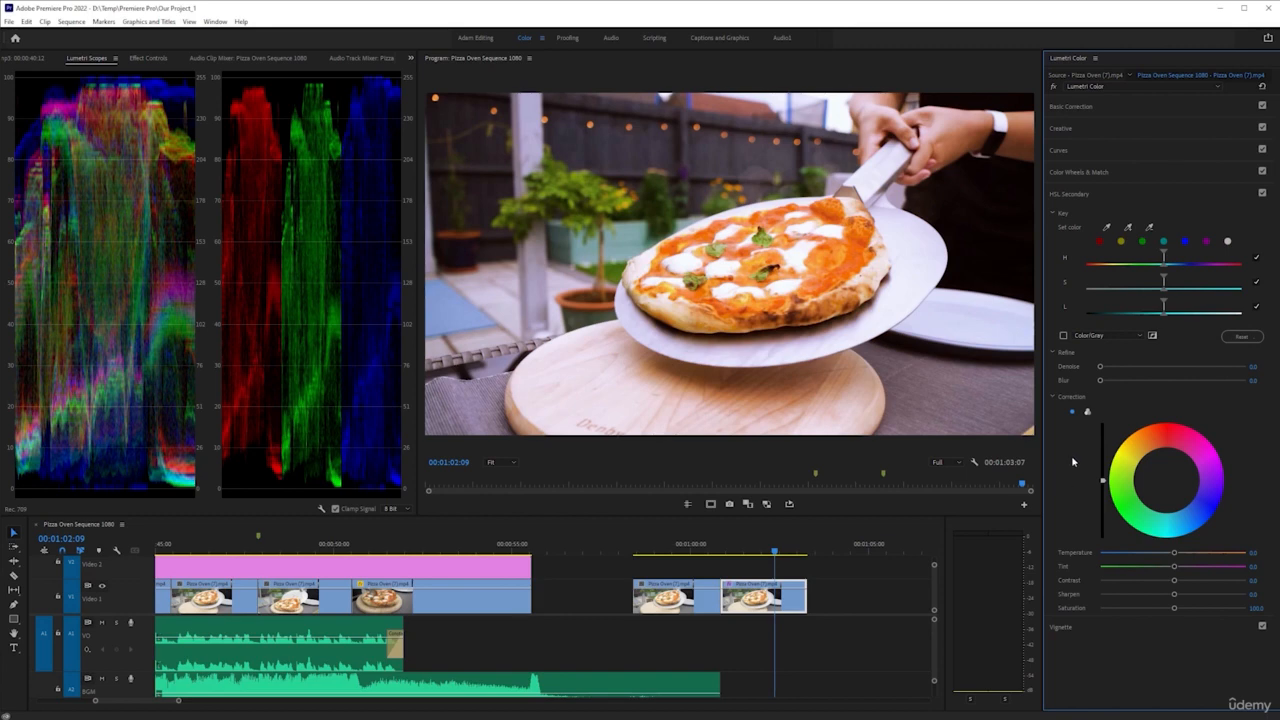
{"action": "mouse_move", "coordinate": [1100, 480]}
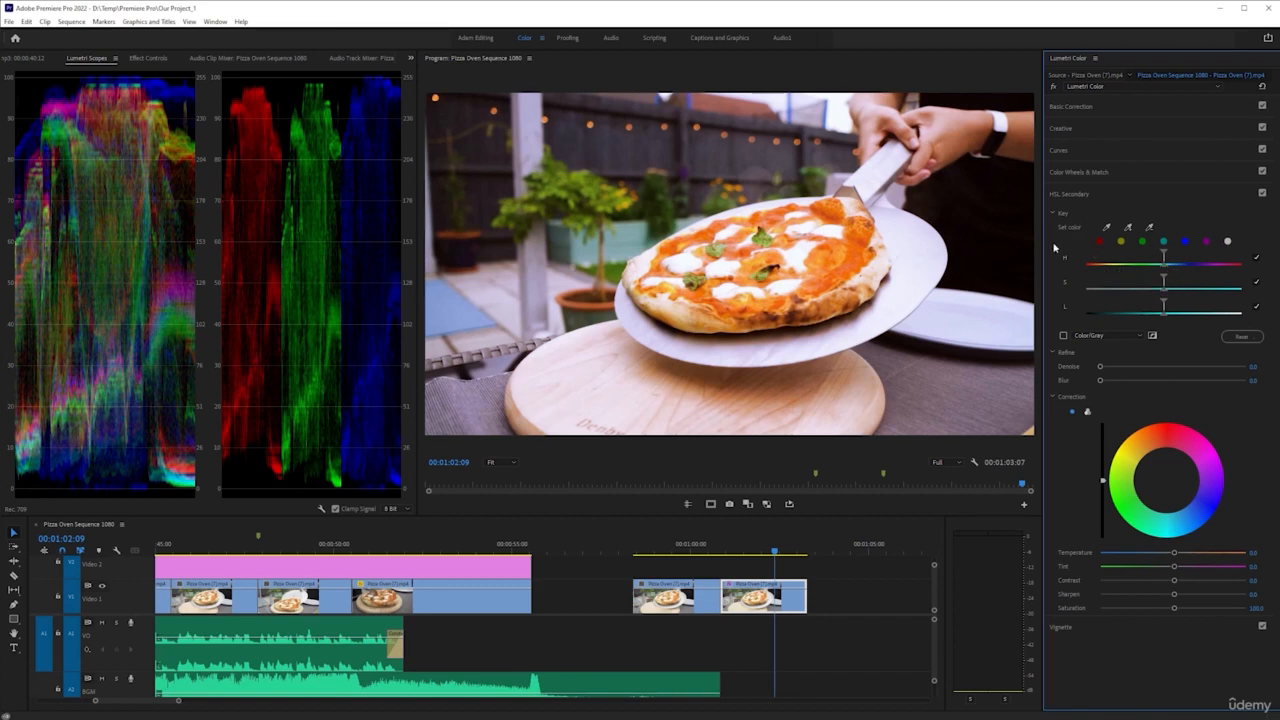
{"action": "mouse_move", "coordinate": [1076, 274]}
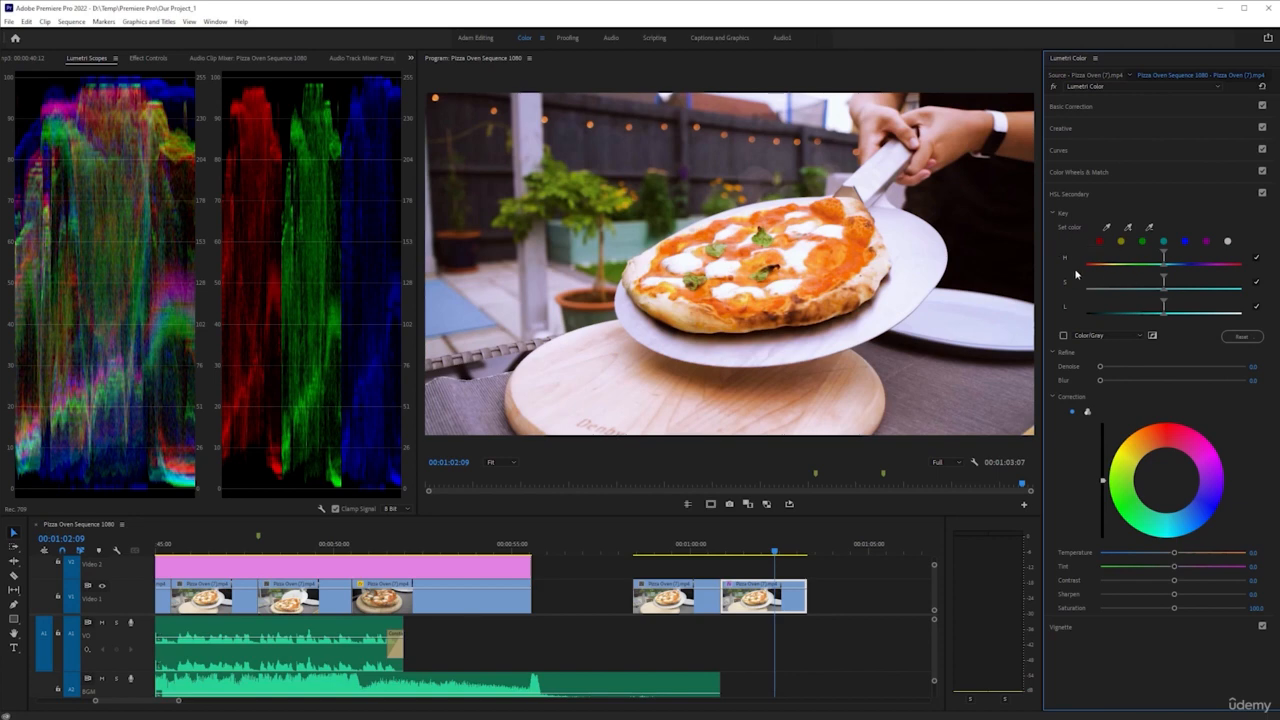
{"action": "mouse_move", "coordinate": [1076, 284]}
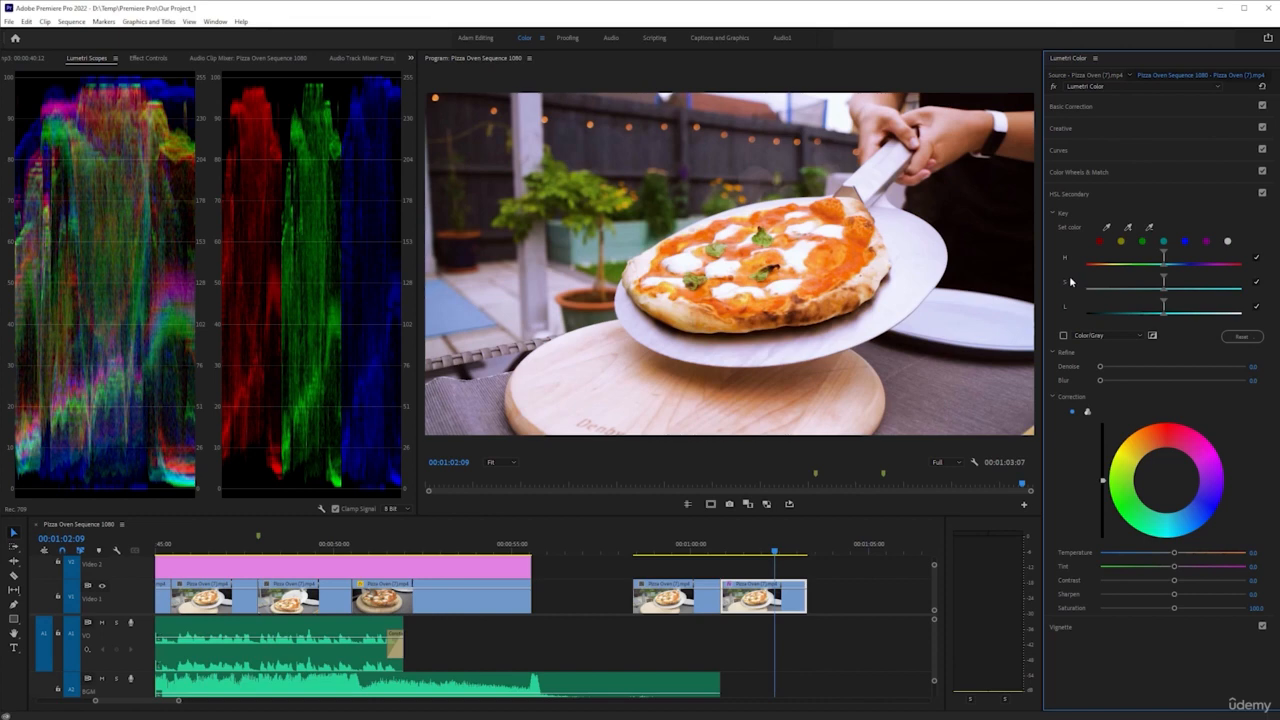
Collapse the HSL Secondary section so every Lumetri section is folded.
{"action": "left_click", "coordinate": [1068, 192]}
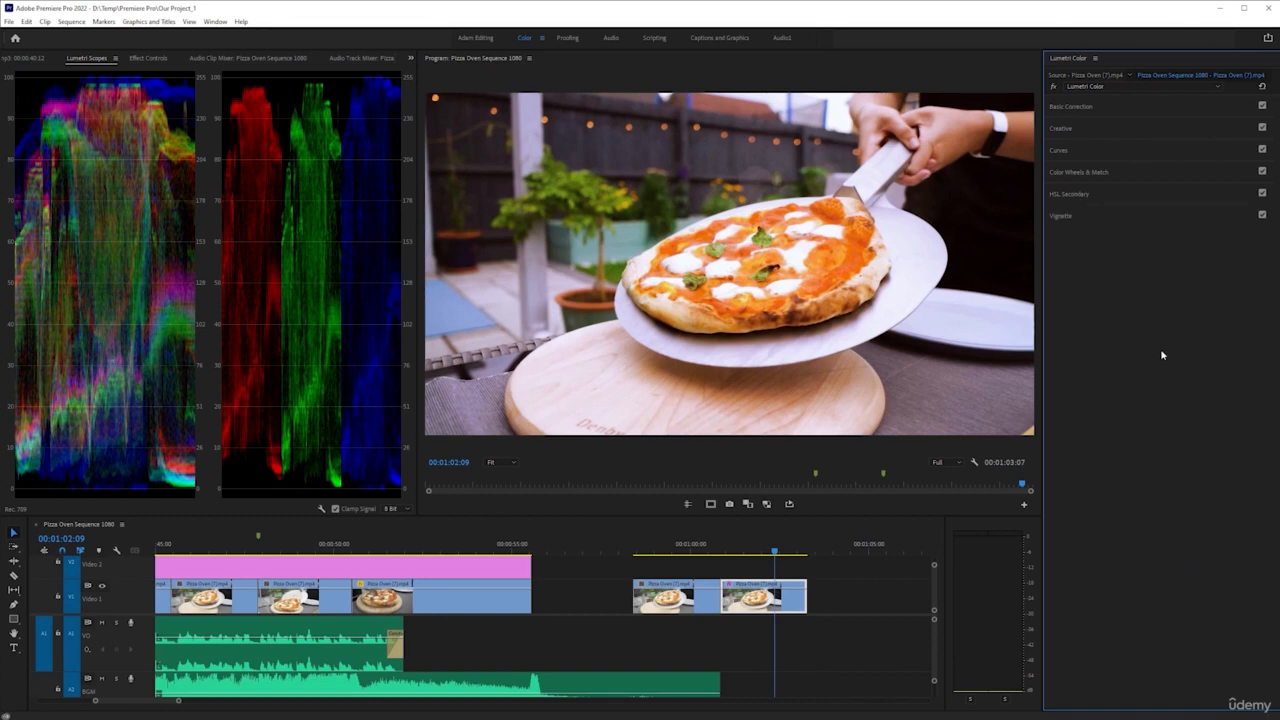
In the Vignette section, drag Amount through neutral to a strong negative value, darkening the frame edges.
{"action": "left_click", "coordinate": [1060, 216]}
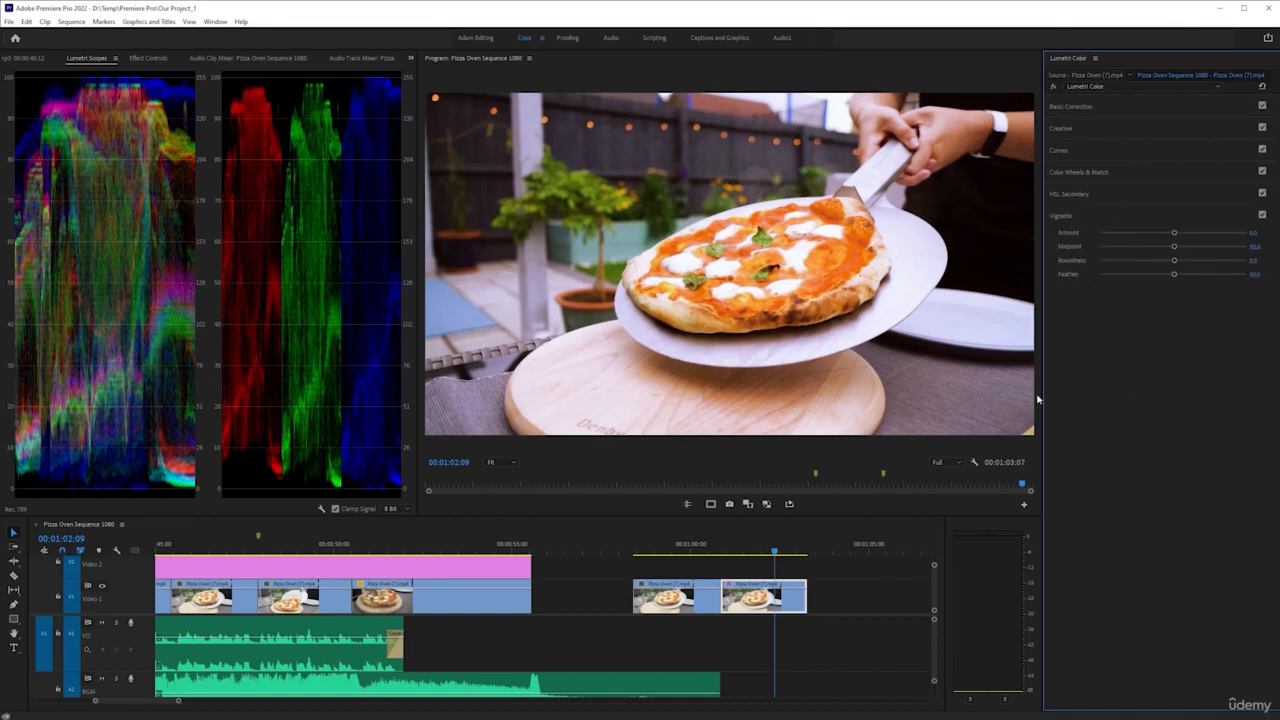
{"action": "mouse_move", "coordinate": [1128, 340]}
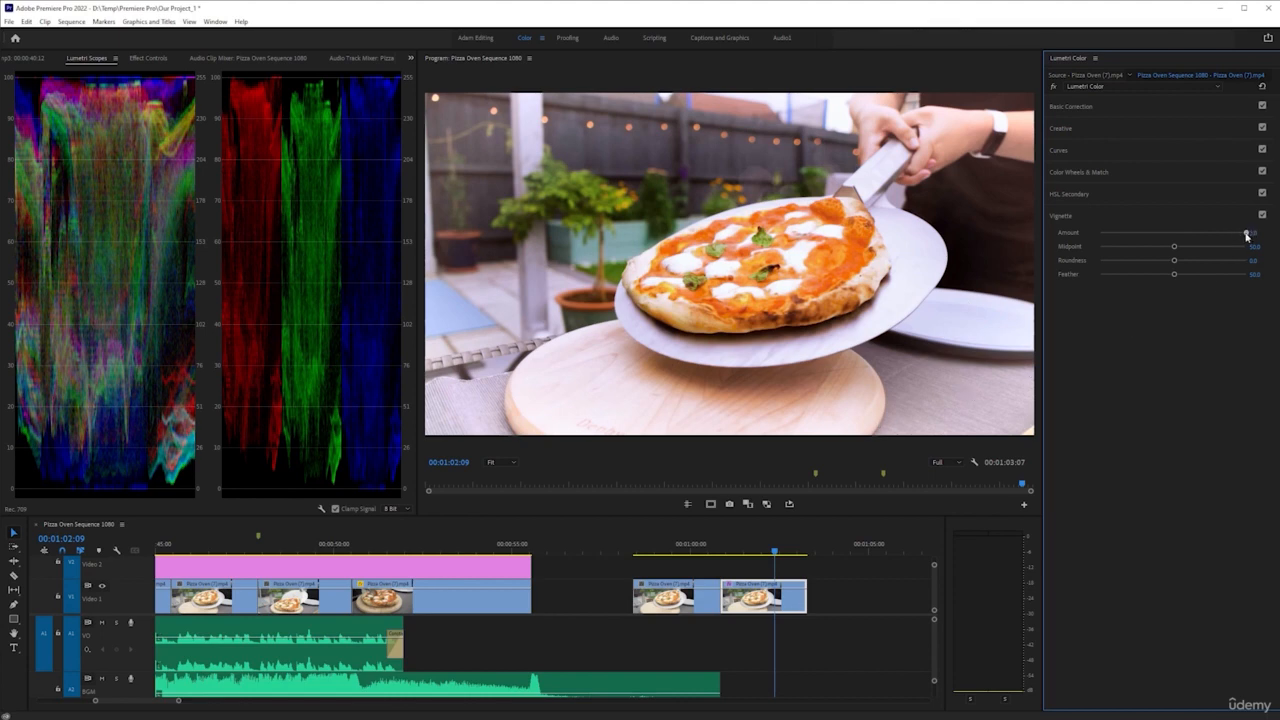
{"action": "left_click_drag", "start_coordinate": [1244, 232], "coordinate": [1100, 232]}
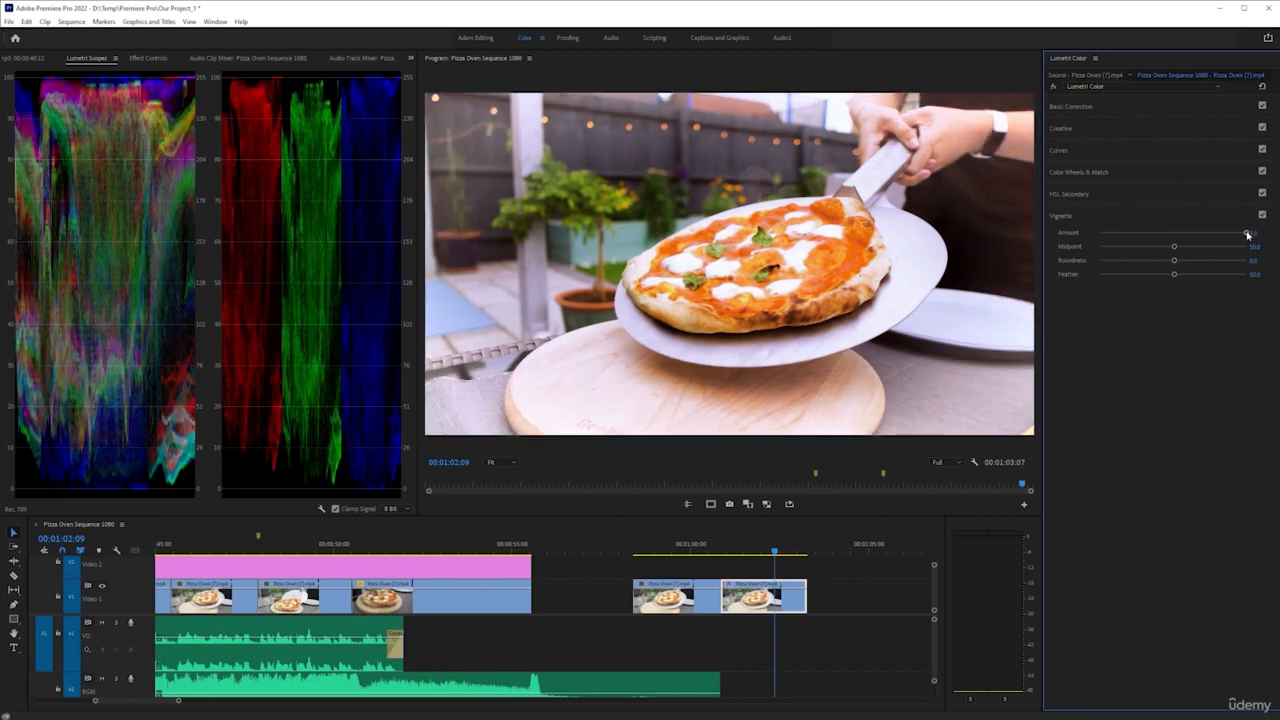
{"action": "left_click_drag", "start_coordinate": [1248, 232], "coordinate": [1136, 232]}
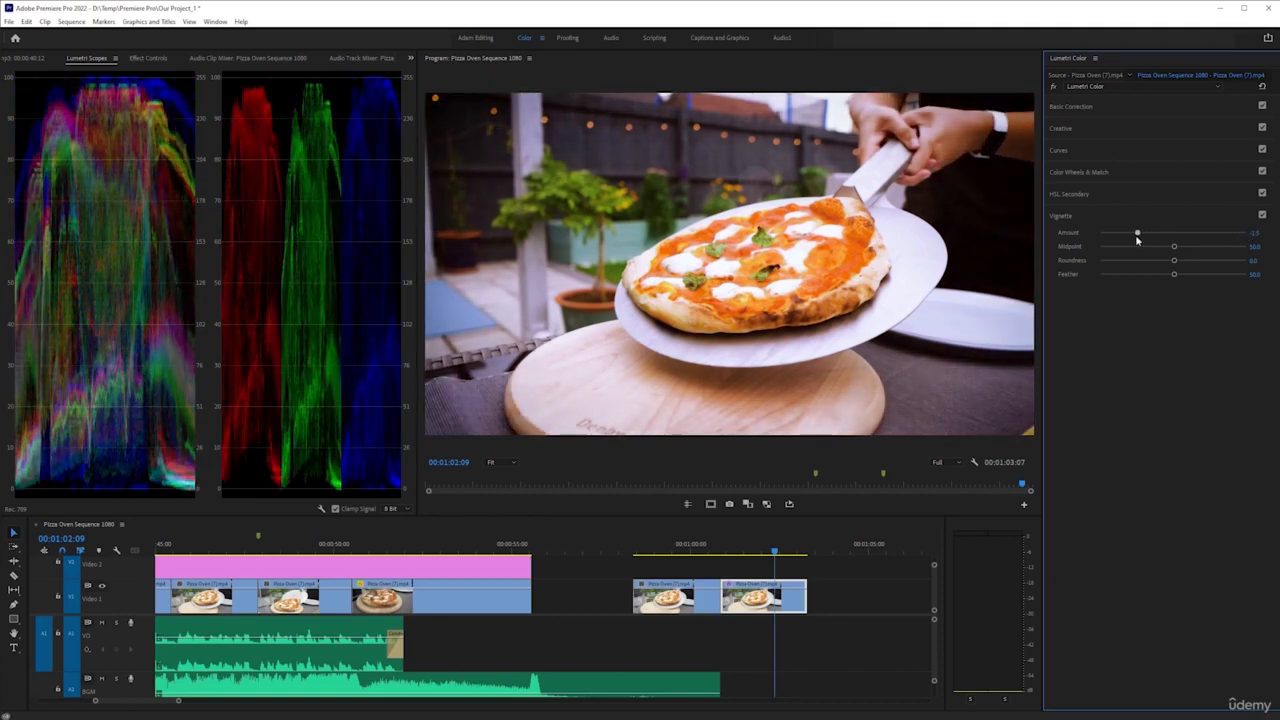
{"action": "left_click_drag", "start_coordinate": [1136, 232], "coordinate": [1100, 232]}
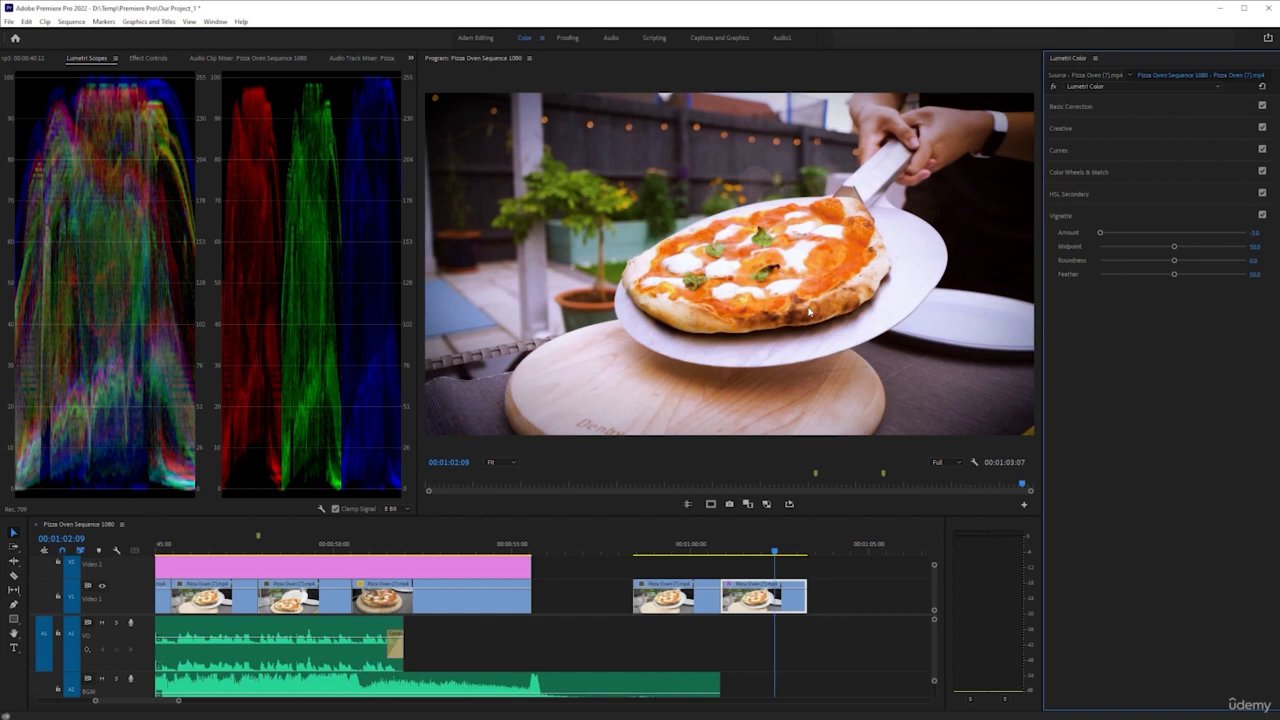
{"action": "mouse_move", "coordinate": [944, 204]}
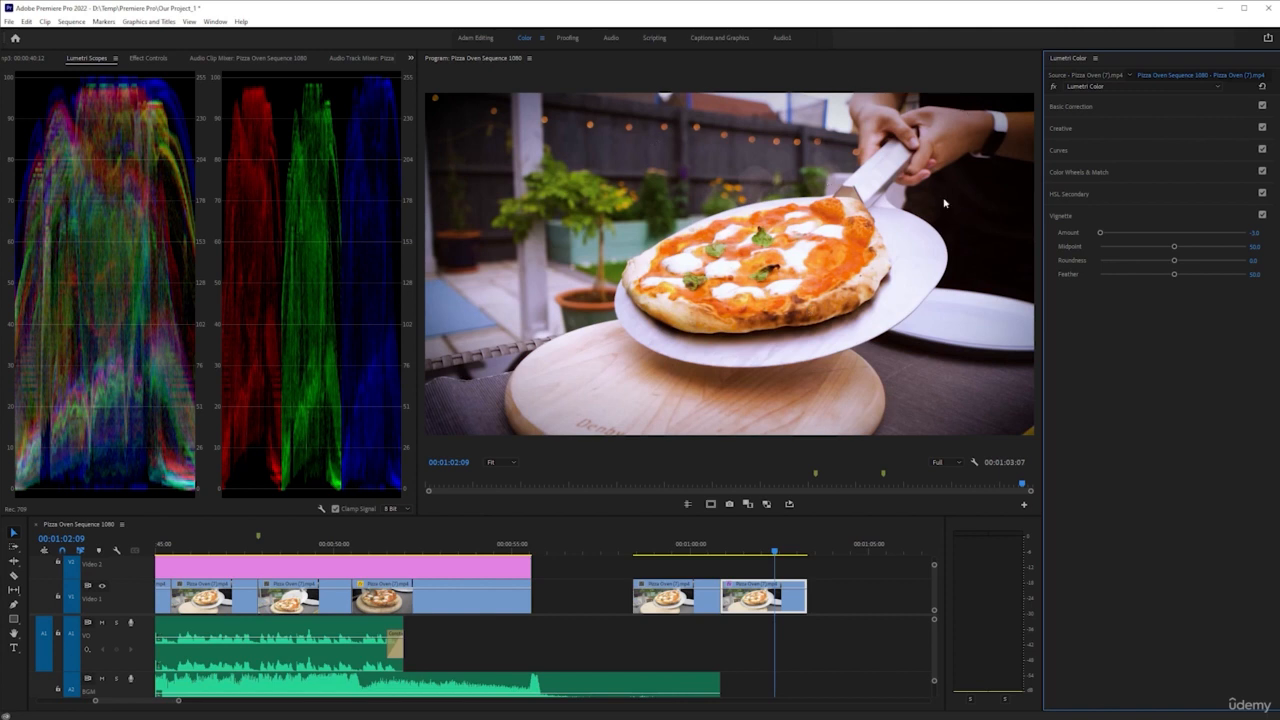
{"action": "mouse_move", "coordinate": [796, 244]}
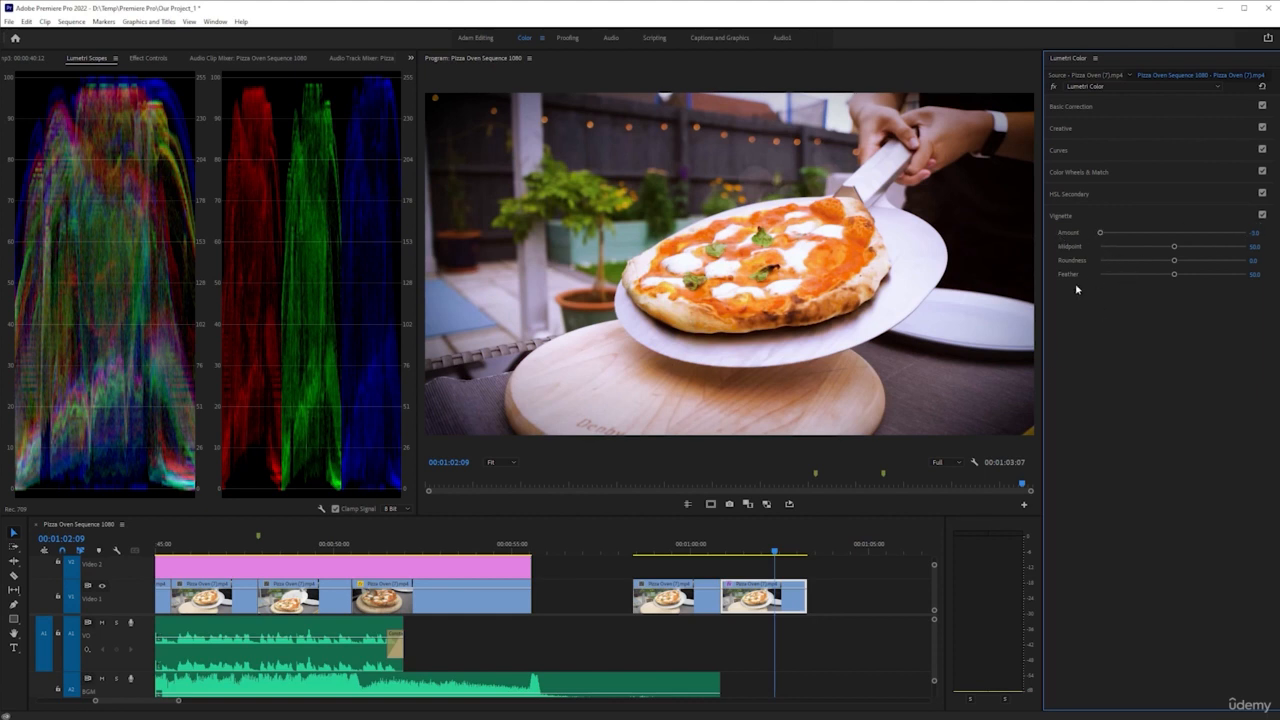
{"action": "mouse_move", "coordinate": [944, 128]}
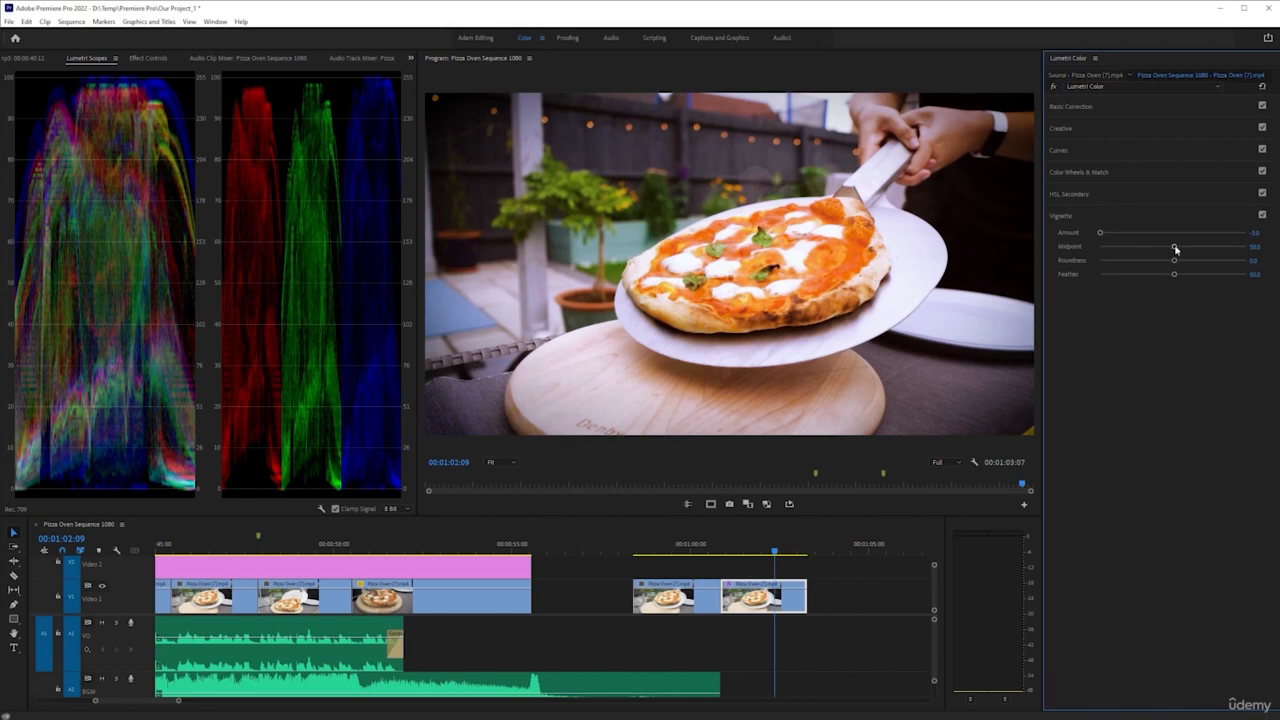
Pull Midpoint inward, lower Roundness toward rectangular and lower Feather for a hard-edged dark border.
{"action": "left_click_drag", "start_coordinate": [1176, 246], "coordinate": [1100, 246]}
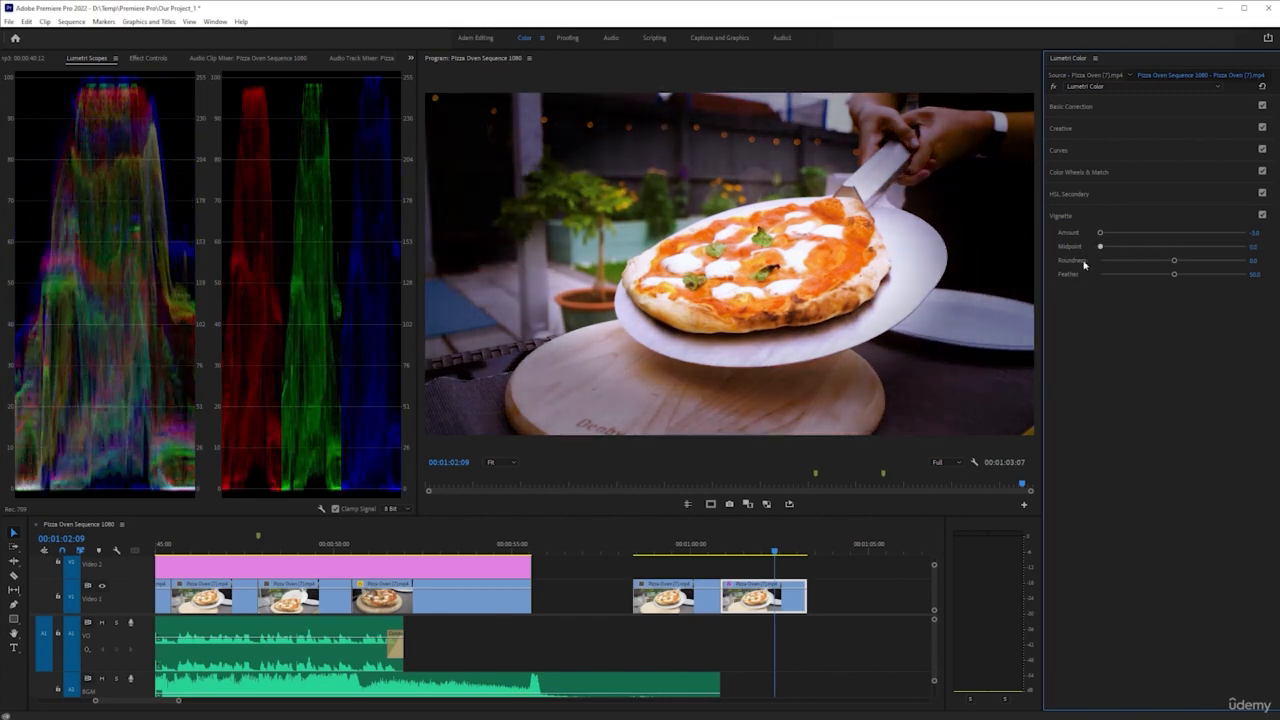
{"action": "left_click_drag", "start_coordinate": [1100, 246], "coordinate": [1136, 246]}
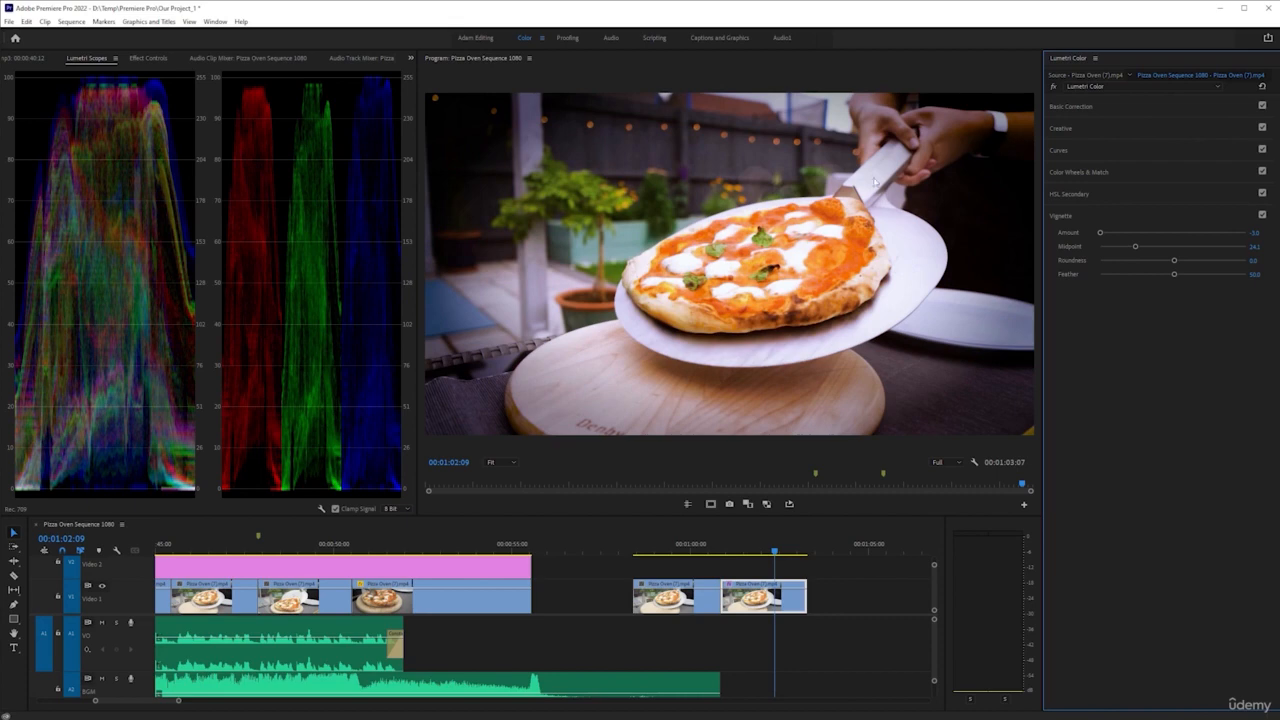
{"action": "left_click_drag", "start_coordinate": [1136, 246], "coordinate": [1100, 246]}
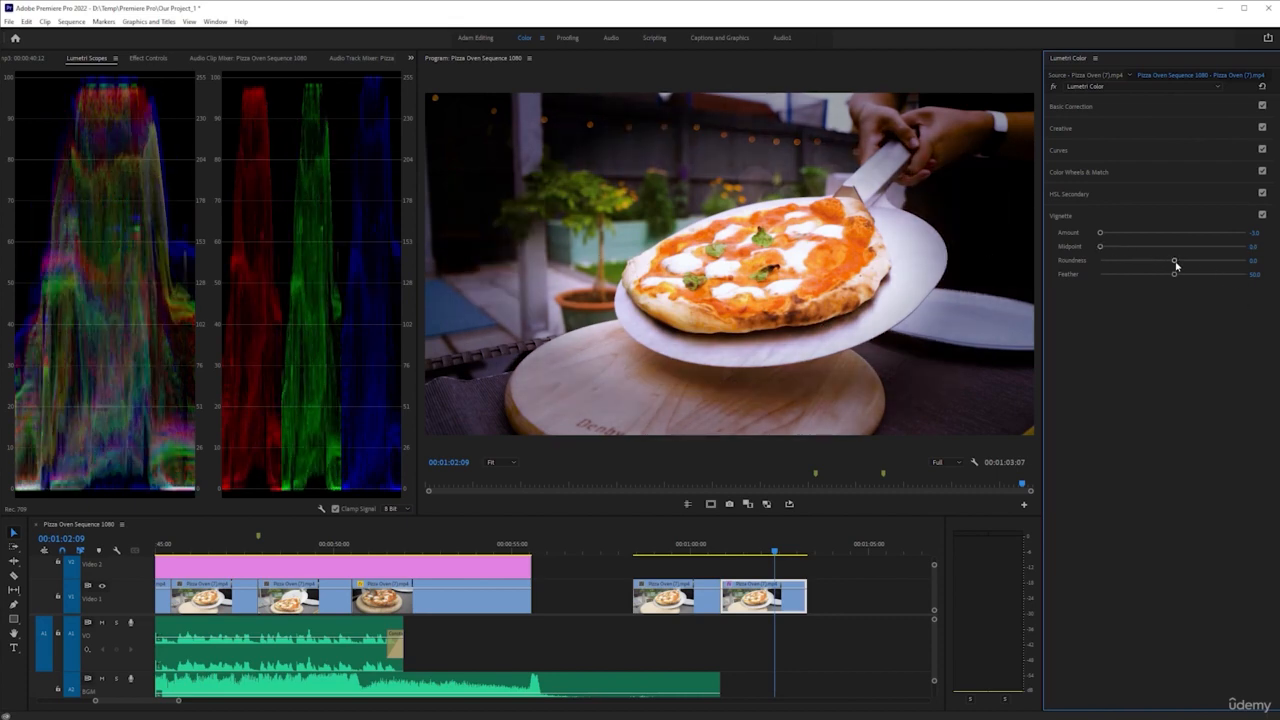
{"action": "left_click_drag", "start_coordinate": [1176, 260], "coordinate": [1256, 260]}
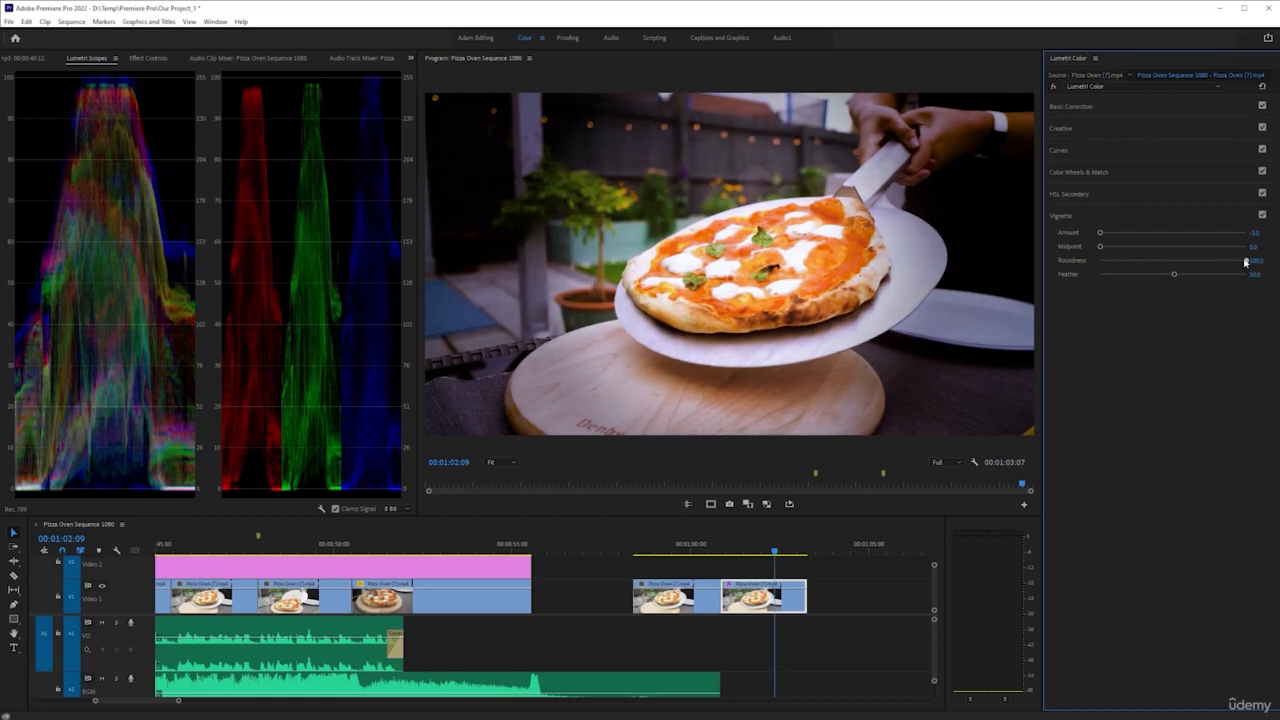
{"action": "left_click_drag", "start_coordinate": [1244, 260], "coordinate": [1118, 260]}
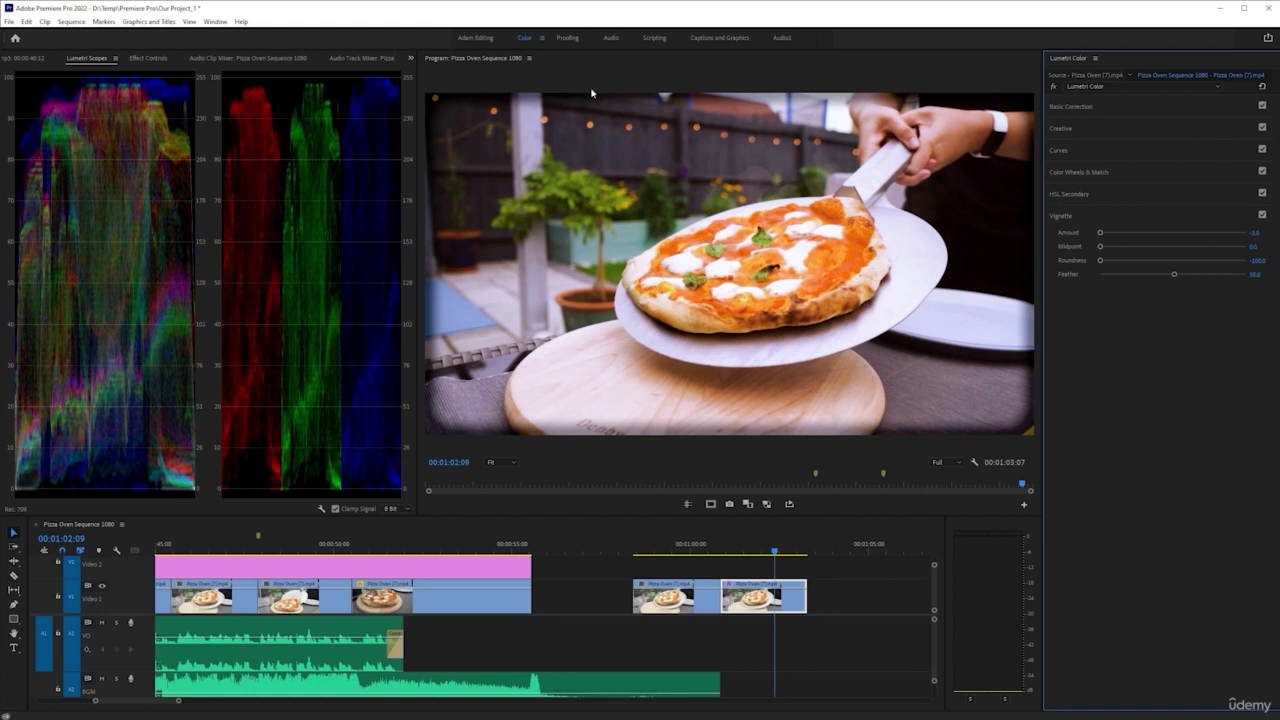
{"action": "mouse_move", "coordinate": [900, 396]}
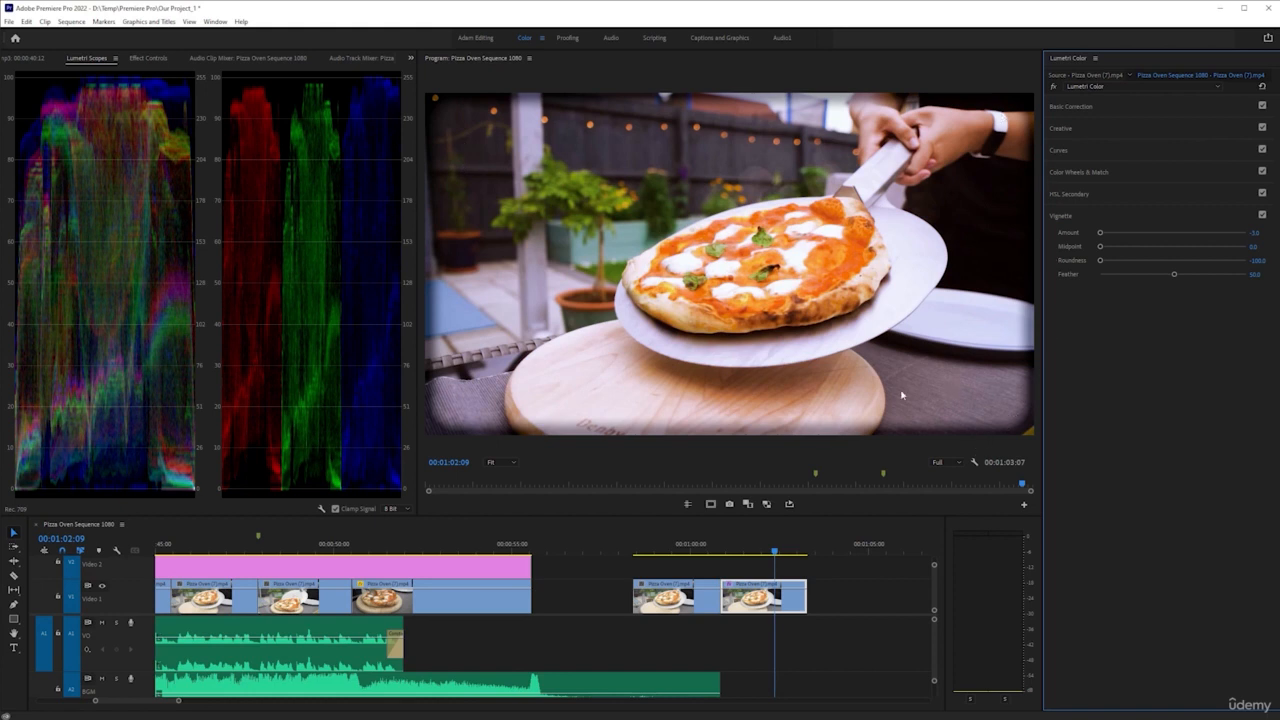
{"action": "mouse_move", "coordinate": [1100, 264]}
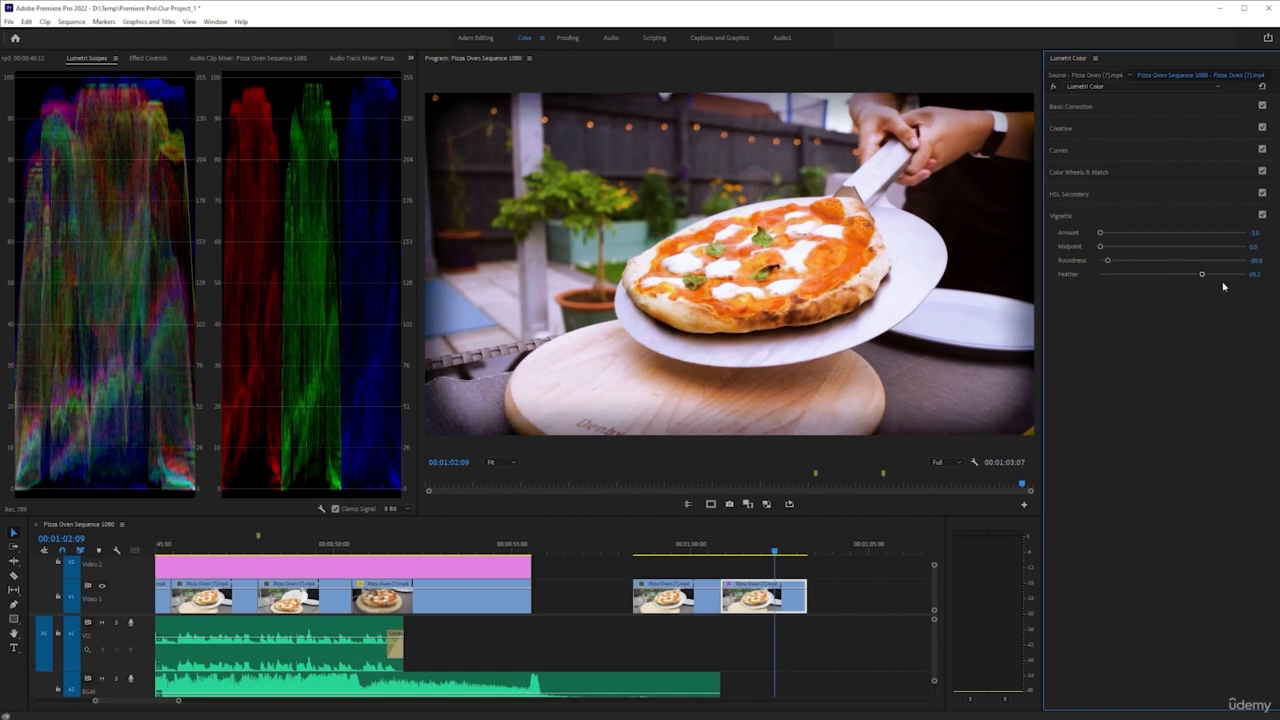
{"action": "left_click_drag", "start_coordinate": [1202, 272], "coordinate": [1102, 272]}
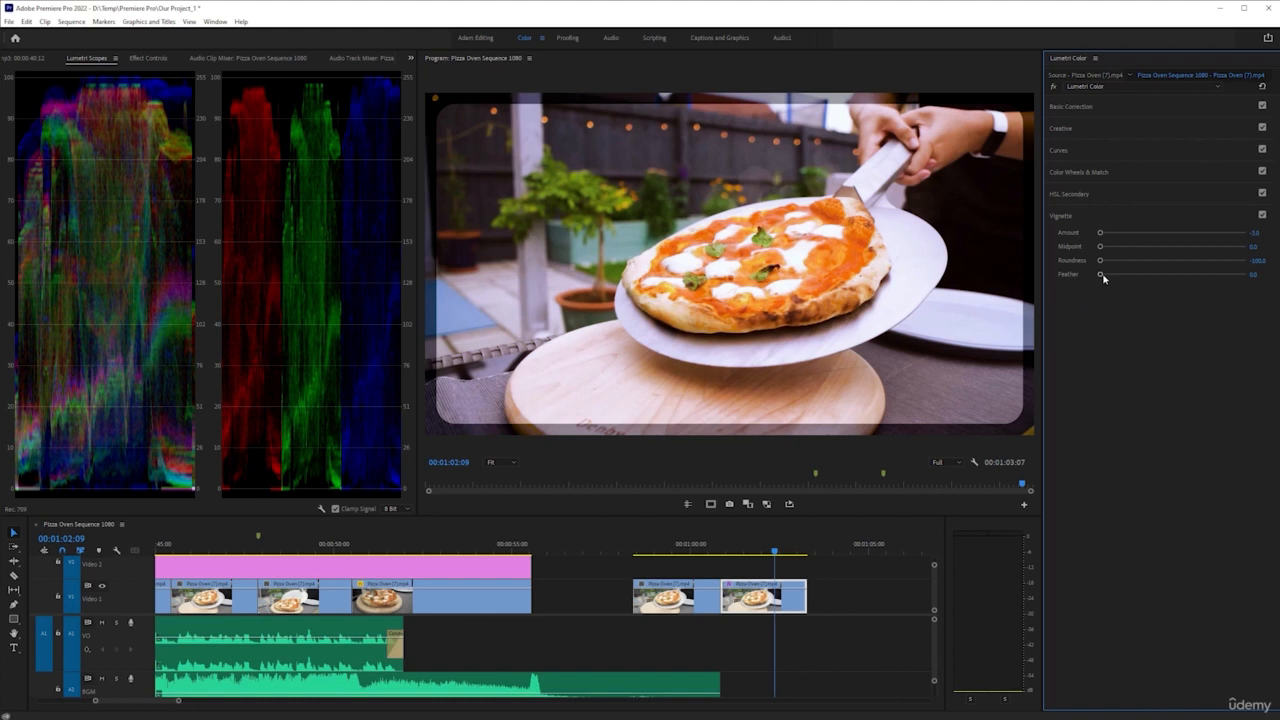
{"action": "left_click_drag", "start_coordinate": [1104, 274], "coordinate": [1170, 274]}
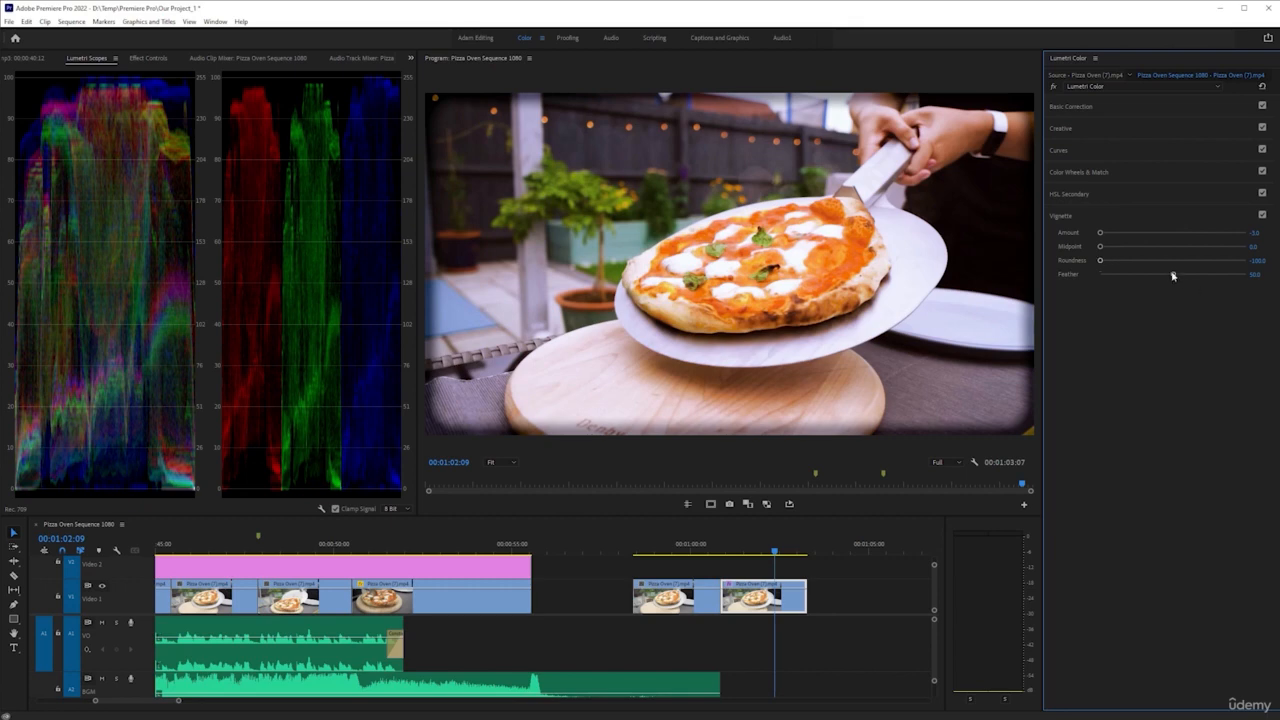
Raise Roundness and Feather, ease Amount toward zero and fine-tune Midpoint for a subtle soft vignette.
{"action": "left_click_drag", "start_coordinate": [1100, 260], "coordinate": [1104, 260]}
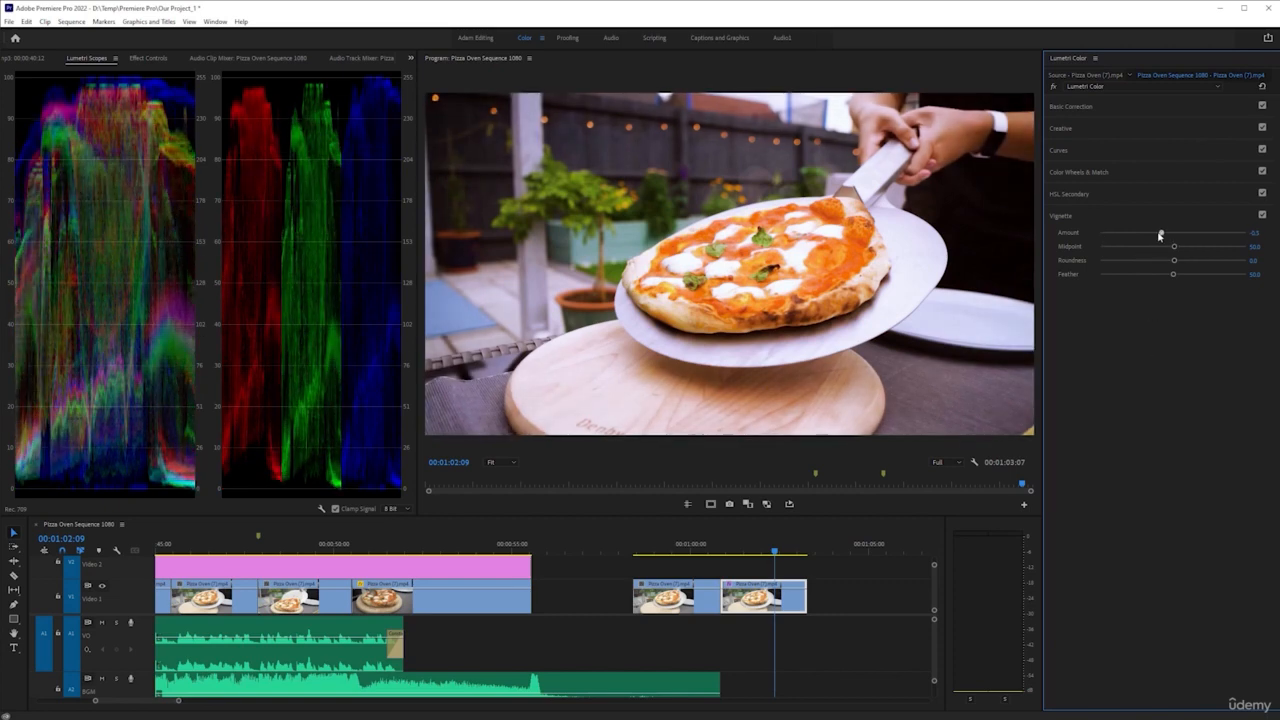
{"action": "left_click_drag", "start_coordinate": [1160, 232], "coordinate": [1144, 232]}
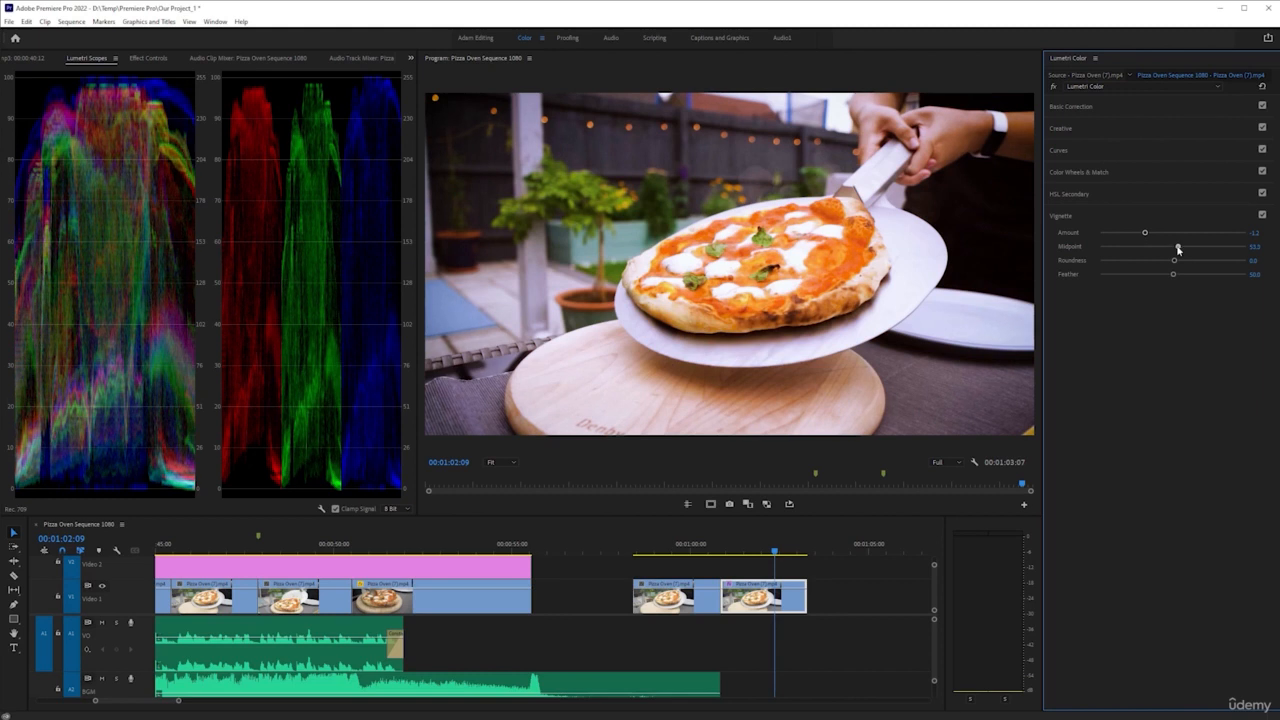
{"action": "left_click_drag", "start_coordinate": [1178, 246], "coordinate": [1142, 246]}
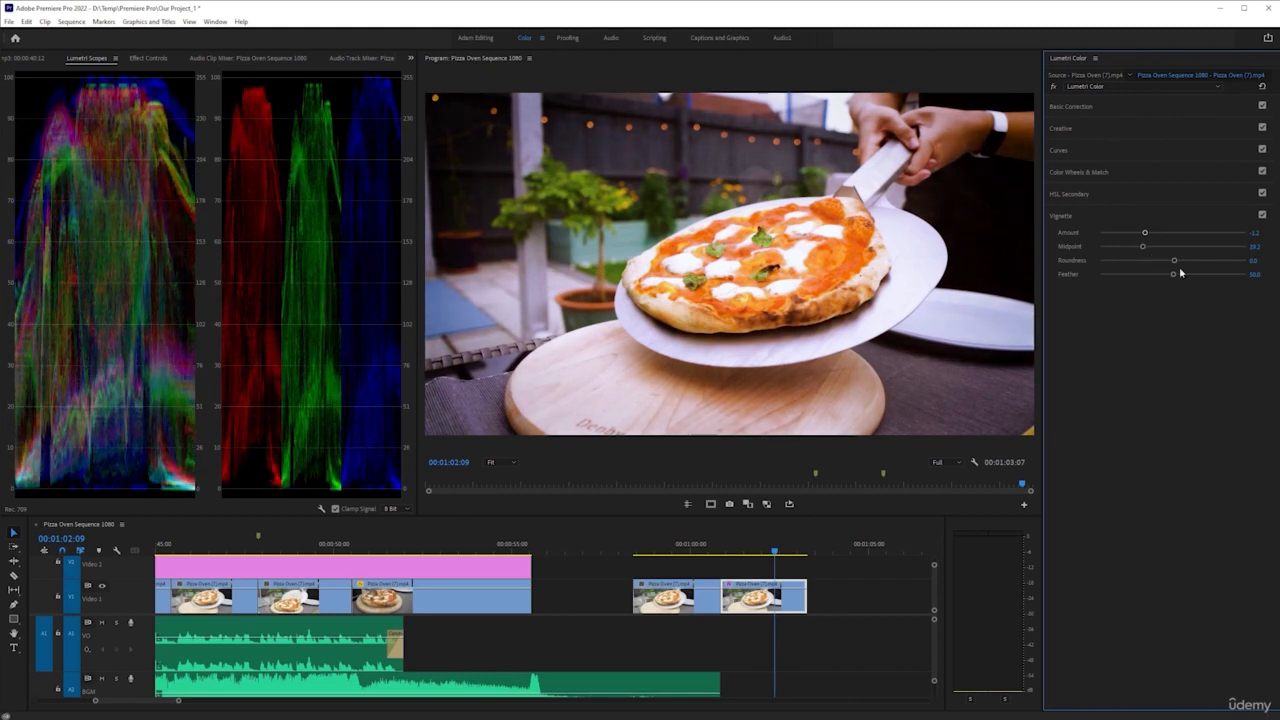
{"action": "left_click_drag", "start_coordinate": [1176, 260], "coordinate": [1172, 260]}
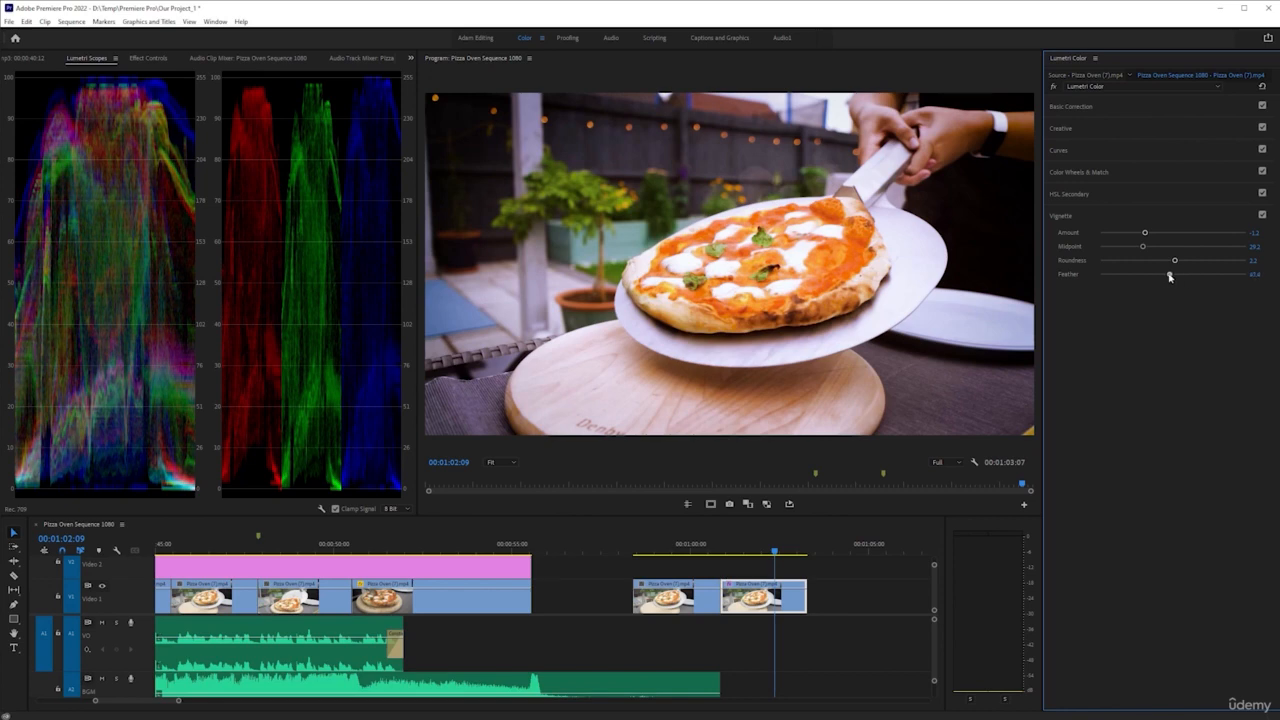
{"action": "left_click_drag", "start_coordinate": [1176, 274], "coordinate": [1158, 274]}
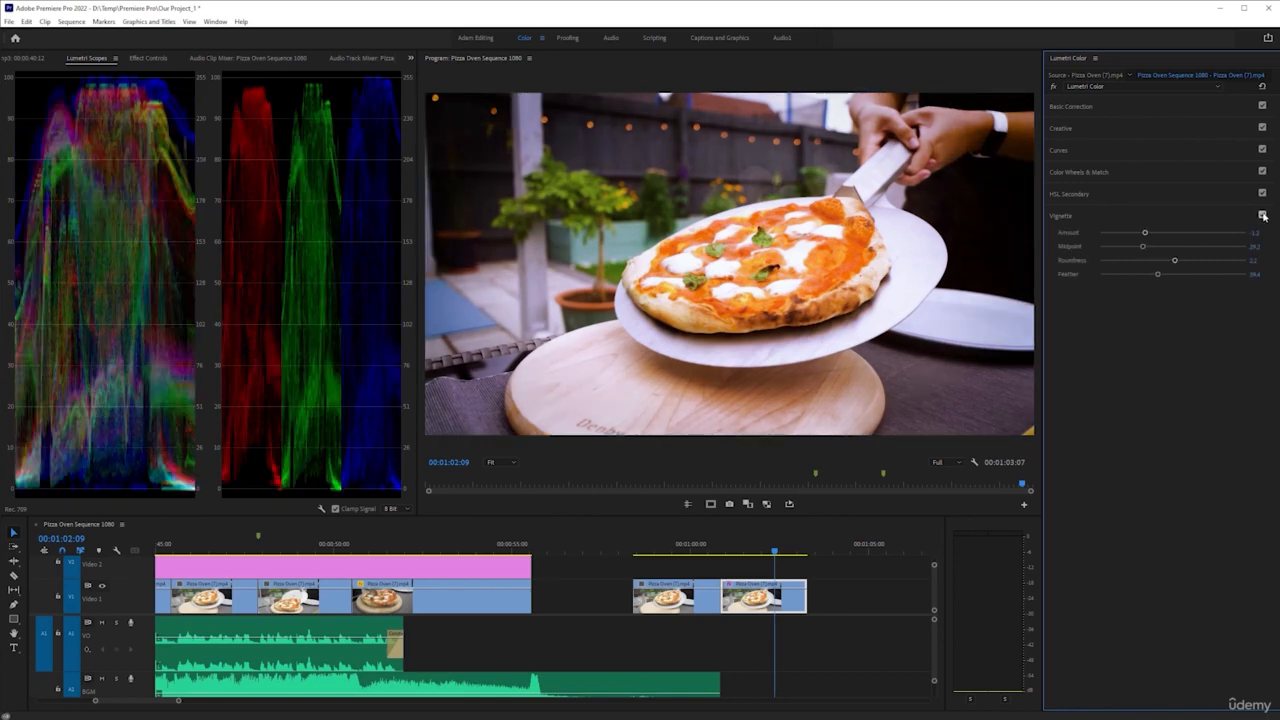
Uncheck the Vignette box, toggle it back on for a before-and-after look, then leave it off.
{"action": "left_click", "coordinate": [1262, 216]}
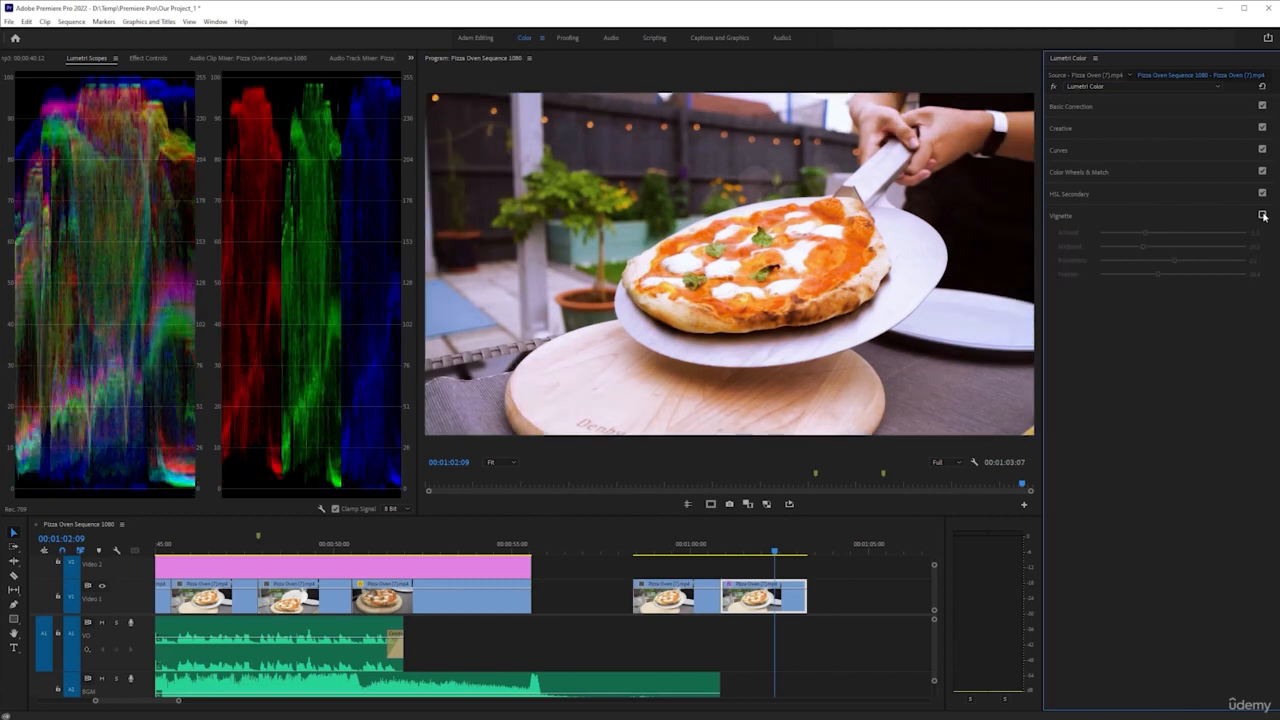
{"action": "left_click", "coordinate": [1262, 216]}
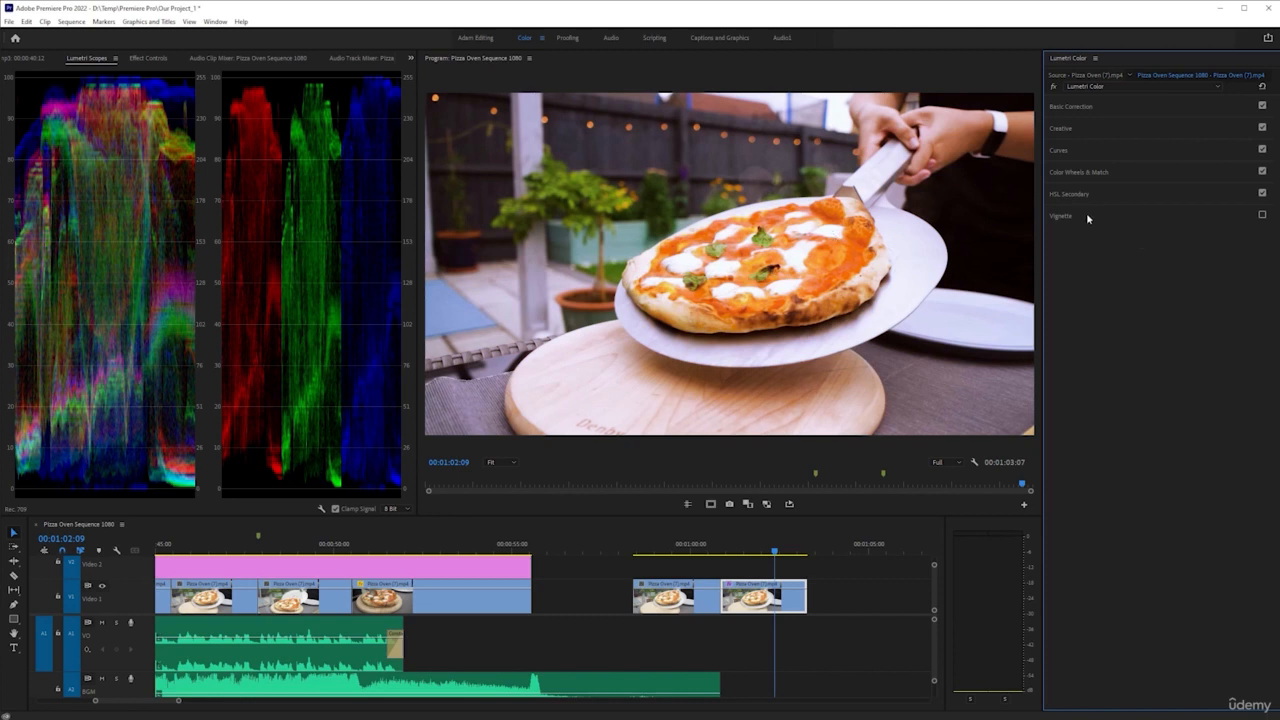
{"action": "left_click", "coordinate": [1060, 216]}
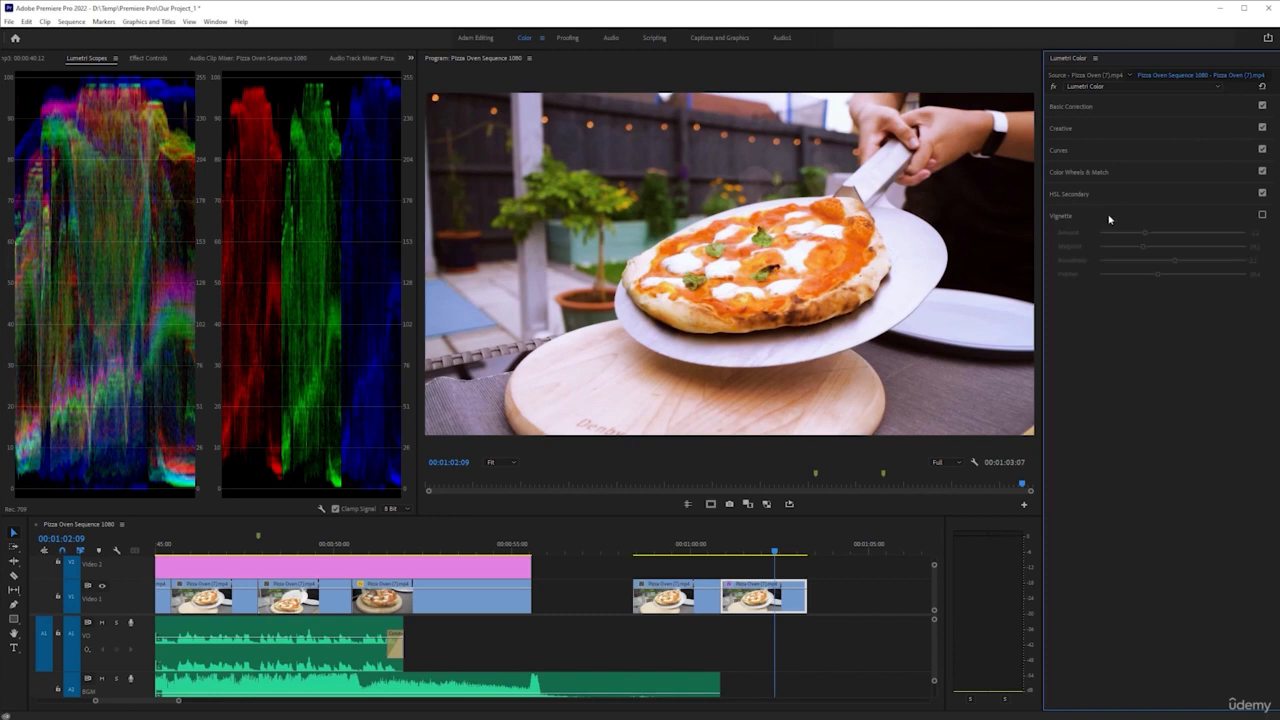
{"action": "left_click", "coordinate": [1262, 216]}
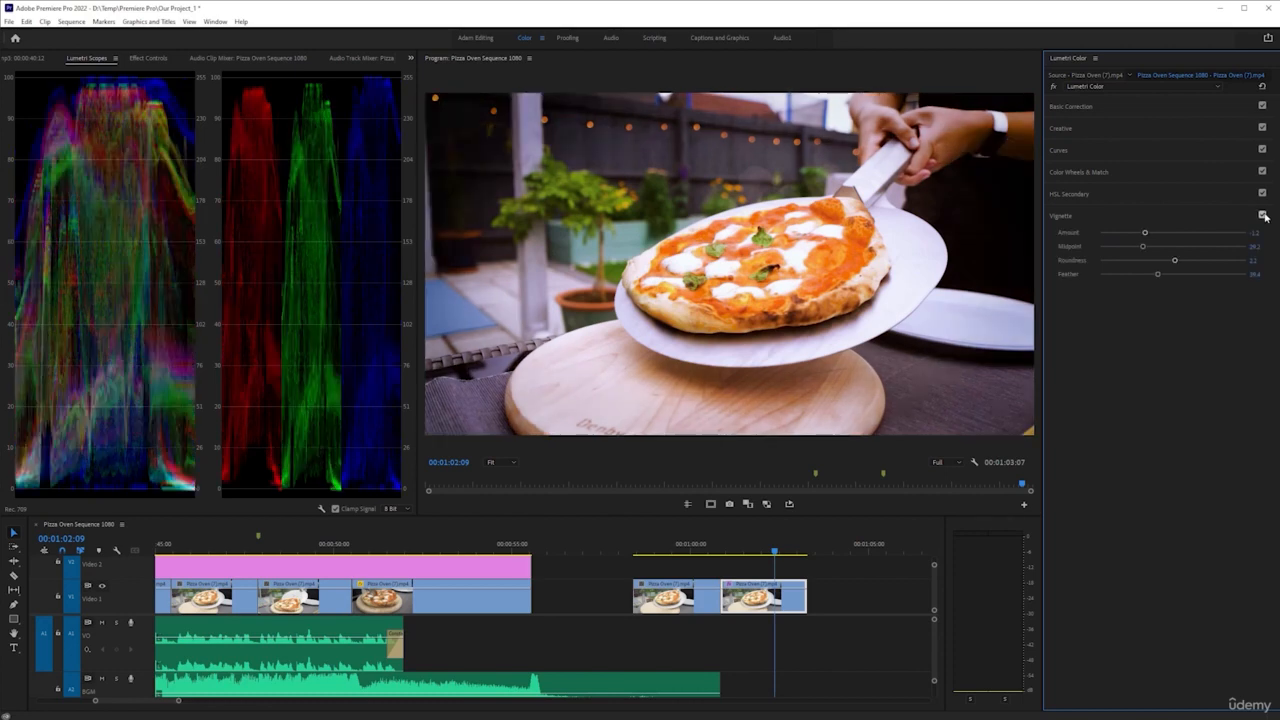
{"action": "left_click", "coordinate": [1262, 216]}
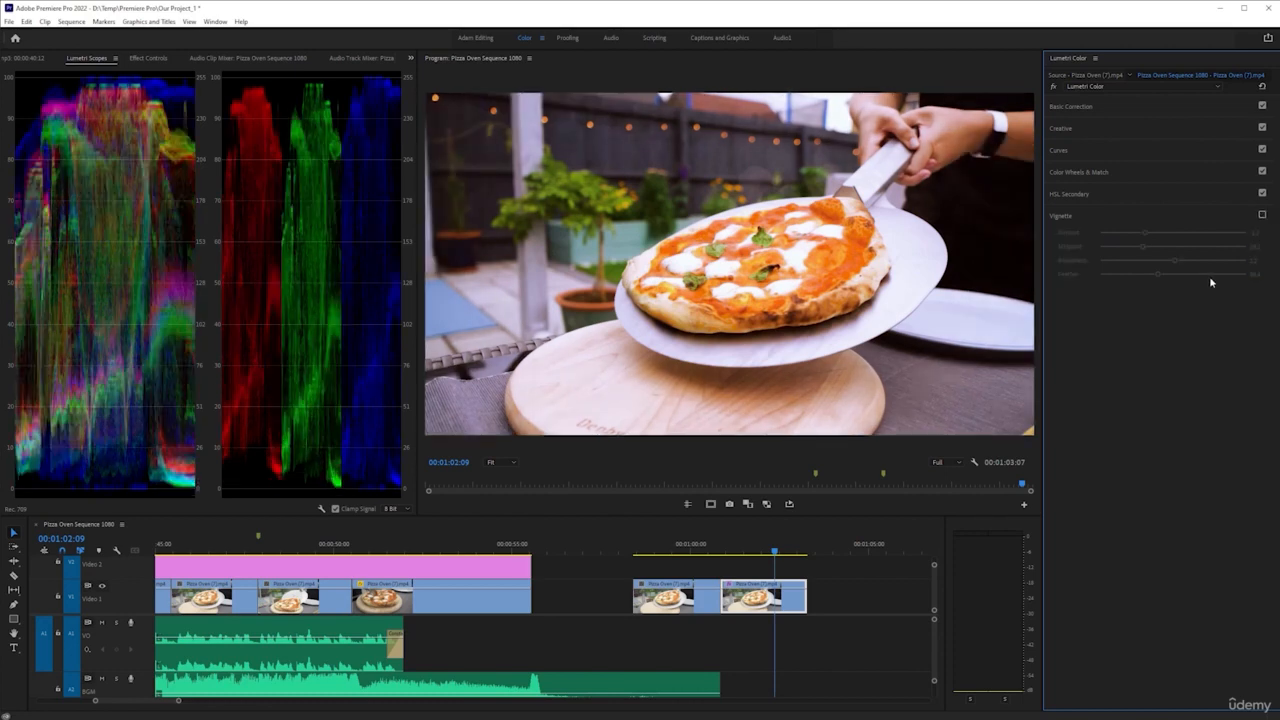
{"action": "mouse_move", "coordinate": [1160, 292]}
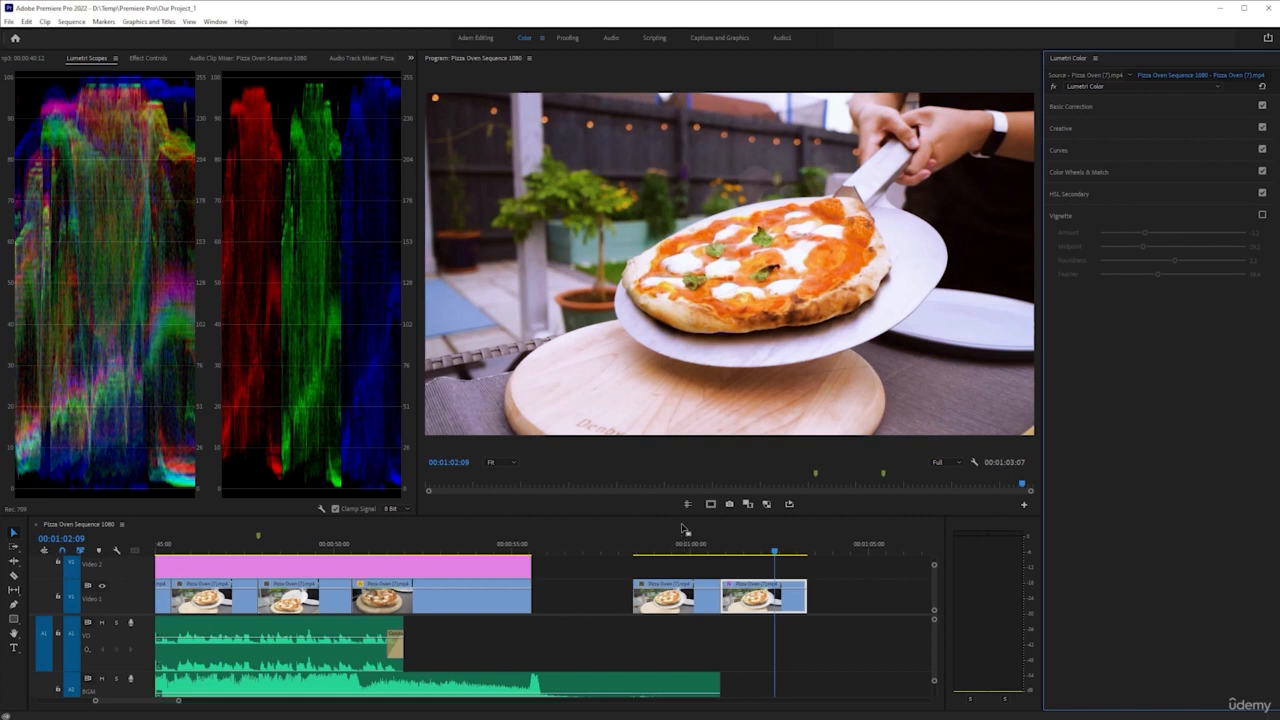
{"action": "mouse_move", "coordinate": [748, 528]}
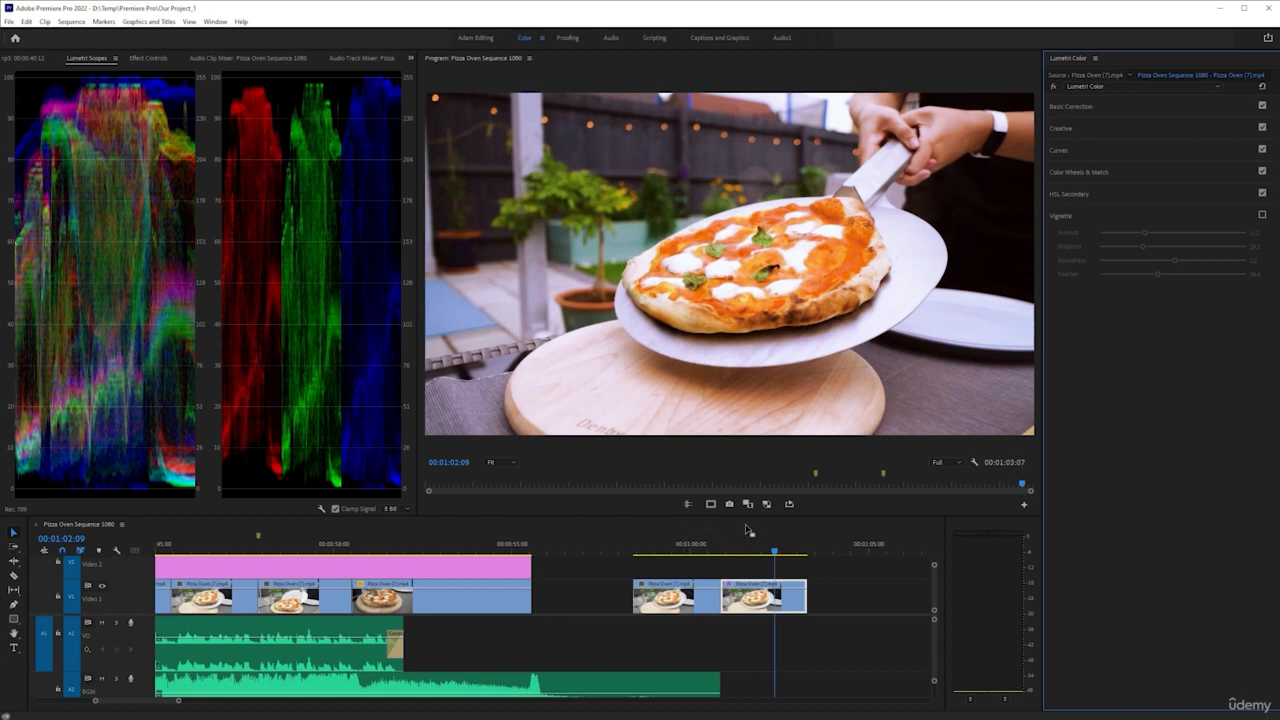